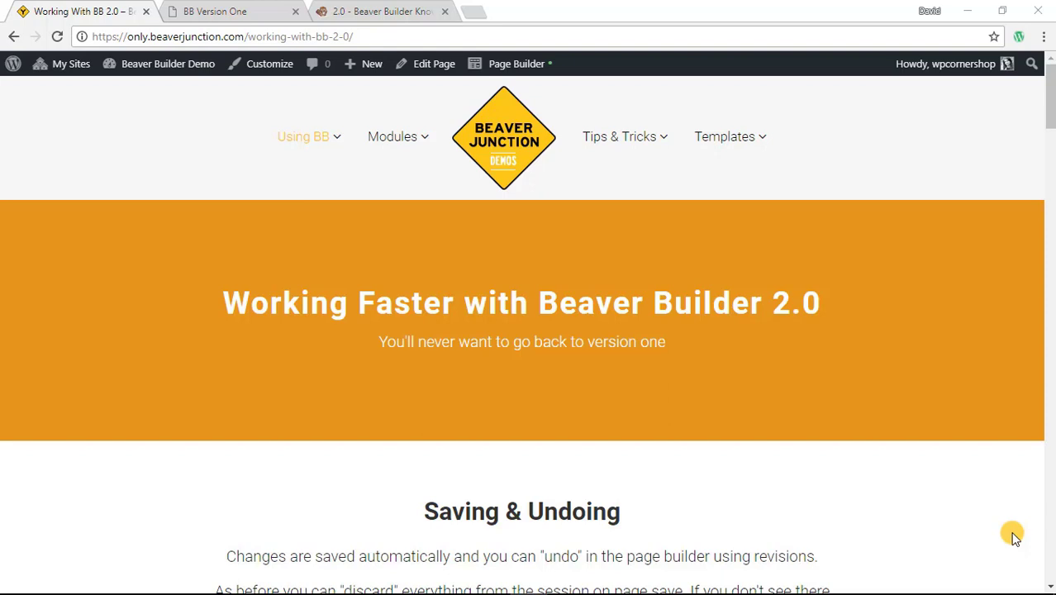
mouse_move(1050, 173)
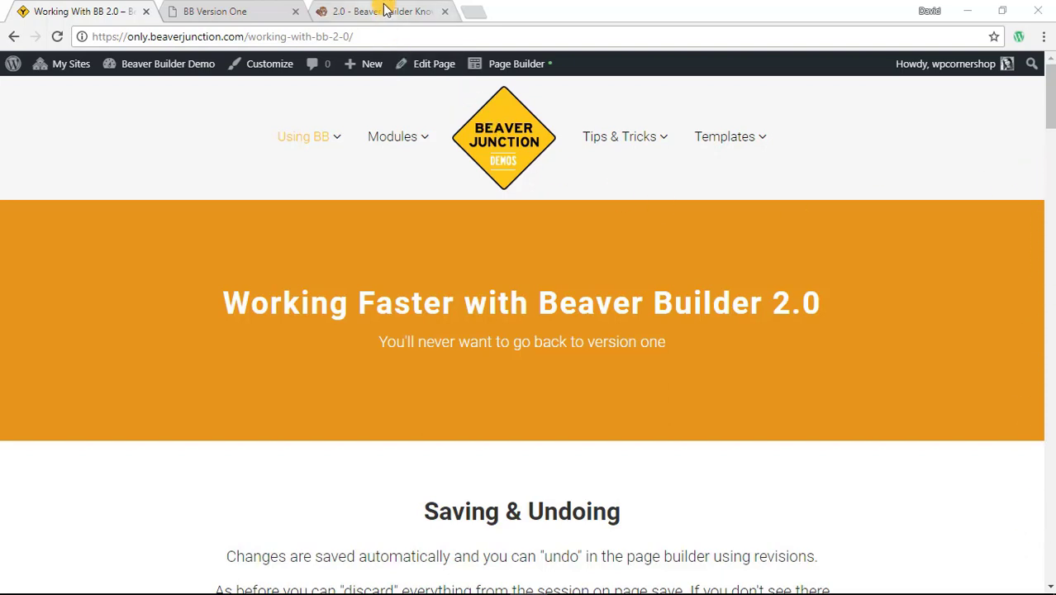
Step: Switch to the Knowledge Base browser tab listing the 2.0 category articles
click(380, 12)
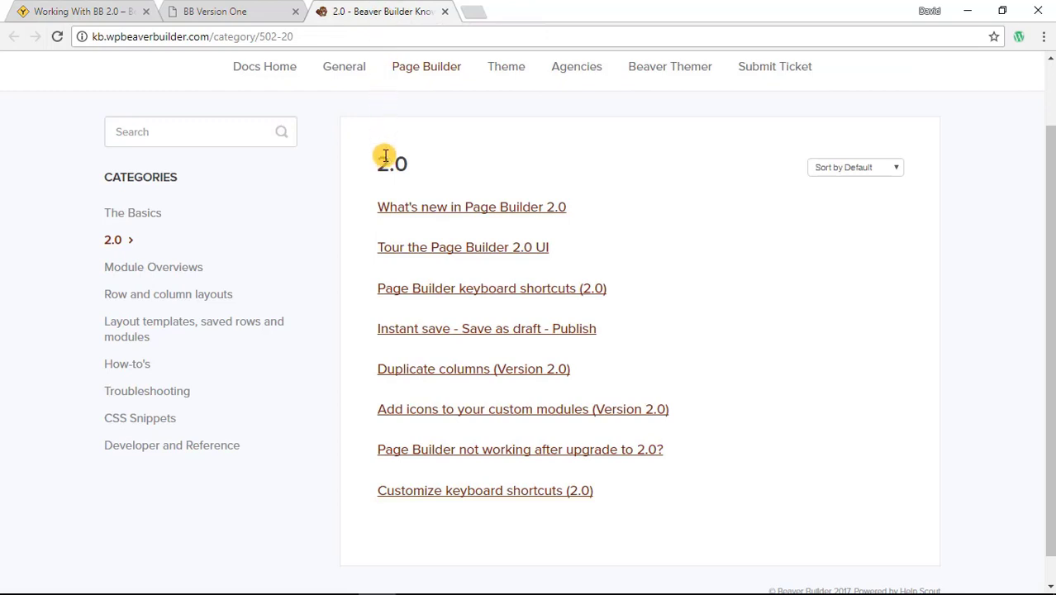
mouse_move(519, 228)
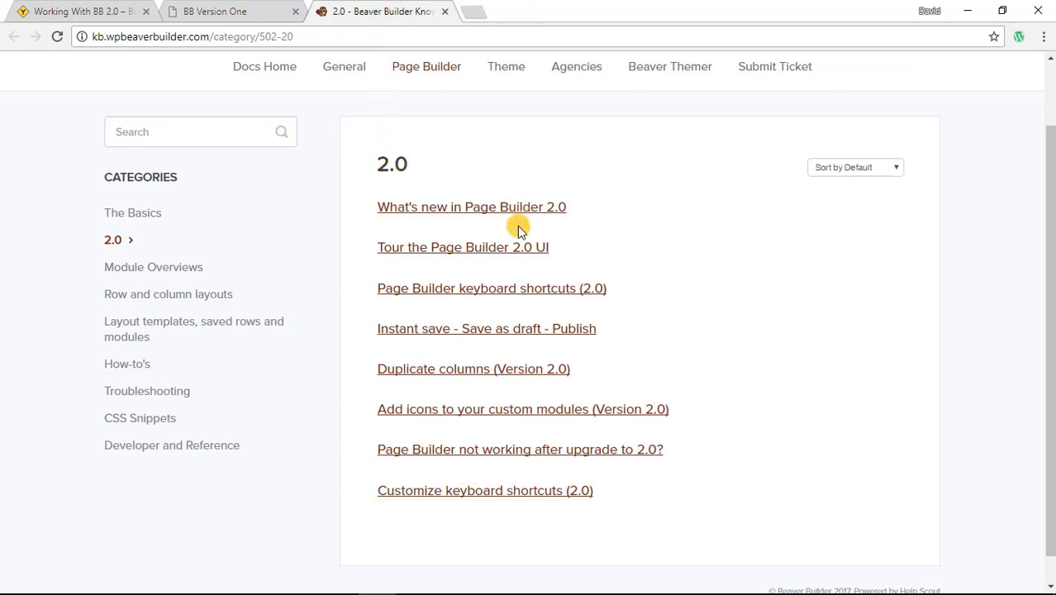
mouse_move(509, 436)
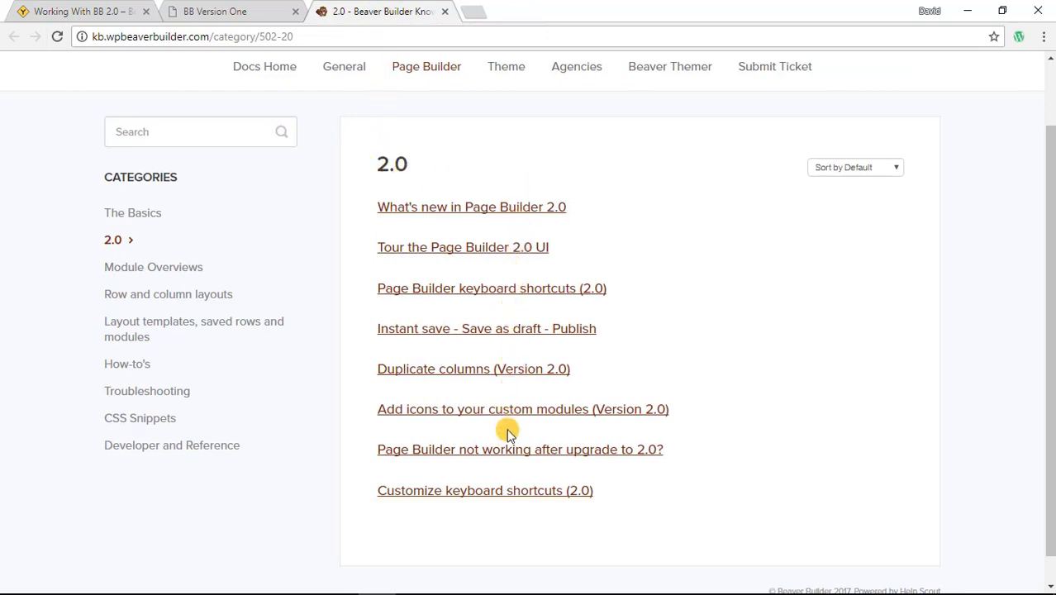
mouse_move(489, 212)
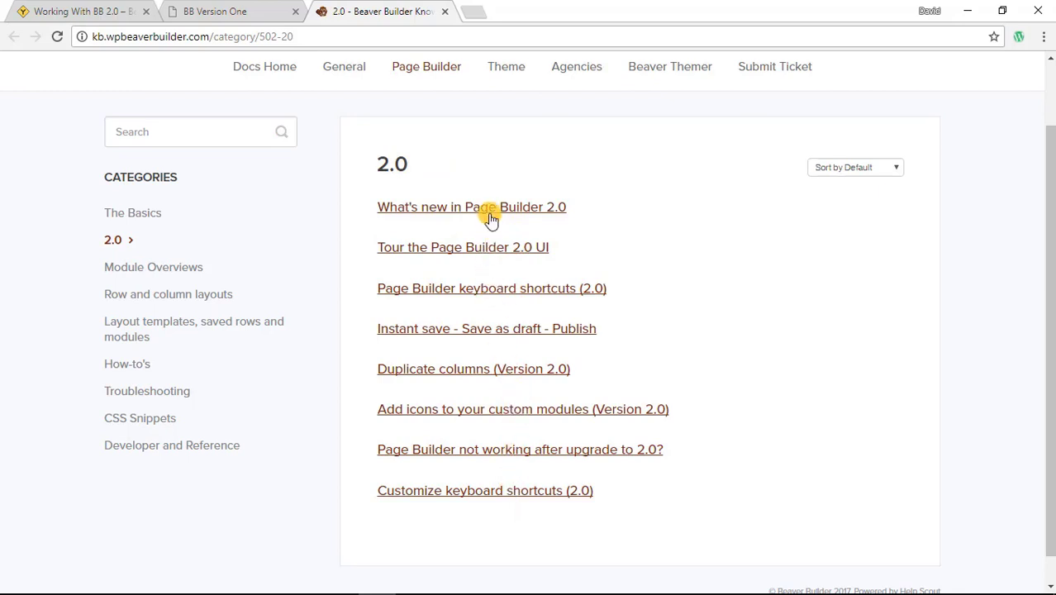
mouse_move(509, 162)
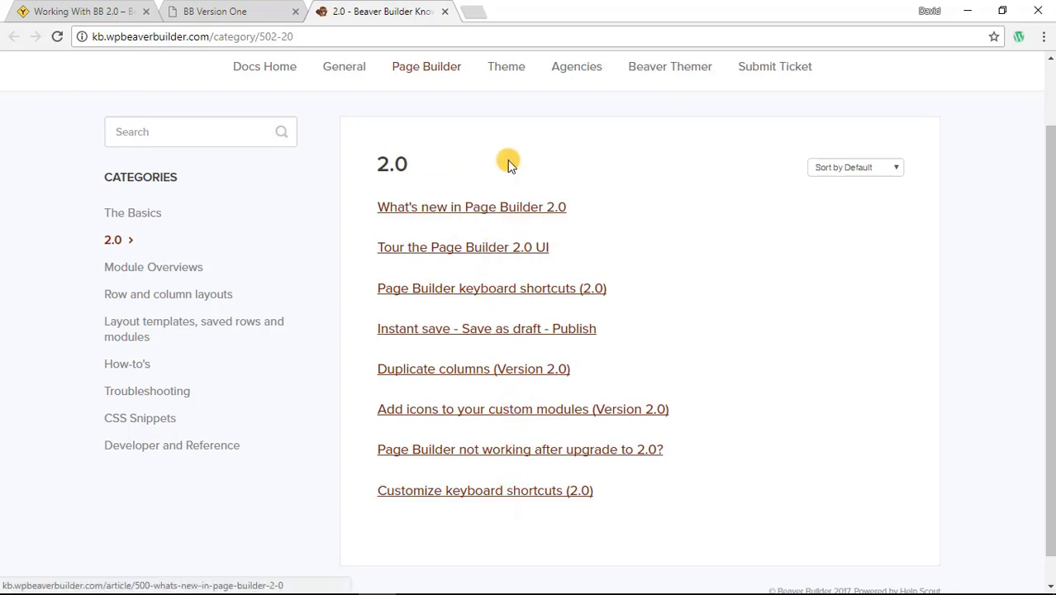
mouse_move(519, 159)
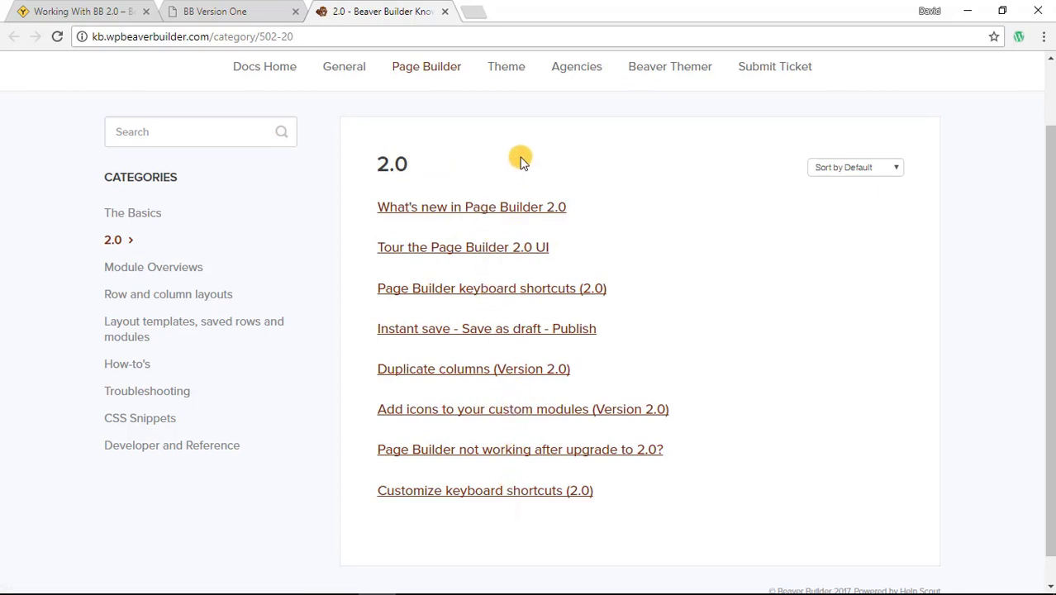
mouse_move(503, 155)
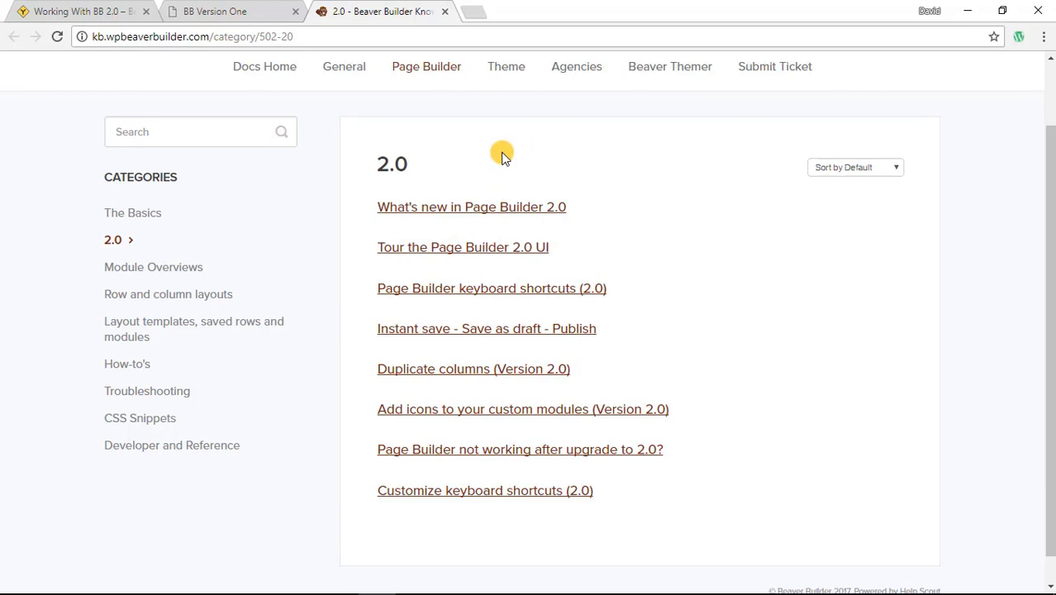
mouse_move(149, 79)
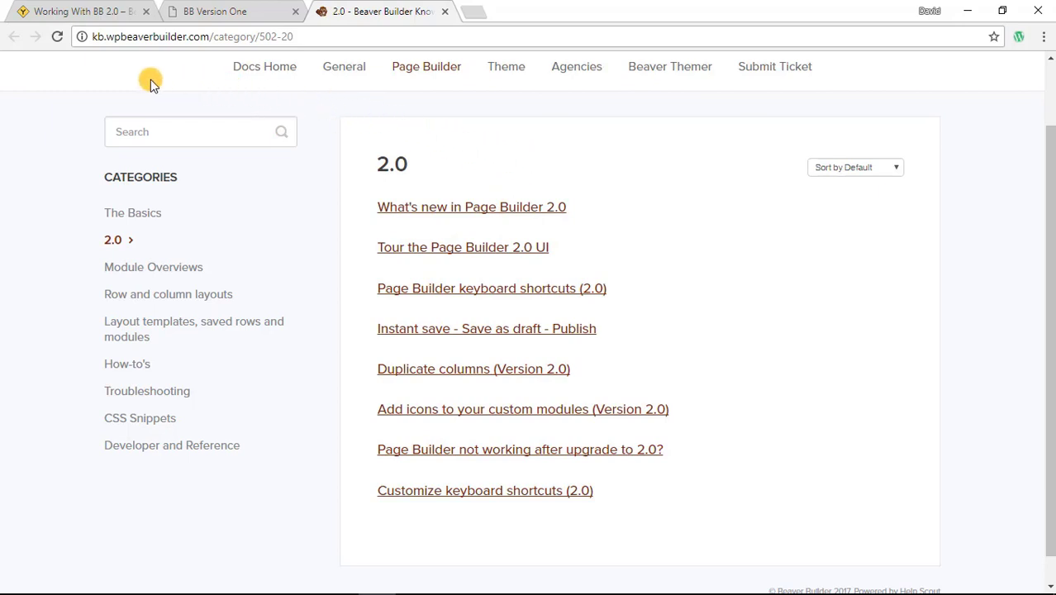
mouse_move(57, 10)
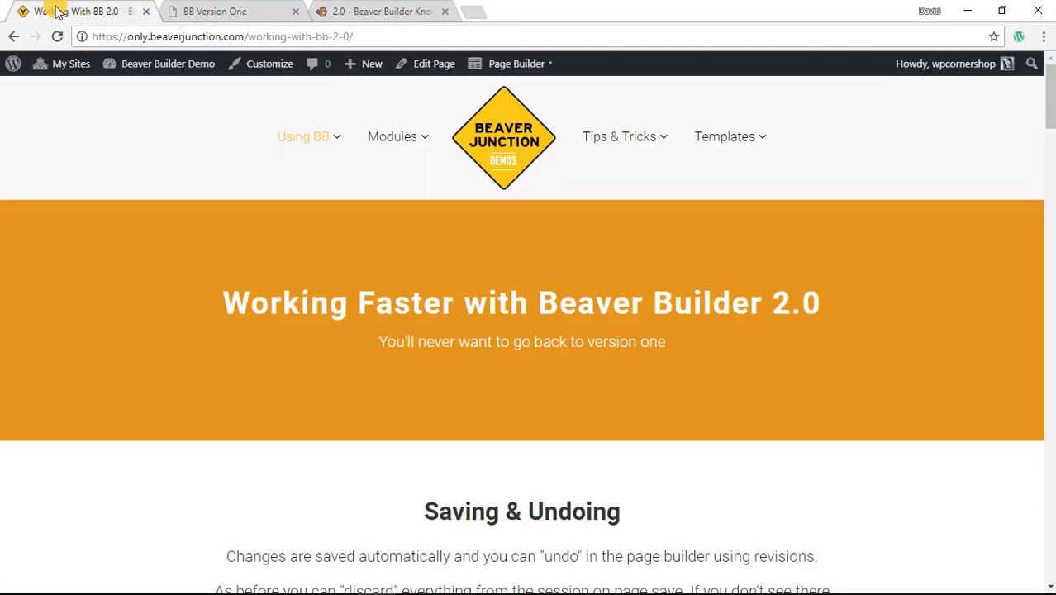
mouse_move(176, 176)
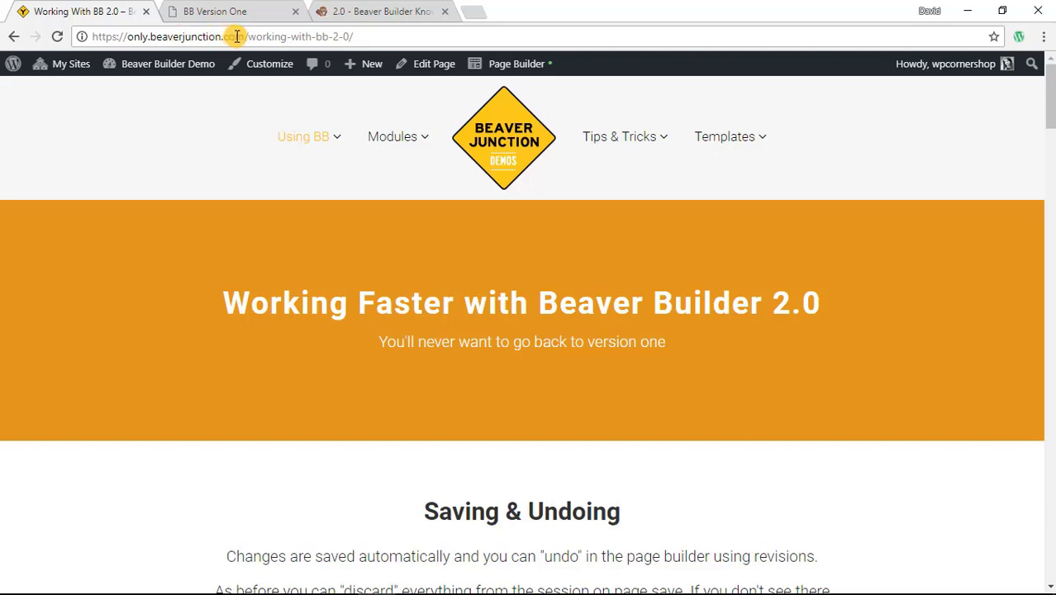
mouse_move(320, 136)
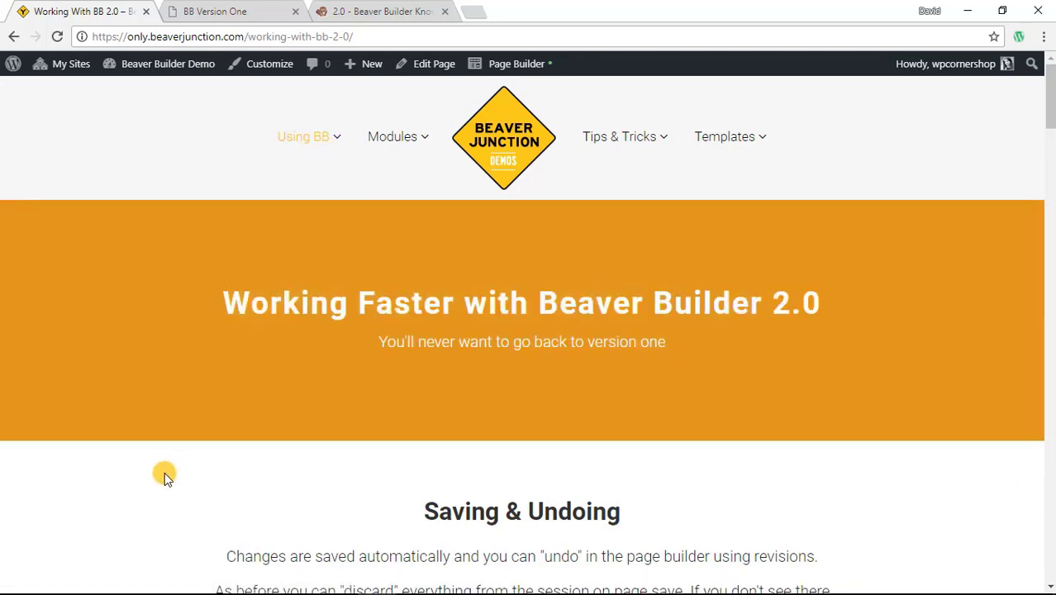
scroll(down, 3)
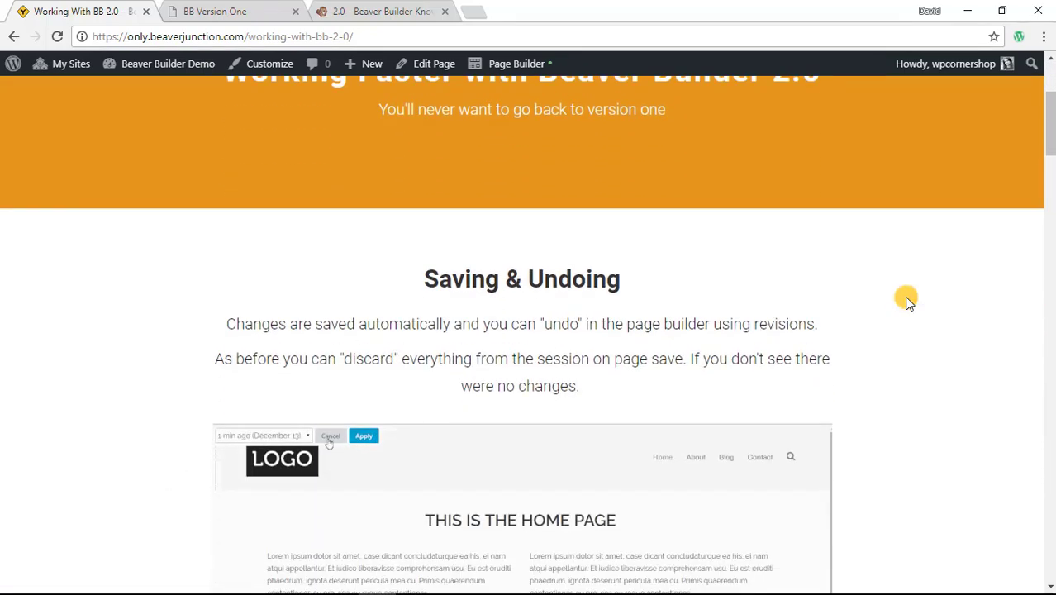
scroll(down, 3)
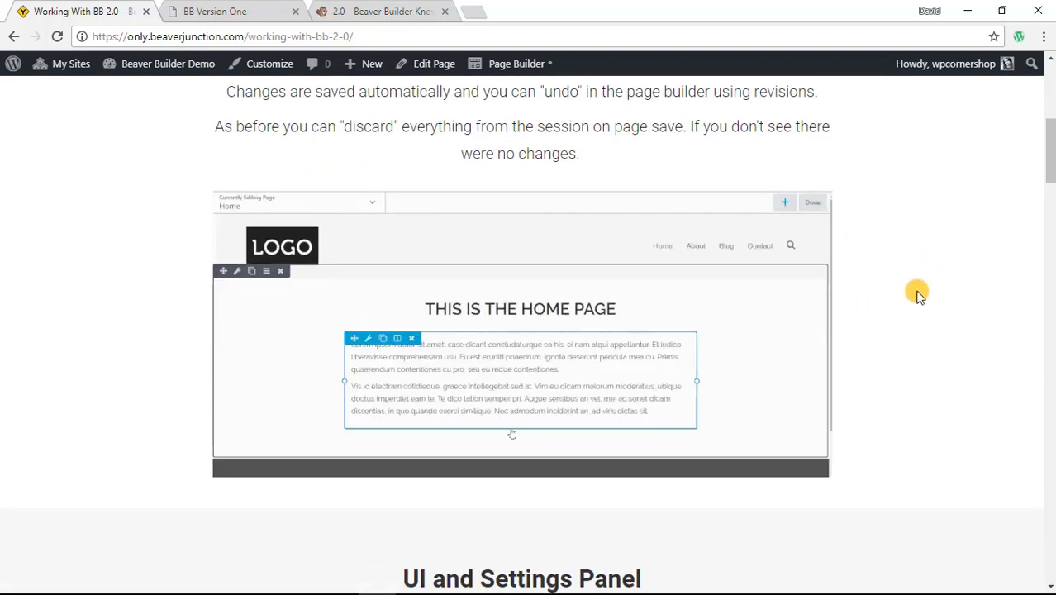
scroll(down, 3)
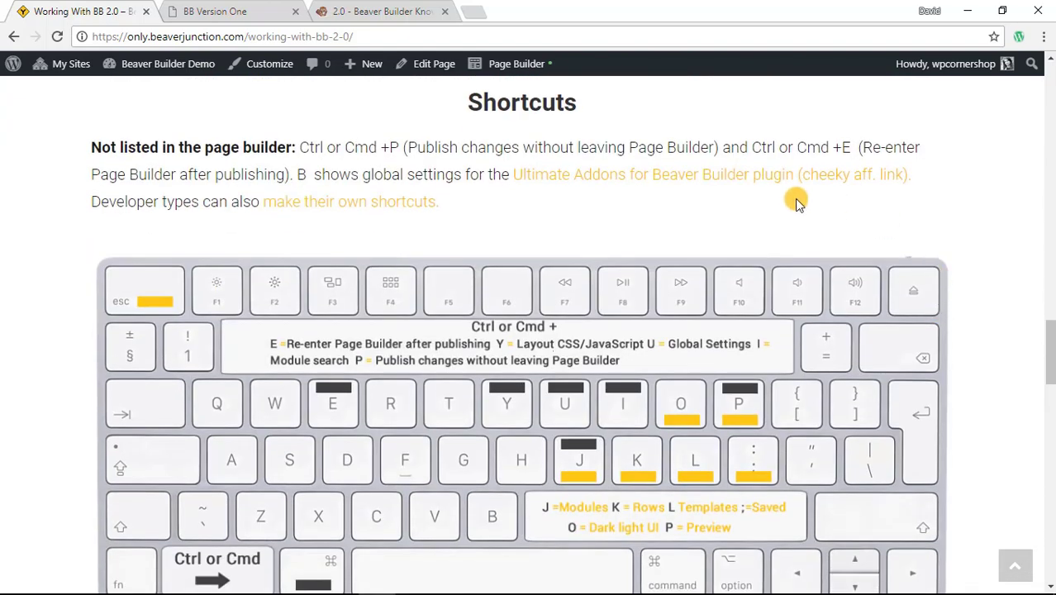
mouse_move(512, 101)
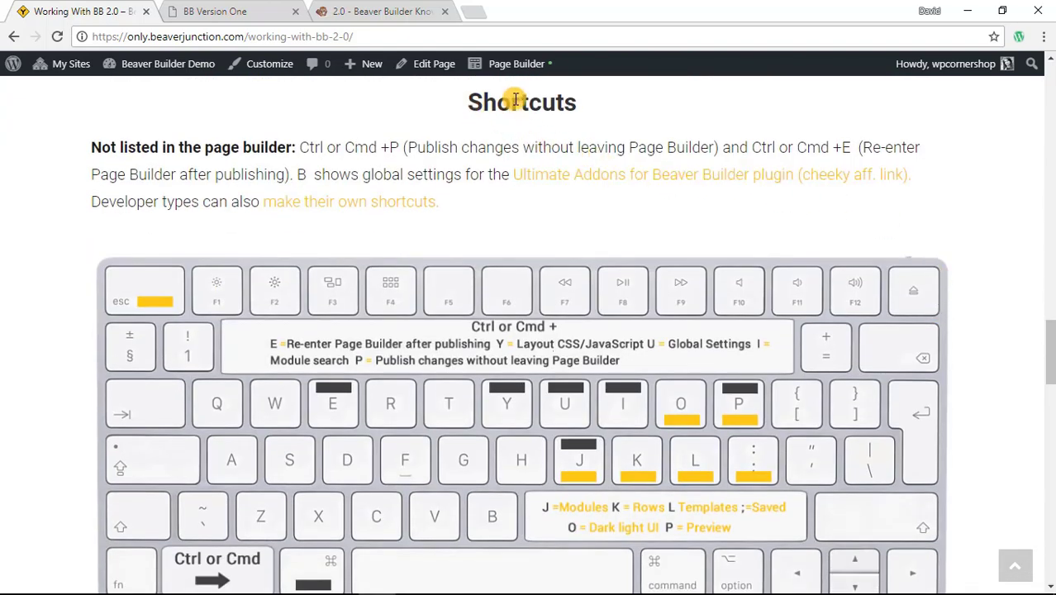
mouse_move(587, 103)
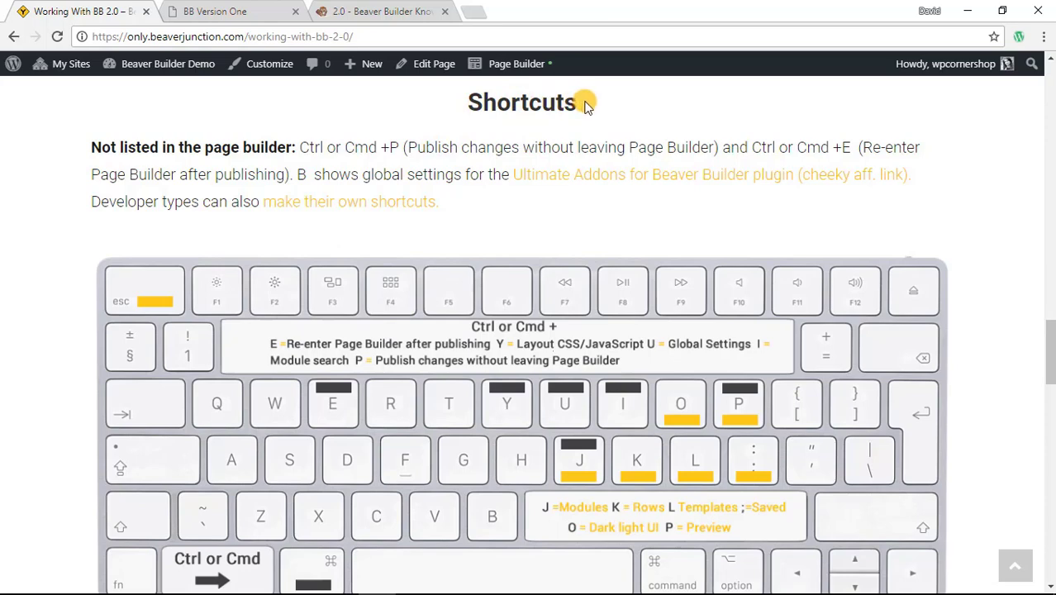
scroll(down, 3)
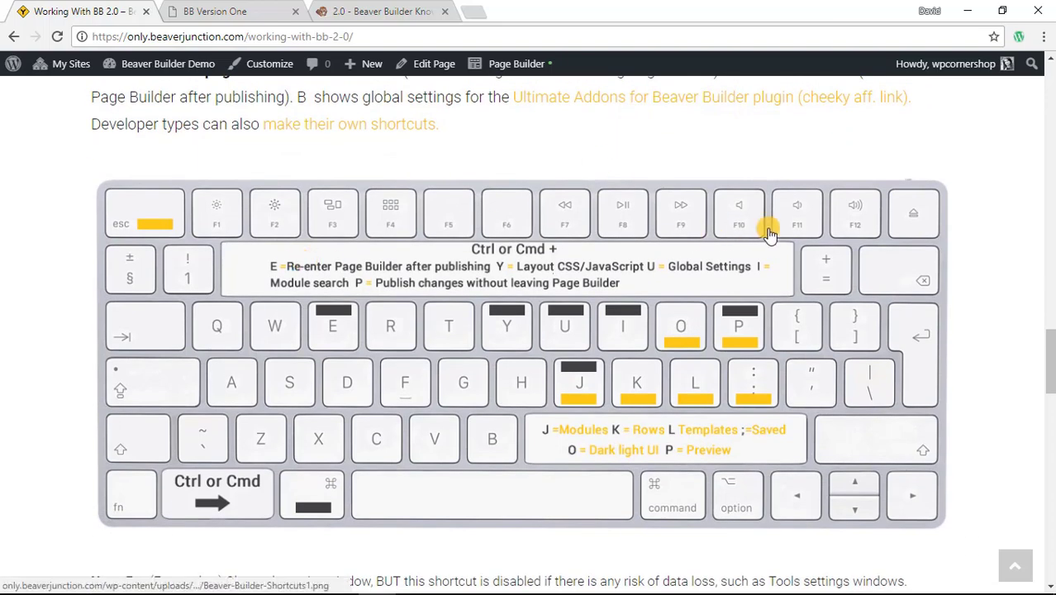
mouse_move(961, 264)
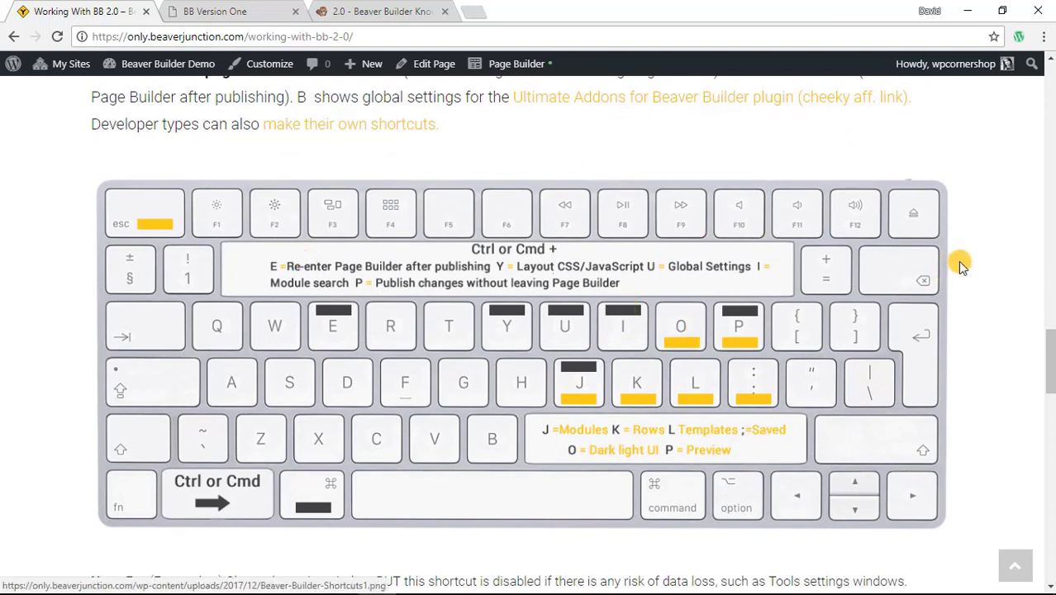
scroll(down, 3)
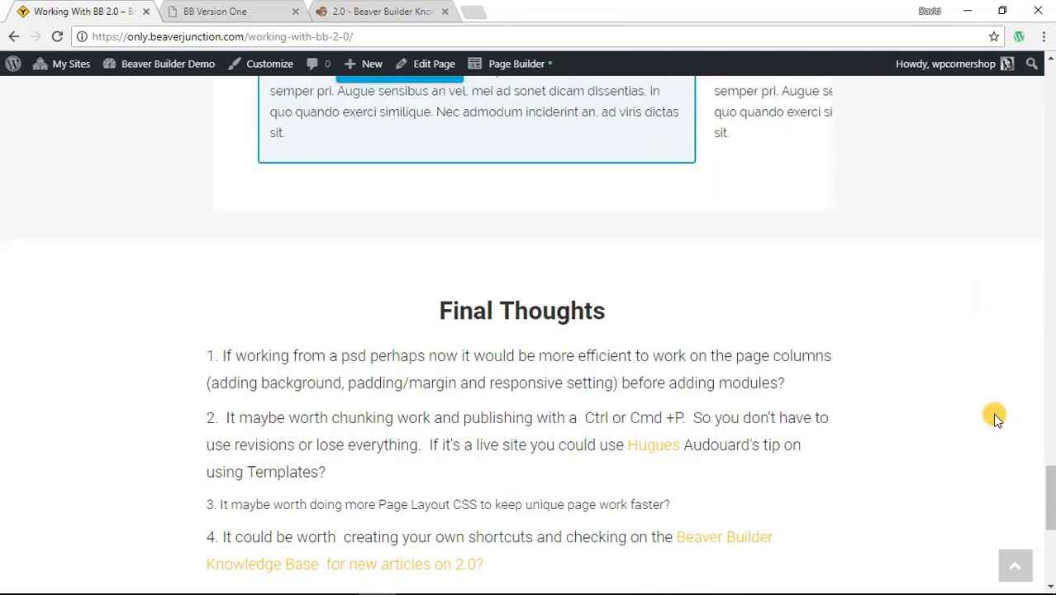
scroll(up, 3)
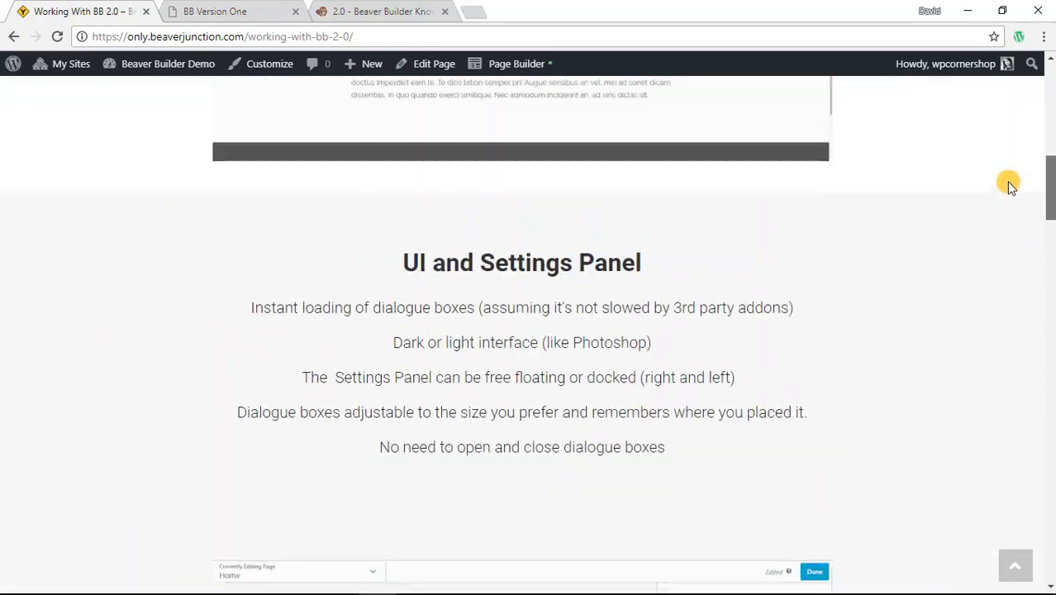
scroll(up, 3)
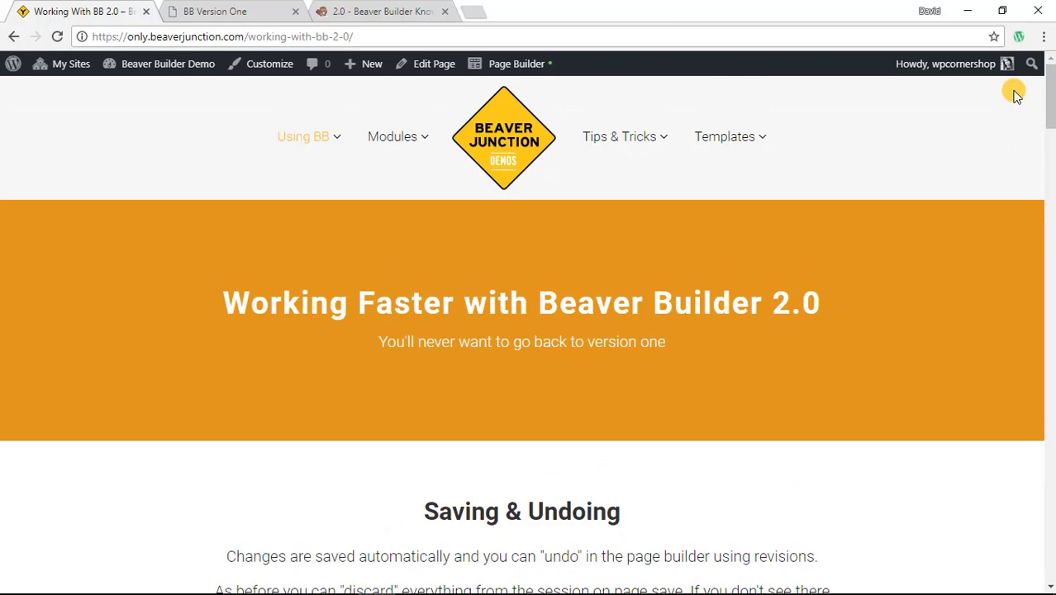
mouse_move(516, 63)
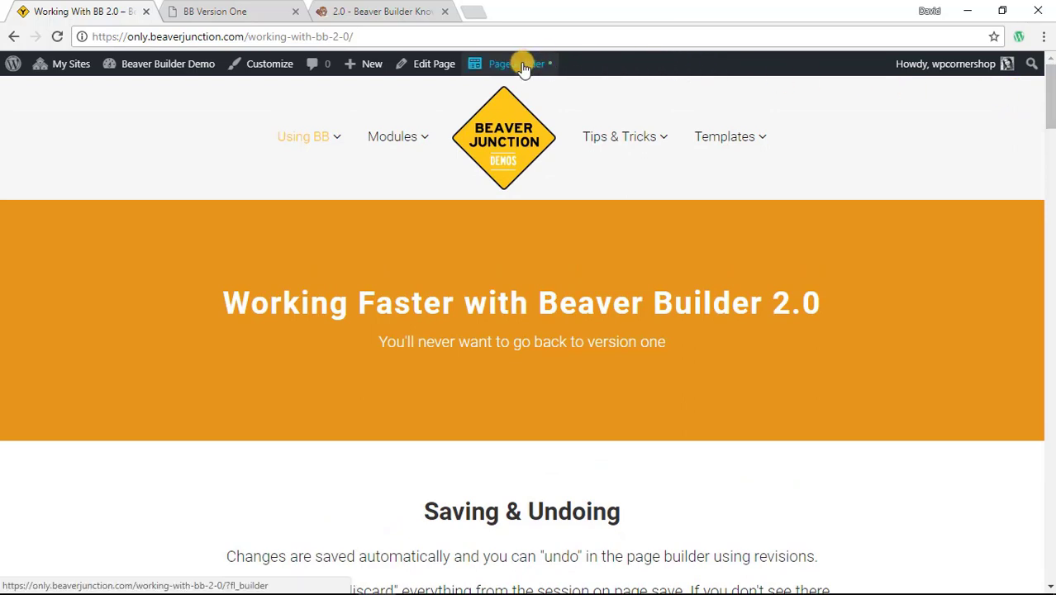
mouse_move(499, 72)
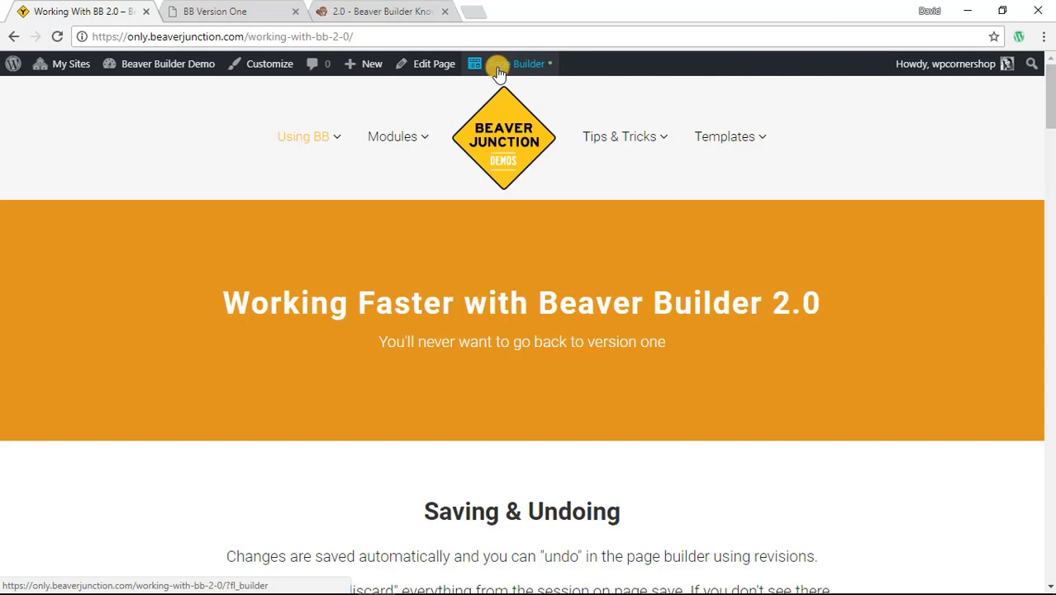
Step: Launch the page builder on the Working With BB 2.0 page from the admin bar
click(523, 63)
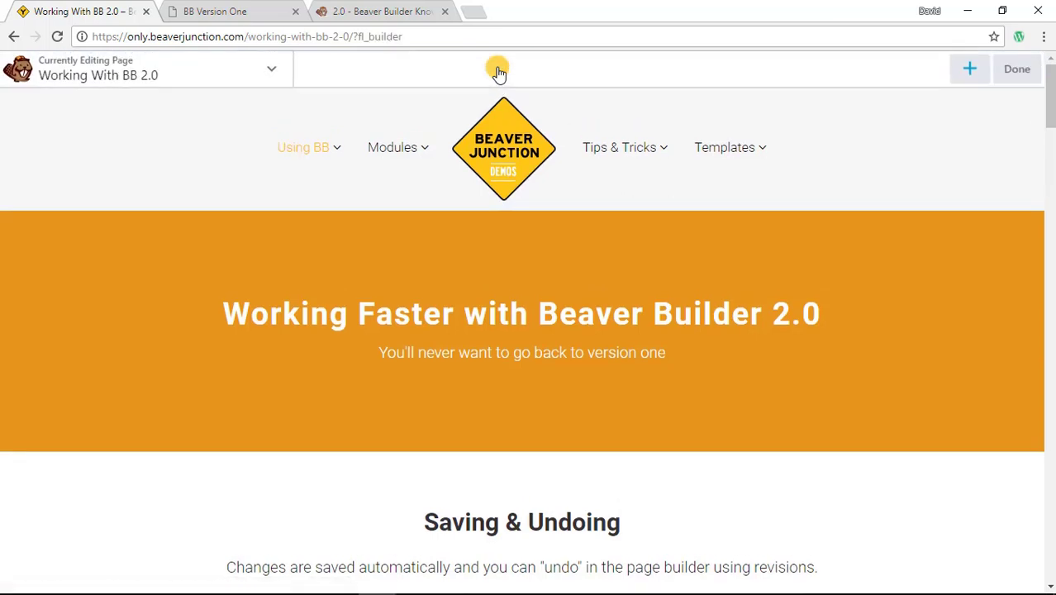
click(1017, 69)
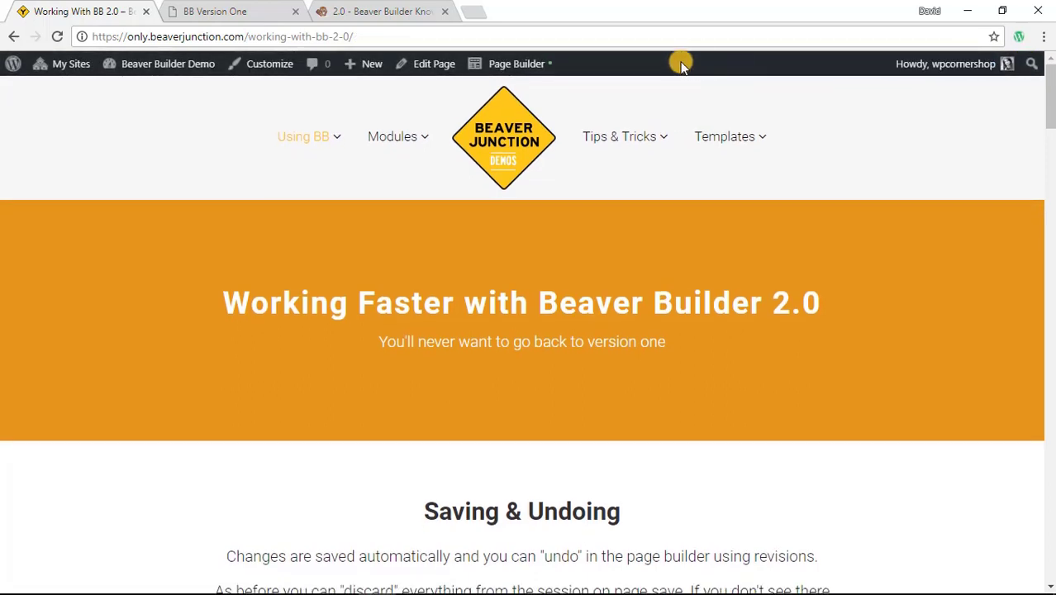
click(515, 62)
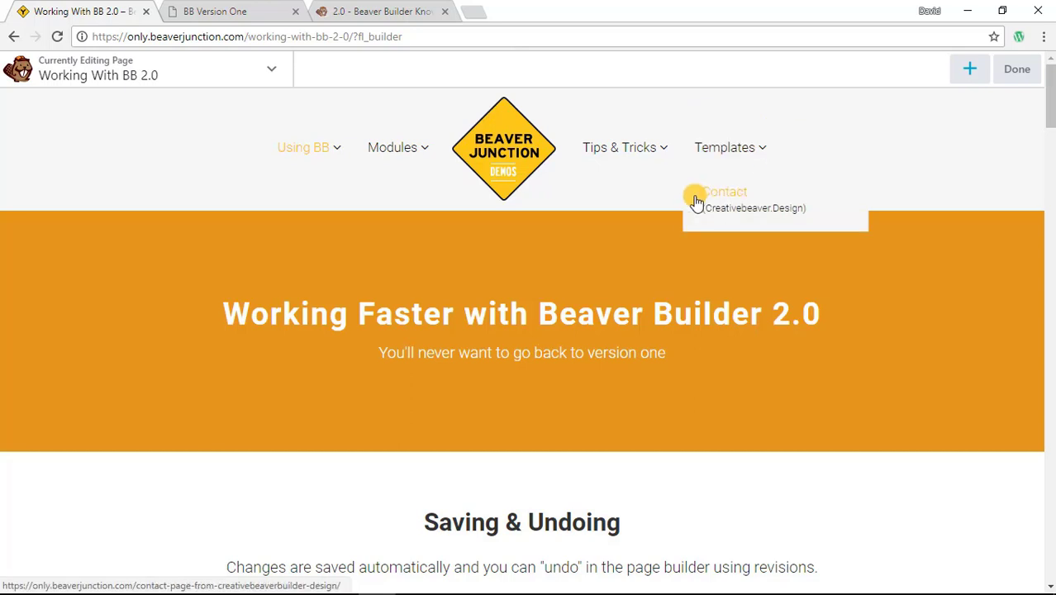
scroll(down, 3)
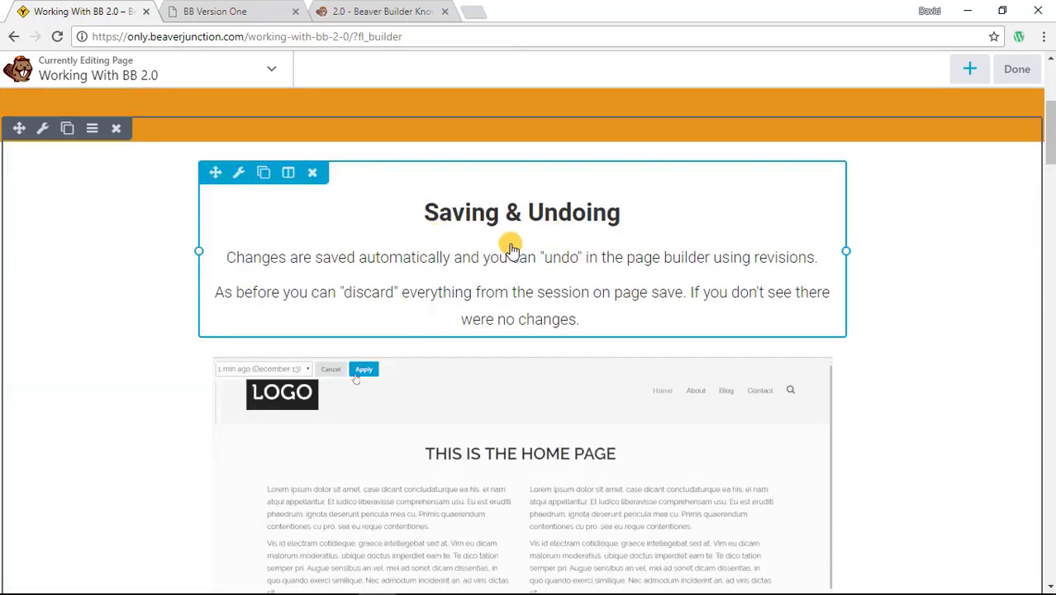
click(364, 371)
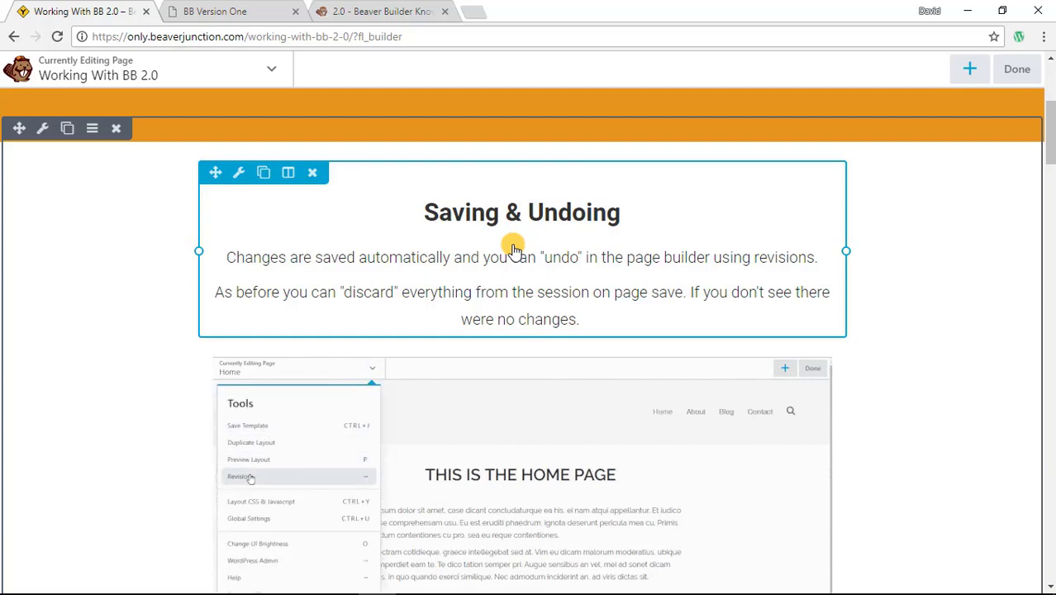
click(239, 476)
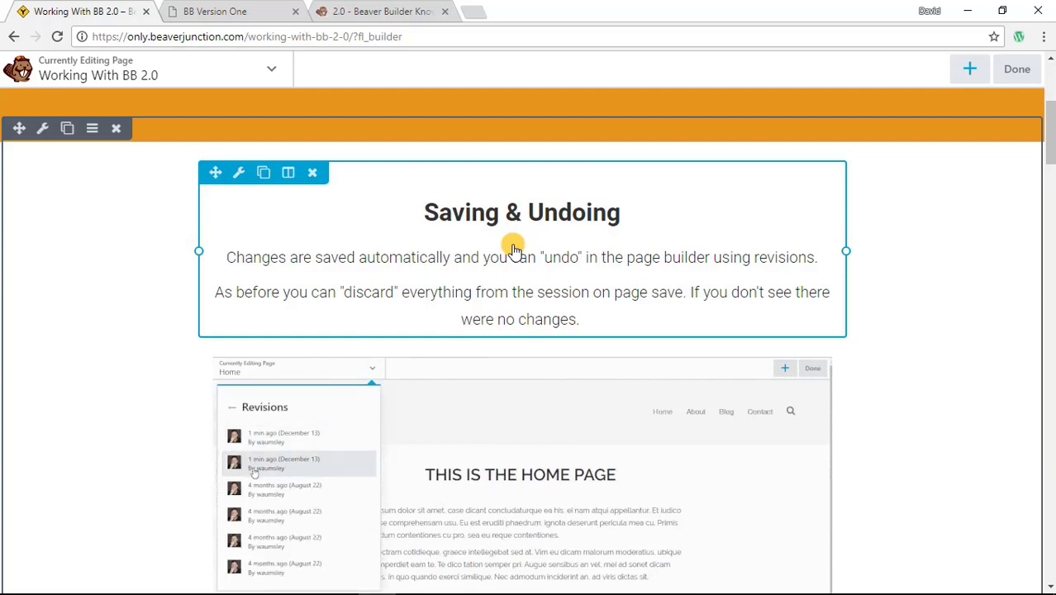
click(284, 463)
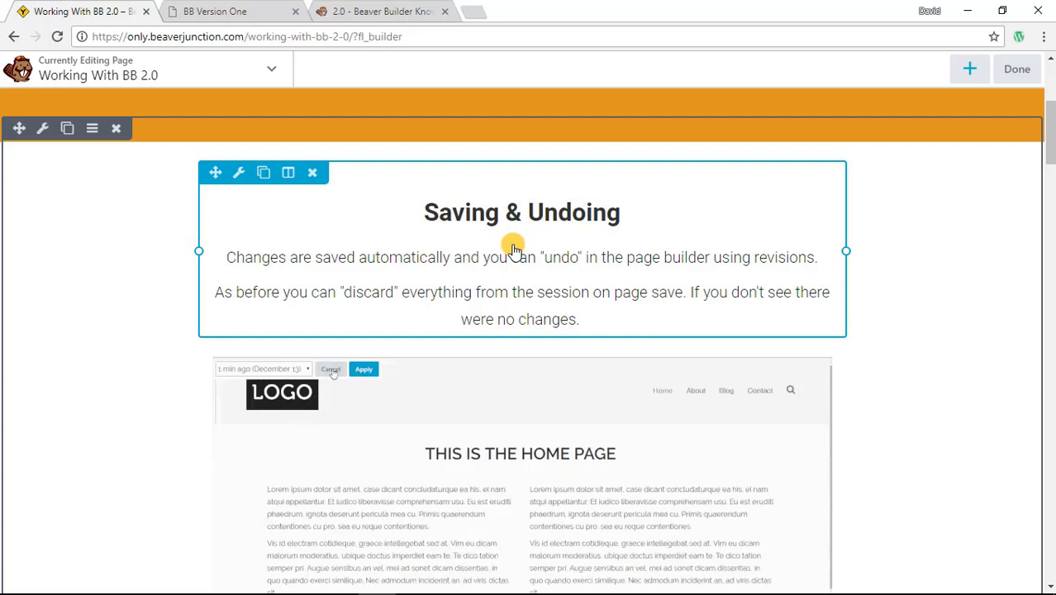
click(363, 368)
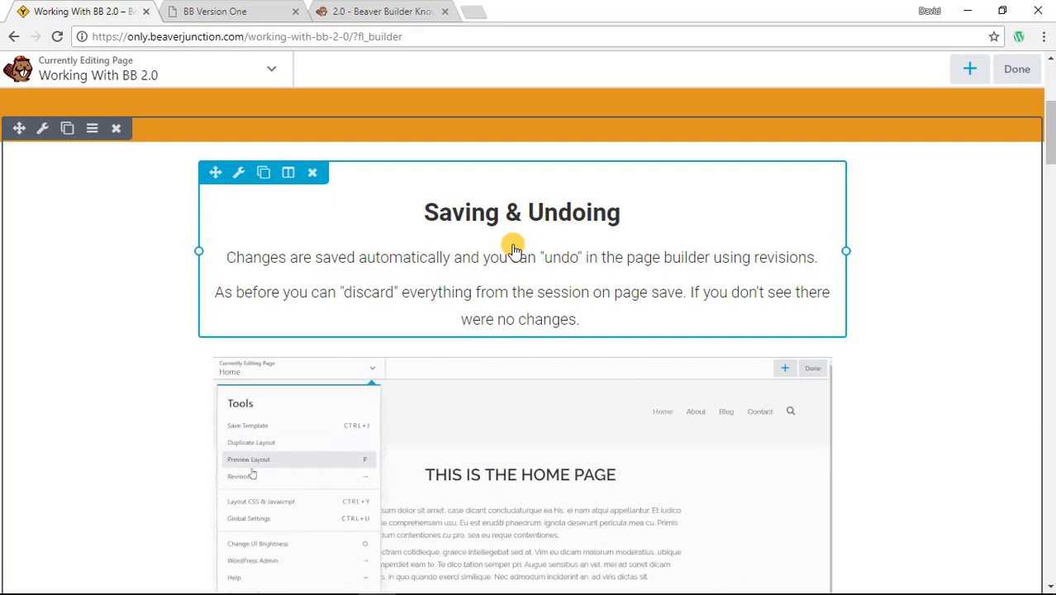
click(239, 476)
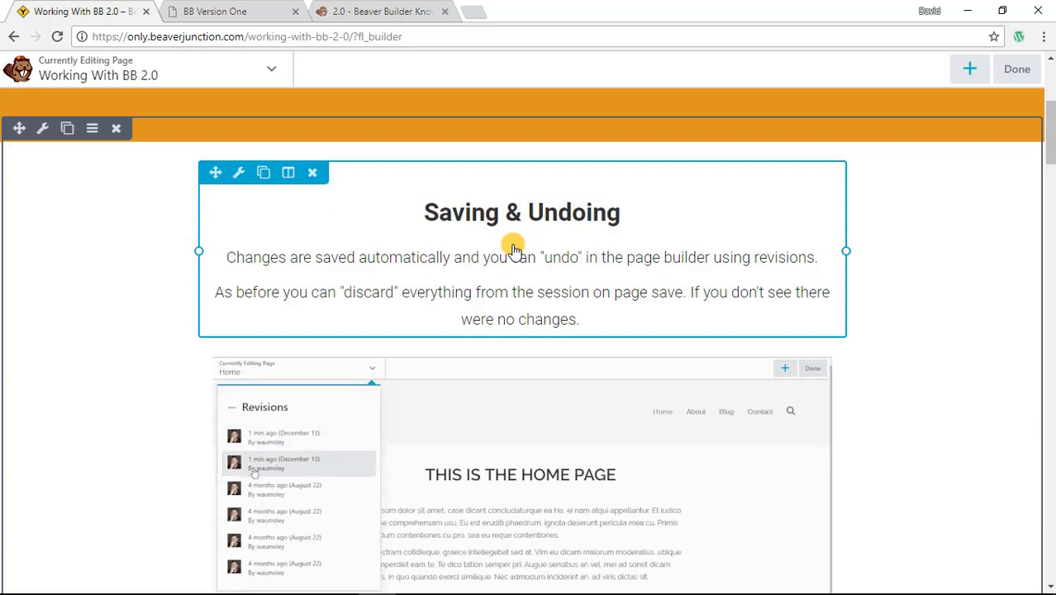
click(298, 462)
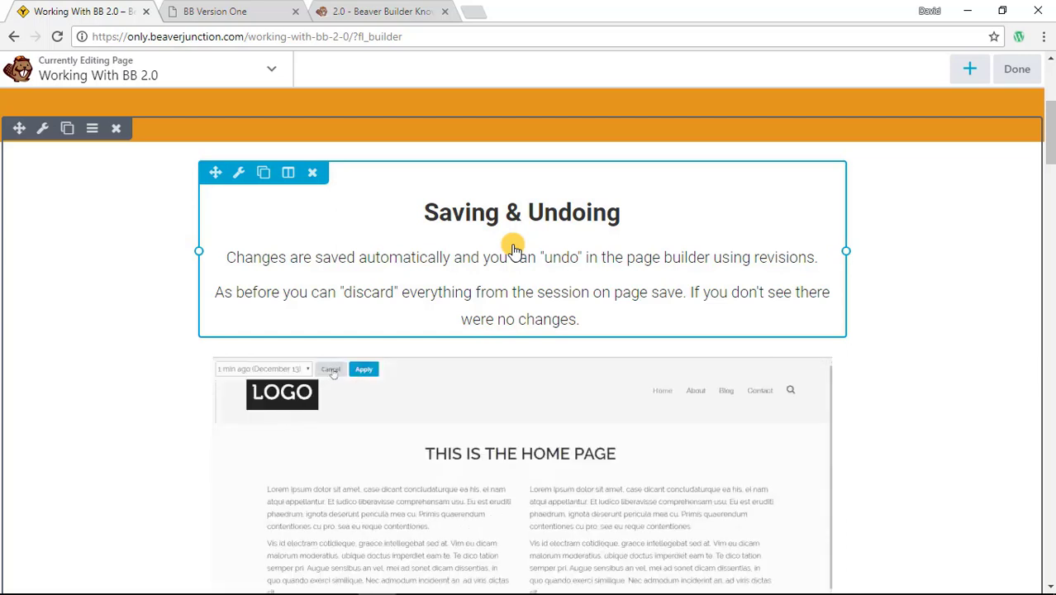
click(330, 371)
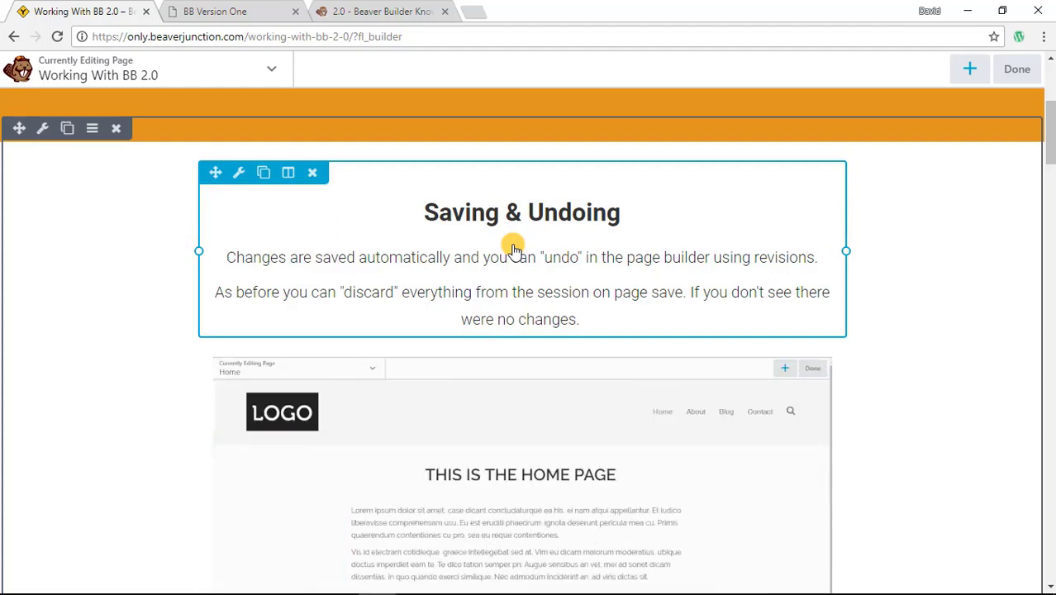
click(370, 367)
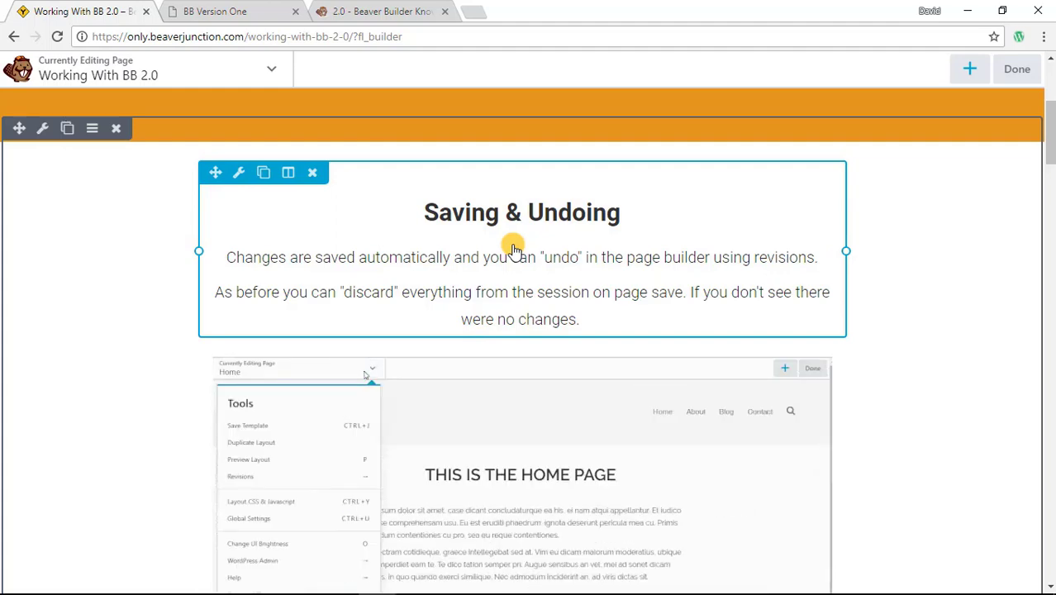
click(240, 476)
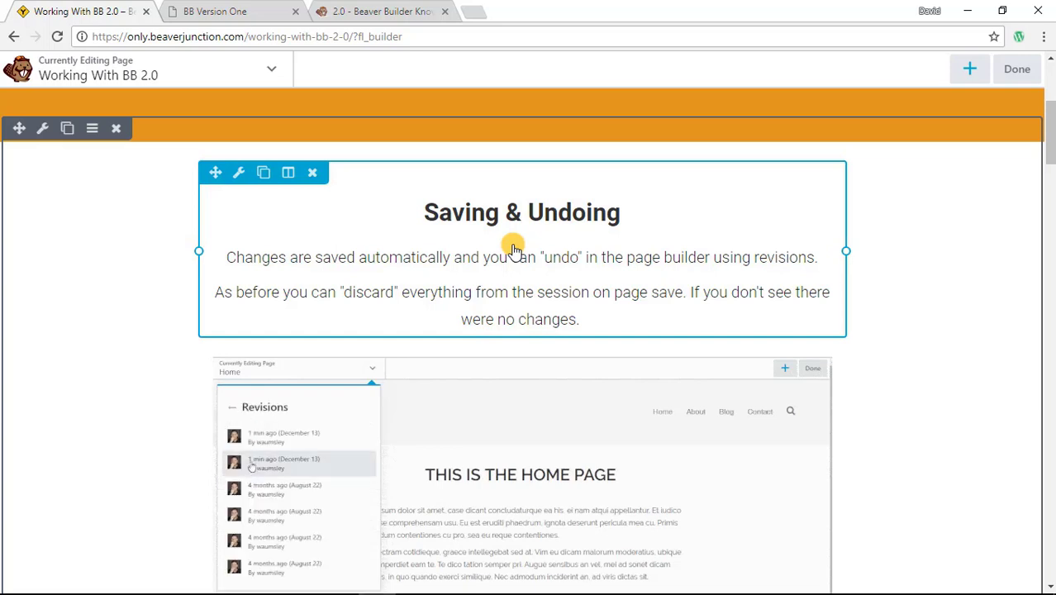
click(299, 463)
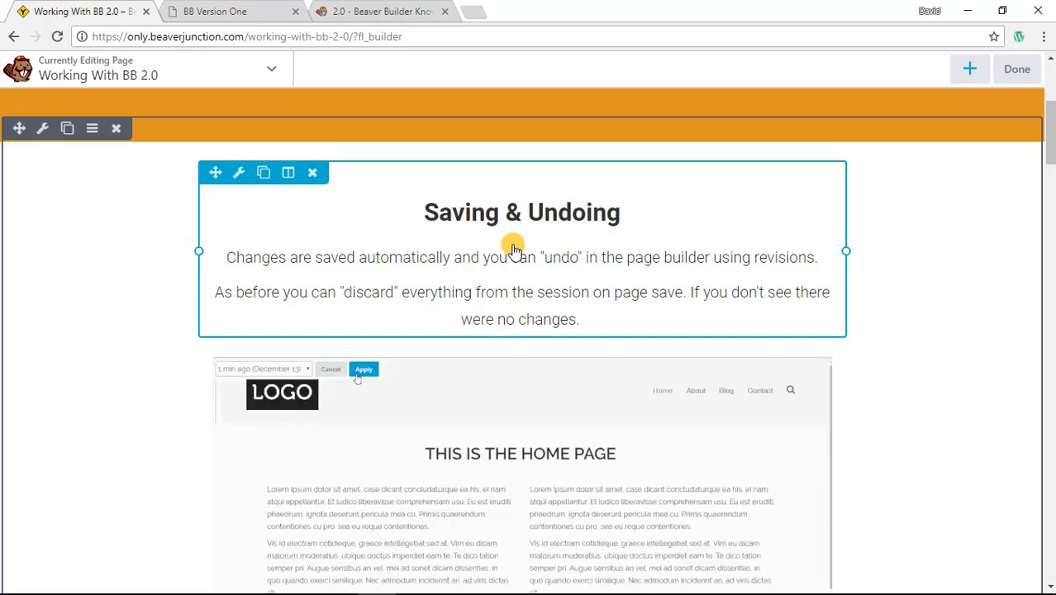
click(364, 368)
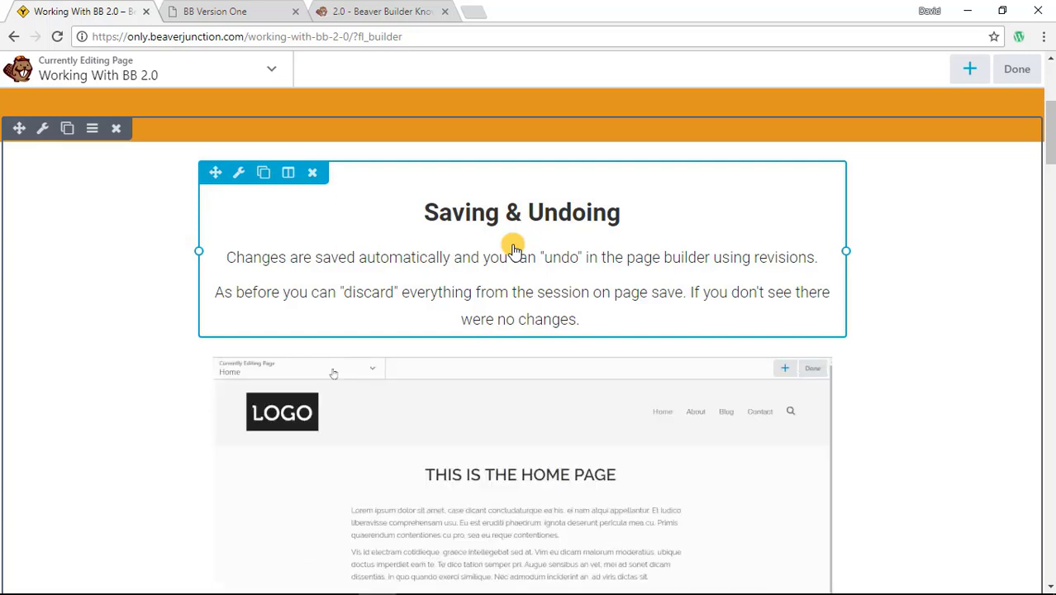
mouse_move(363, 362)
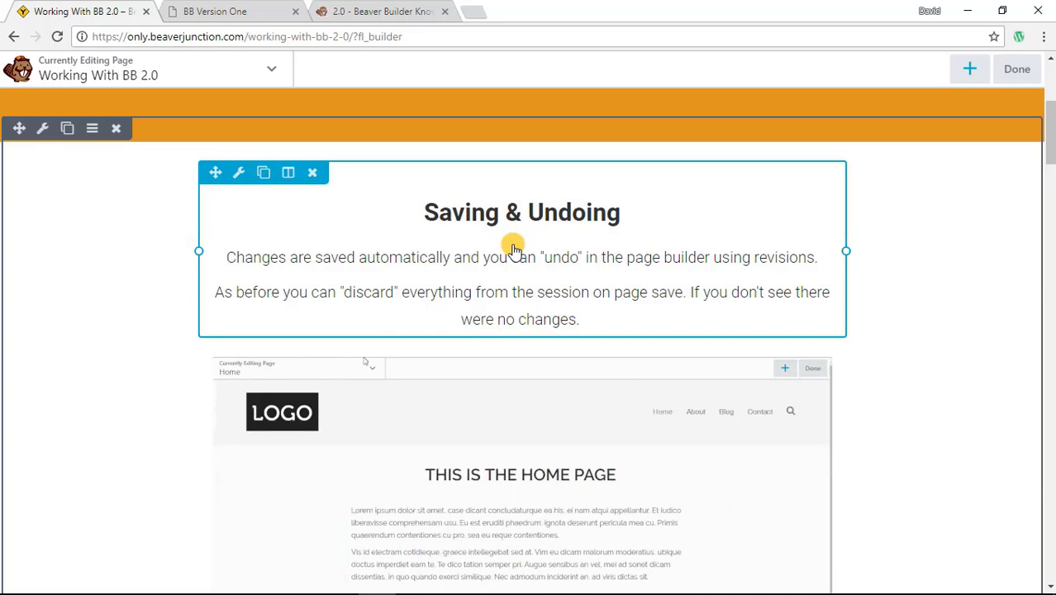
click(371, 366)
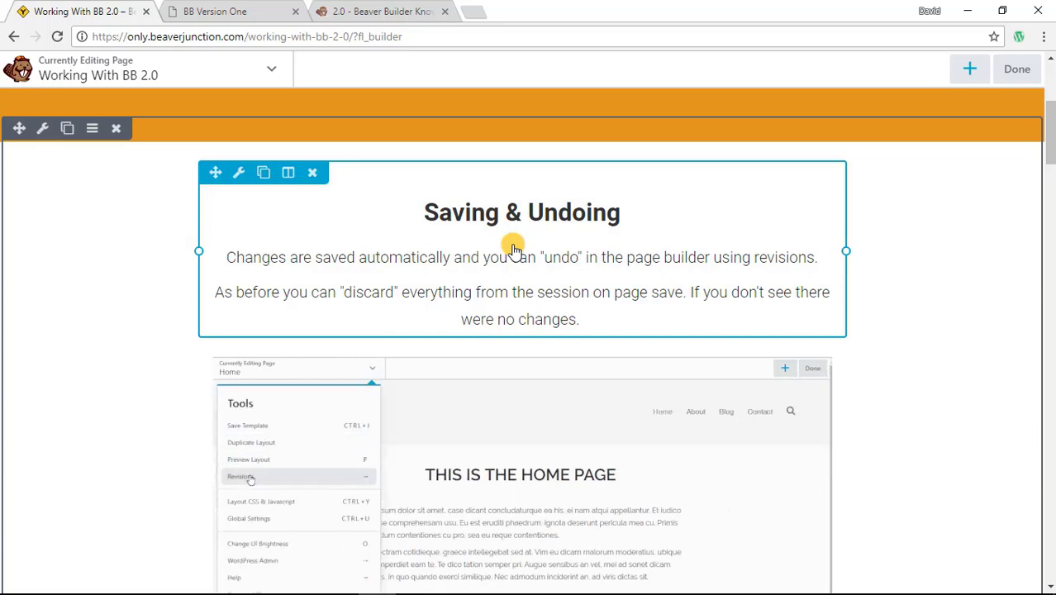
click(240, 476)
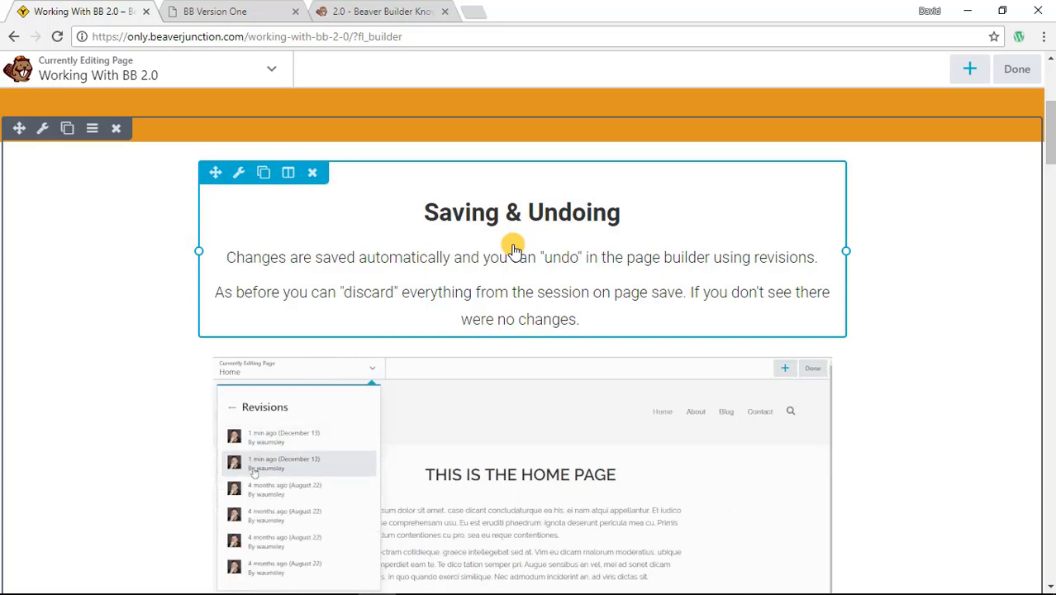
click(285, 463)
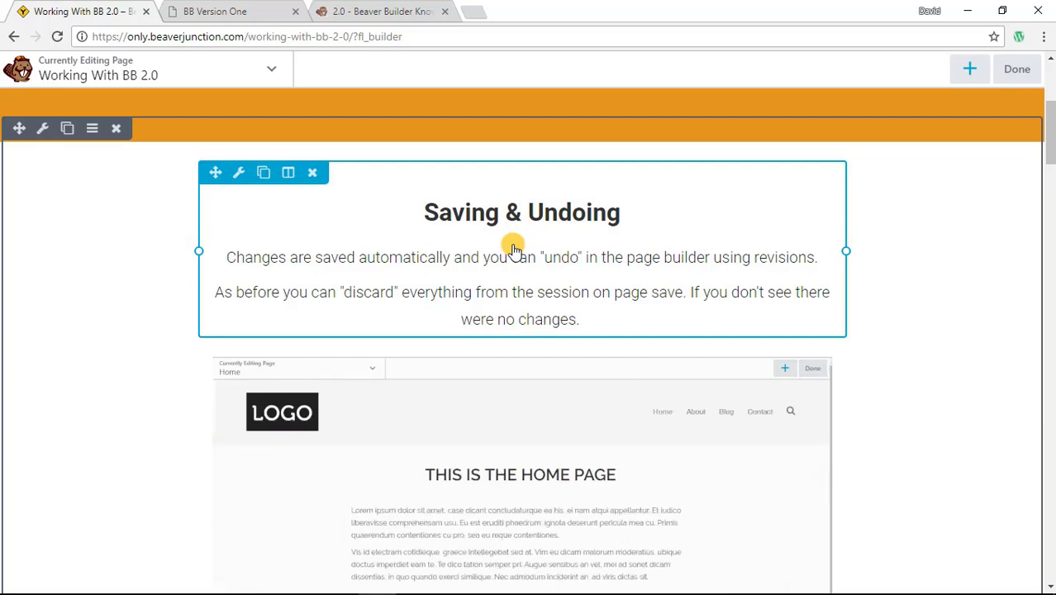
click(370, 367)
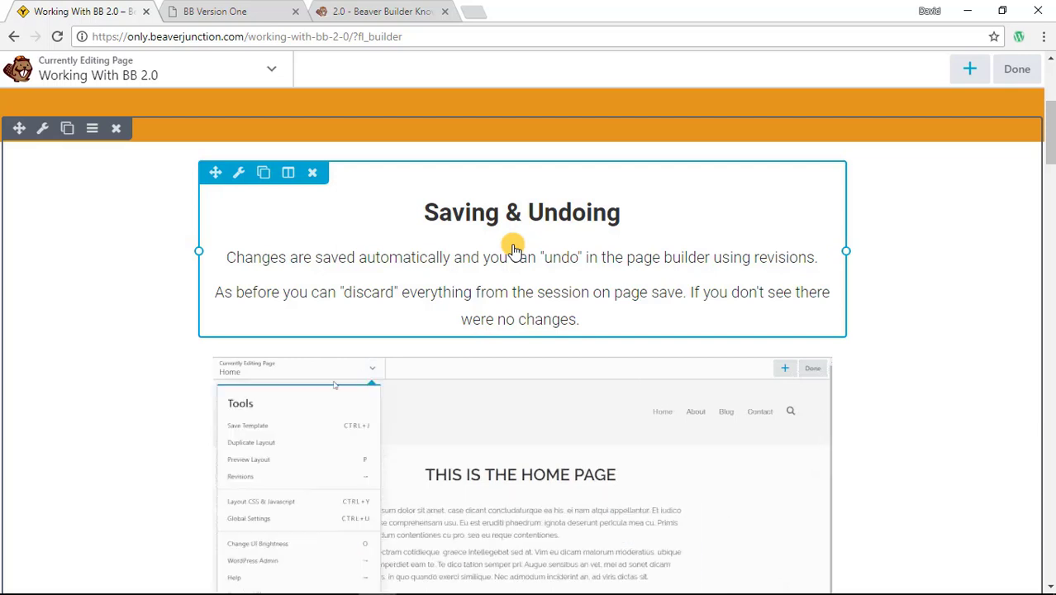
click(241, 476)
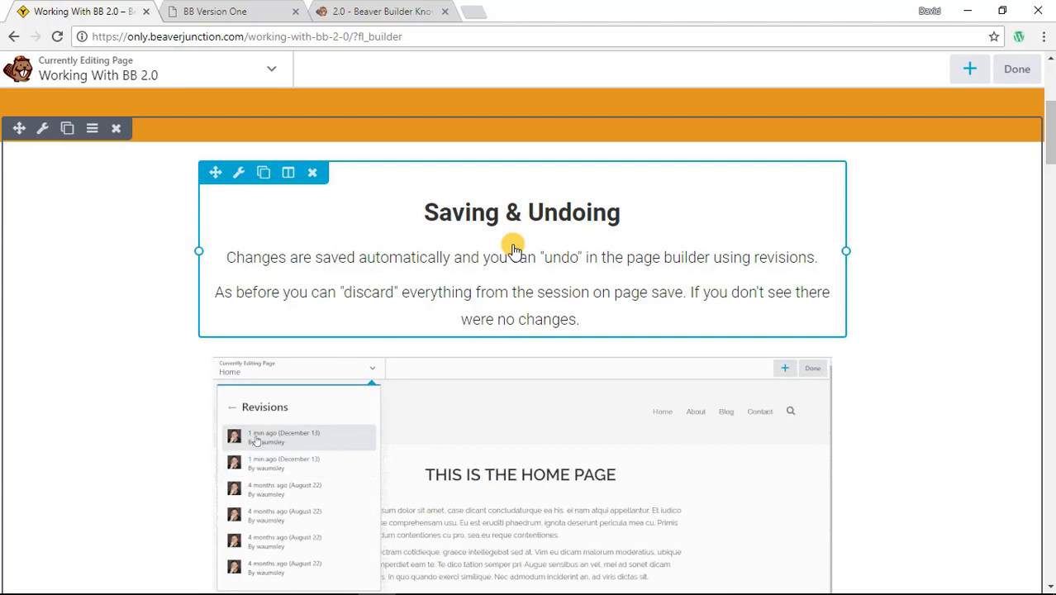
Step: Exit the builder with Done and relaunch it on the page from the admin bar
click(1017, 70)
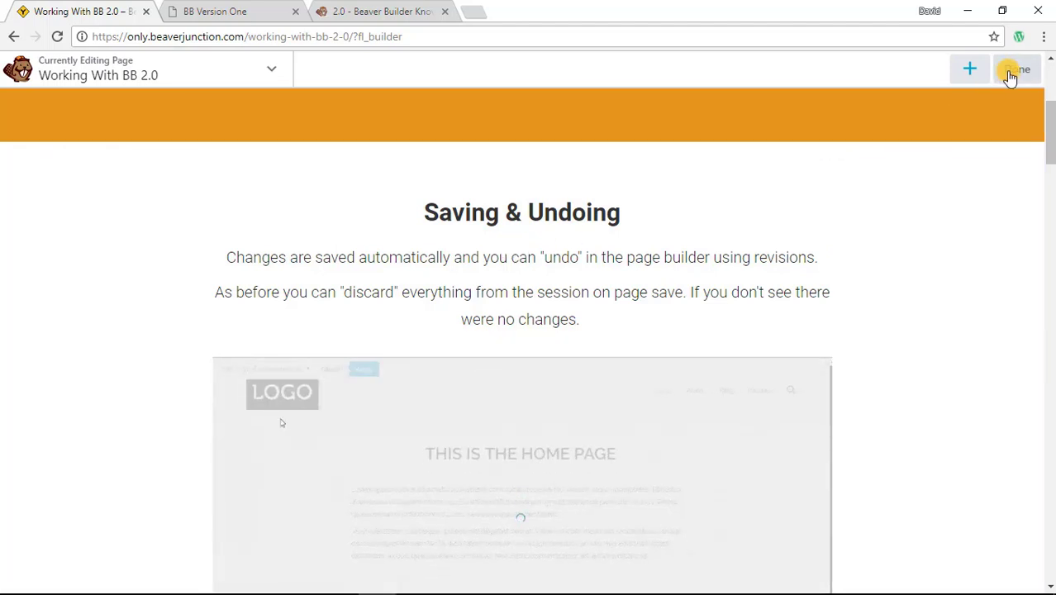
click(1018, 69)
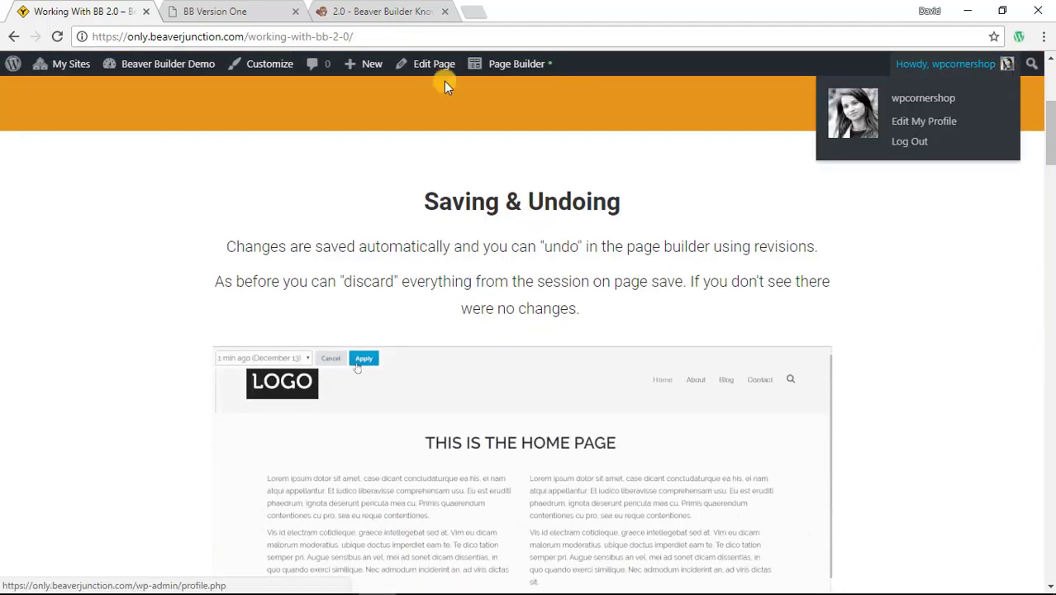
click(515, 63)
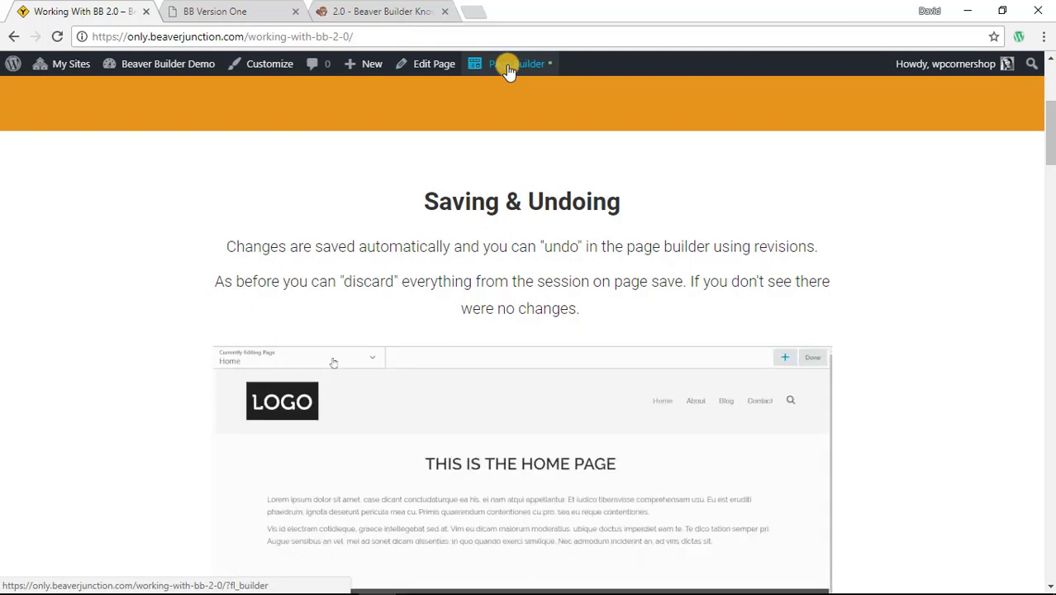
click(521, 63)
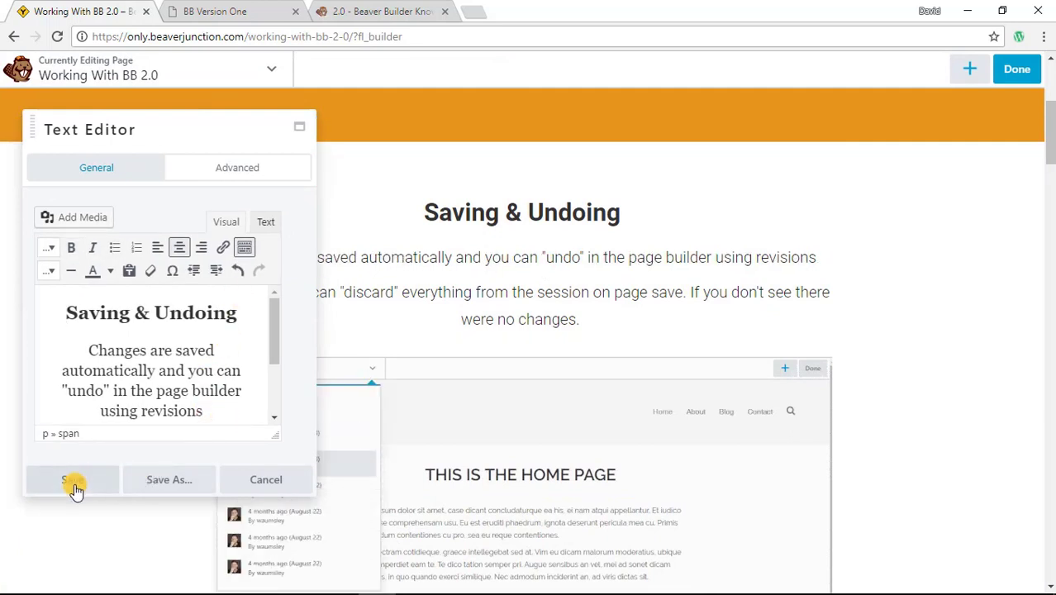
Step: Save the edited Saving & Undoing text and bring up the discard/draft/publish choices
click(72, 479)
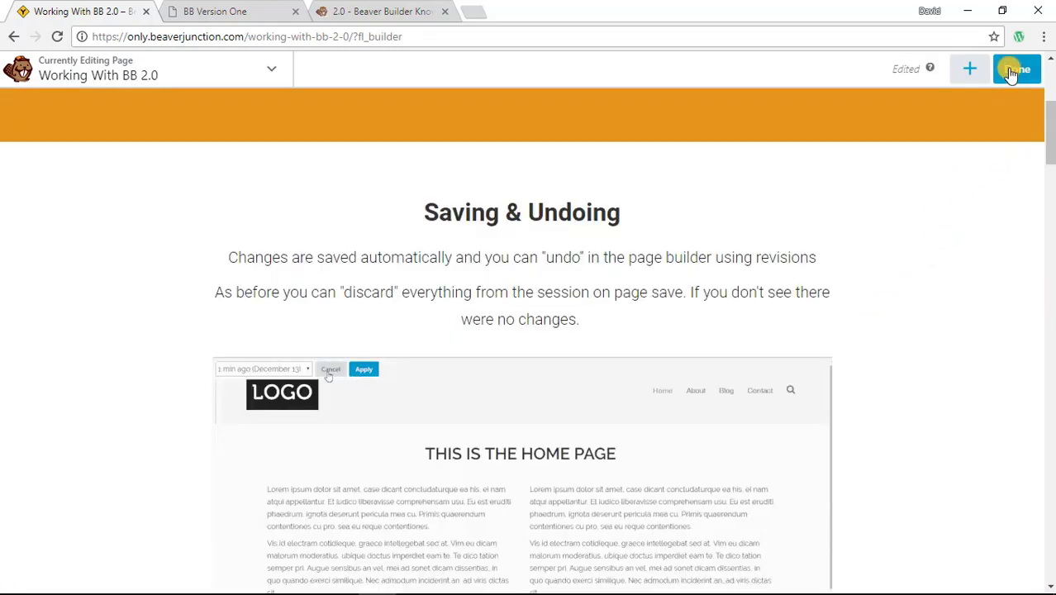
click(1018, 70)
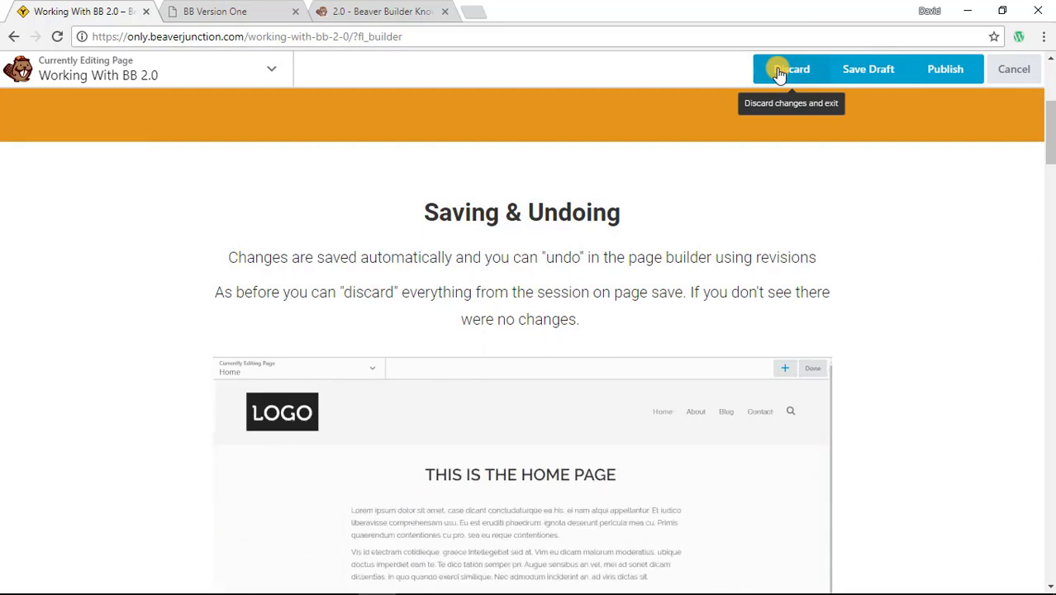
click(370, 367)
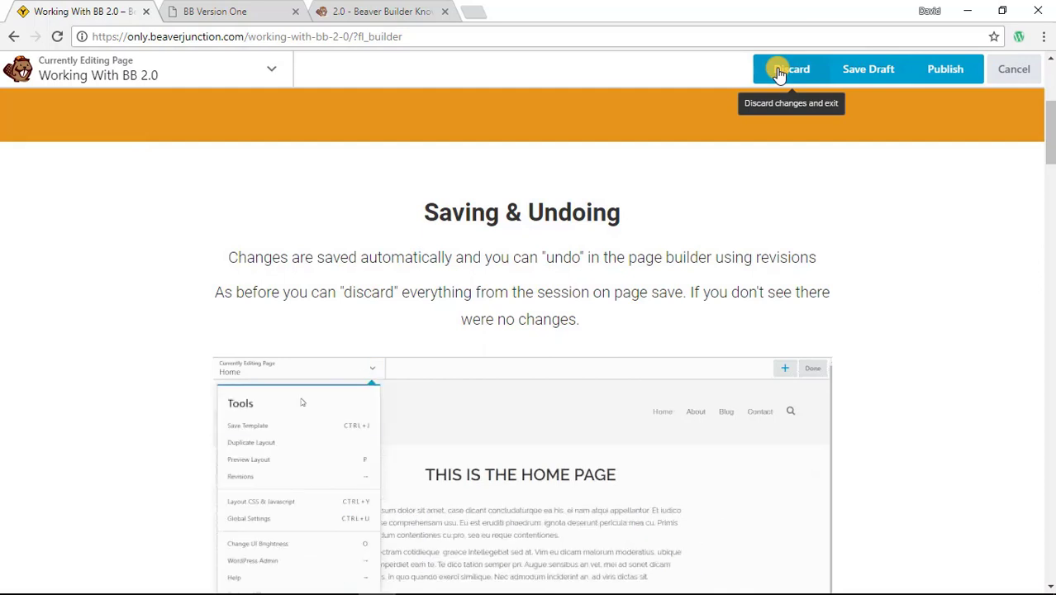
click(242, 476)
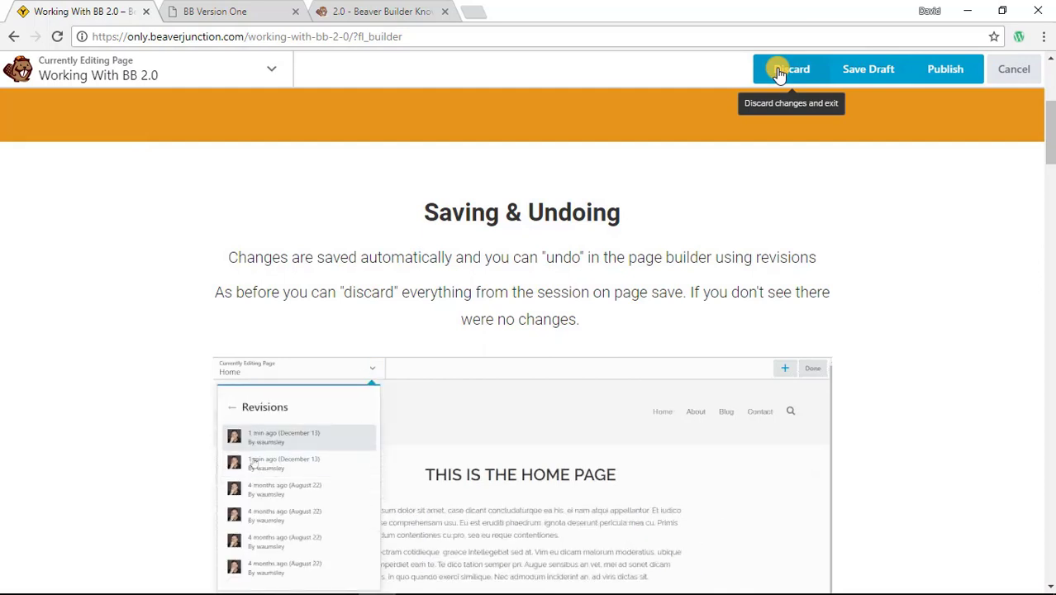
click(284, 436)
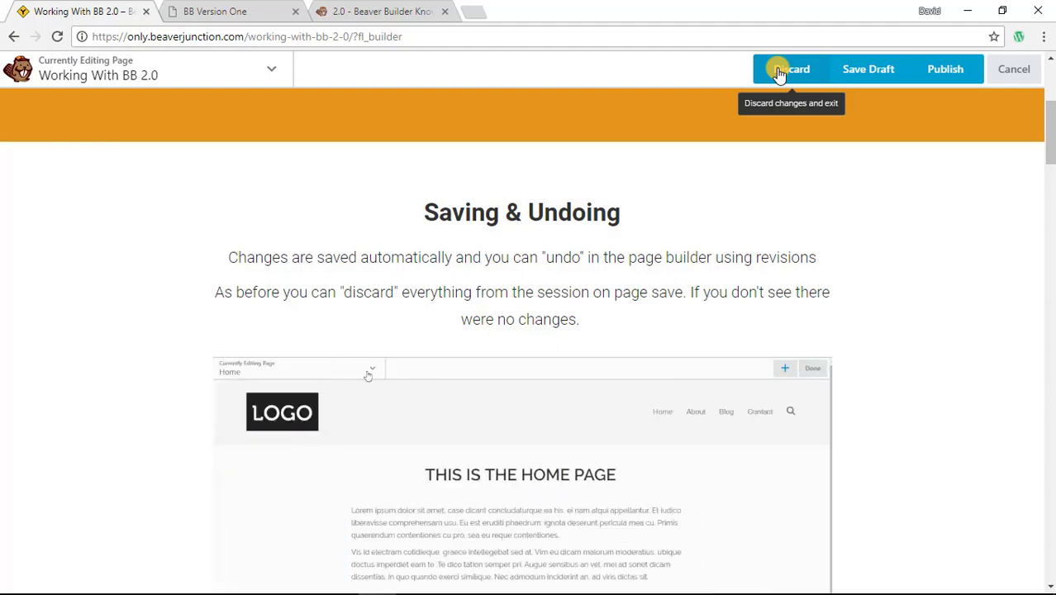
click(370, 367)
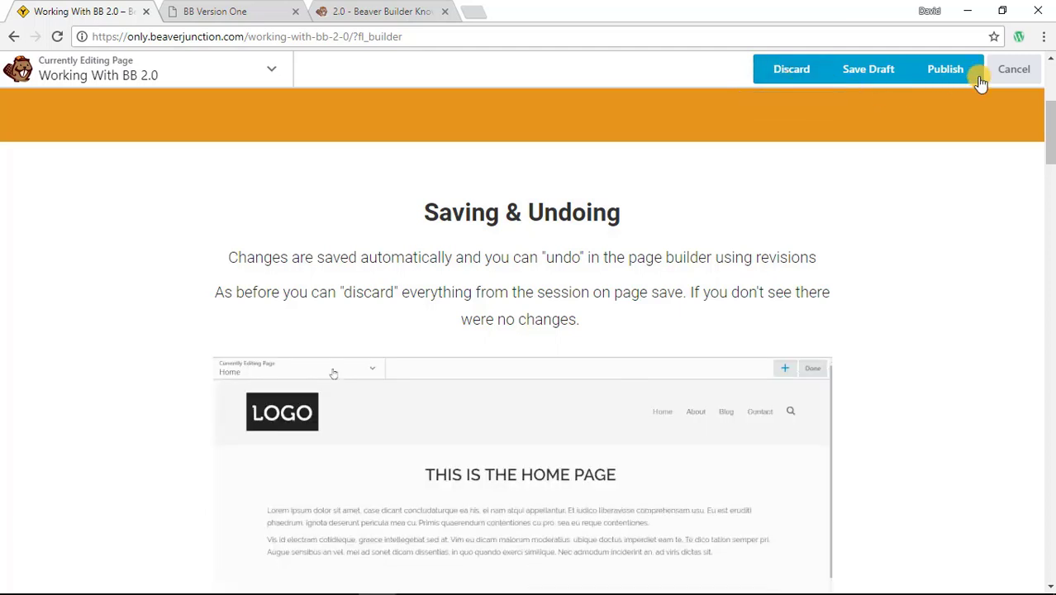
click(945, 69)
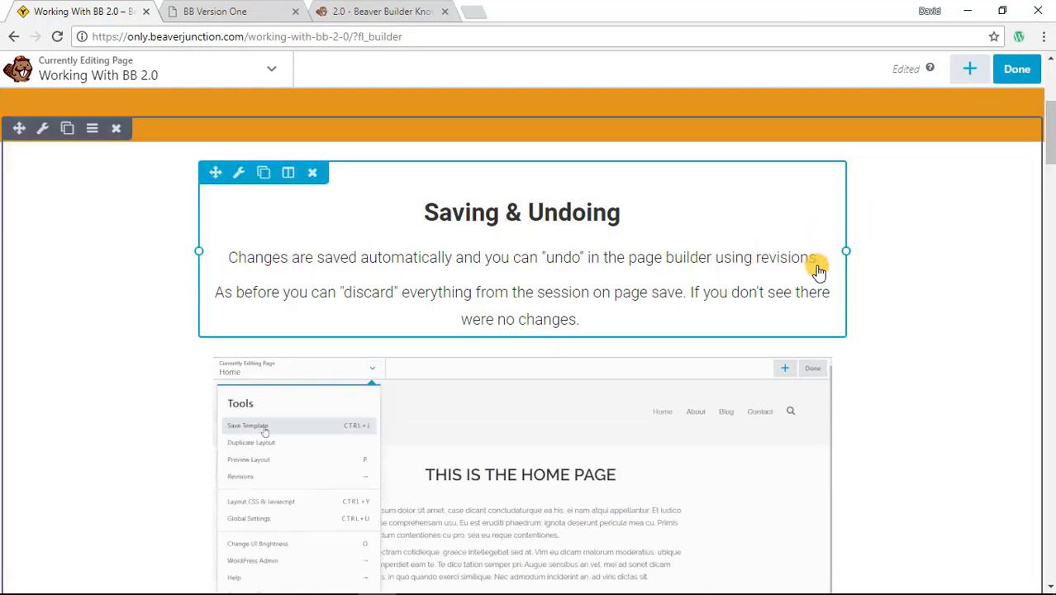
Step: Show the saved revisions via Tools and preview the one from 6 hours ago
click(242, 476)
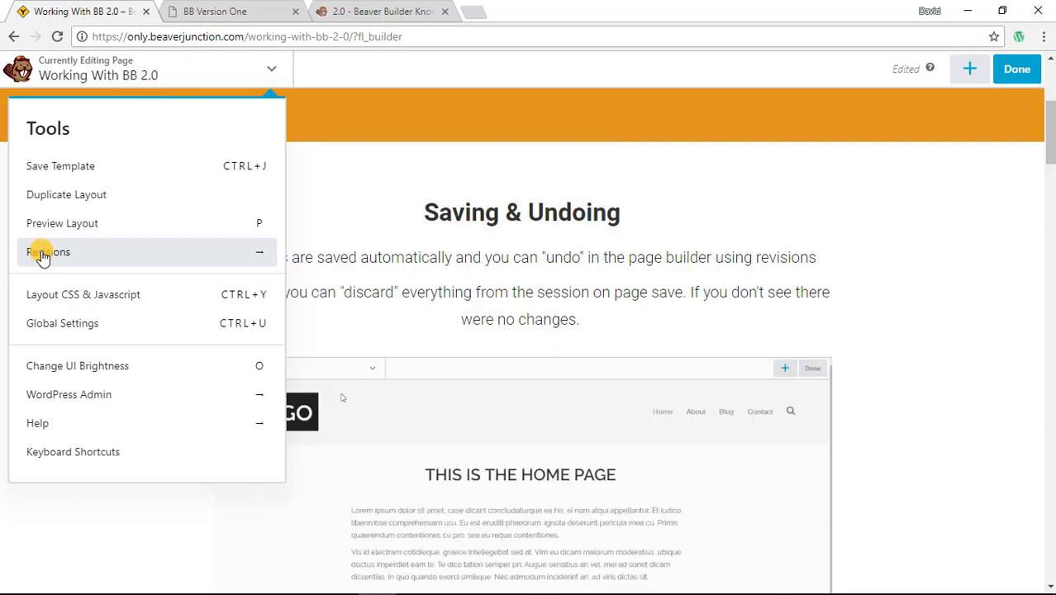
click(50, 251)
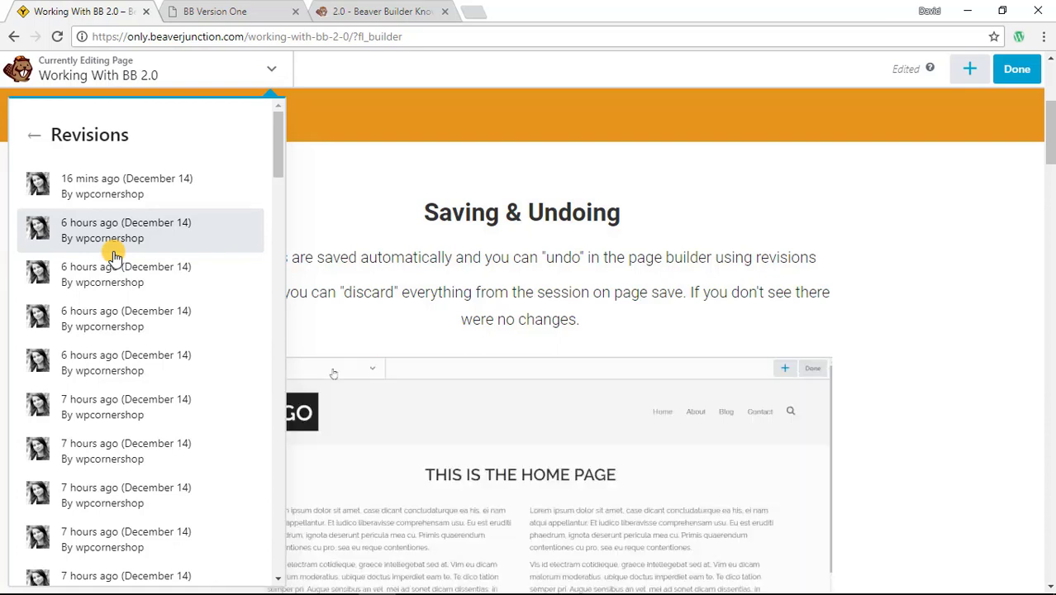
click(126, 230)
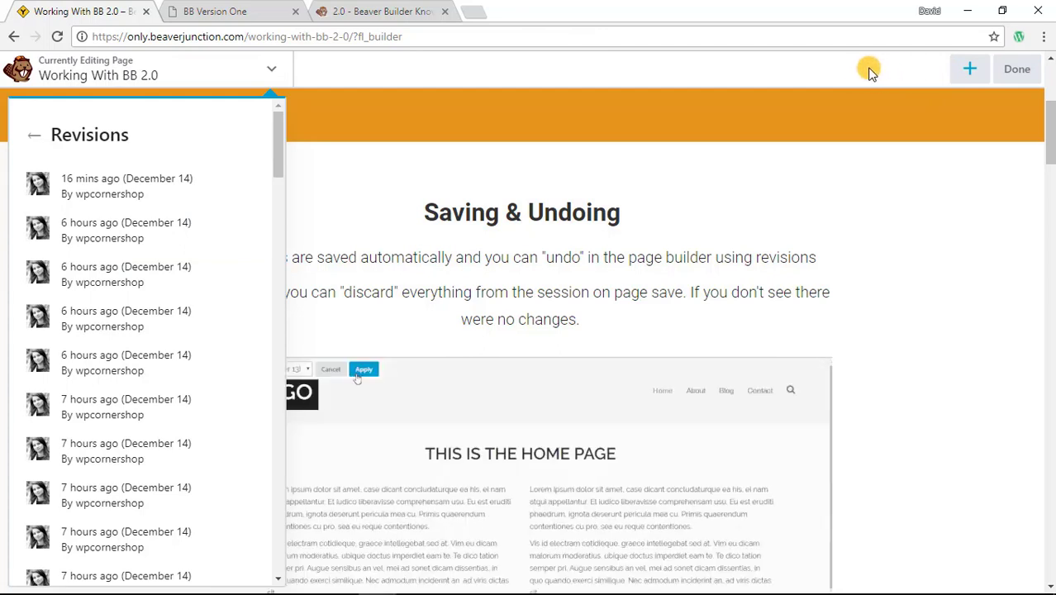
Step: Preview the December 11 revision from 3 days ago instead
click(364, 369)
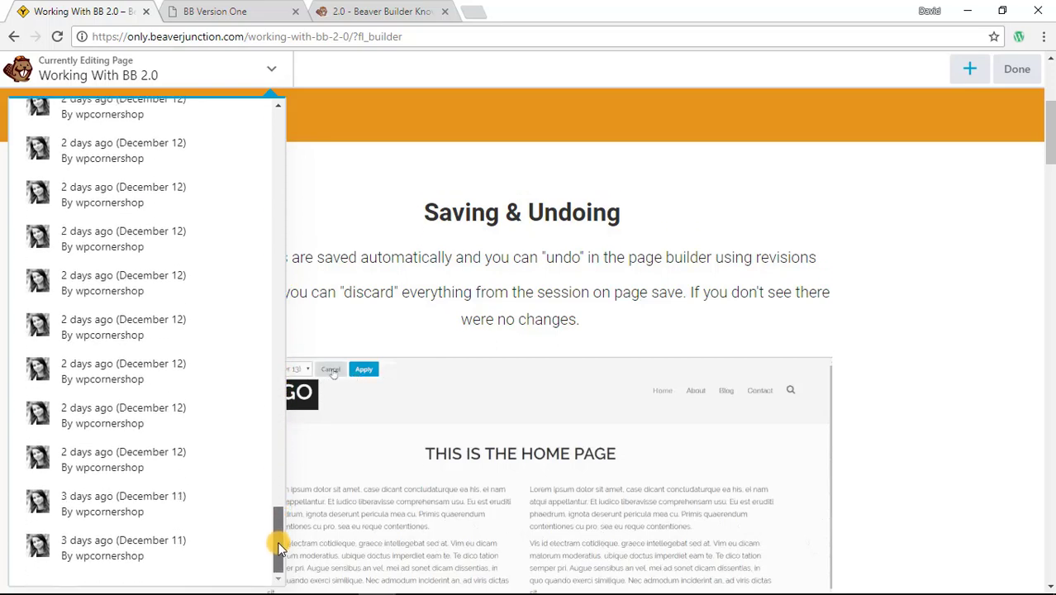
click(331, 368)
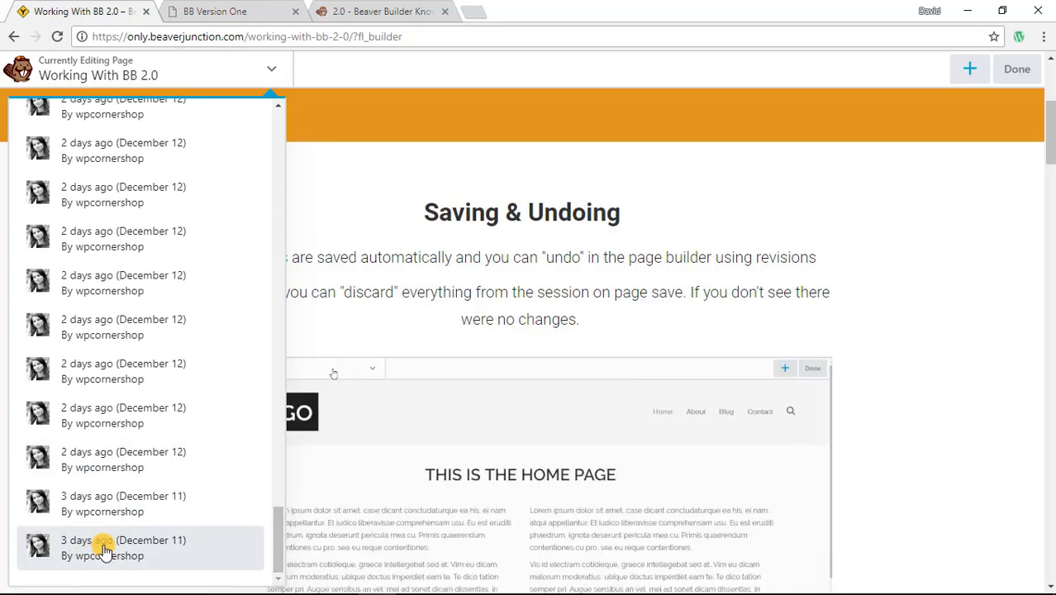
click(104, 547)
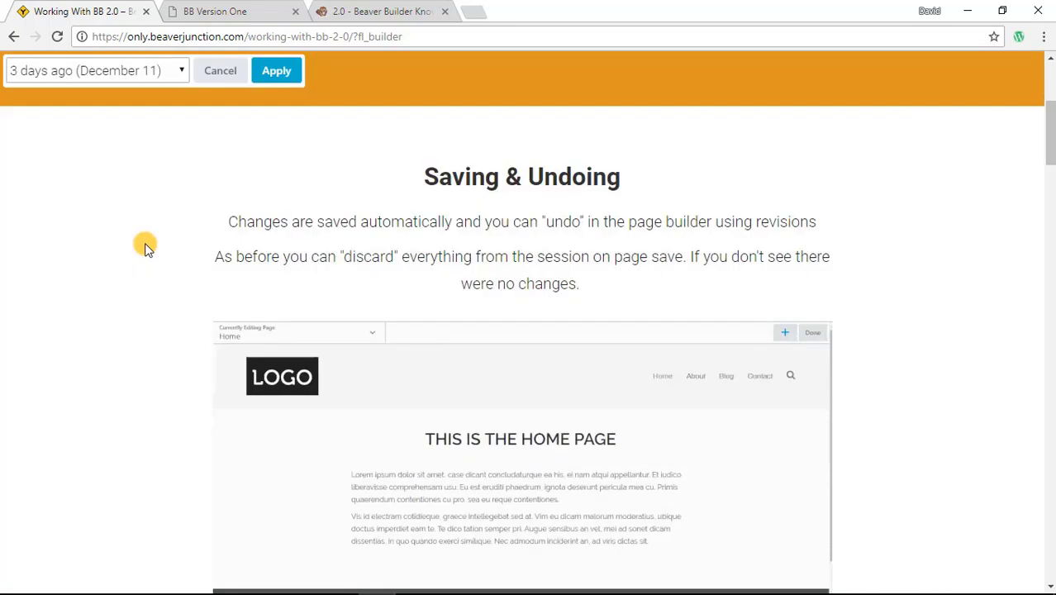
Step: Let the December 11 revision preview load to show its empty layout
click(276, 69)
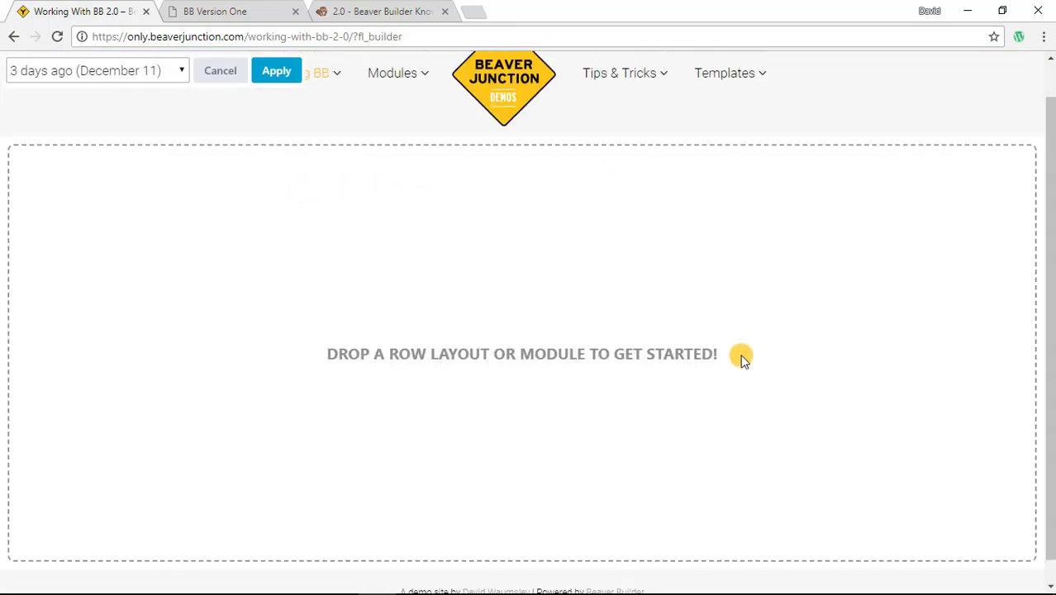
mouse_move(414, 271)
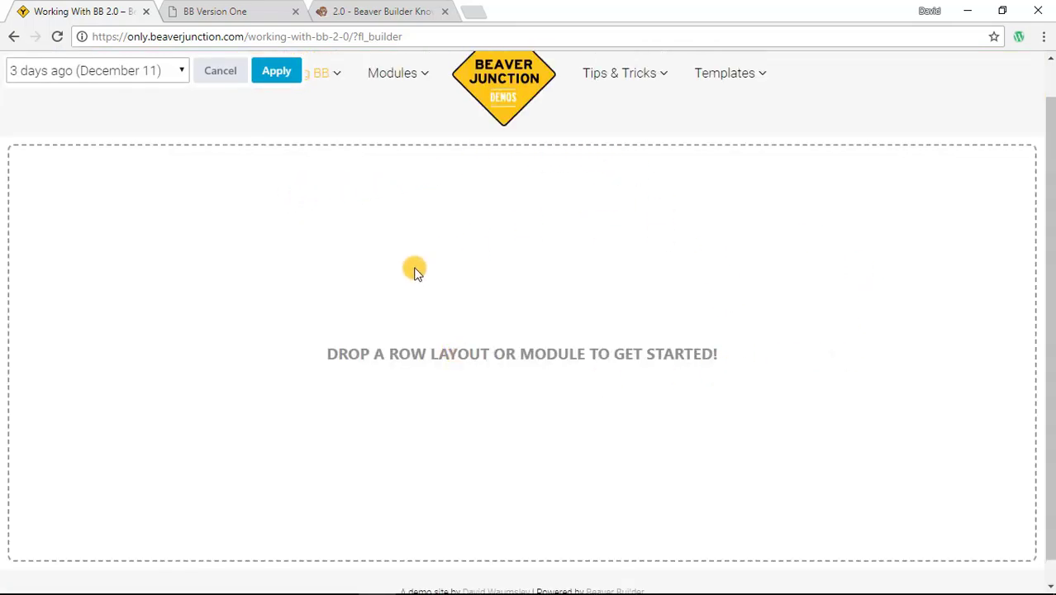
mouse_move(274, 252)
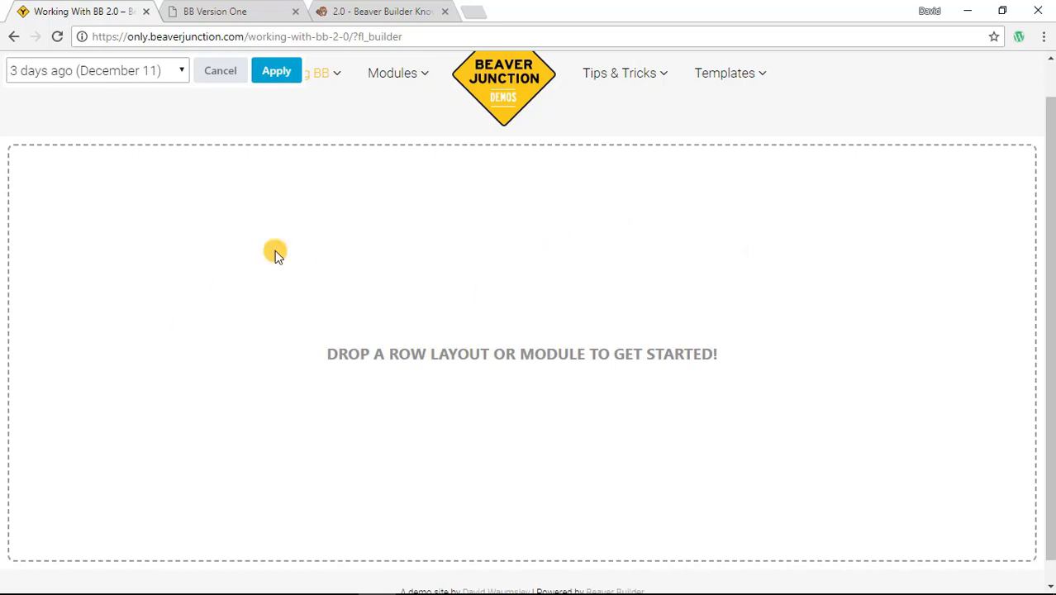
mouse_move(218, 74)
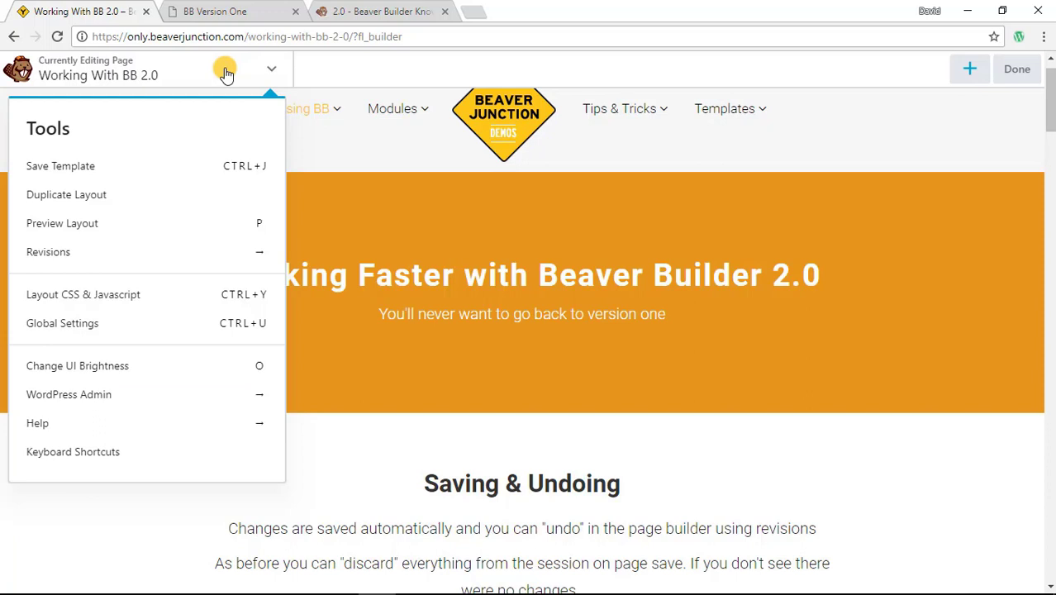
mouse_move(235, 251)
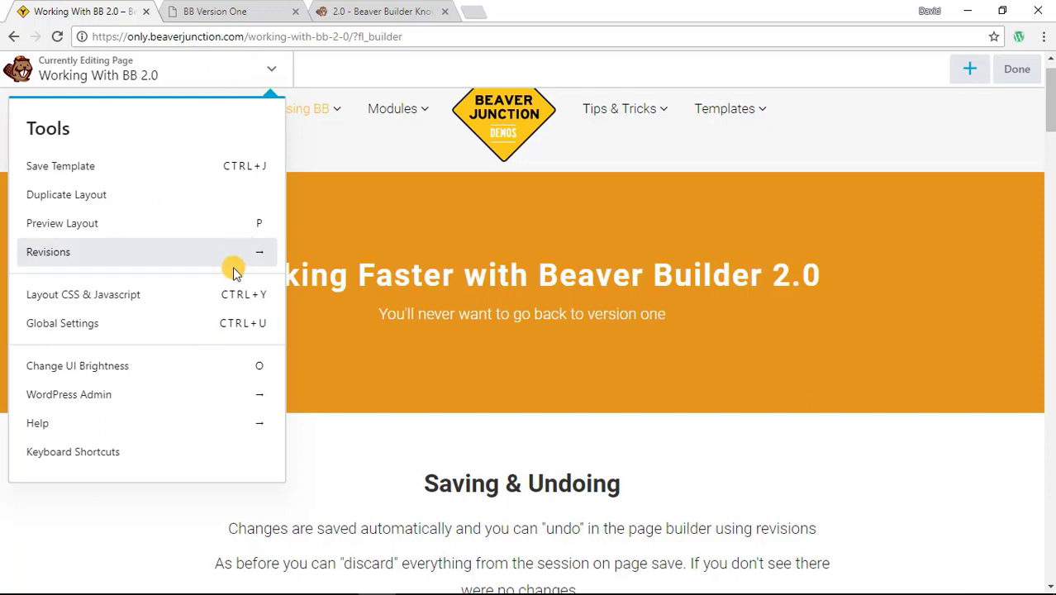
mouse_move(89, 393)
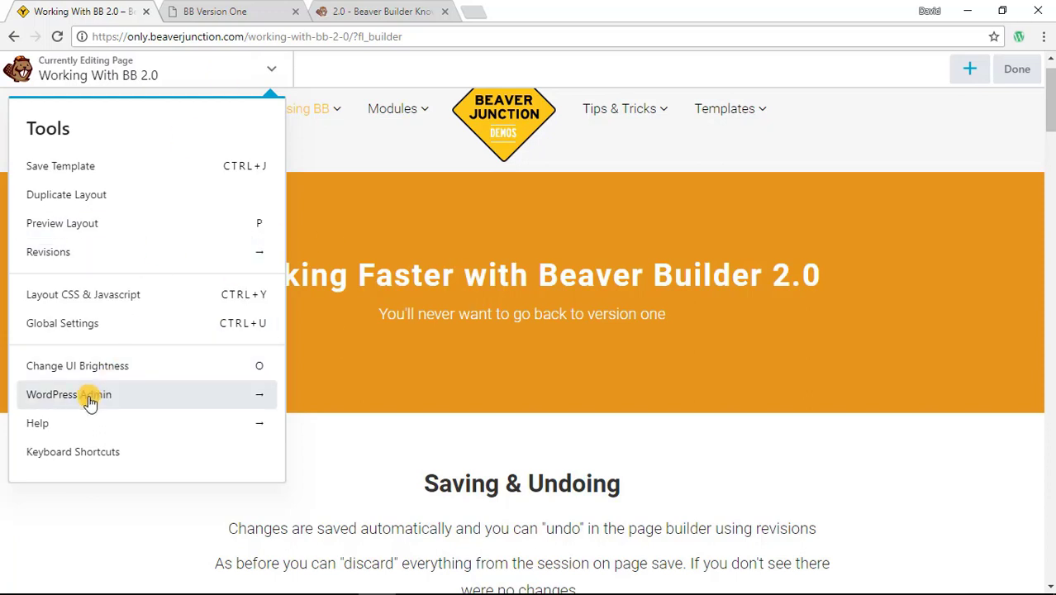
Step: Show the WordPress Admin links submenu in the Tools menu
click(68, 393)
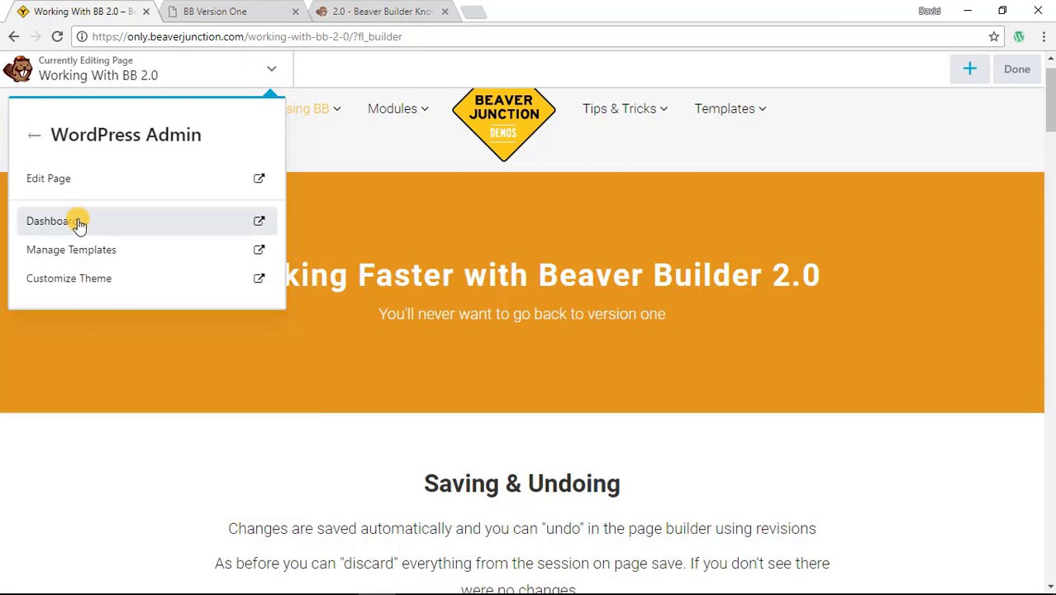
mouse_move(101, 250)
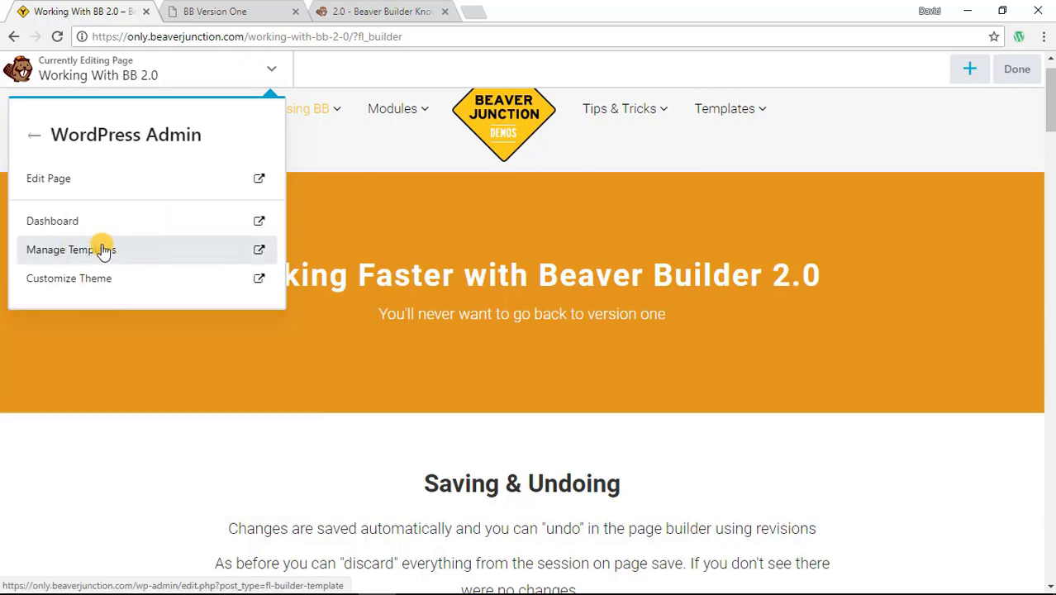
mouse_move(45, 278)
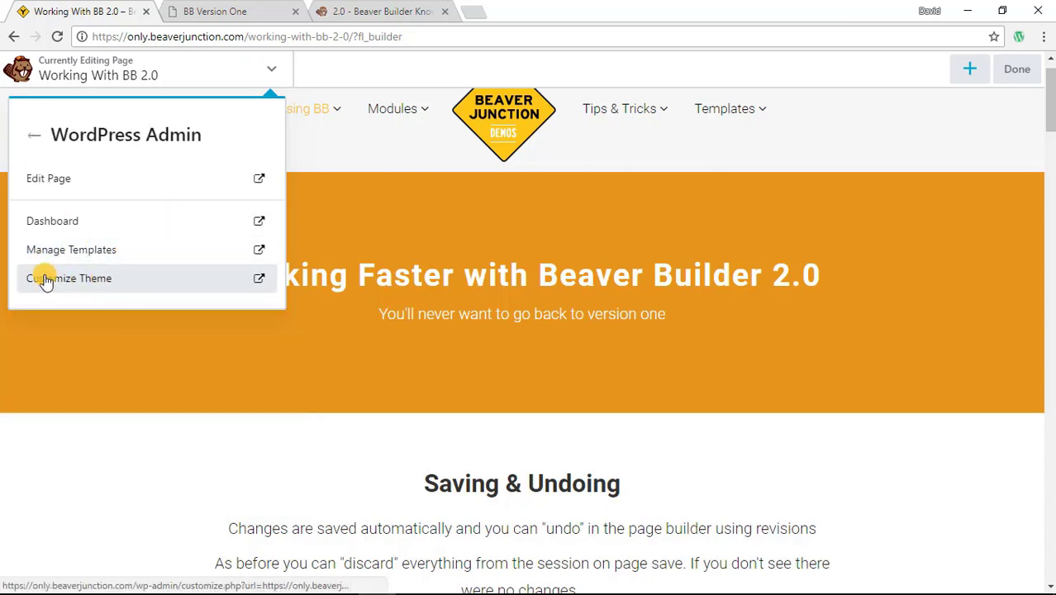
mouse_move(138, 238)
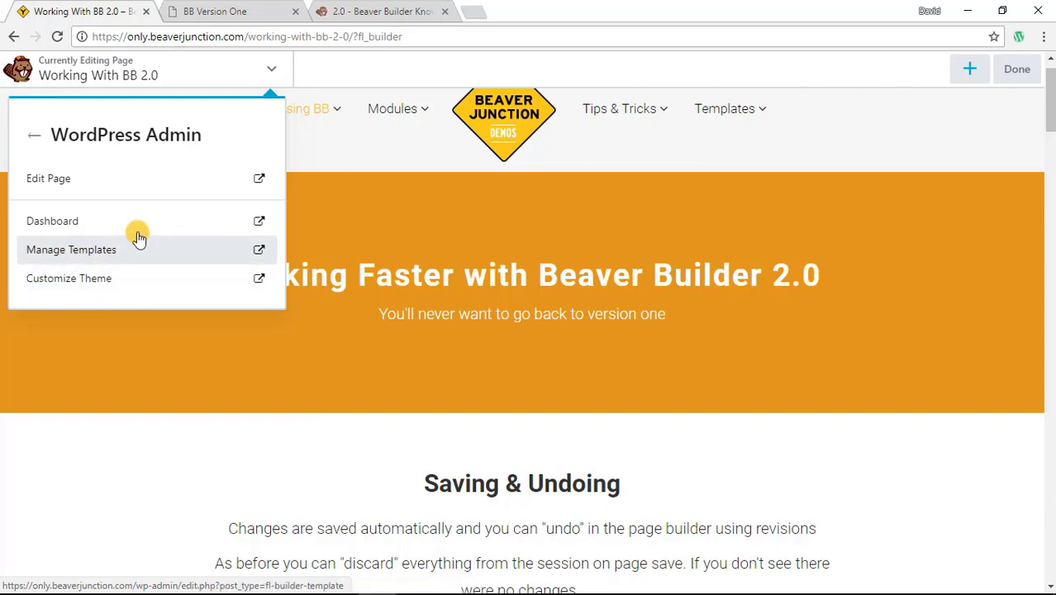
mouse_move(218, 178)
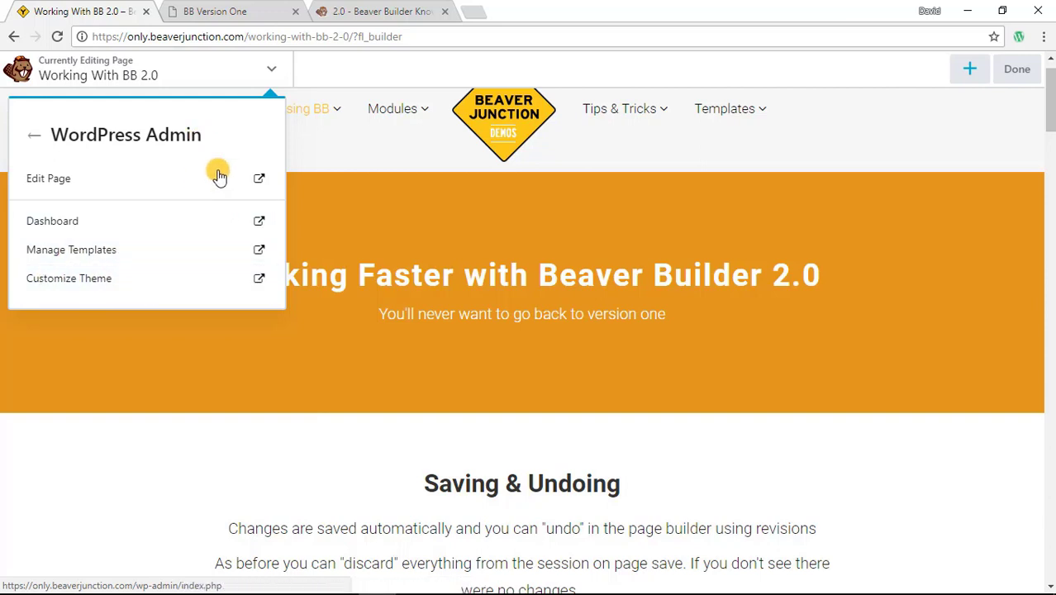
mouse_move(355, 156)
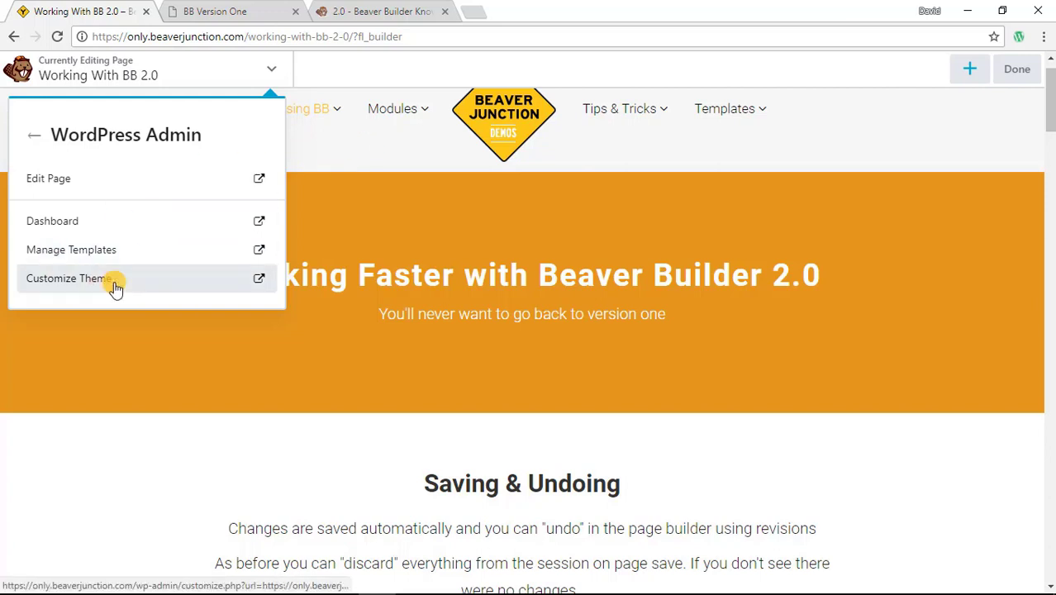
mouse_move(346, 164)
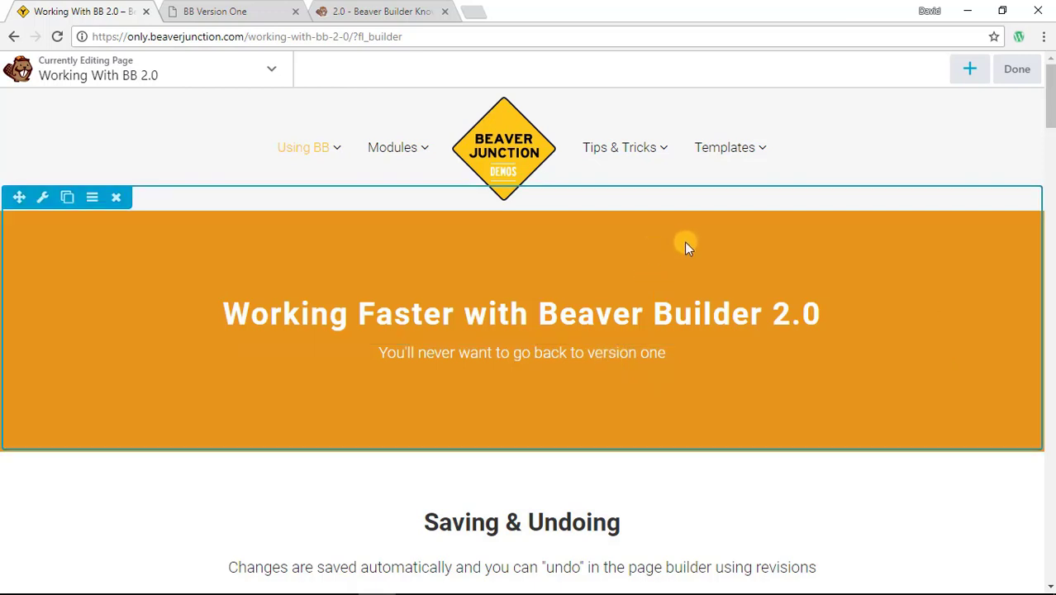
Step: Scroll to the UI and Settings Panel section and switch to the version 1 demo site tab
scroll(down, 3)
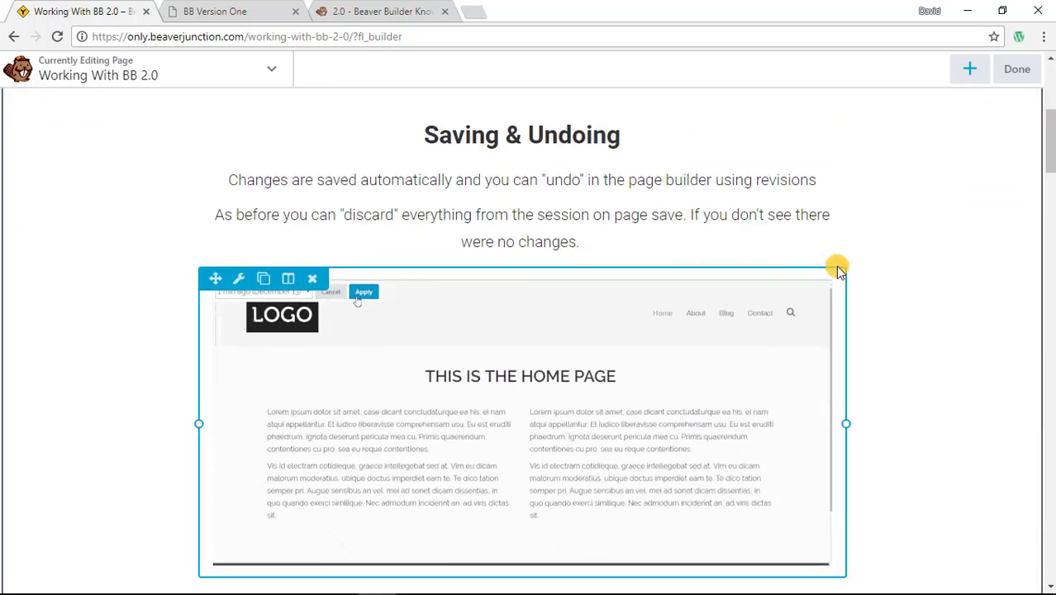
scroll(down, 3)
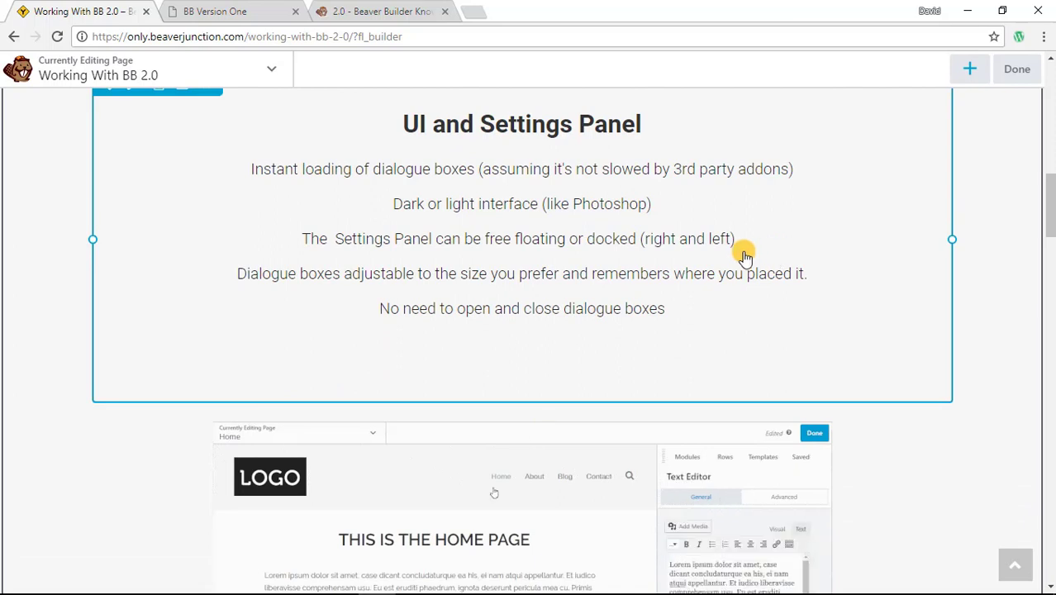
scroll(down, 3)
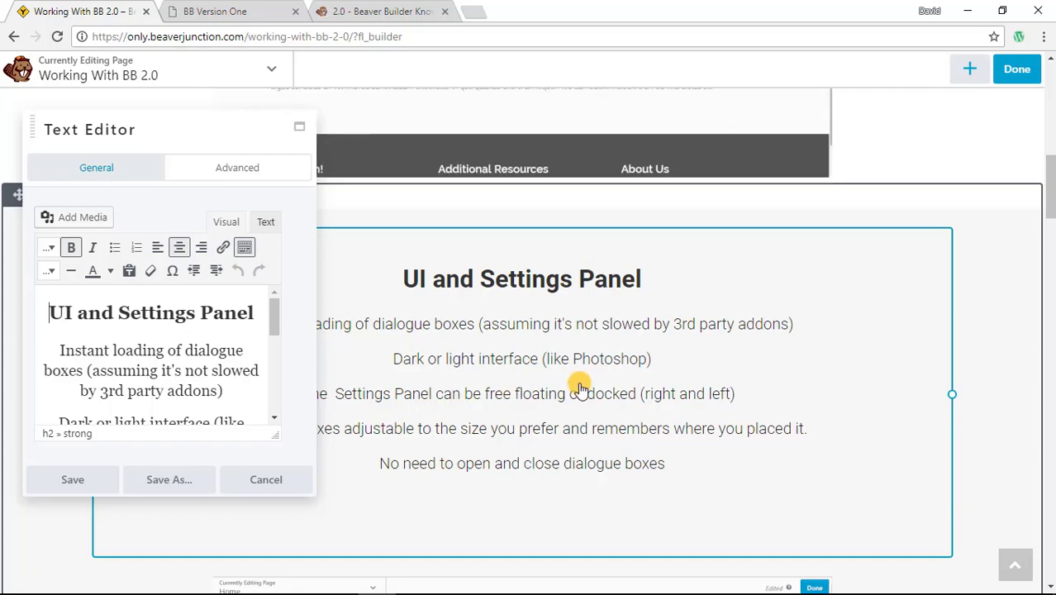
click(214, 10)
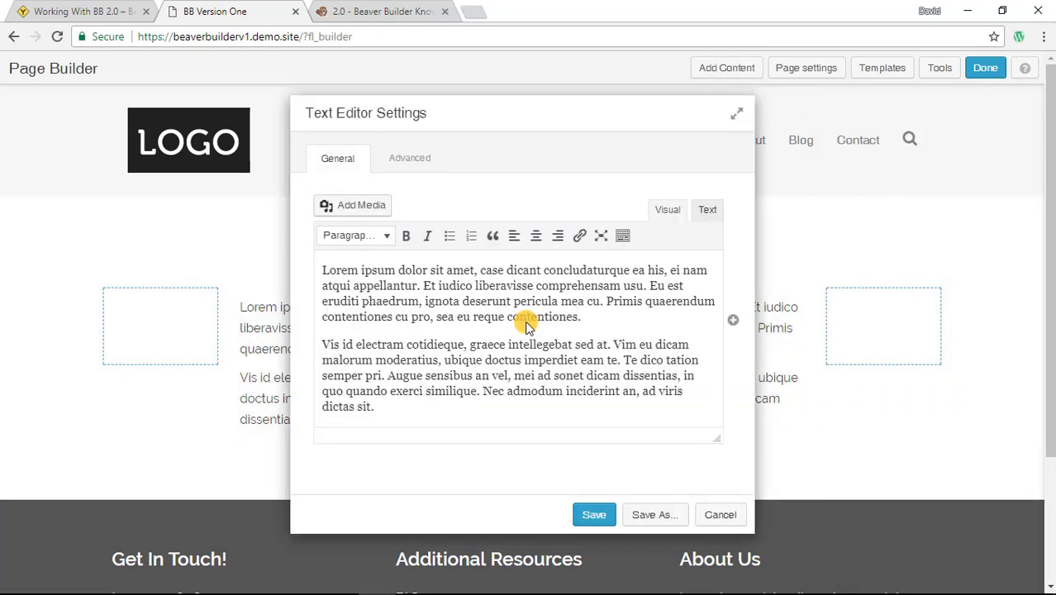
mouse_move(720, 492)
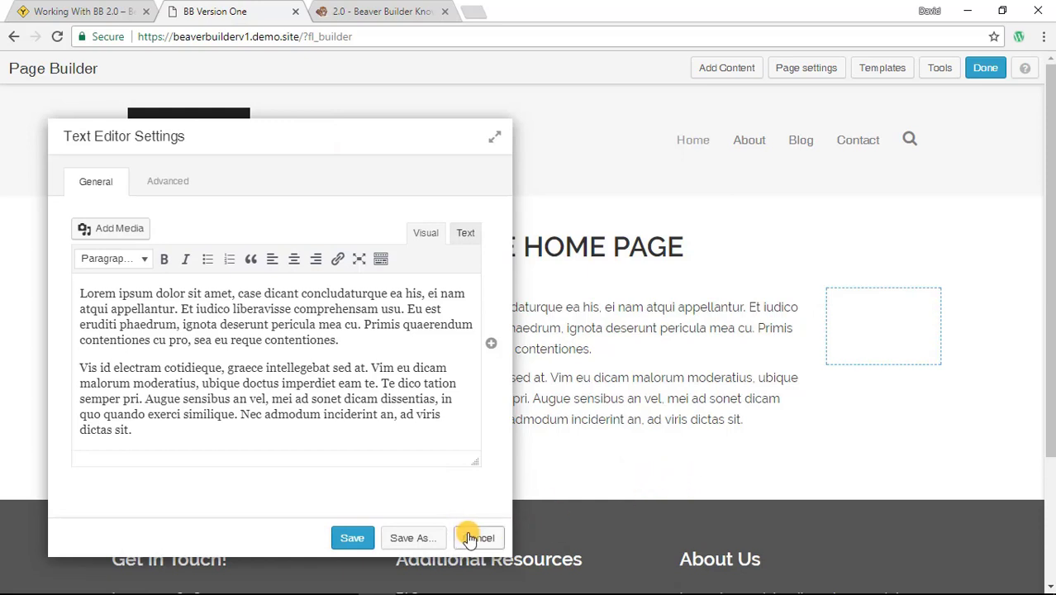
Step: Cancel the Text Editor and Heading settings dialogs on the version one demo page without changes
click(477, 539)
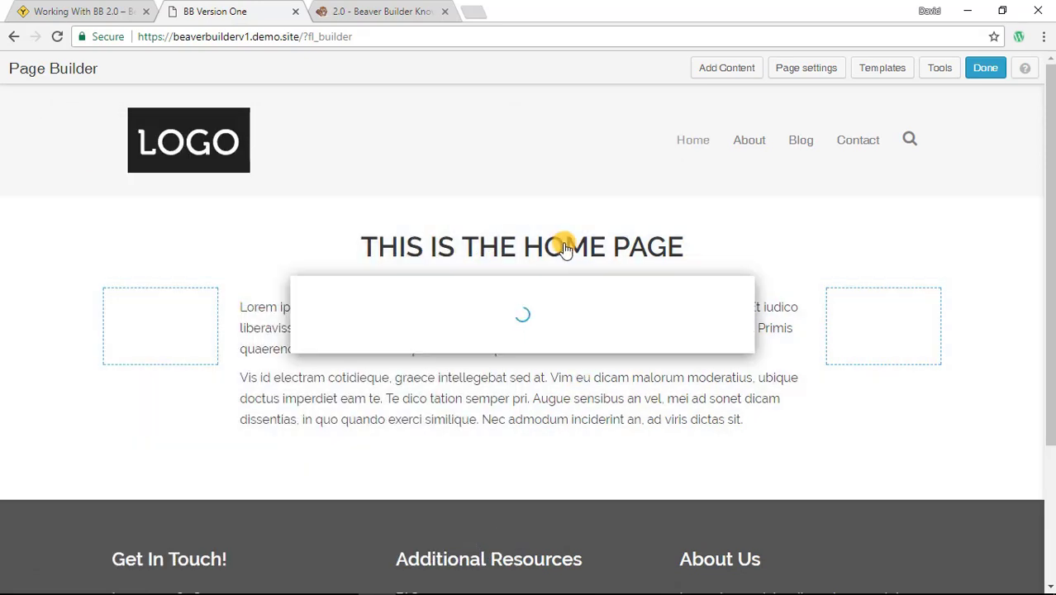
mouse_move(560, 238)
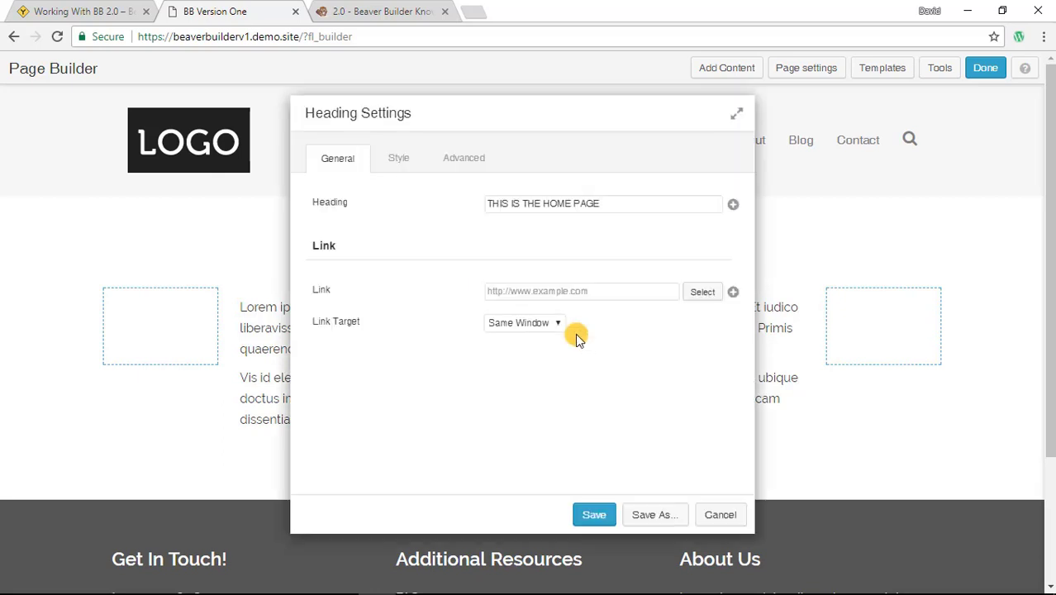
mouse_move(512, 131)
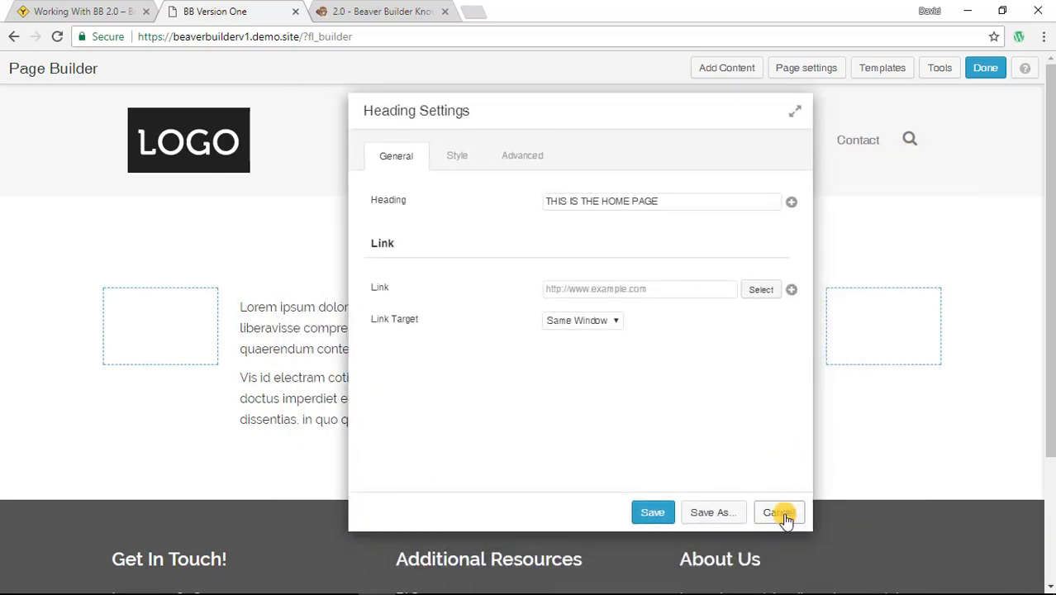
click(775, 513)
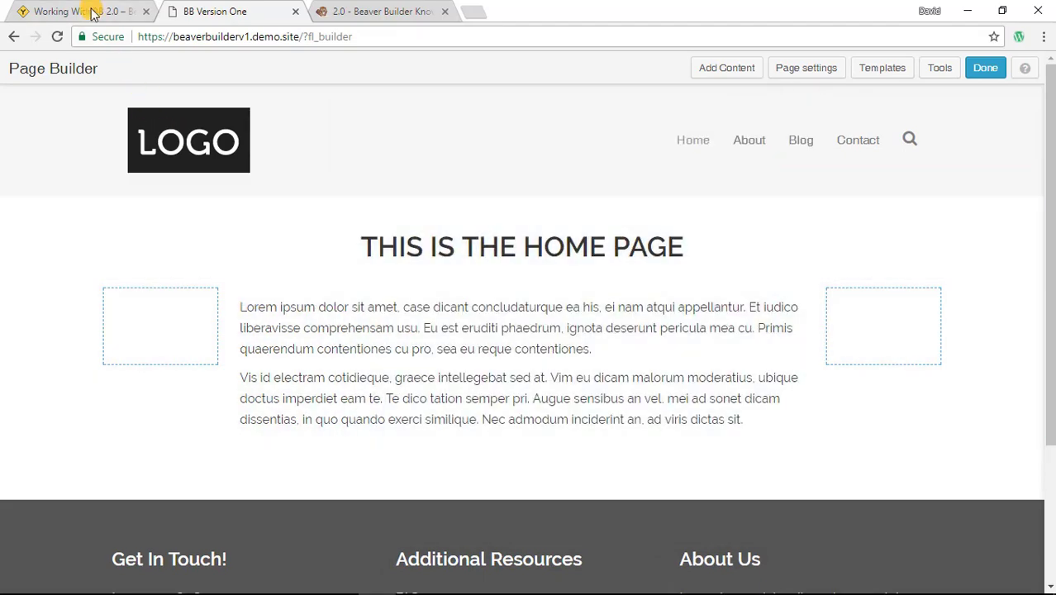
Step: Back on the 2.0 demo page, drag the floating Text Editor panel to new positions
click(74, 10)
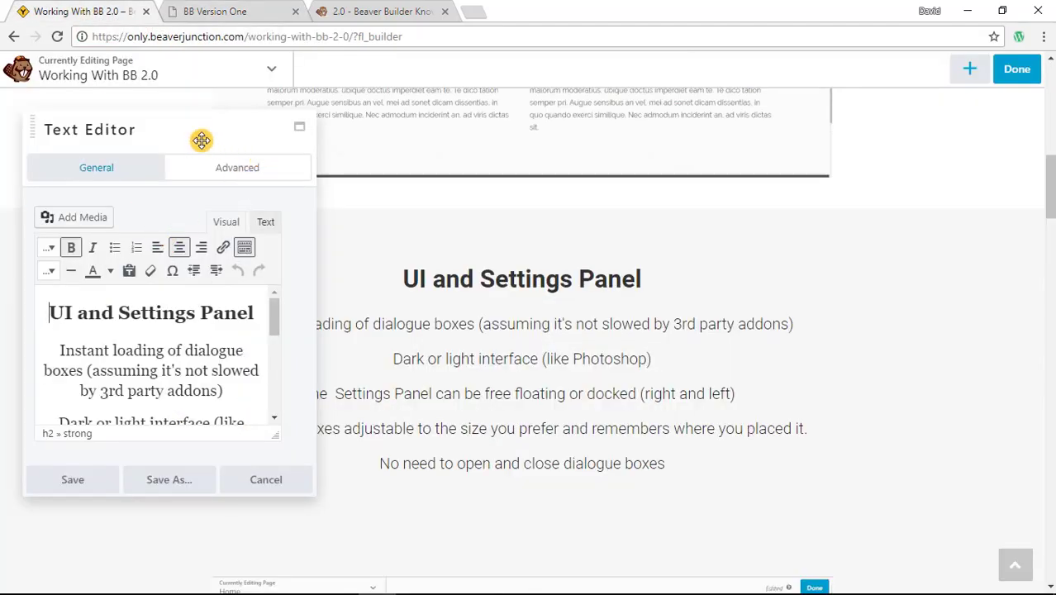
drag(201, 139, 442, 231)
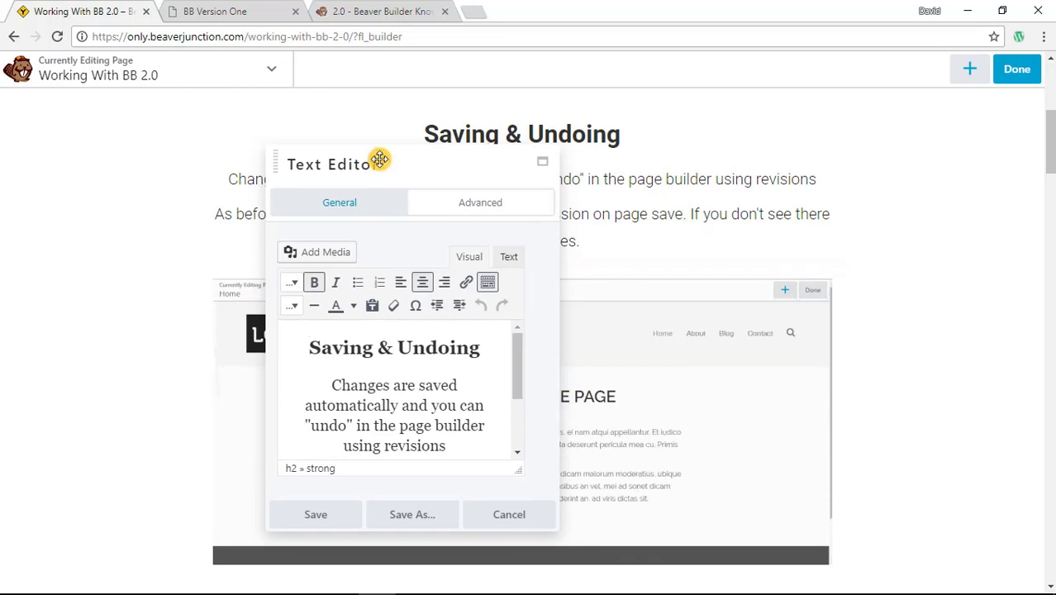
drag(380, 159, 317, 189)
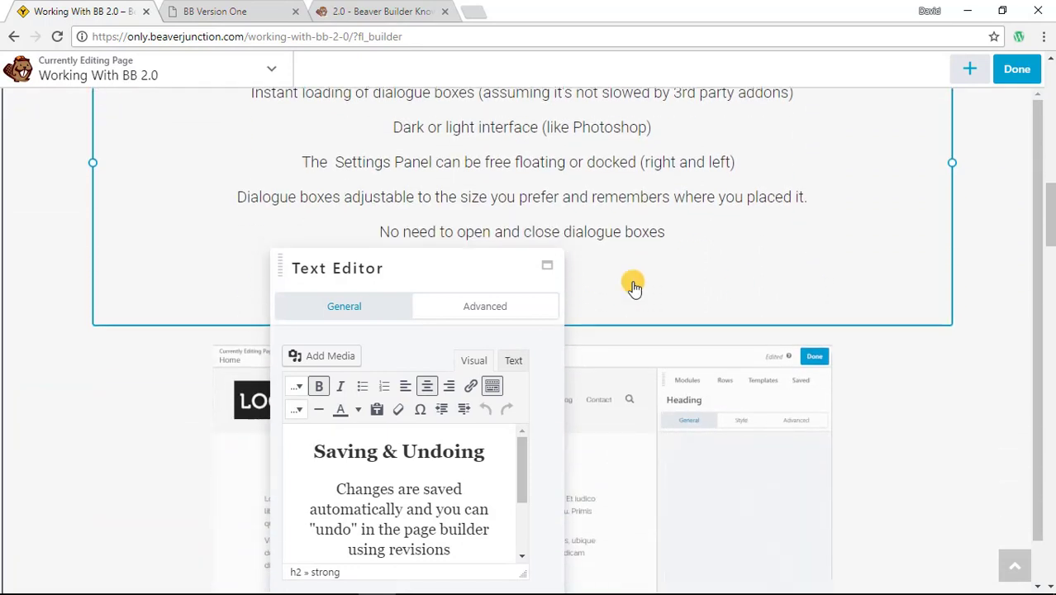
scroll(up, 3)
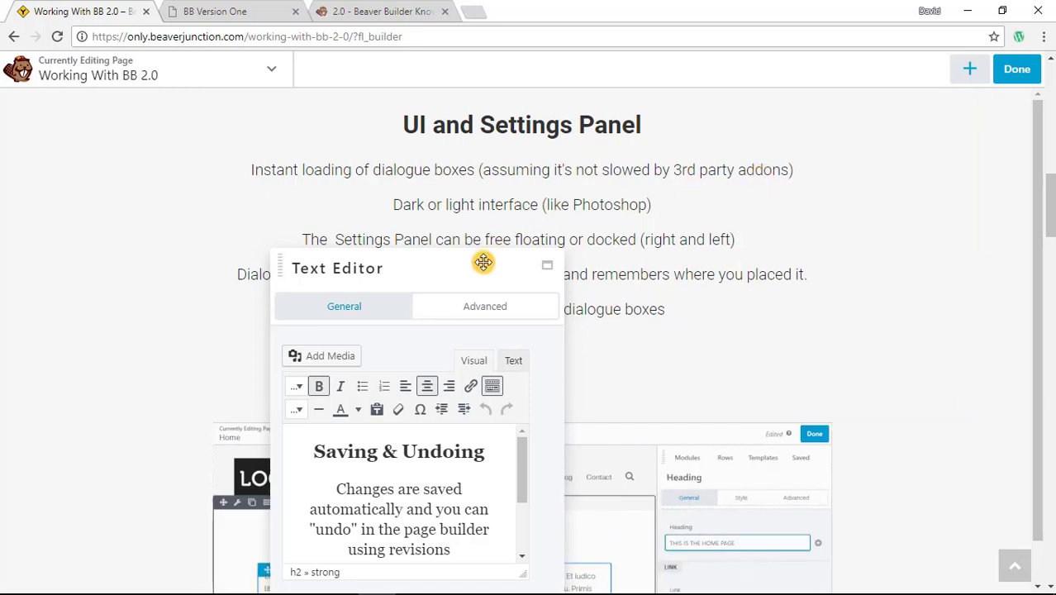
Step: Move the floating panel around over the heading to show it stays out of the way
drag(483, 263, 440, 160)
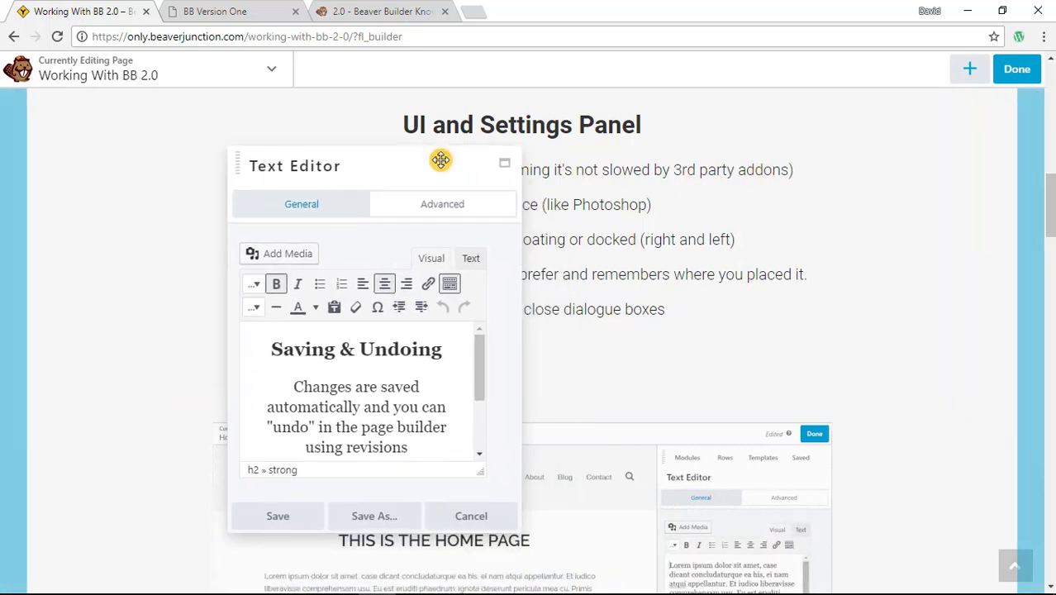
drag(440, 160, 486, 142)
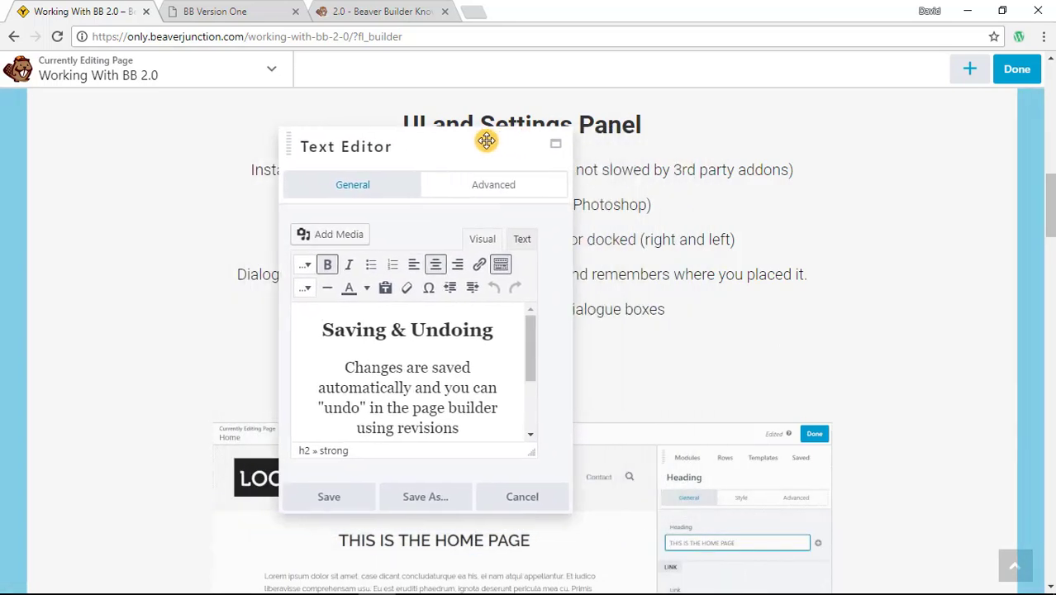
drag(486, 140, 591, 172)
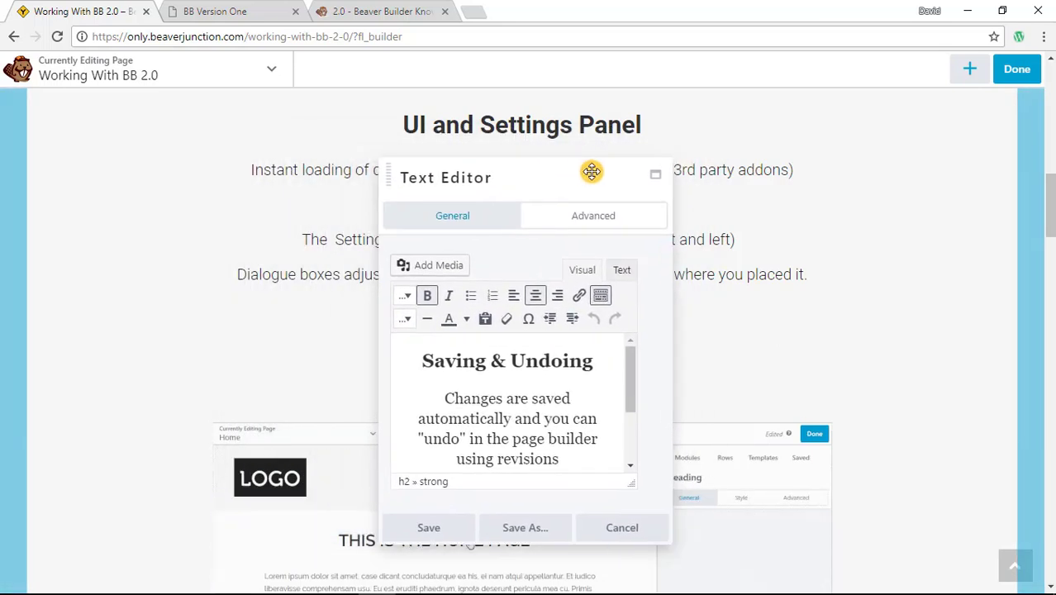
drag(592, 172, 499, 160)
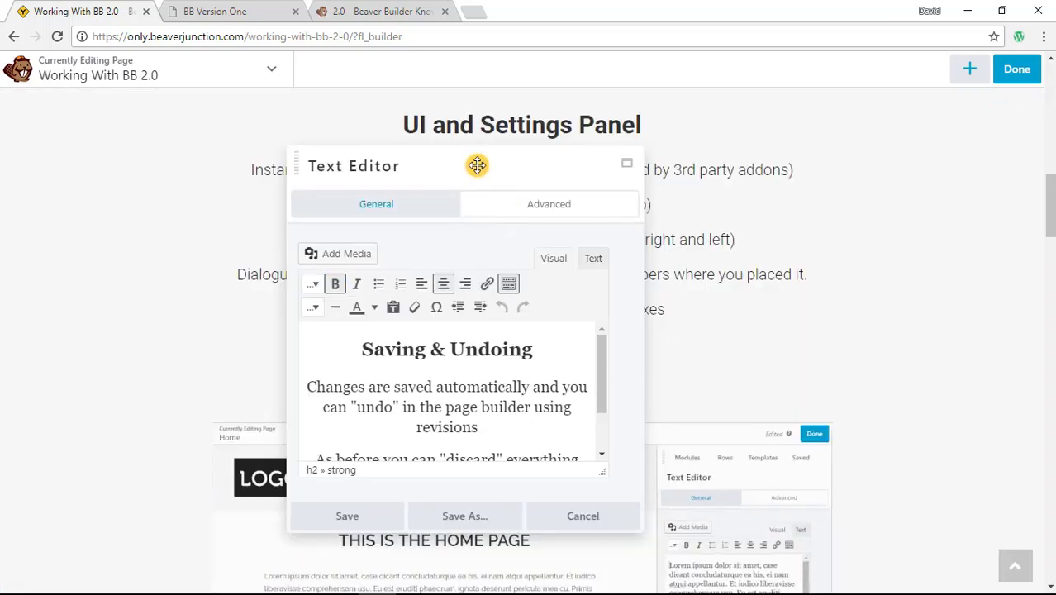
Step: Widen the panel, then drag it to the right edge so it docks there
drag(478, 165, 560, 162)
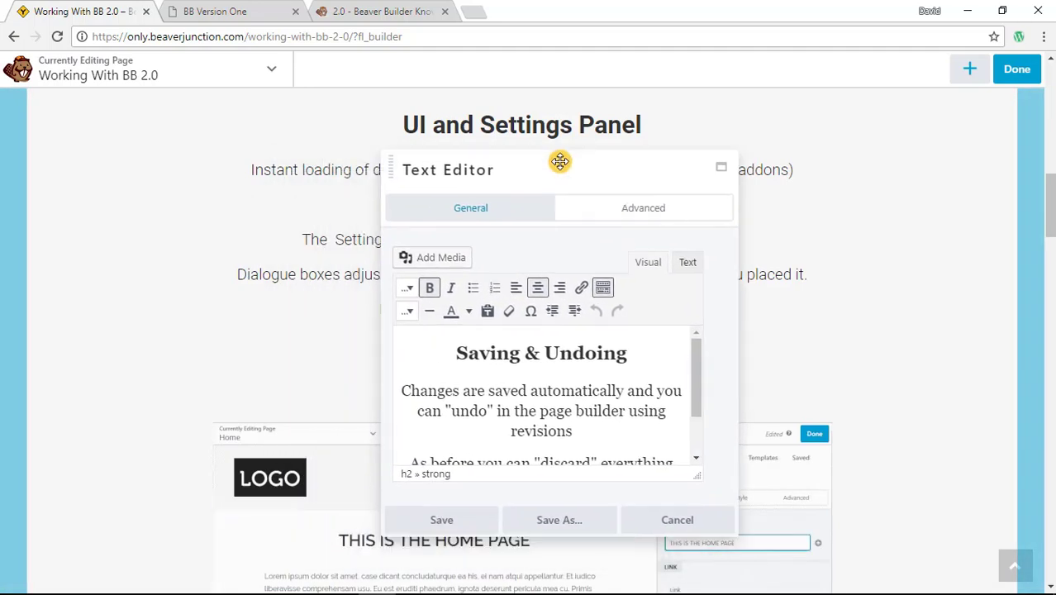
drag(559, 161, 820, 139)
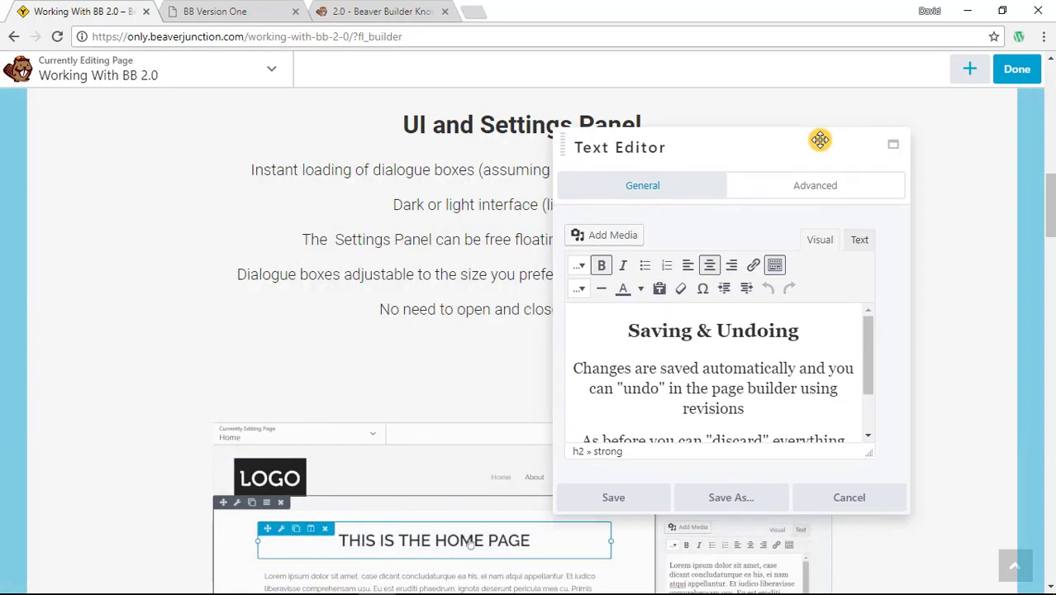
drag(820, 138, 506, 165)
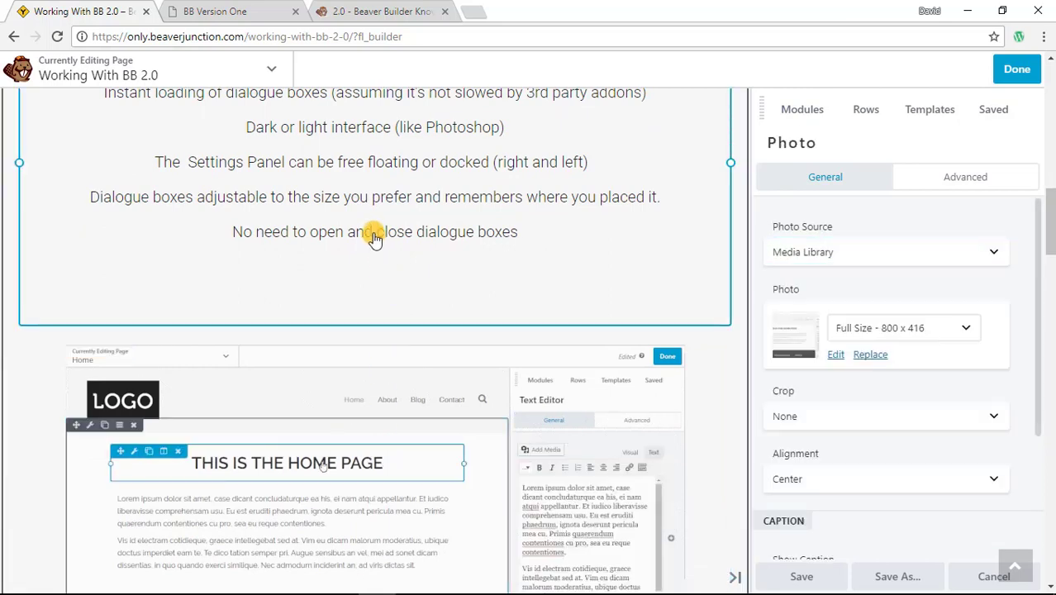
Step: Scroll to Saving & Undoing and open then close its text module settings
click(373, 231)
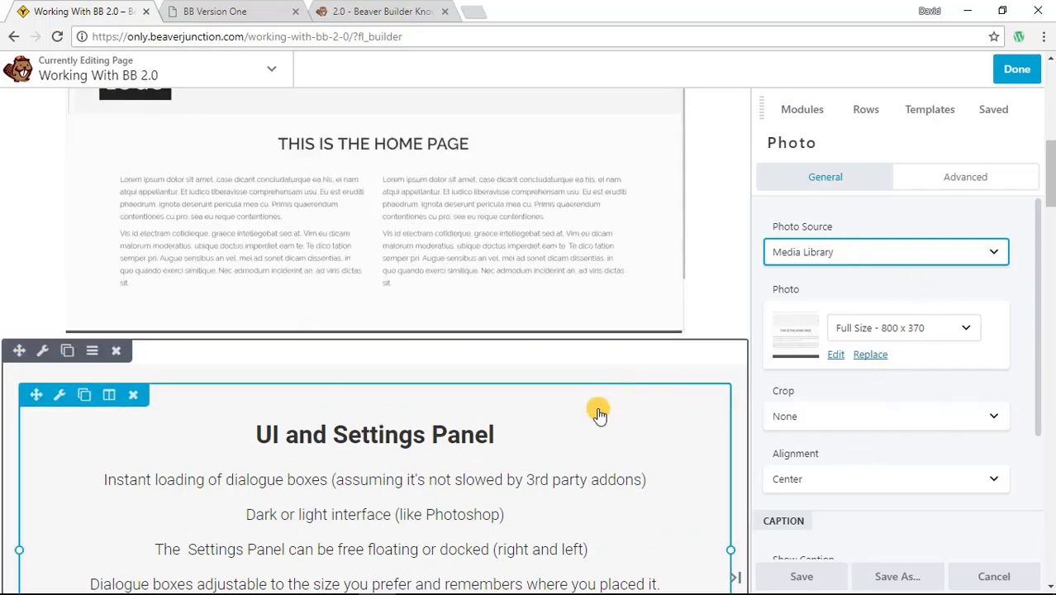
scroll(up, 3)
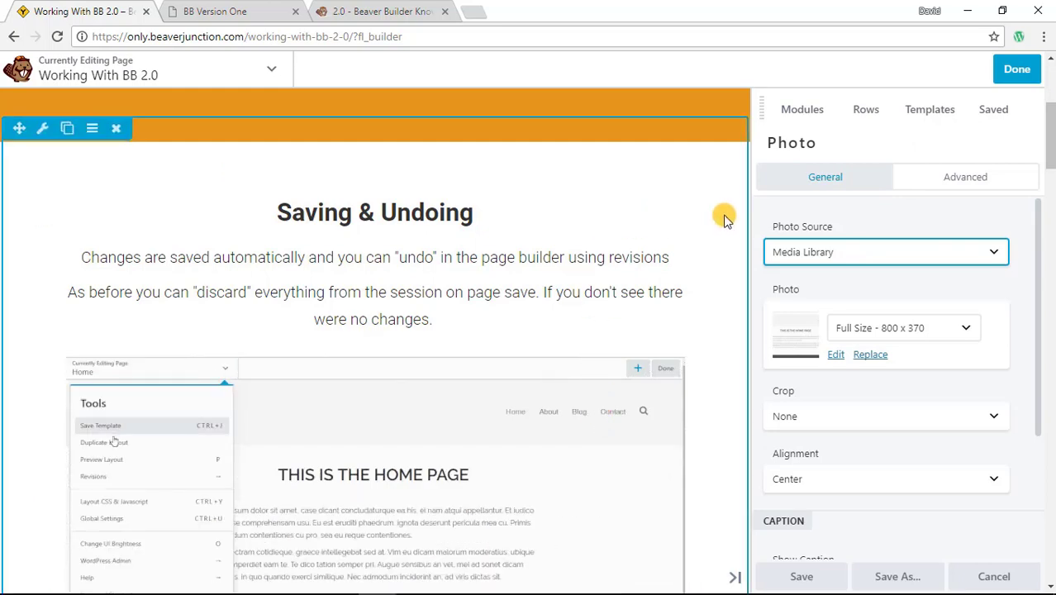
click(93, 476)
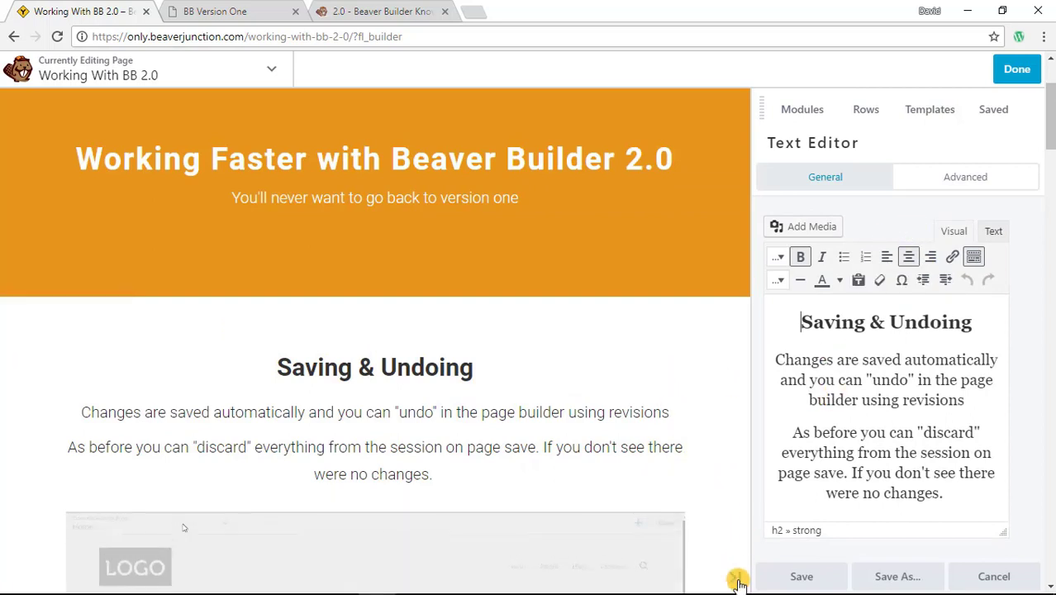
click(800, 575)
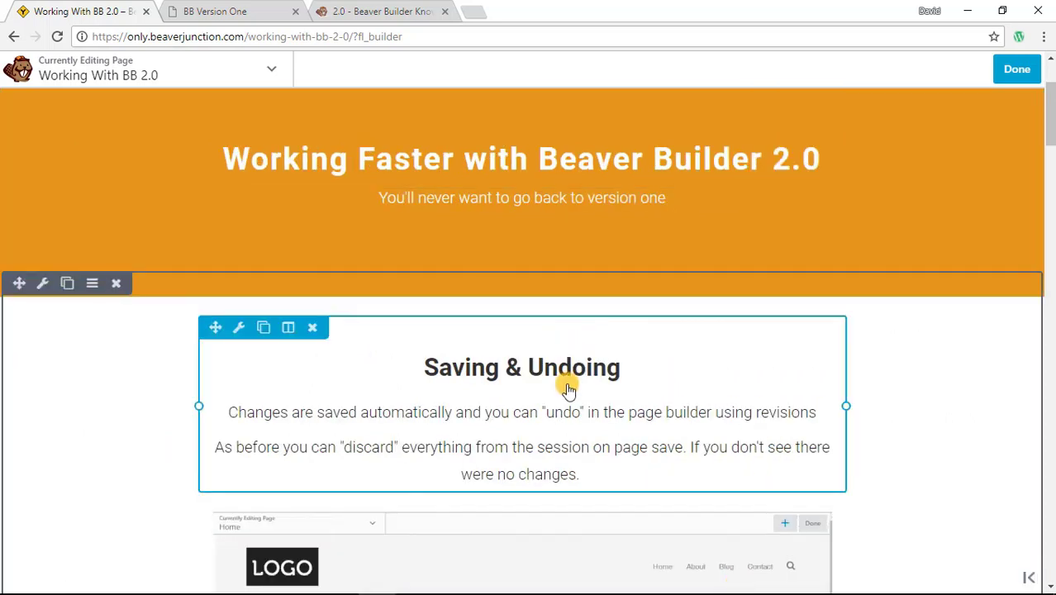
mouse_move(593, 387)
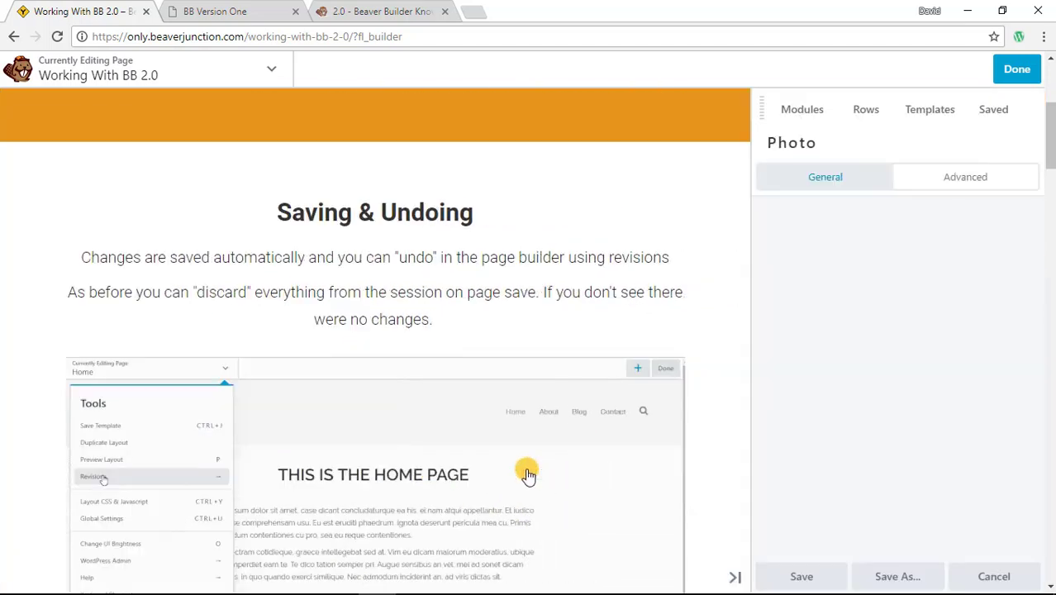
Step: Open the photo's settings and undock the panel so it floats again
click(92, 476)
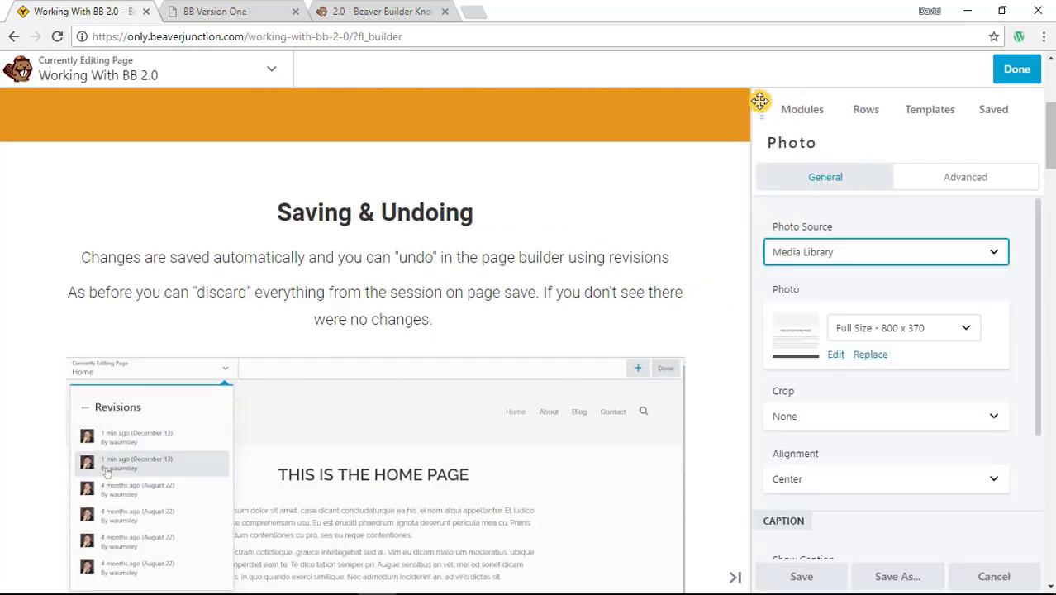
click(136, 463)
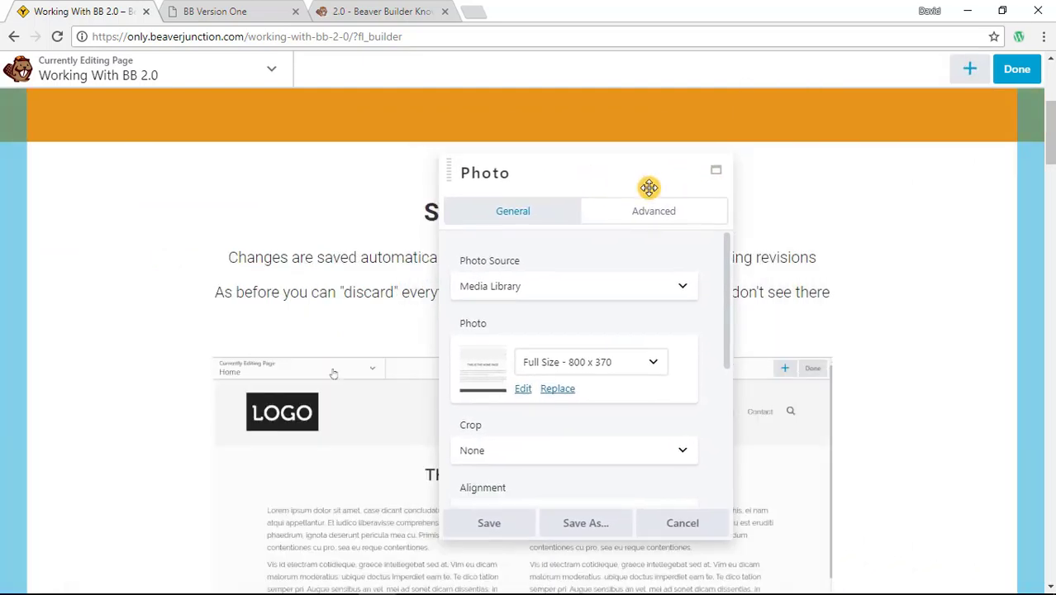
Step: Reposition the floating Photo settings panel over the page while switching the UI to the dark theme
drag(648, 174, 219, 152)
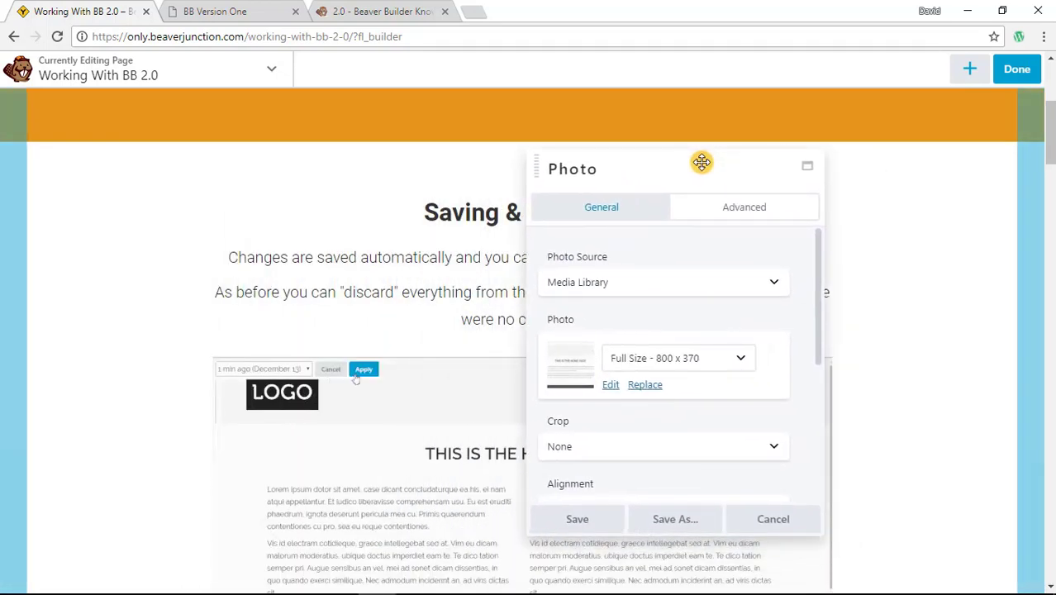
drag(701, 162, 376, 218)
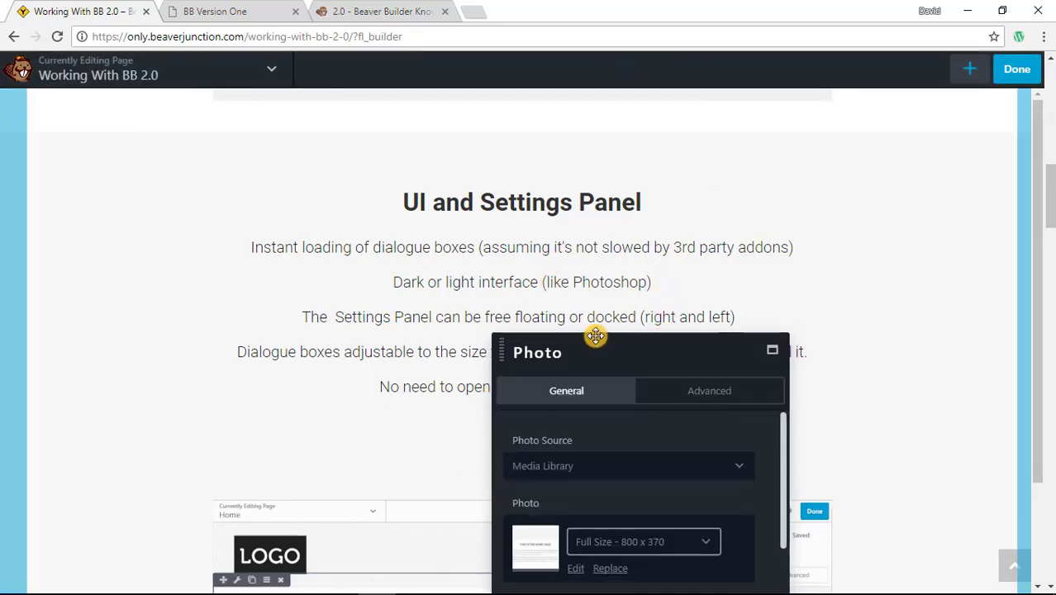
Step: Move the floating Photo panel left, down and back over the section as the UI returns to light
drag(595, 337, 310, 222)
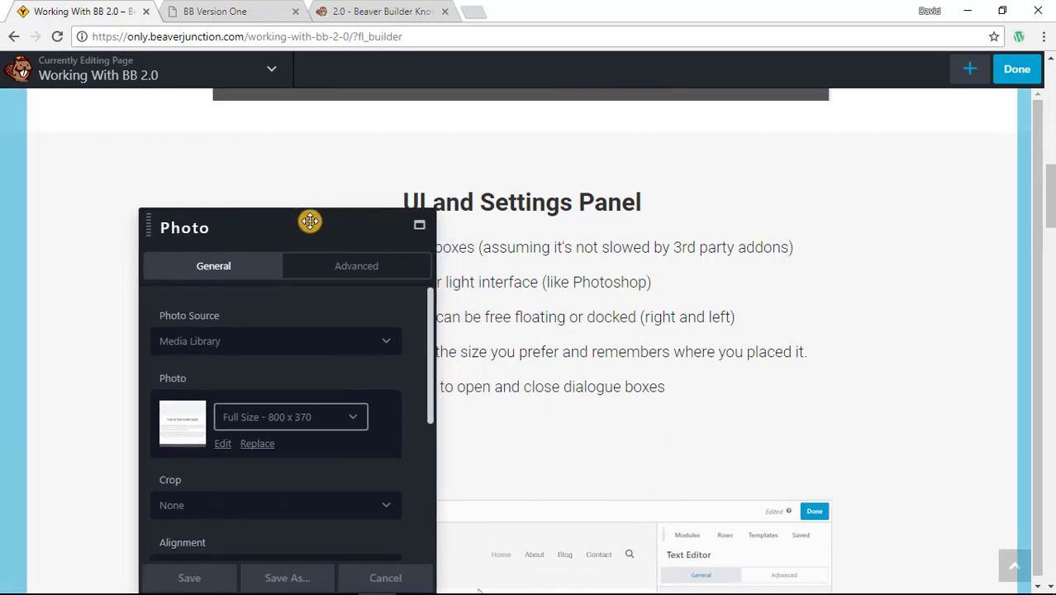
drag(311, 221, 626, 379)
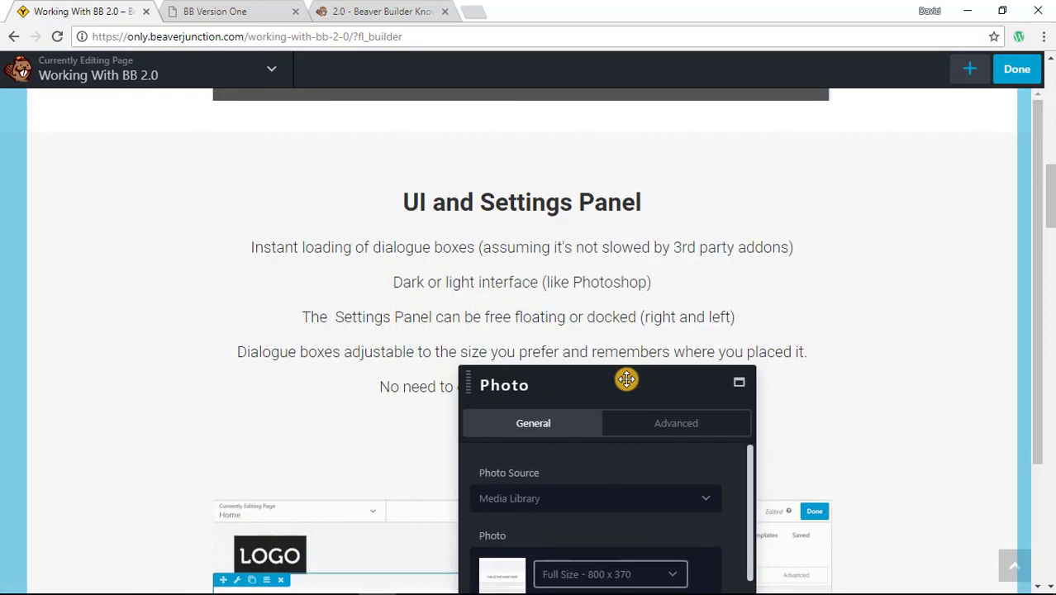
drag(626, 378, 377, 228)
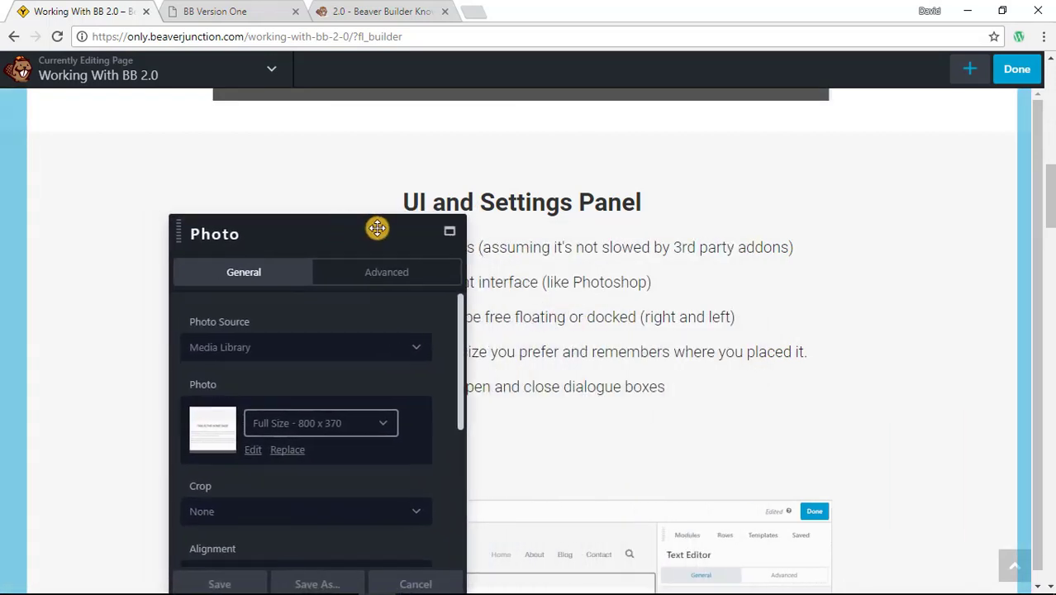
drag(377, 228, 289, 208)
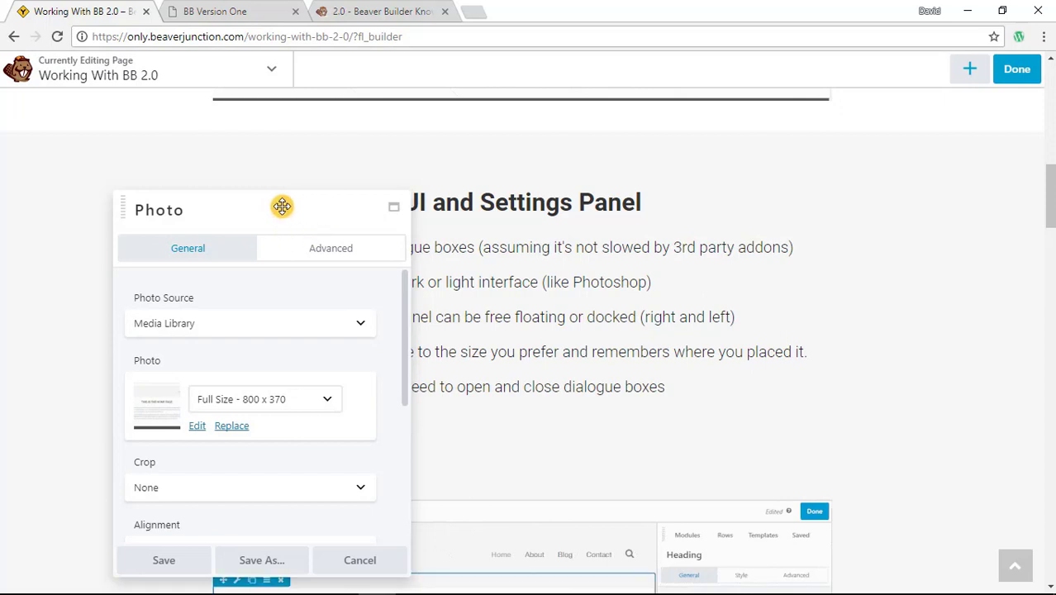
drag(281, 205, 625, 417)
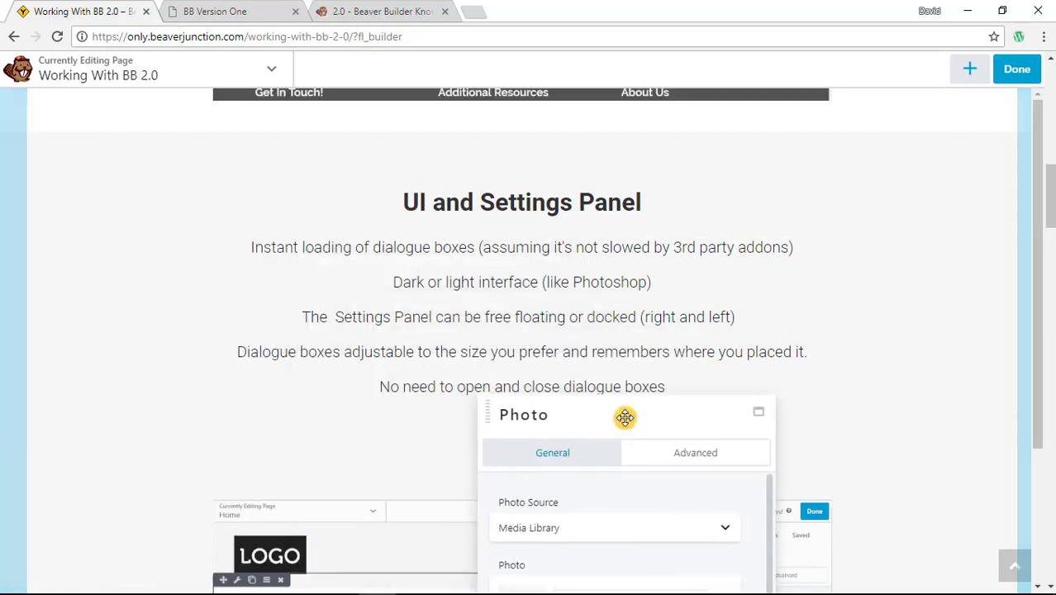
drag(625, 417, 439, 217)
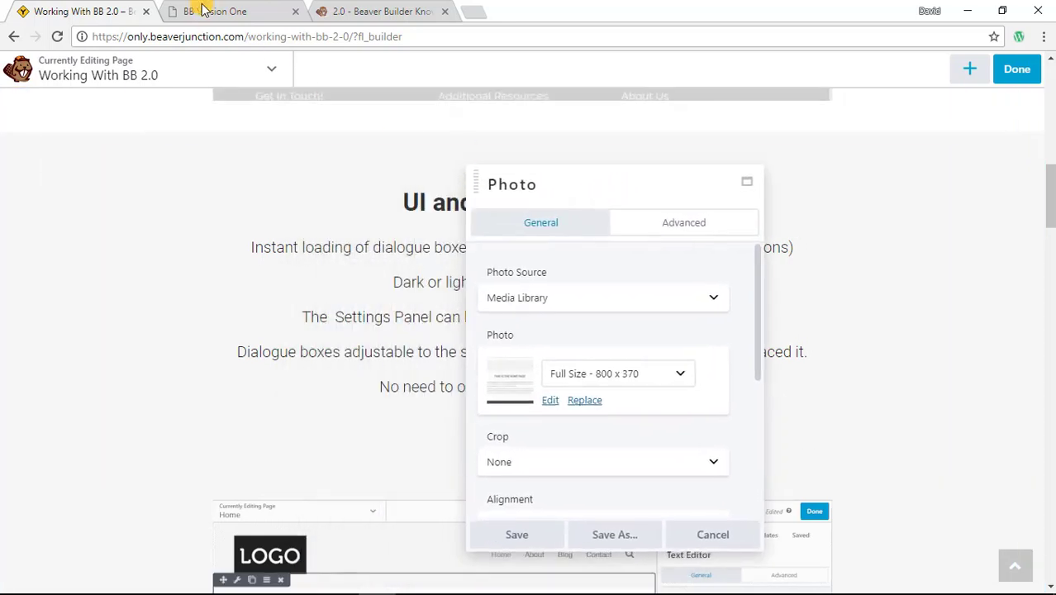
Step: Show the version one demo's Add Content list and Text Editor Settings, then return to the 2.0 page
click(232, 10)
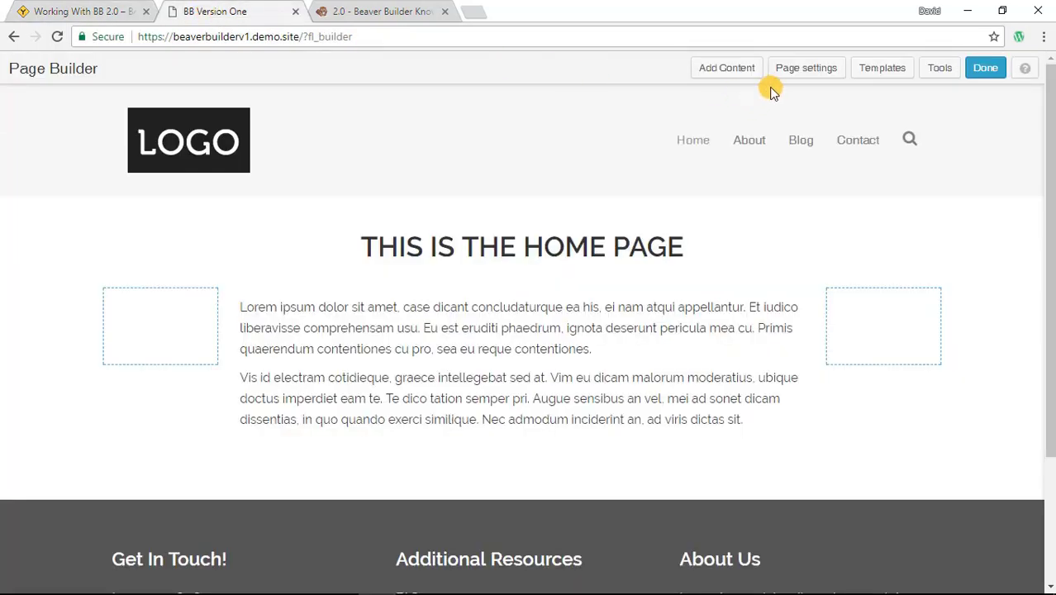
click(726, 68)
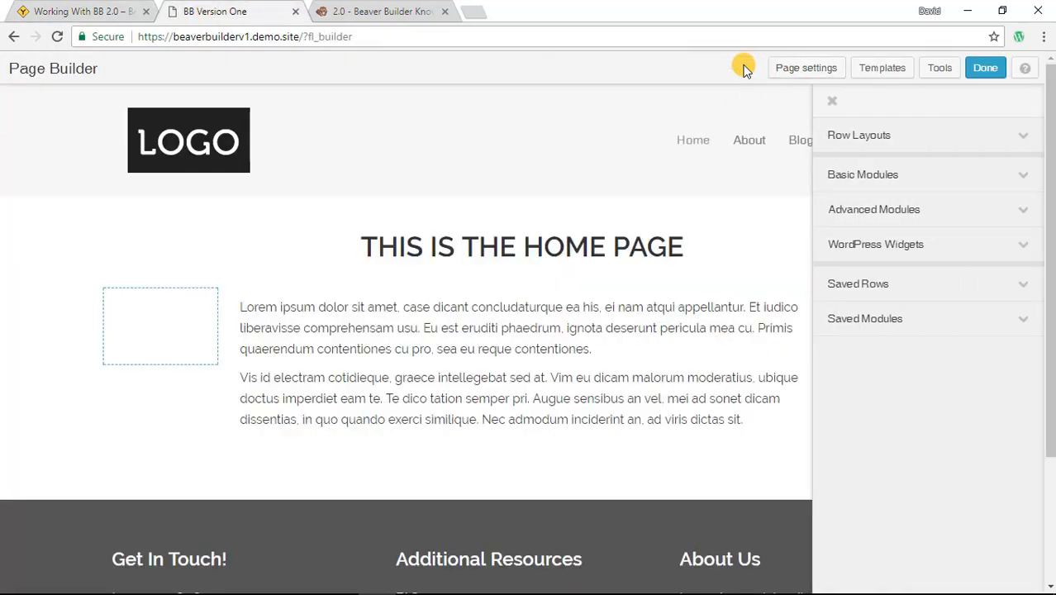
mouse_move(924, 245)
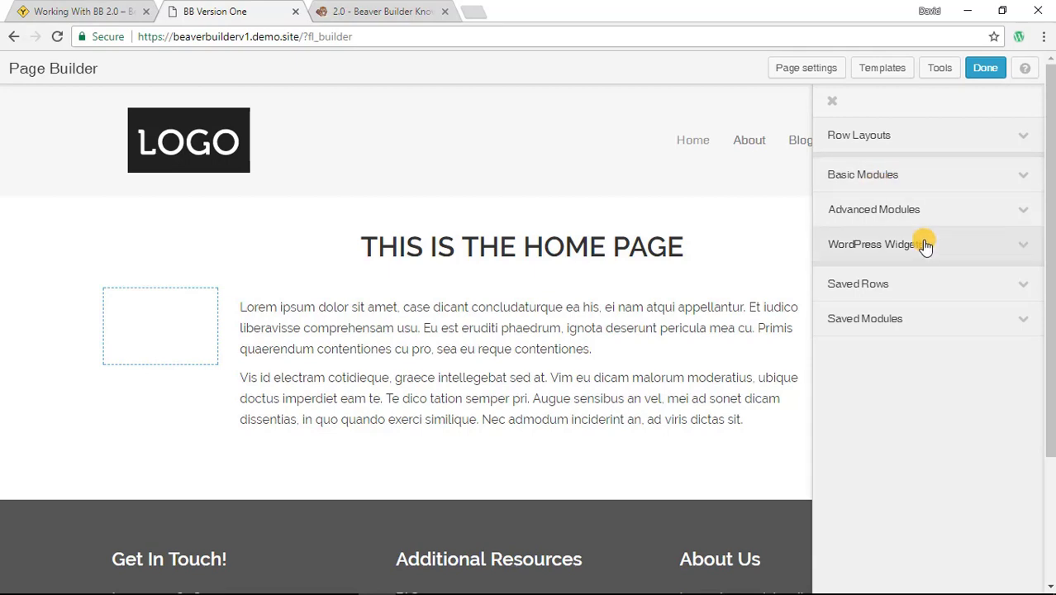
click(833, 100)
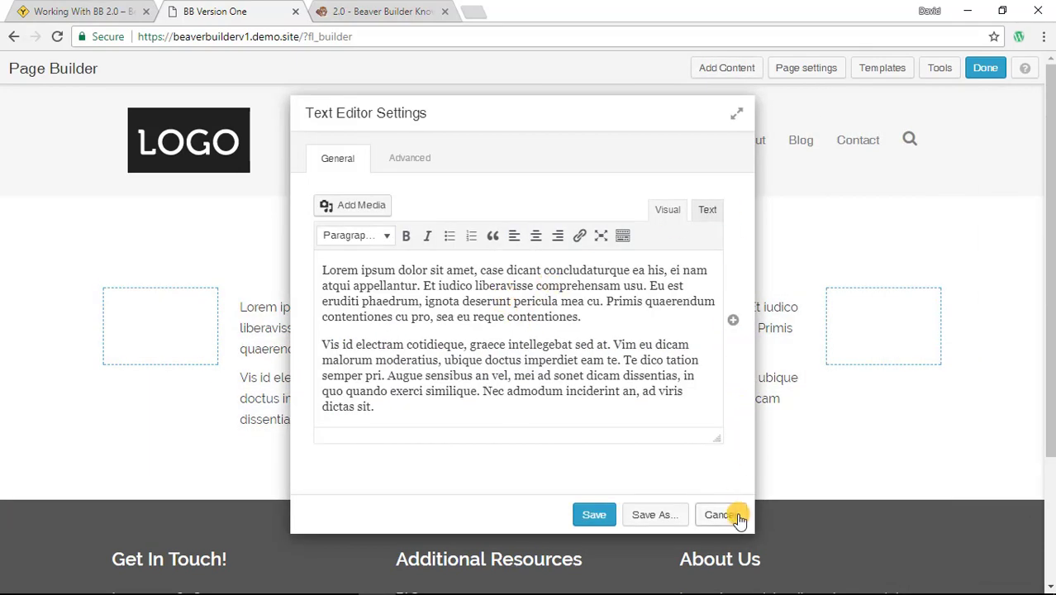
mouse_move(704, 246)
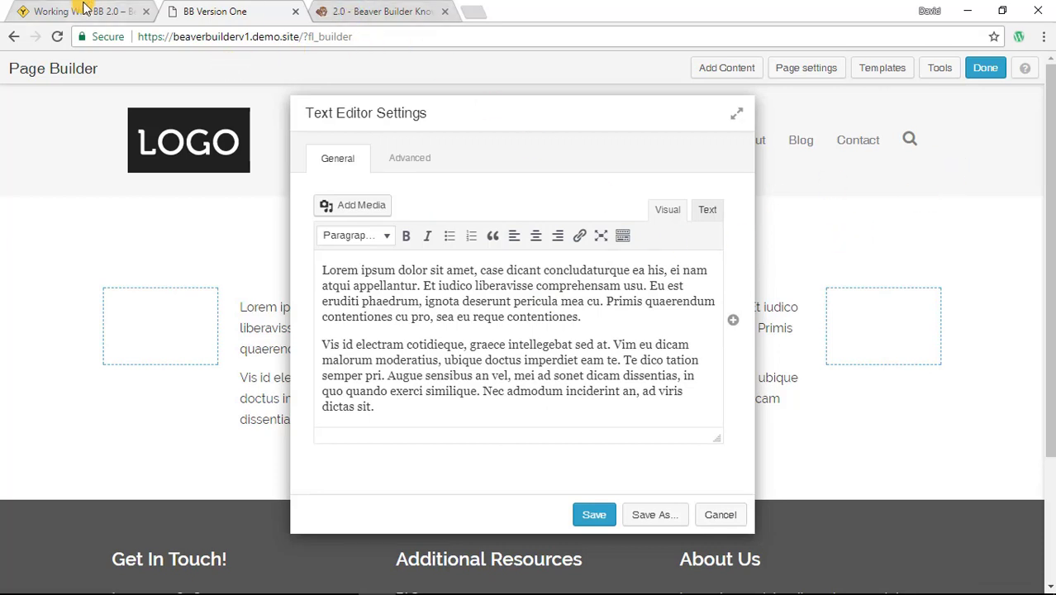
click(80, 10)
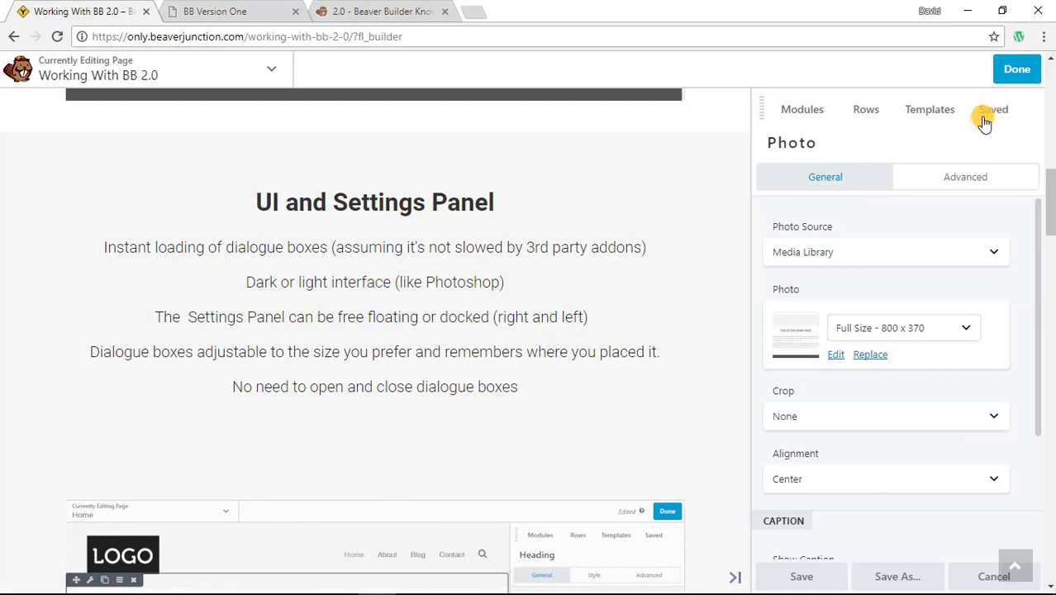
Step: Browse the Modules library and its group dropdown, then show the Rows layouts instead
click(802, 109)
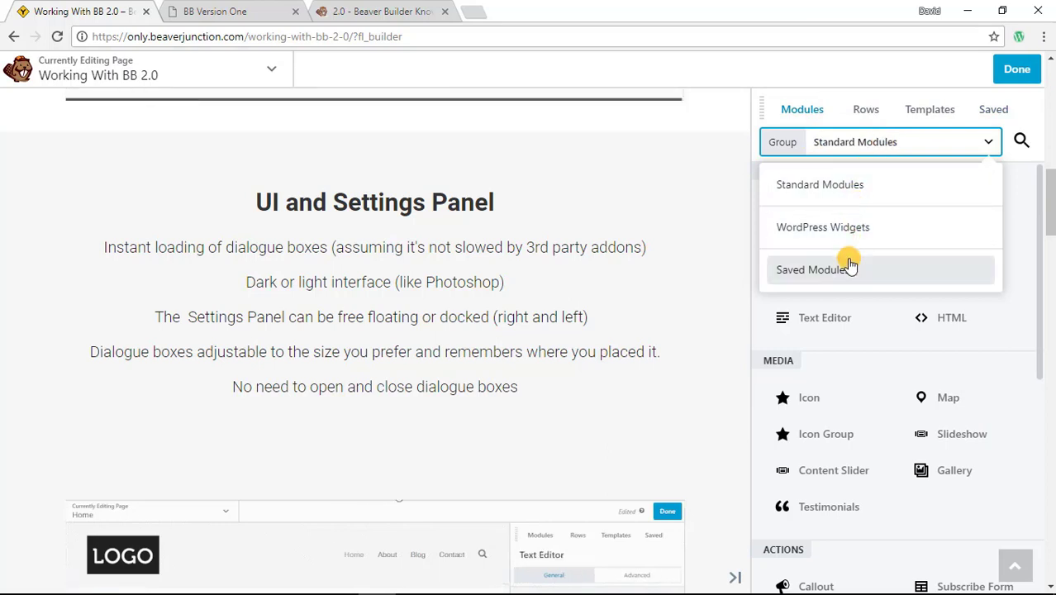
mouse_move(847, 185)
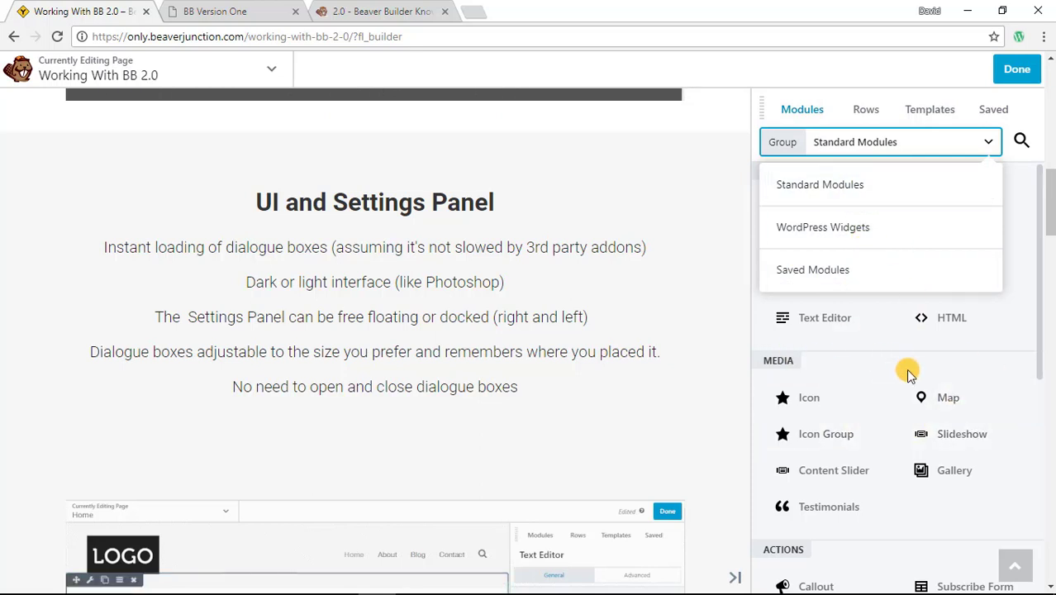
scroll(down, 3)
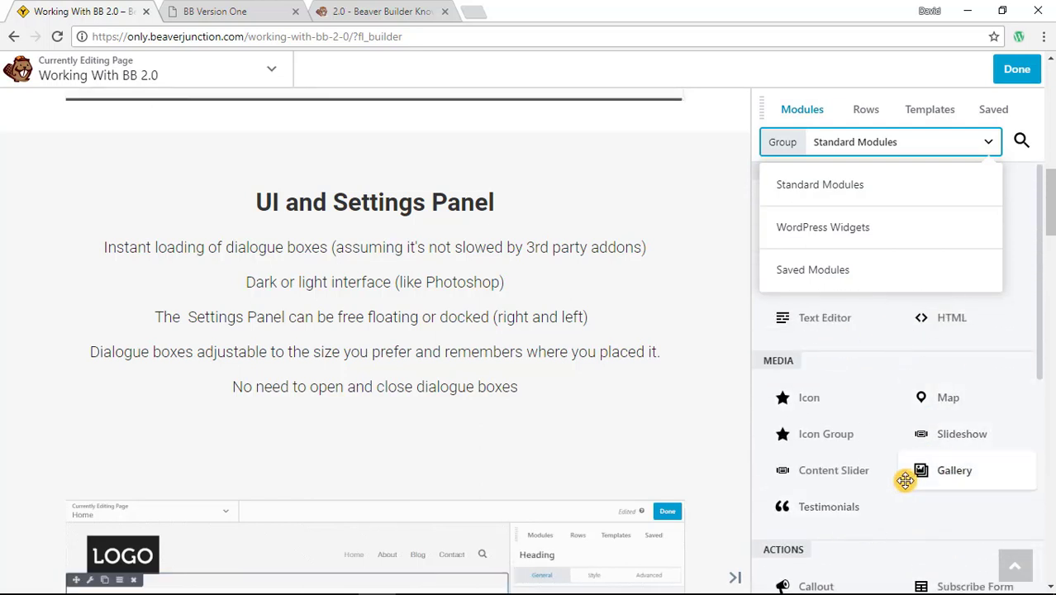
scroll(down, 3)
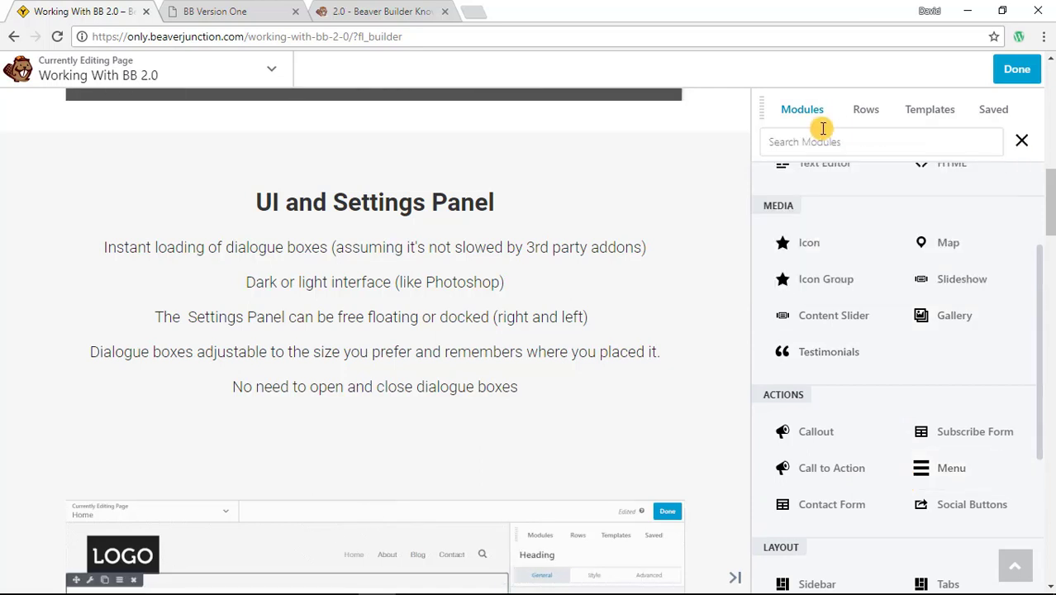
click(1021, 140)
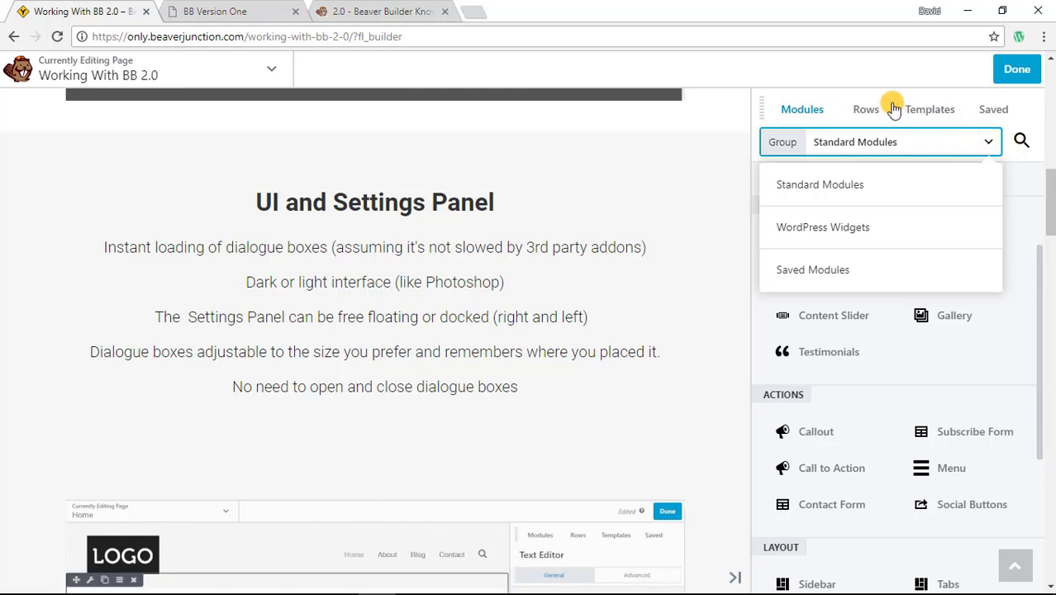
click(928, 109)
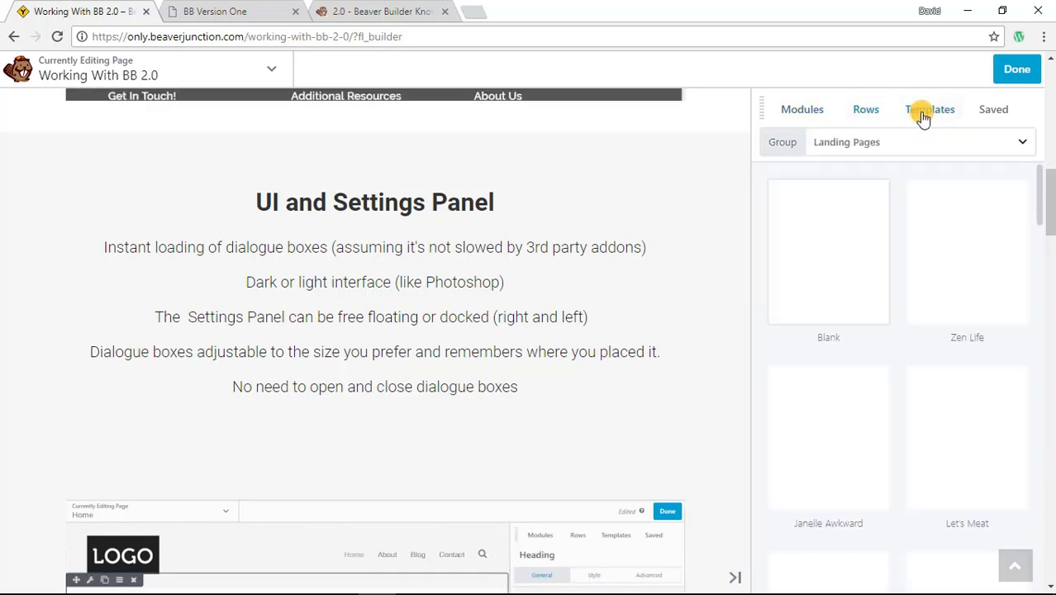
Step: View the Templates tab and its groups, then show the Saved rows and modules library
click(866, 109)
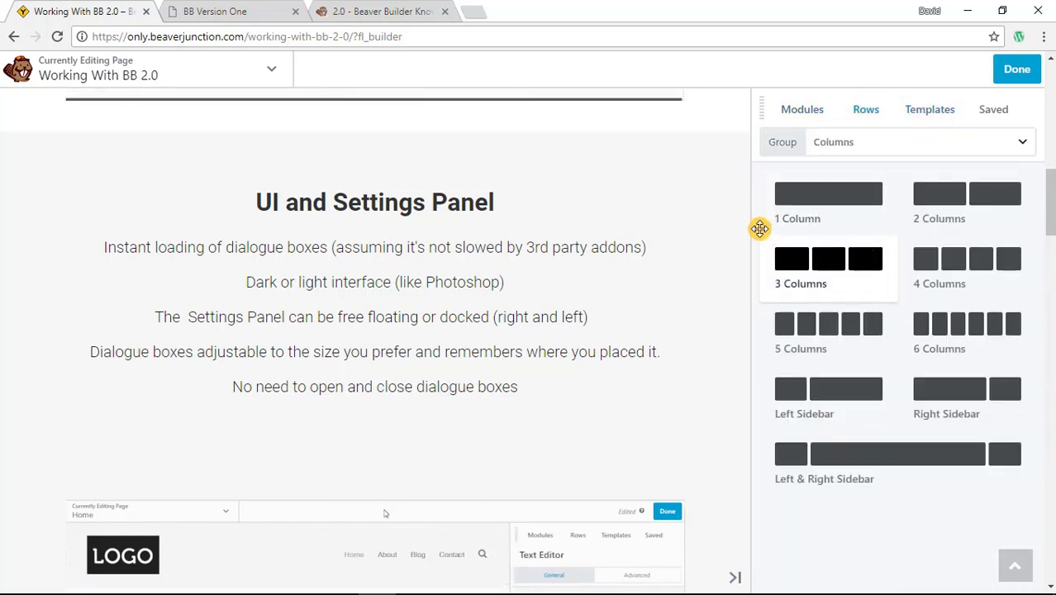
click(928, 109)
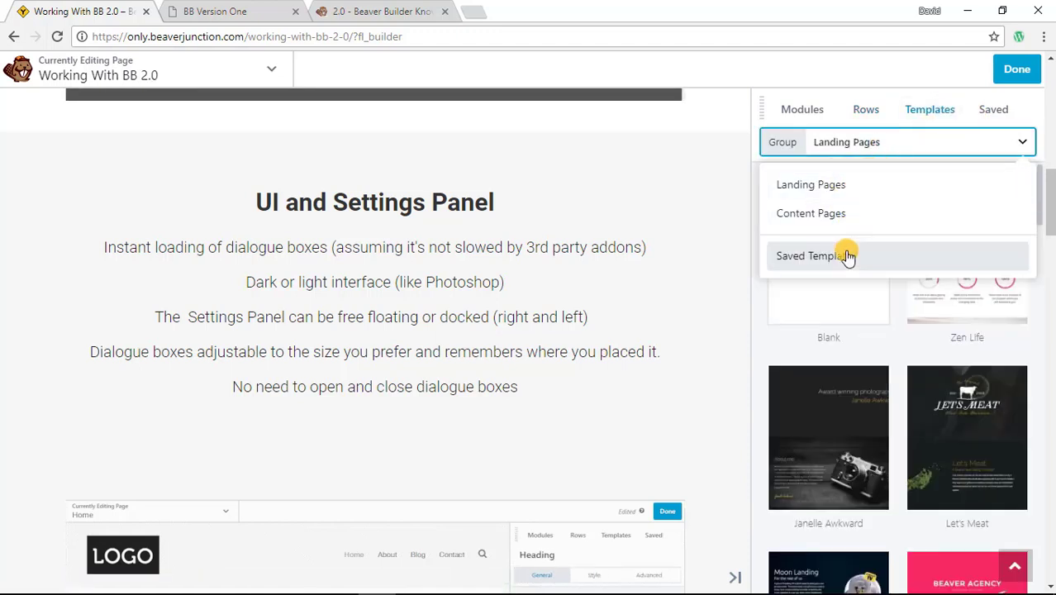
click(993, 109)
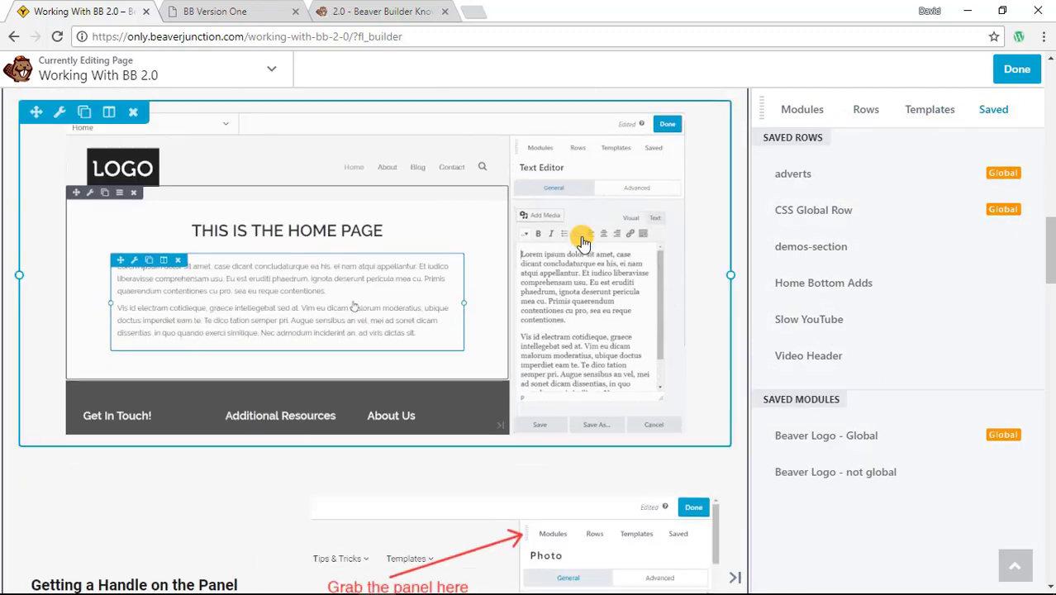
scroll(down, 3)
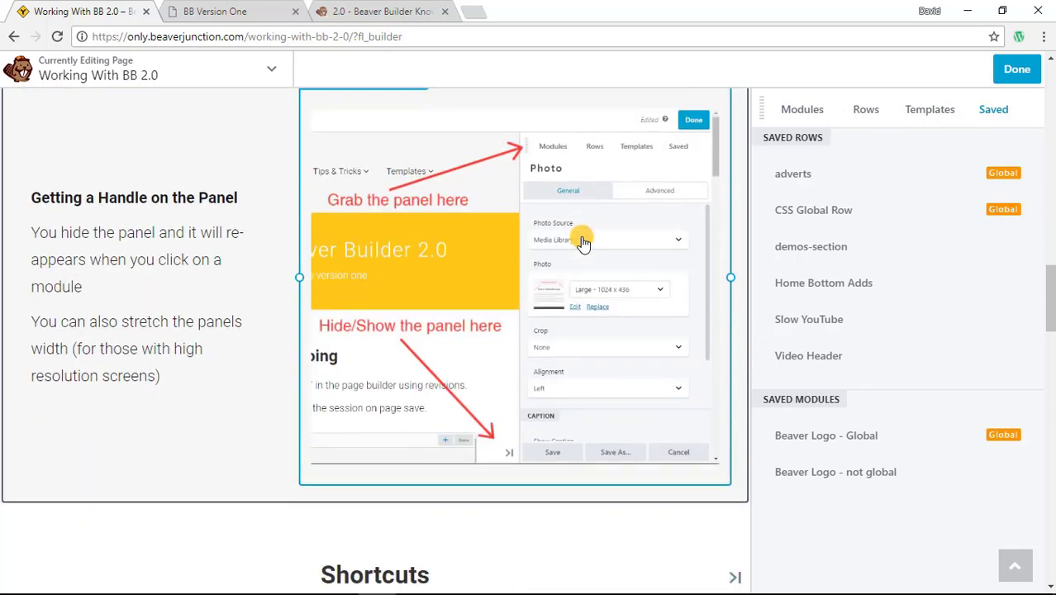
scroll(down, 3)
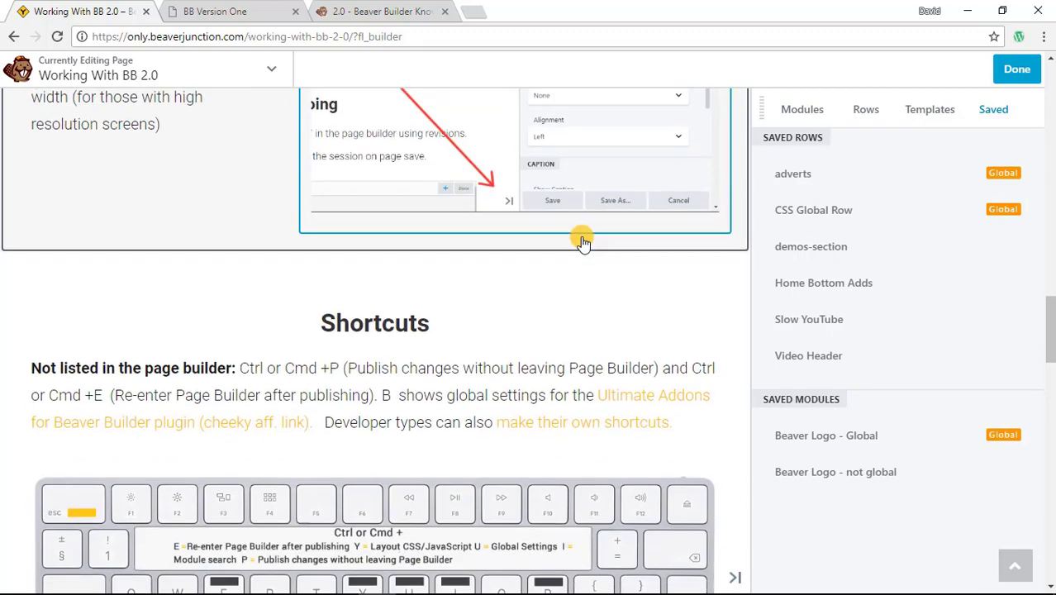
scroll(down, 3)
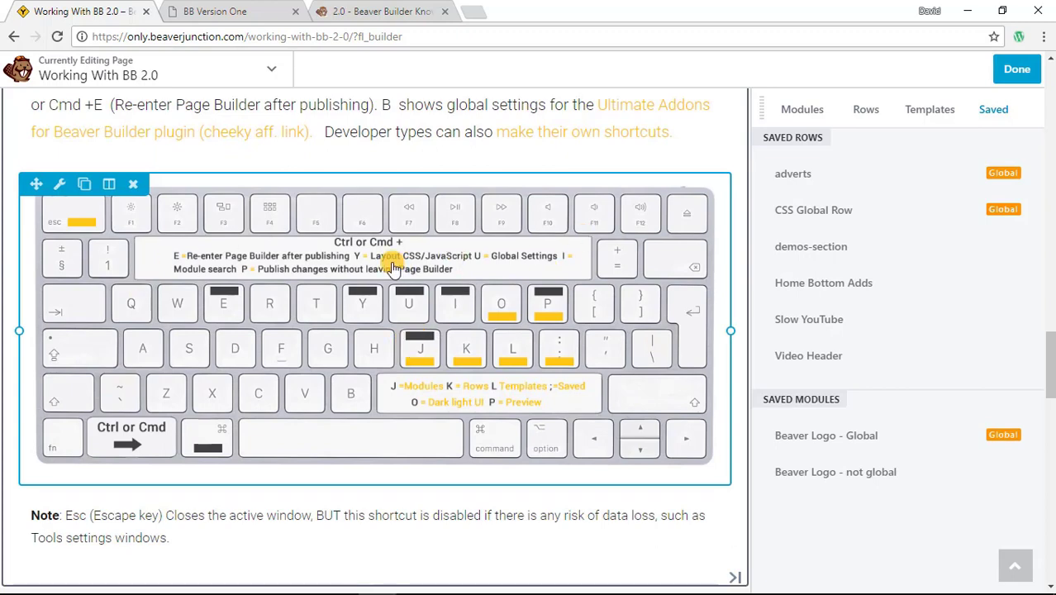
mouse_move(75, 215)
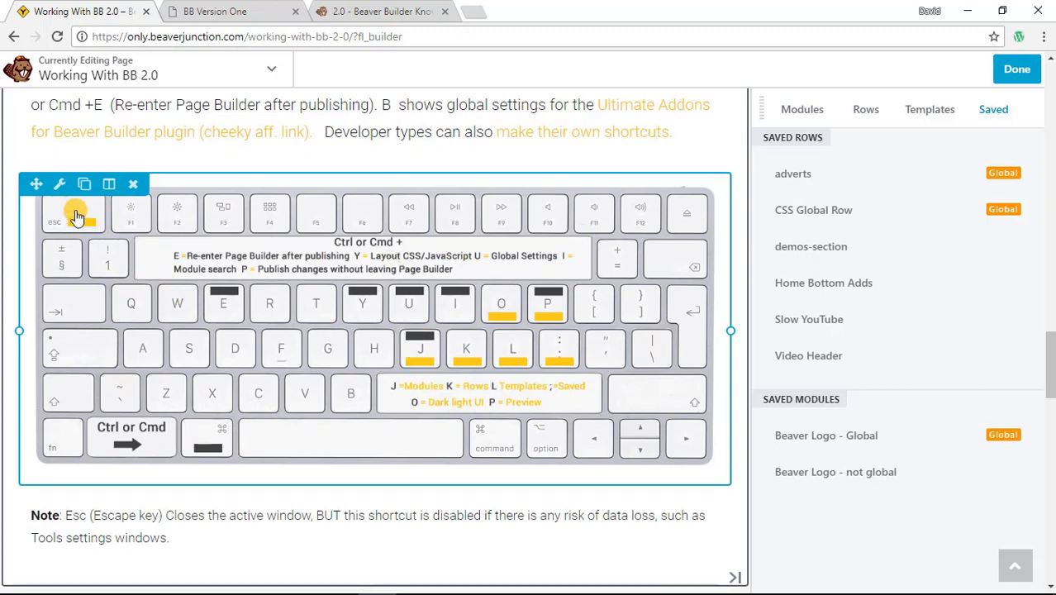
mouse_move(480, 351)
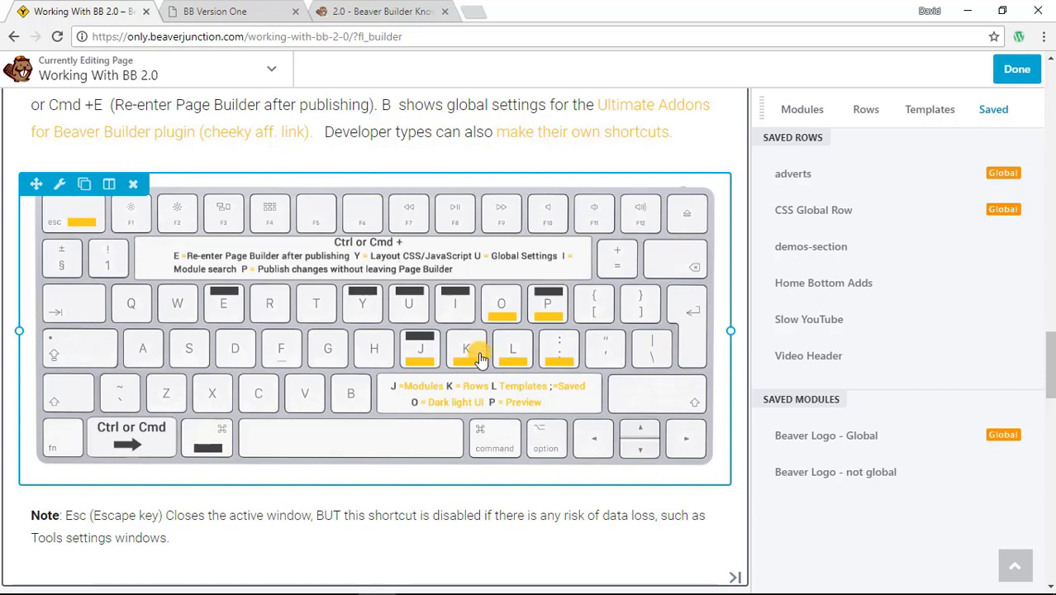
mouse_move(430, 354)
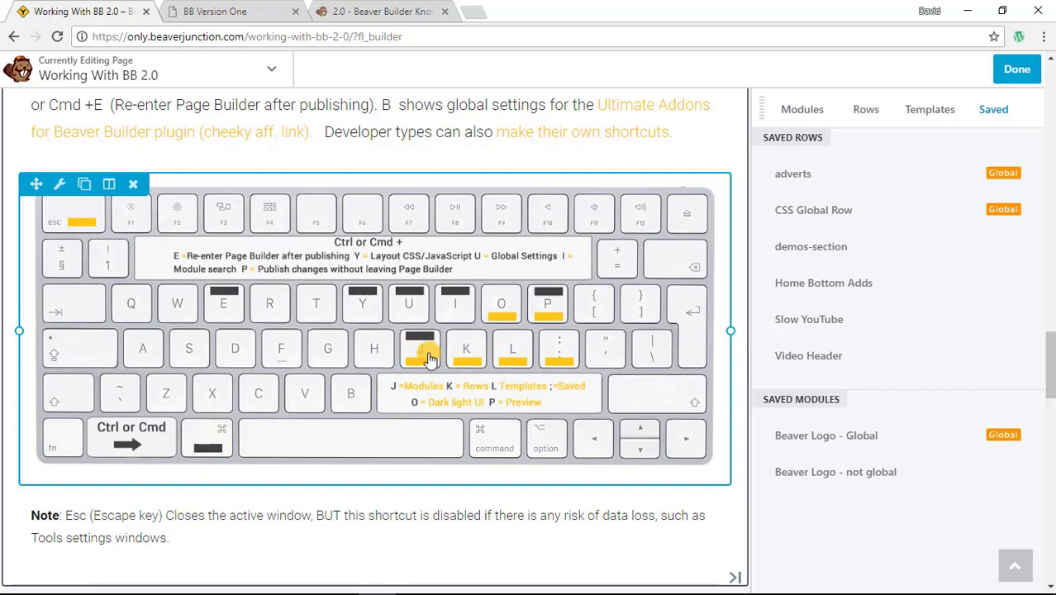
click(801, 109)
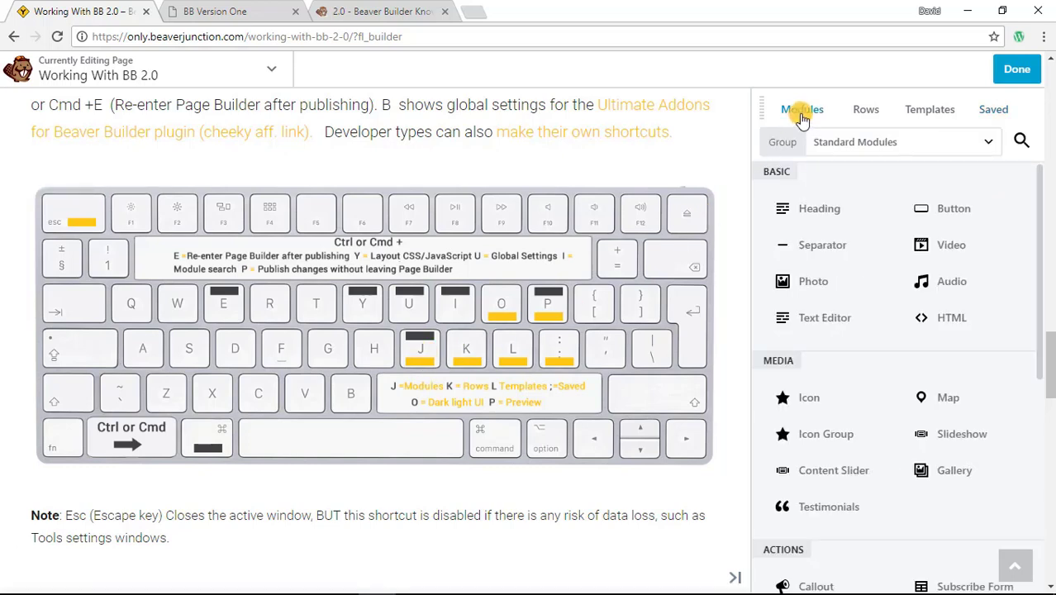
click(866, 109)
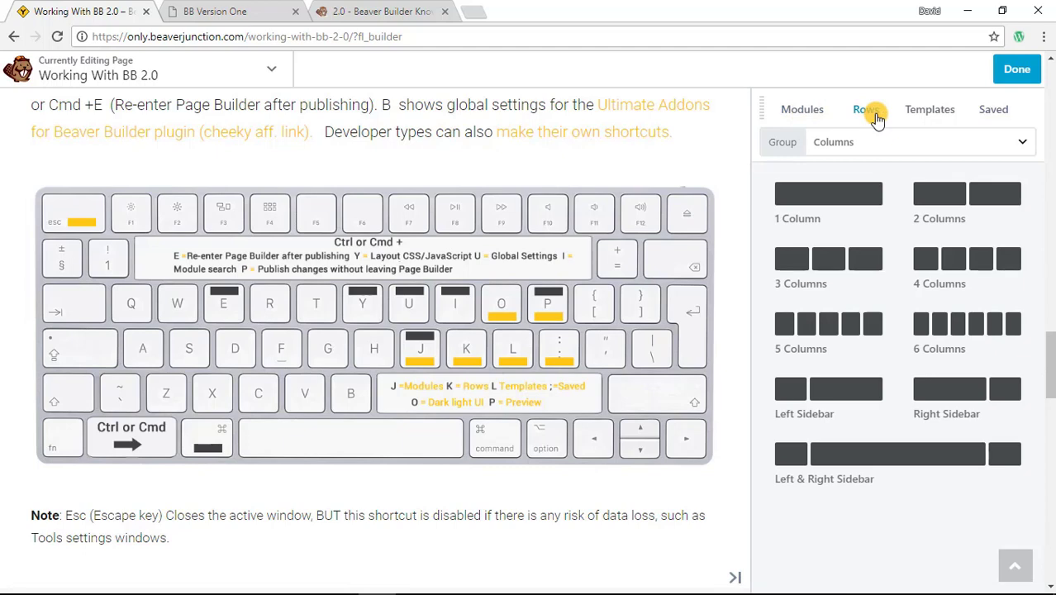
click(929, 109)
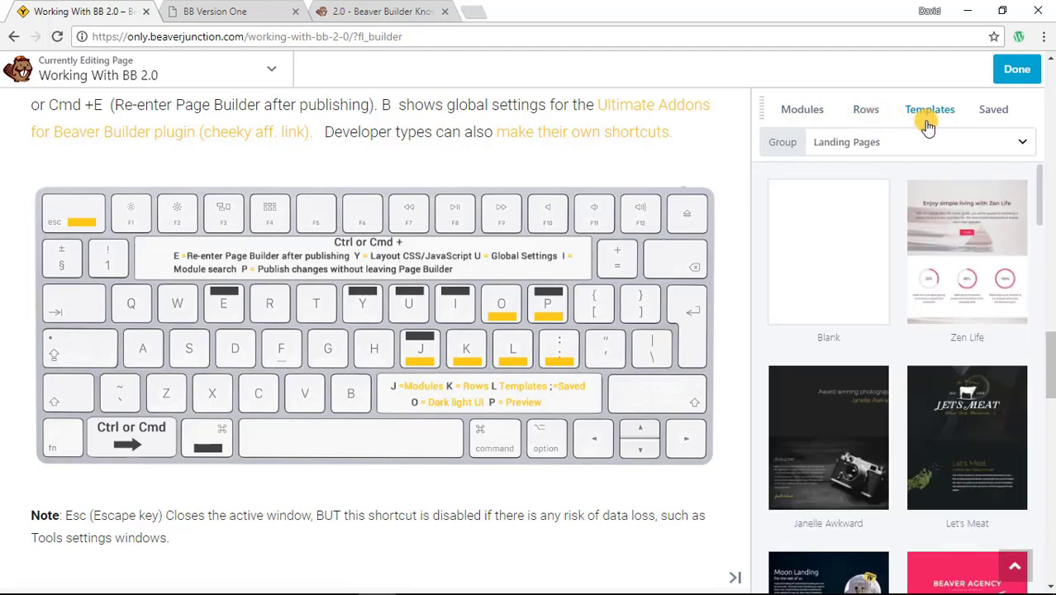
click(993, 109)
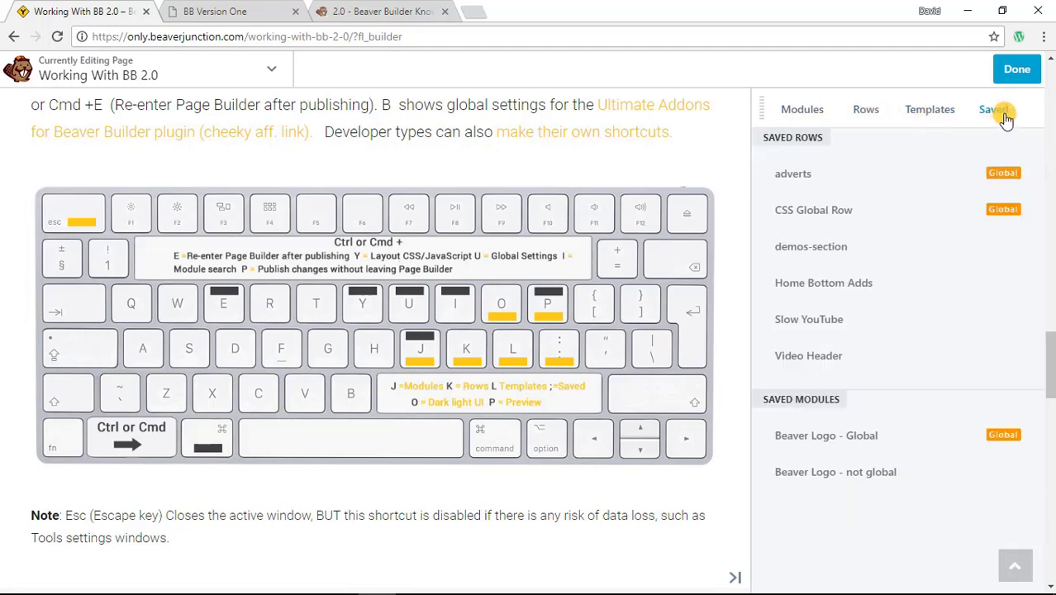
mouse_move(879, 124)
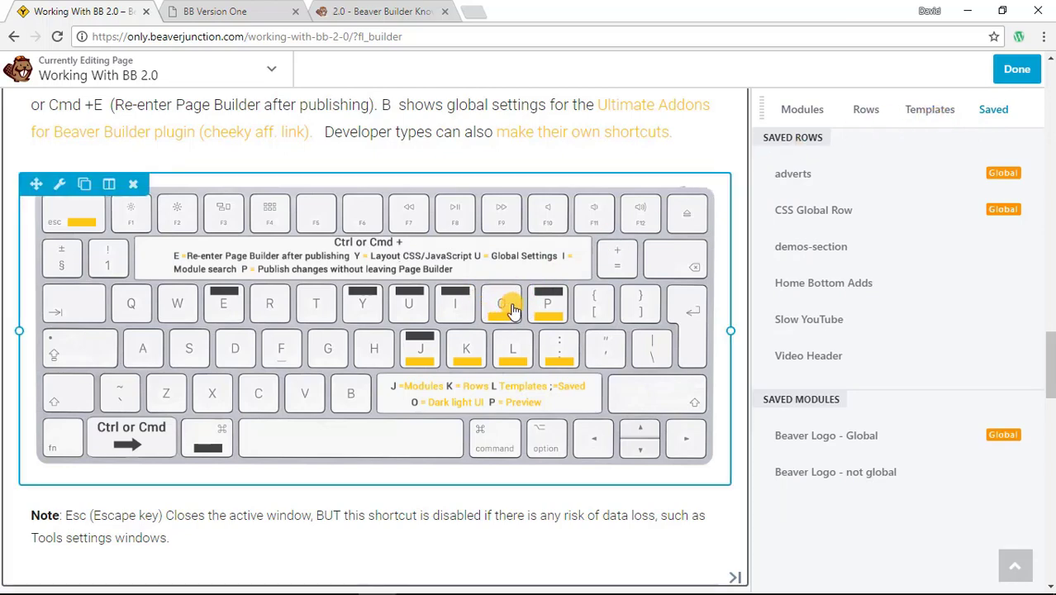
mouse_move(512, 321)
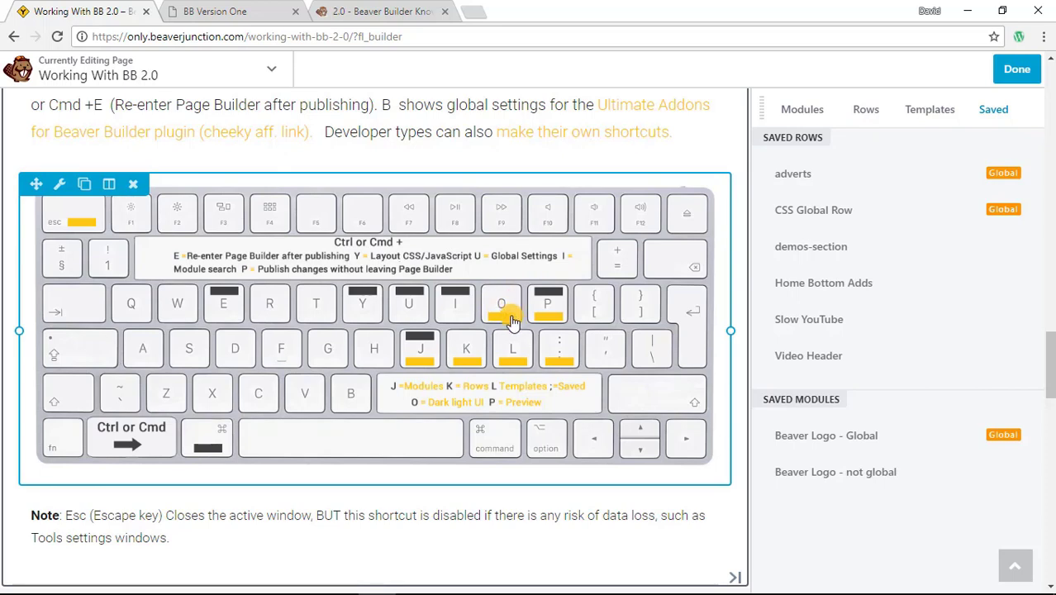
mouse_move(453, 322)
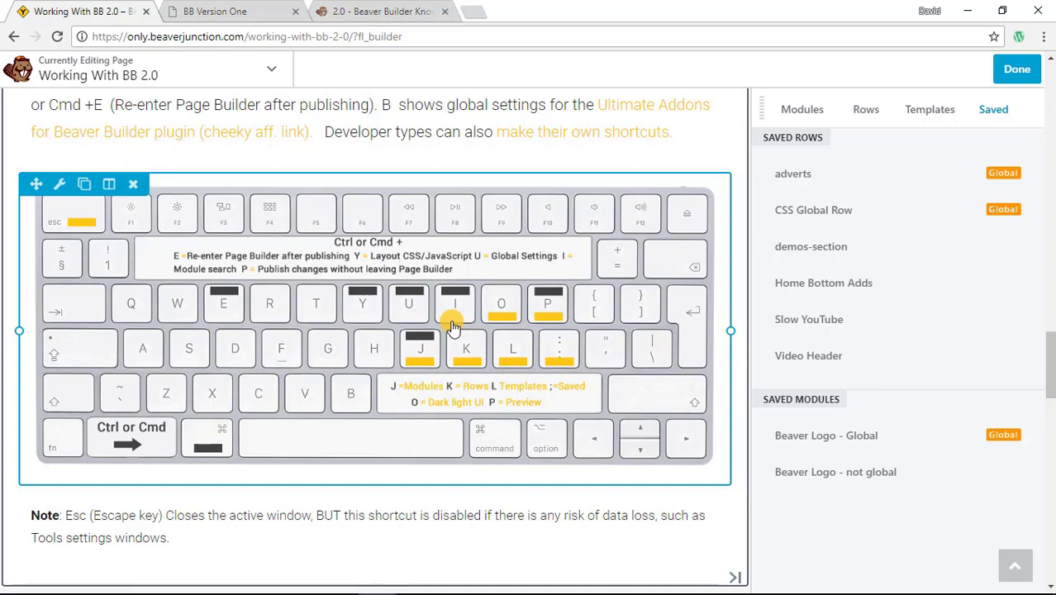
Step: Preview the page without the builder and at phone width, then return to editing at Shortcuts
click(1017, 70)
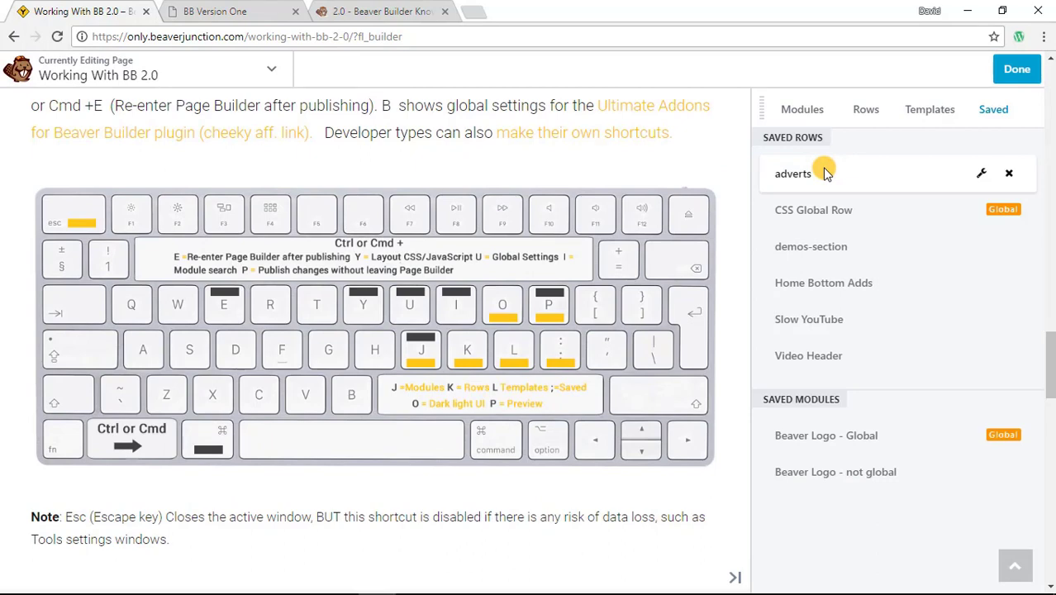
click(1018, 69)
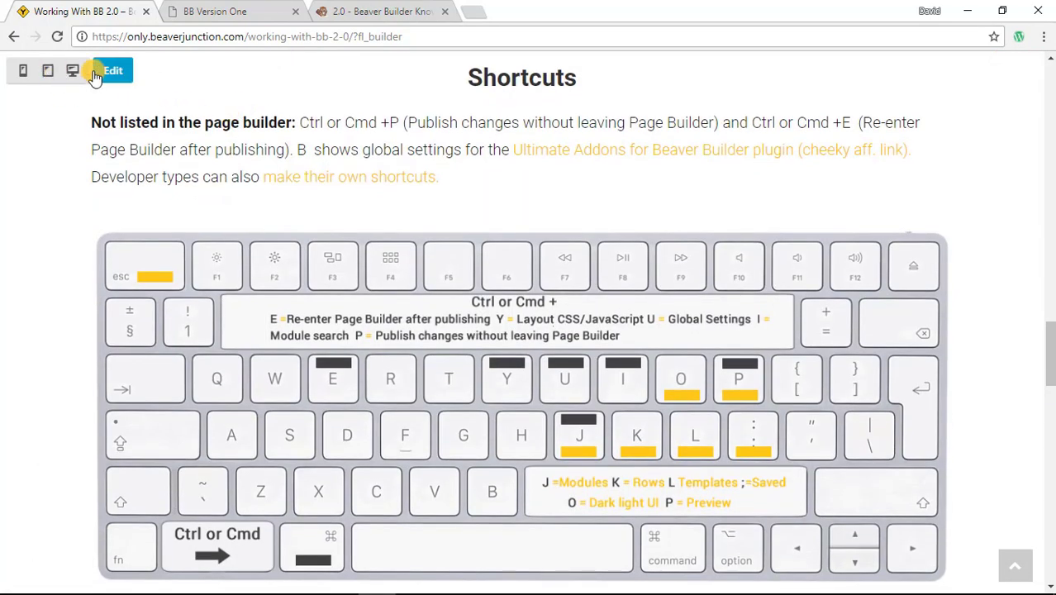
scroll(down, 3)
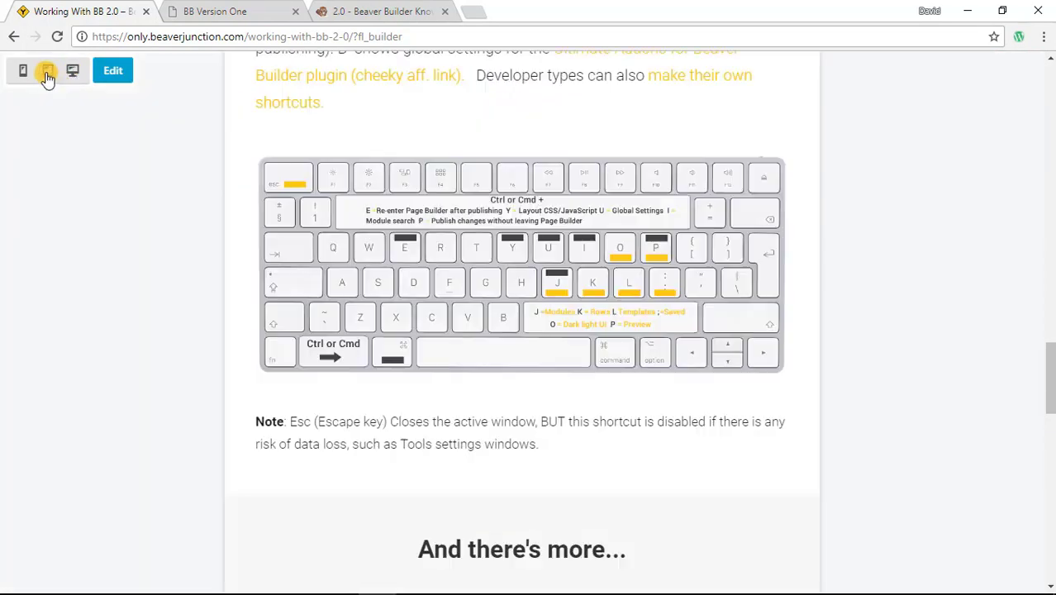
click(21, 70)
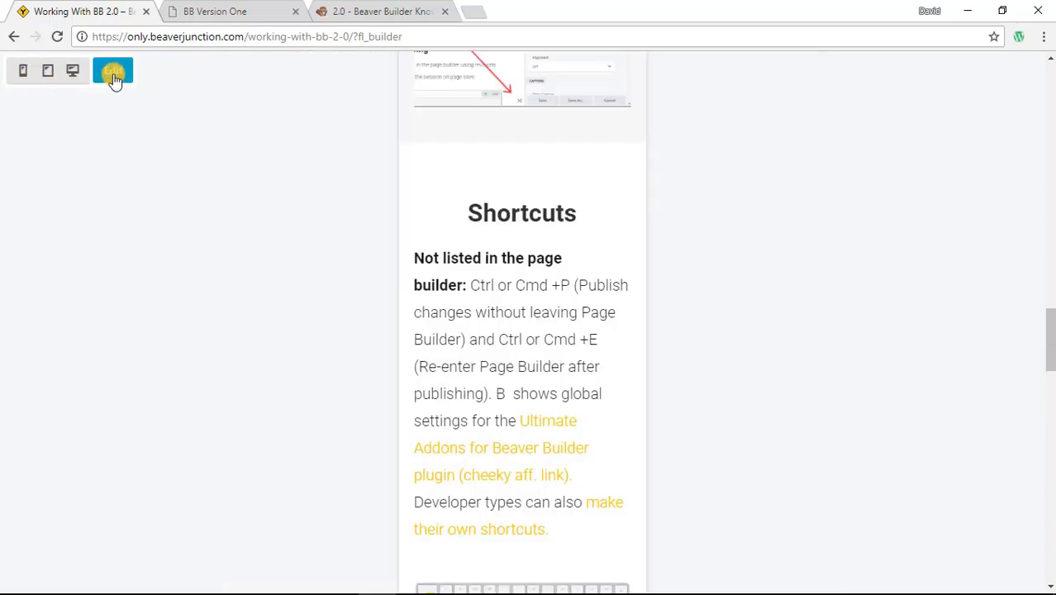
click(112, 71)
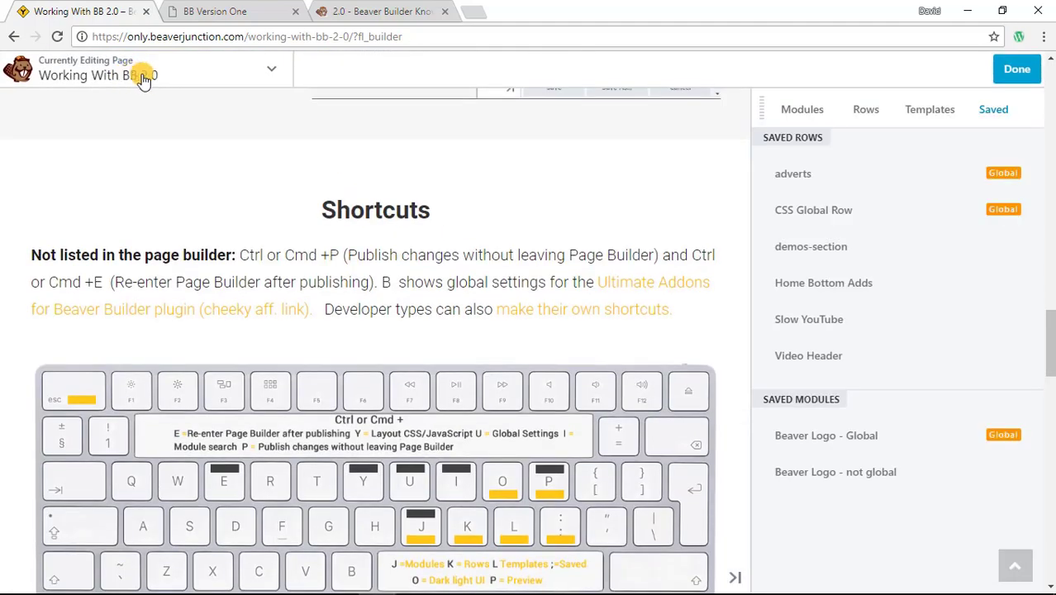
scroll(down, 3)
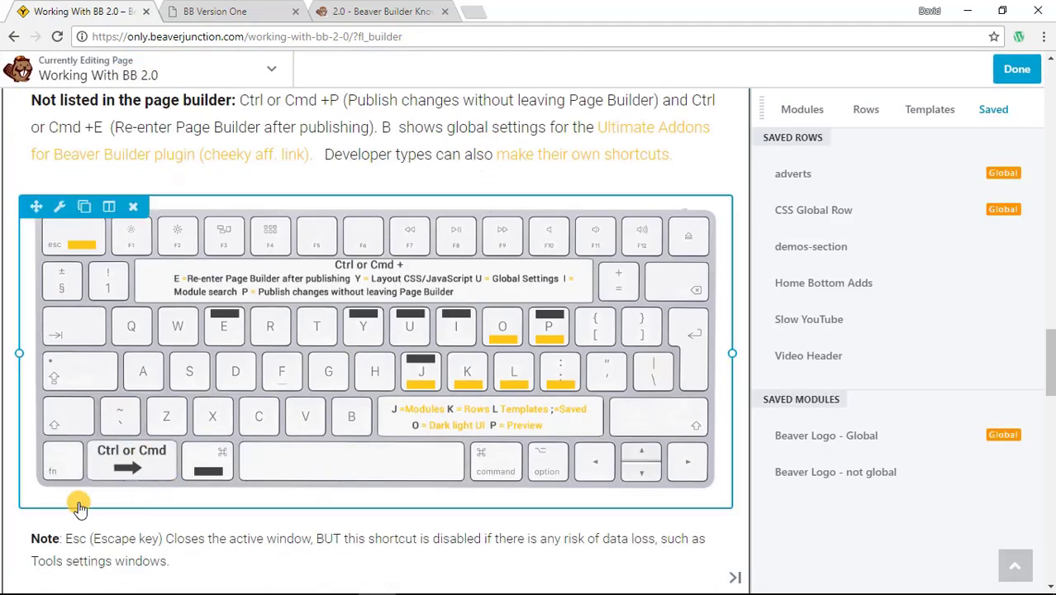
mouse_move(223, 277)
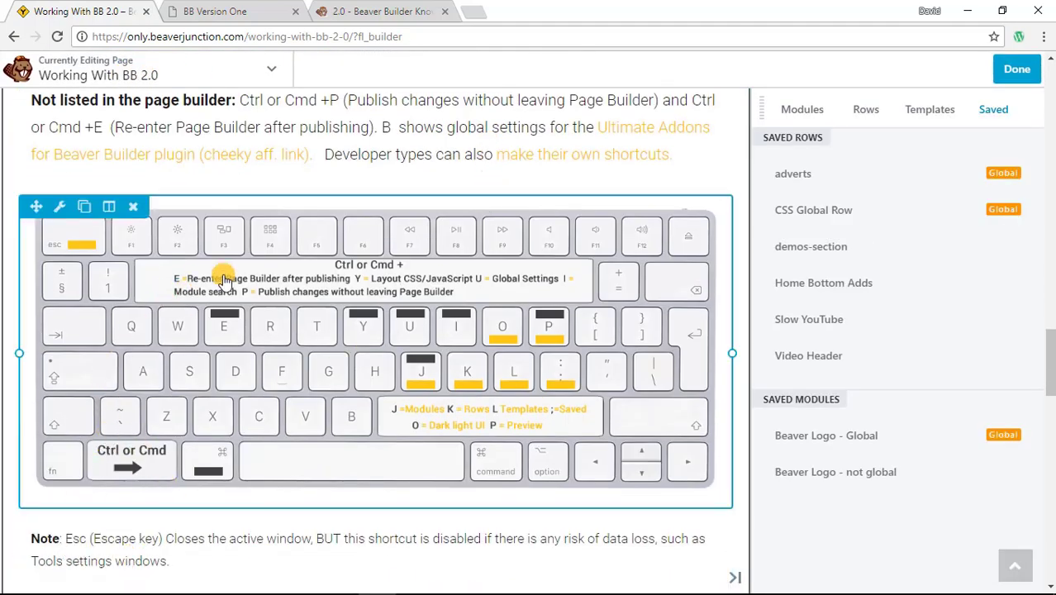
scroll(up, 3)
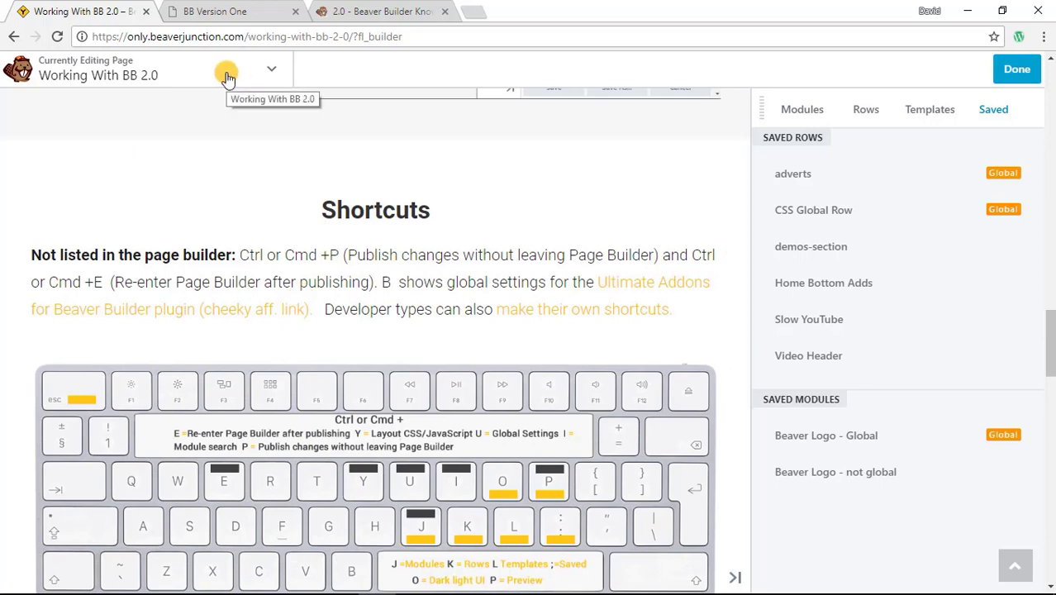
Step: Show the full Keyboard Shortcuts list from the builder's Tools menu
click(271, 69)
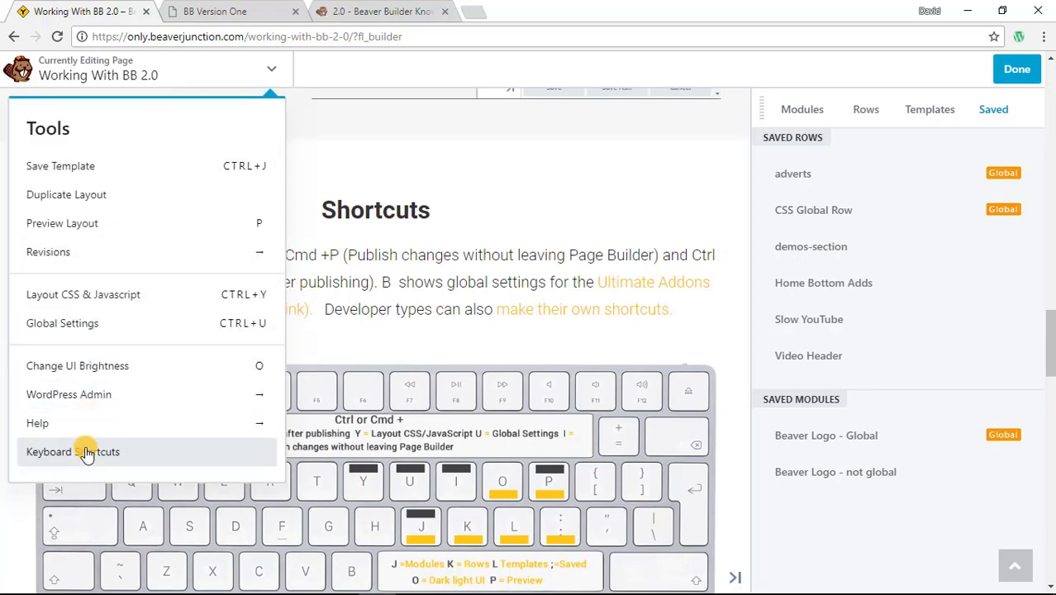
click(73, 451)
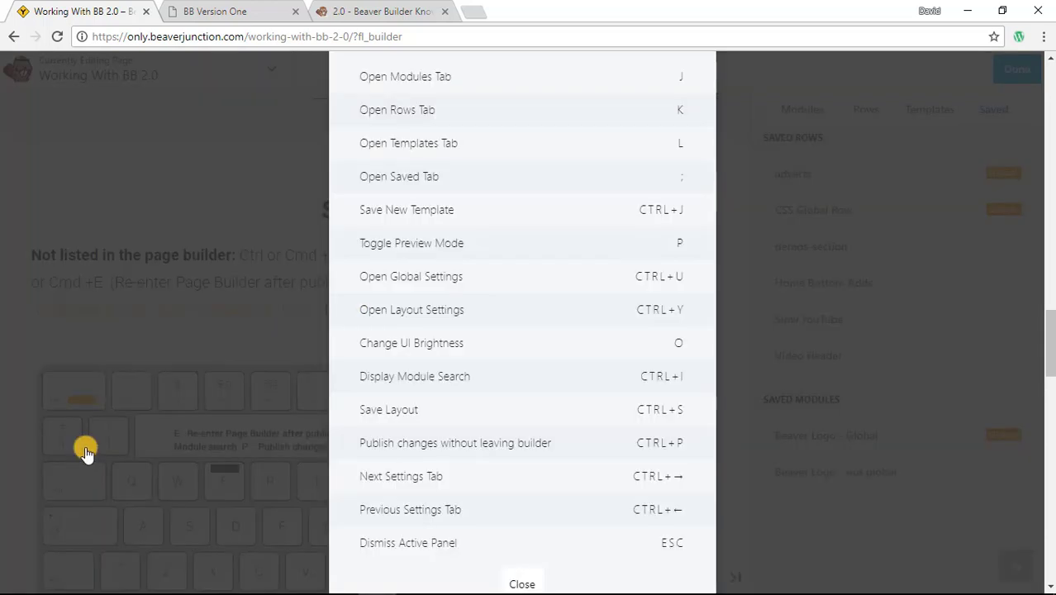
mouse_move(565, 443)
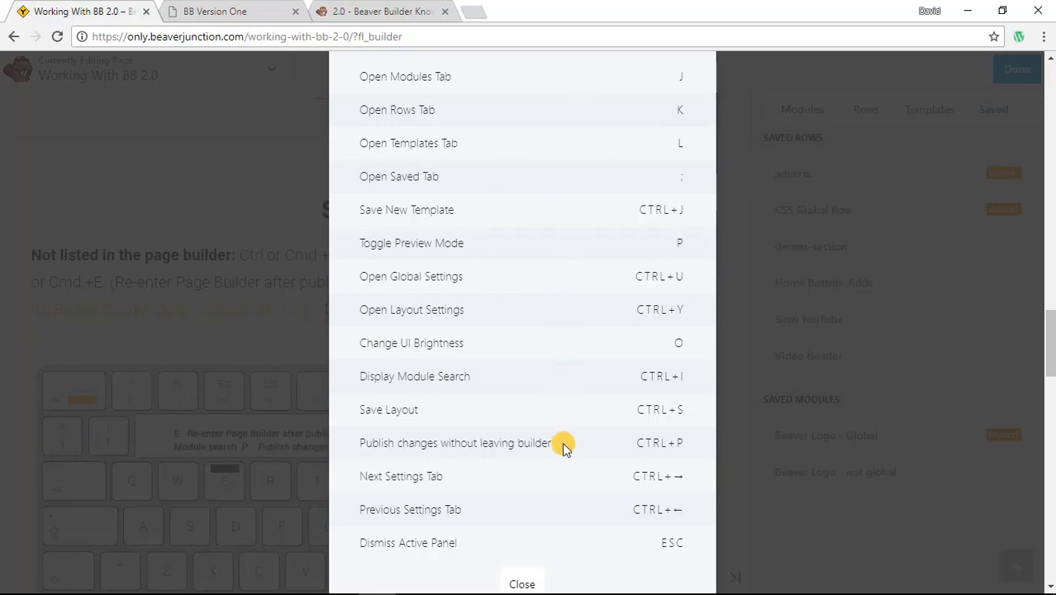
mouse_move(503, 162)
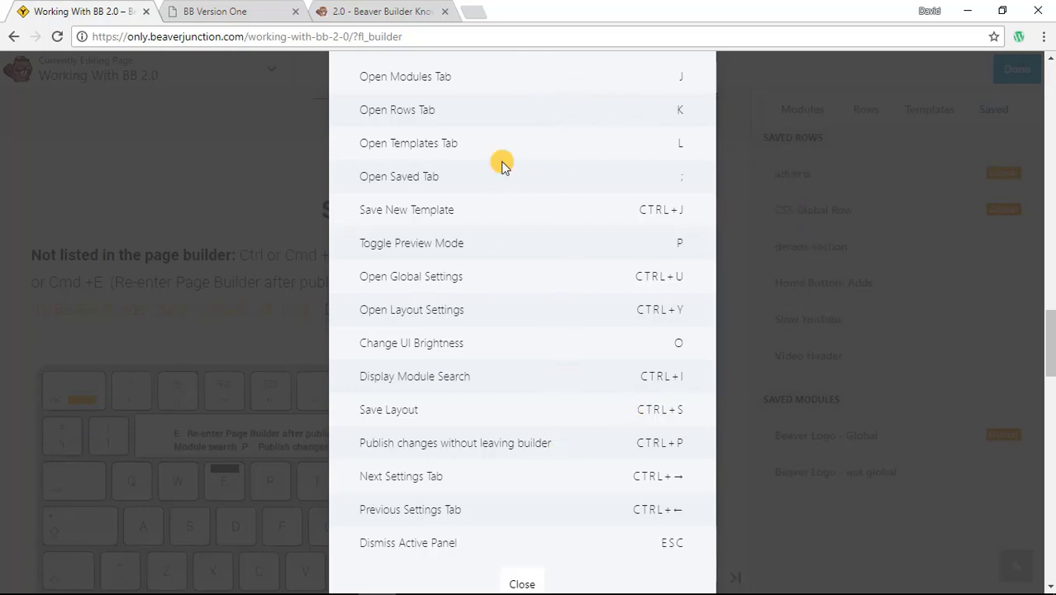
Step: Dismiss the shortcuts list and scroll through the page's Shortcuts section text
click(522, 583)
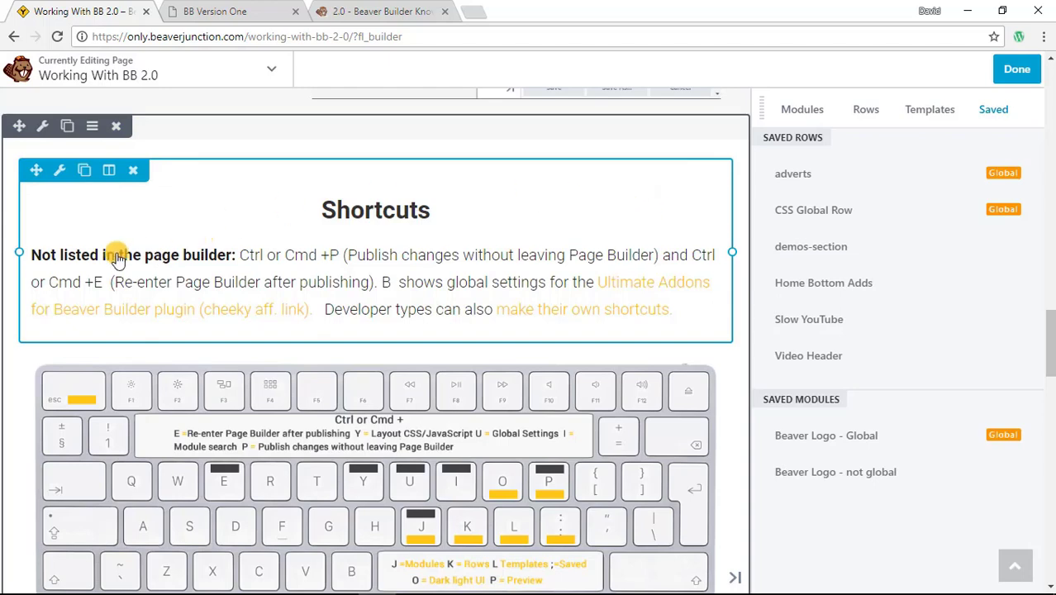
mouse_move(284, 261)
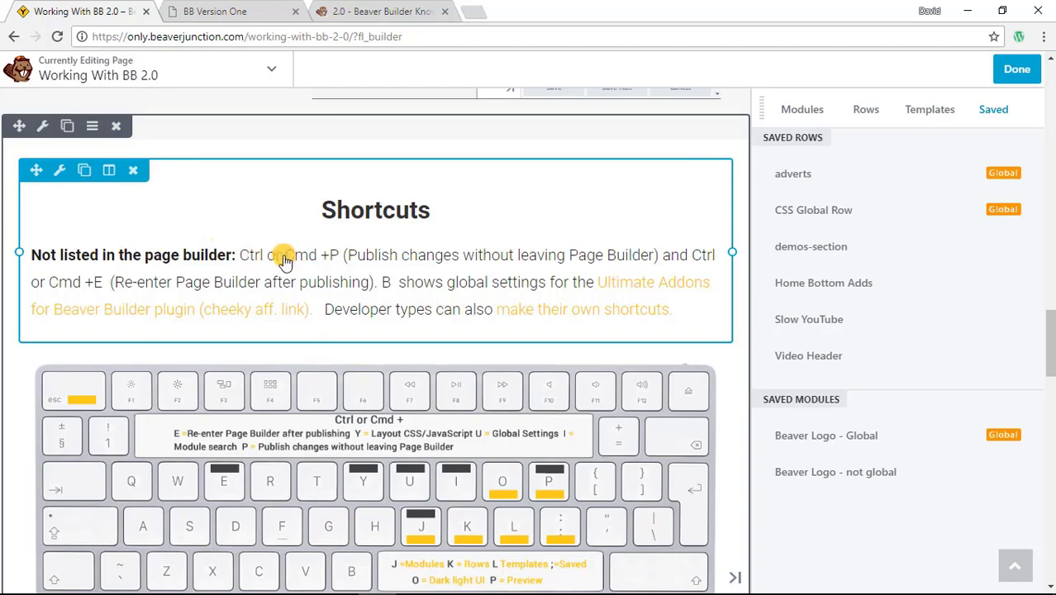
mouse_move(344, 256)
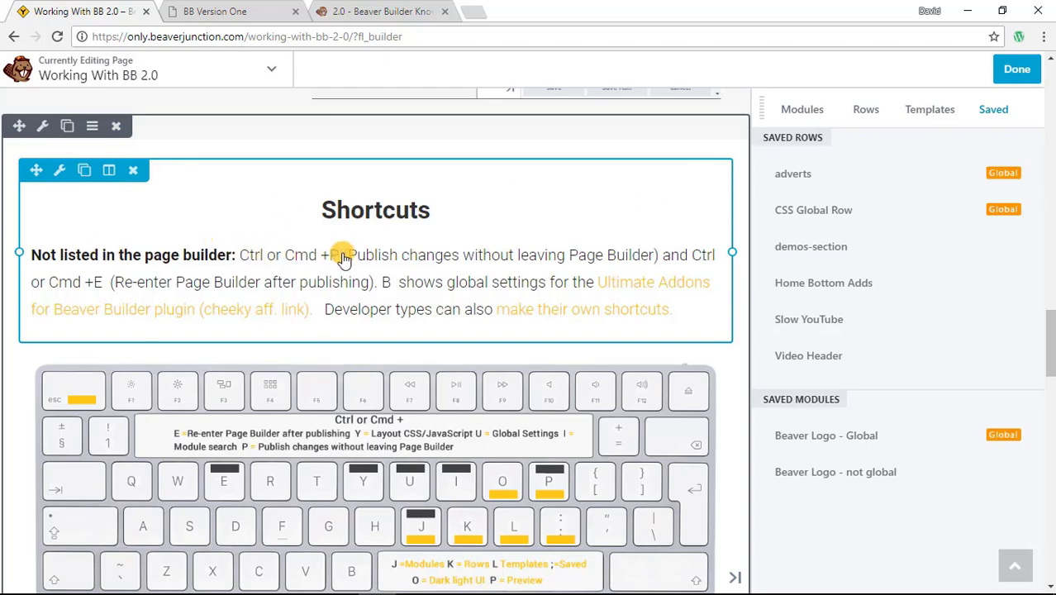
mouse_move(636, 251)
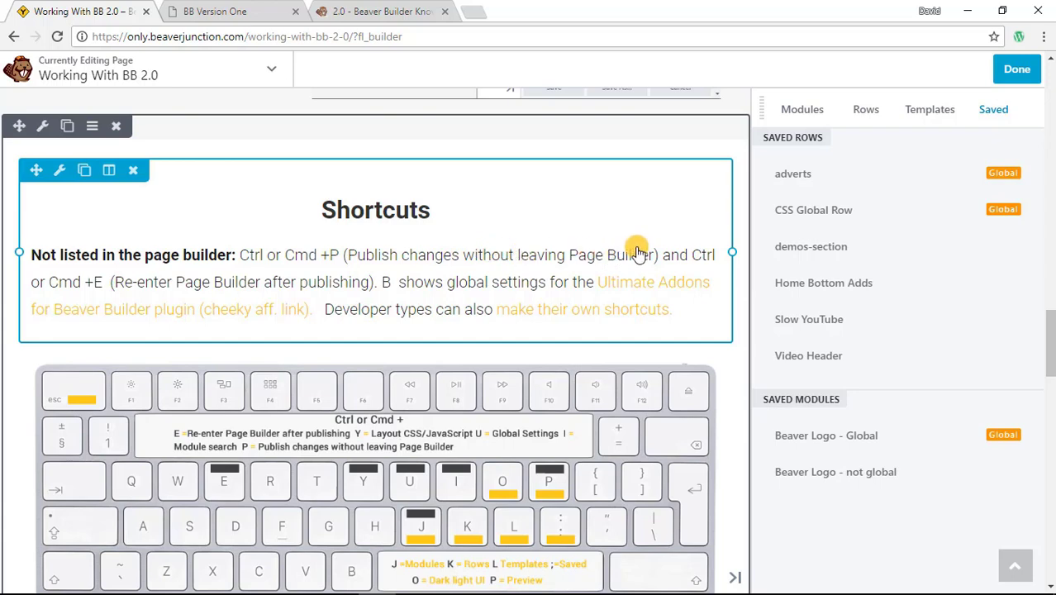
mouse_move(88, 284)
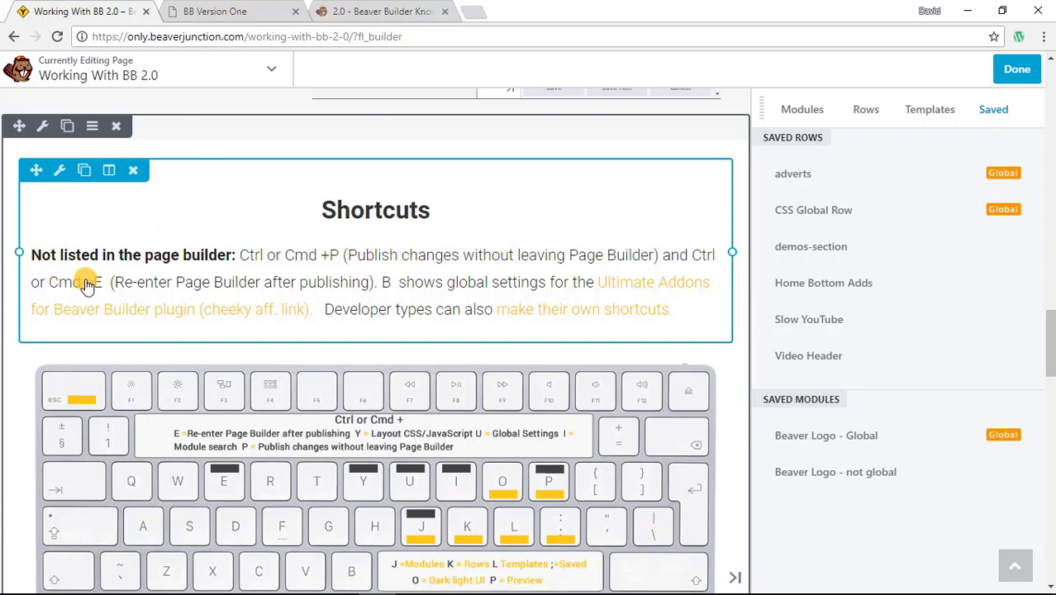
mouse_move(207, 284)
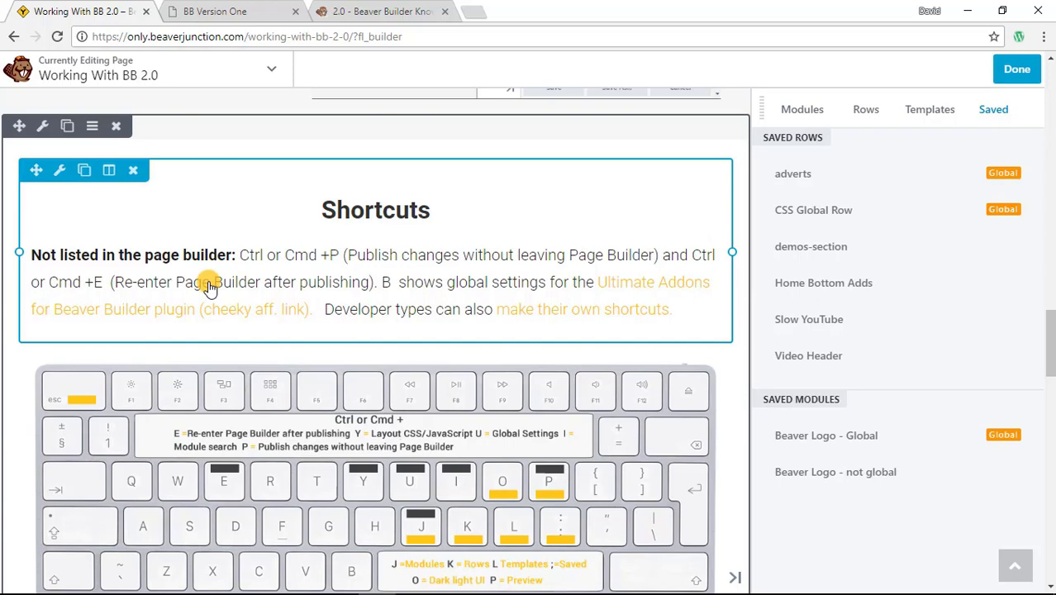
mouse_move(459, 287)
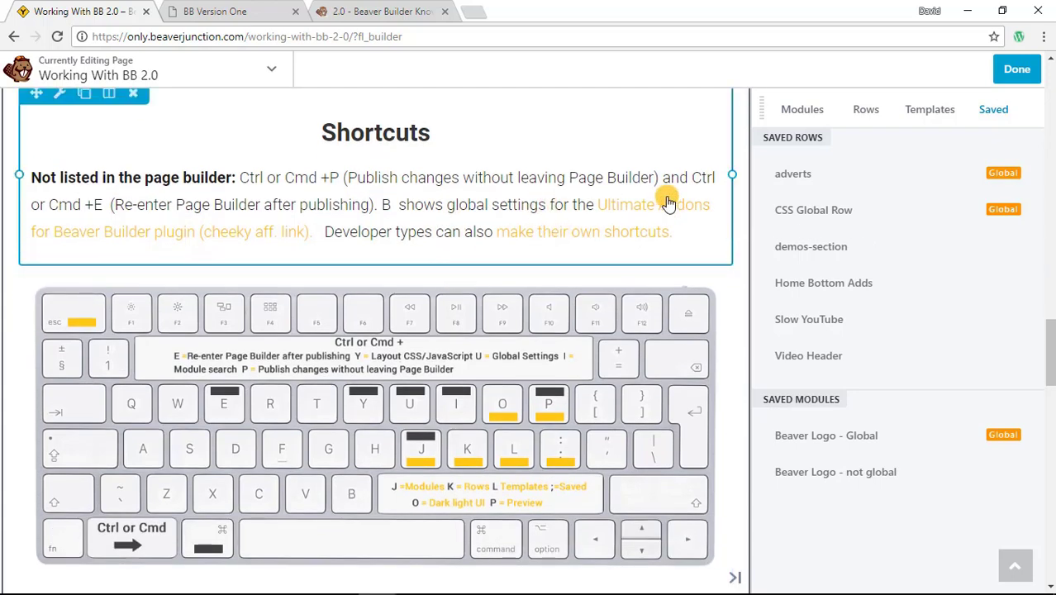
mouse_move(526, 201)
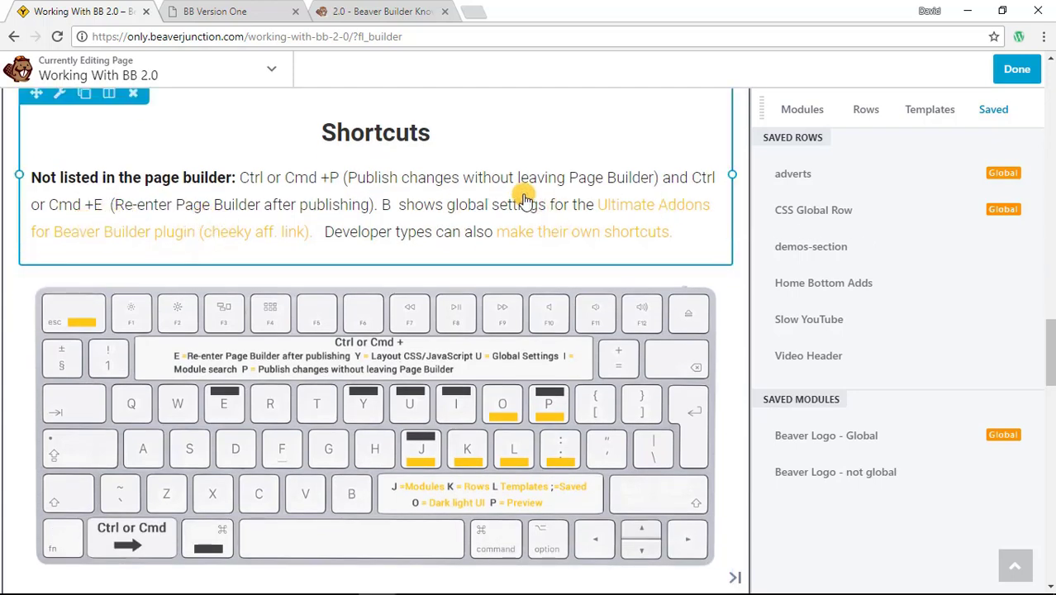
mouse_move(450, 208)
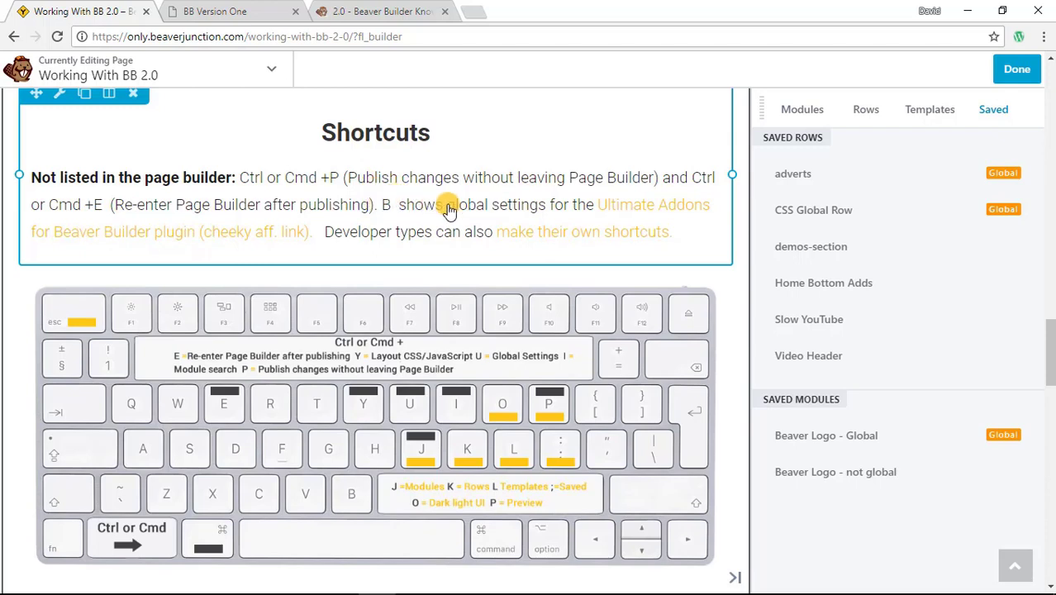
mouse_move(454, 213)
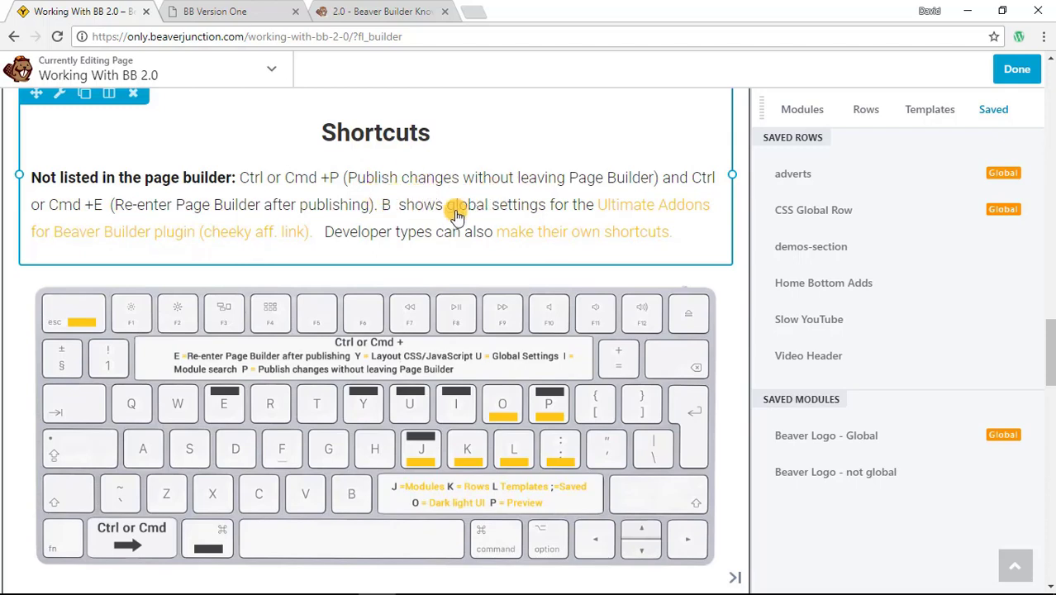
scroll(down, 3)
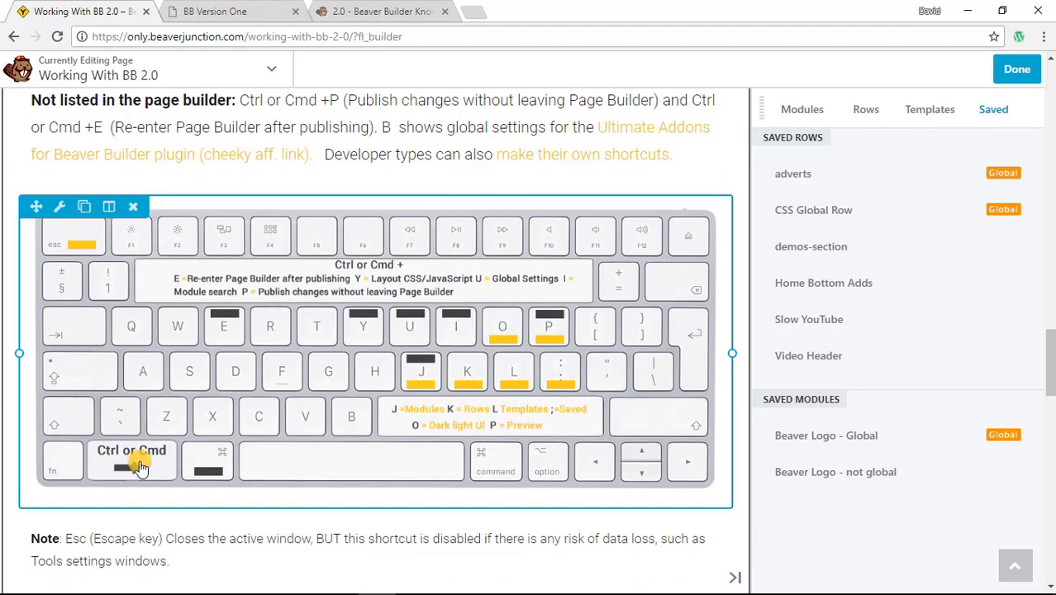
mouse_move(278, 398)
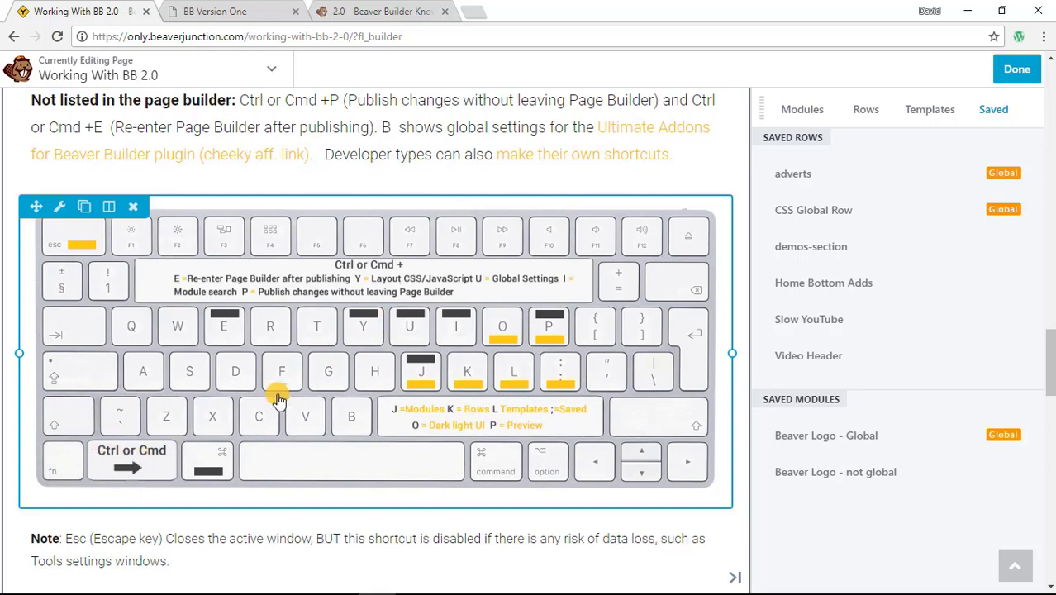
mouse_move(653, 272)
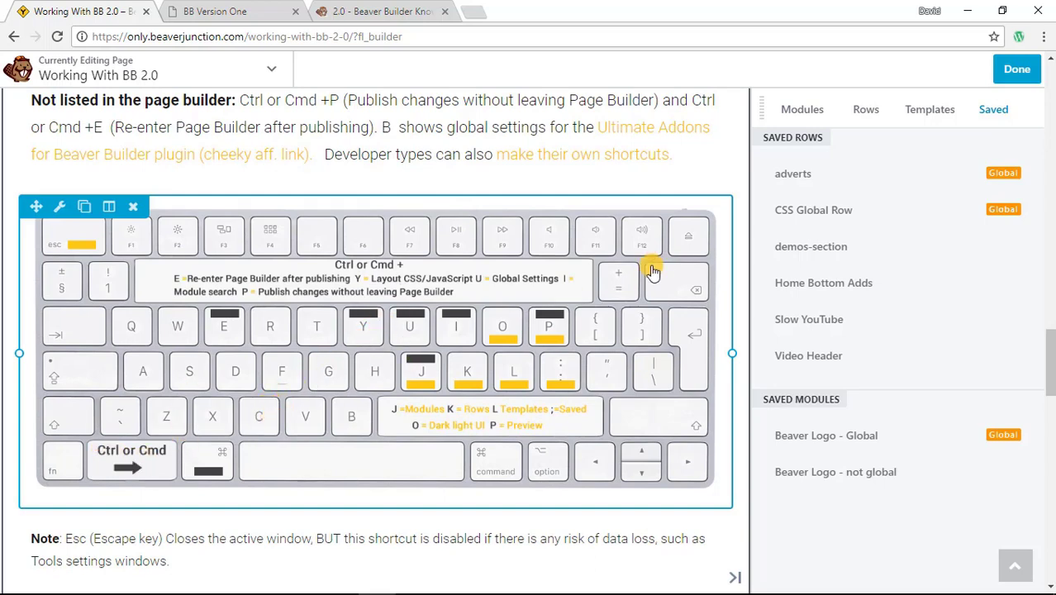
mouse_move(751, 494)
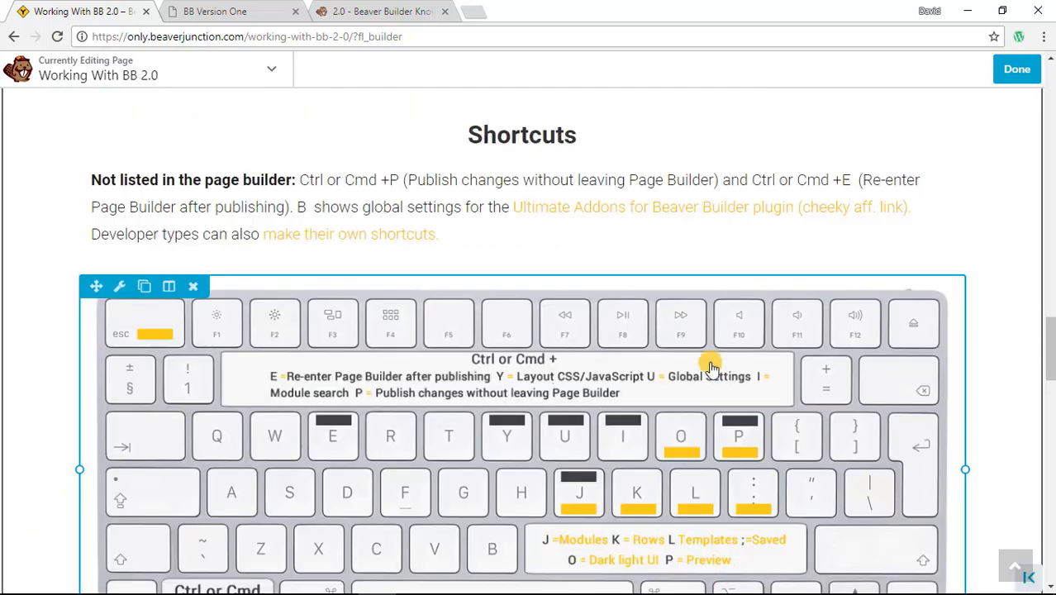
mouse_move(724, 373)
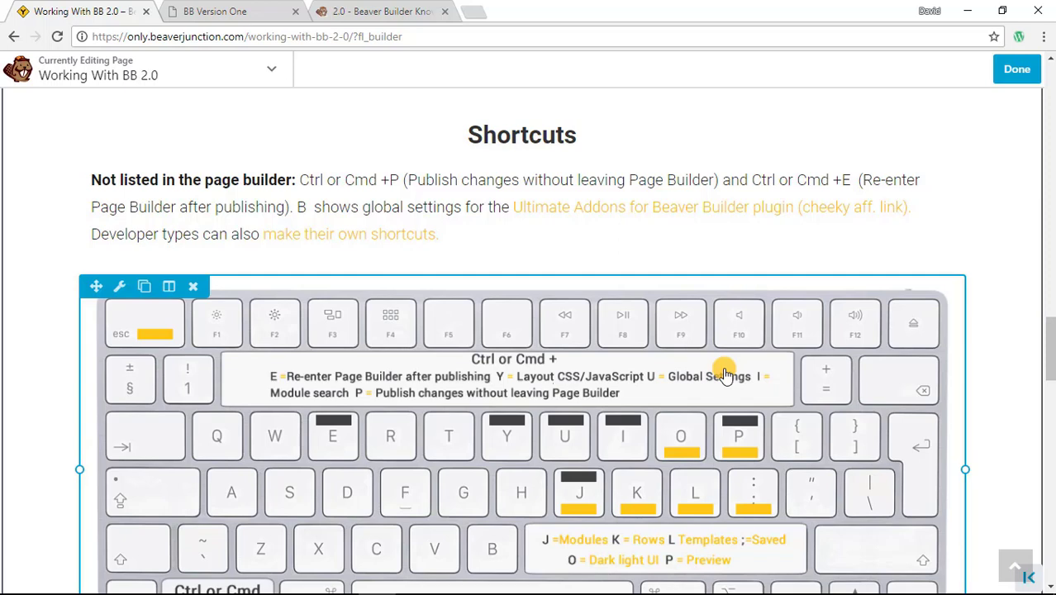
mouse_move(248, 10)
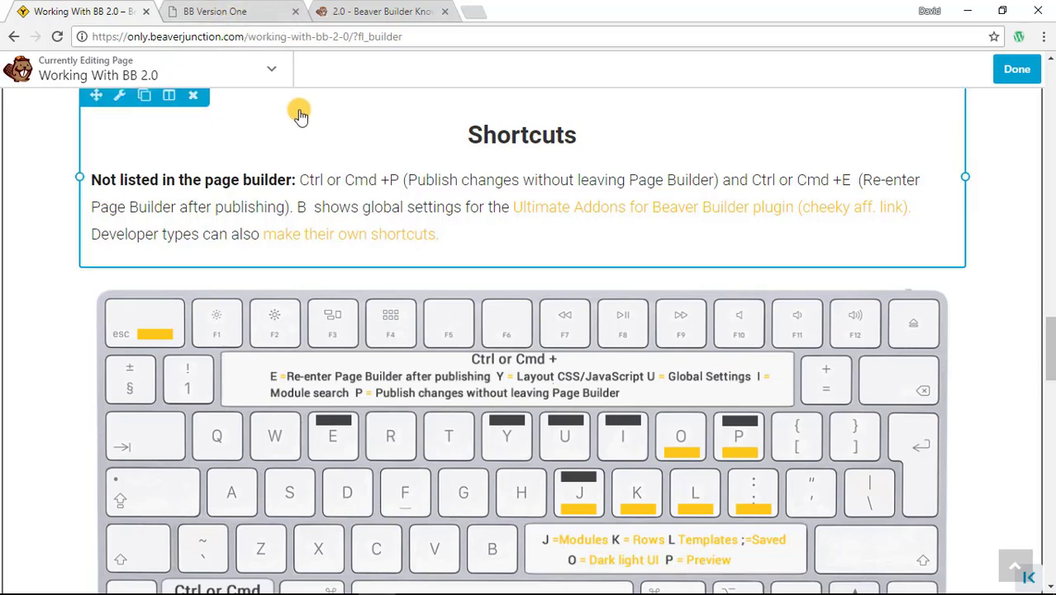
mouse_move(312, 109)
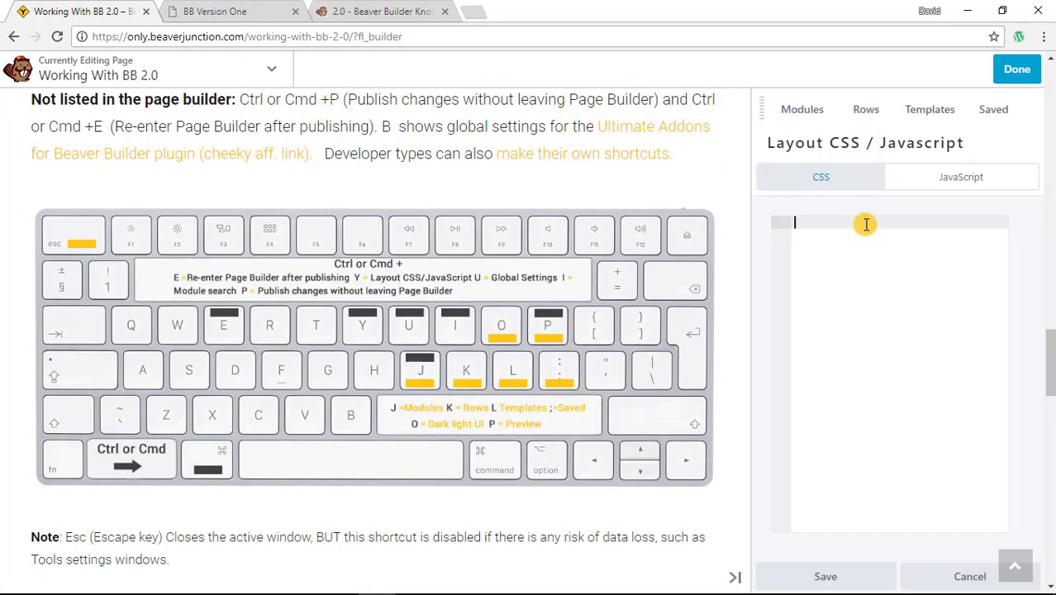
mouse_move(923, 310)
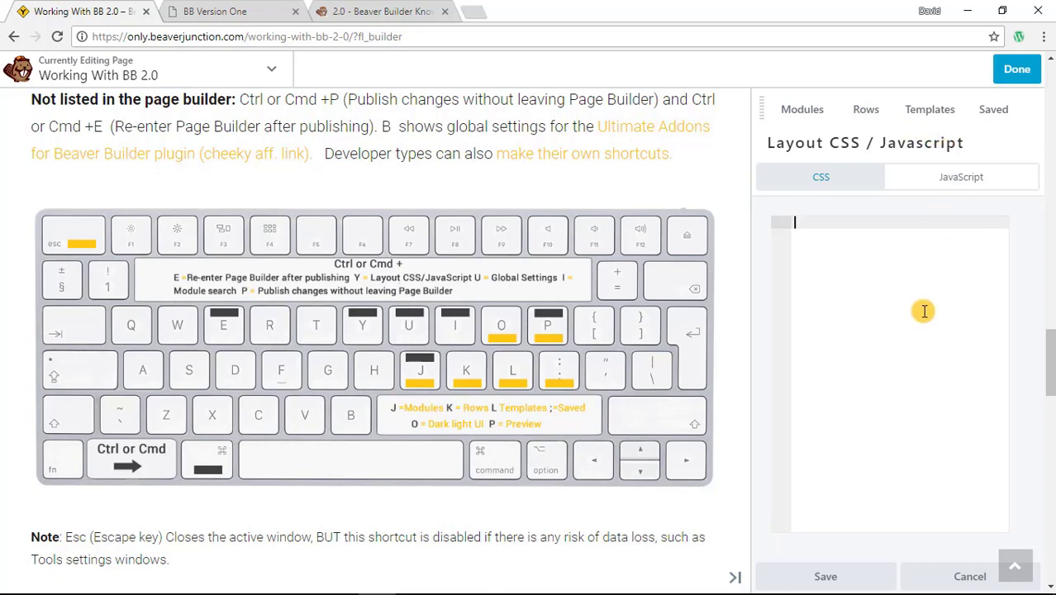
mouse_move(859, 274)
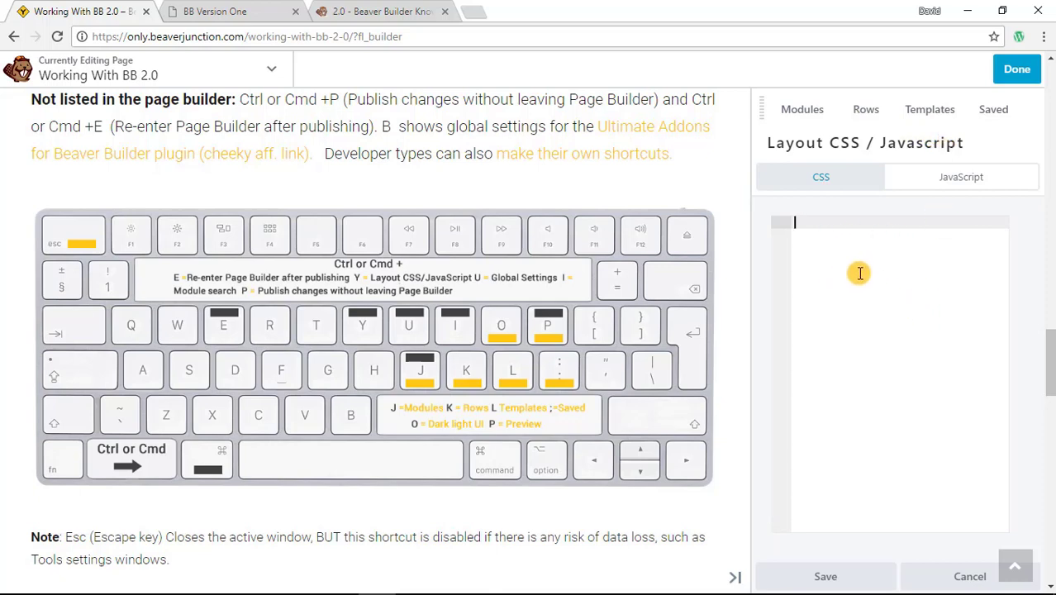
mouse_move(836, 286)
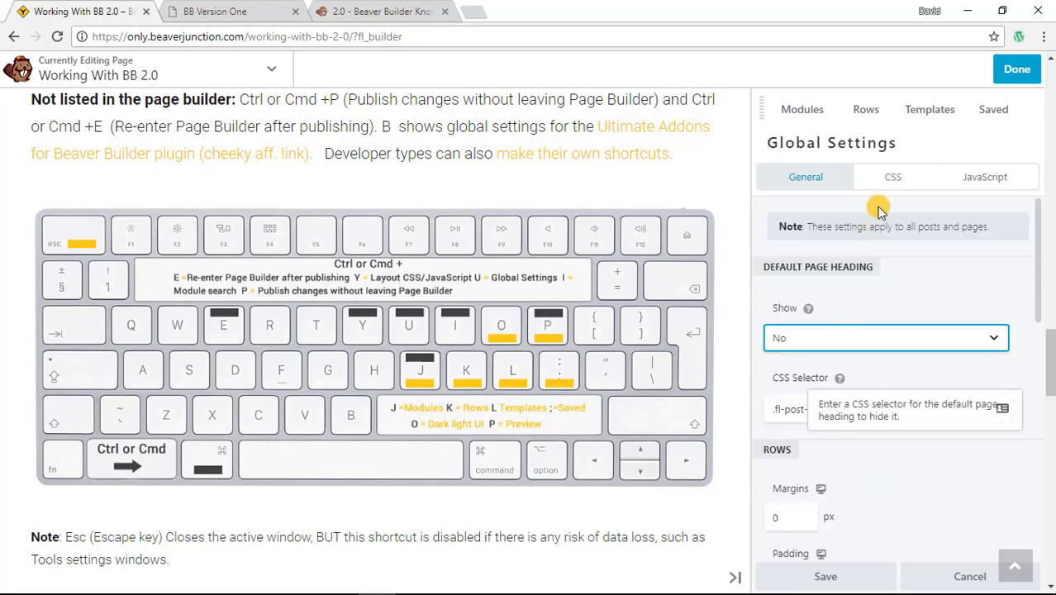
Step: View the global CSS code, return to the General settings and cancel Global Settings unchanged
click(892, 177)
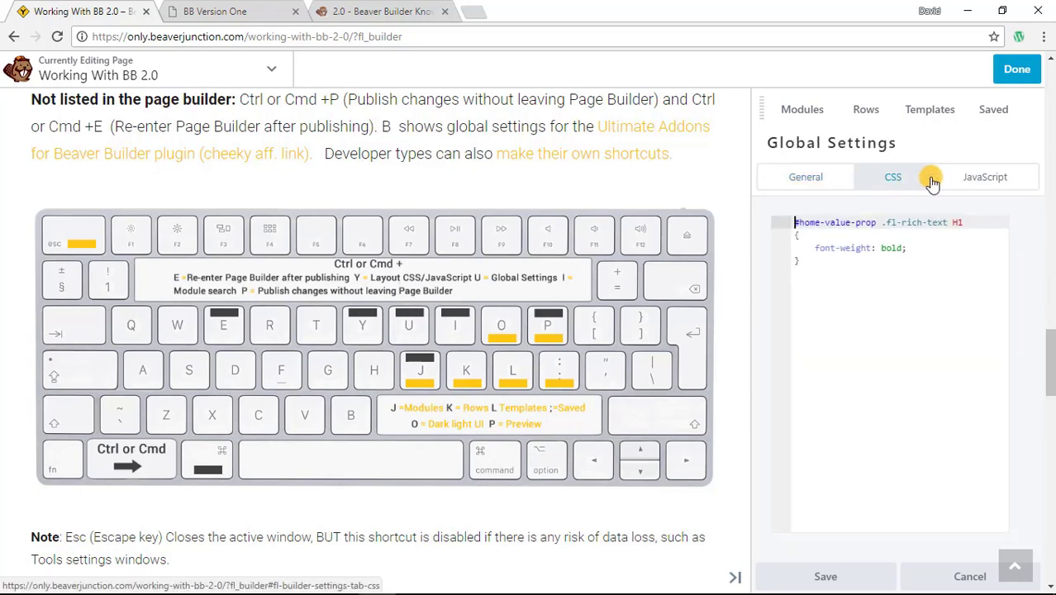
mouse_move(924, 278)
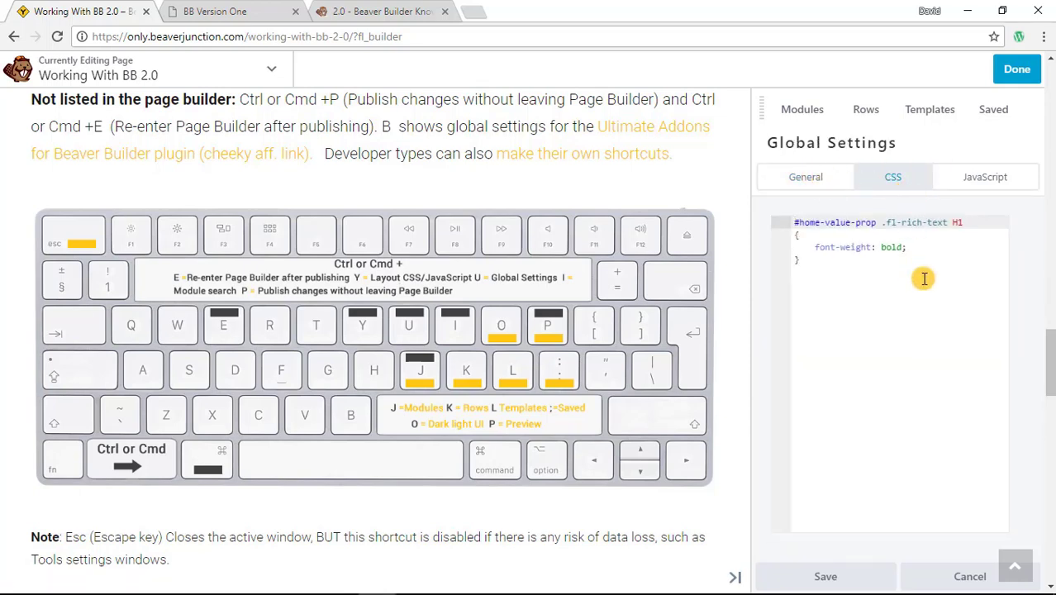
click(804, 175)
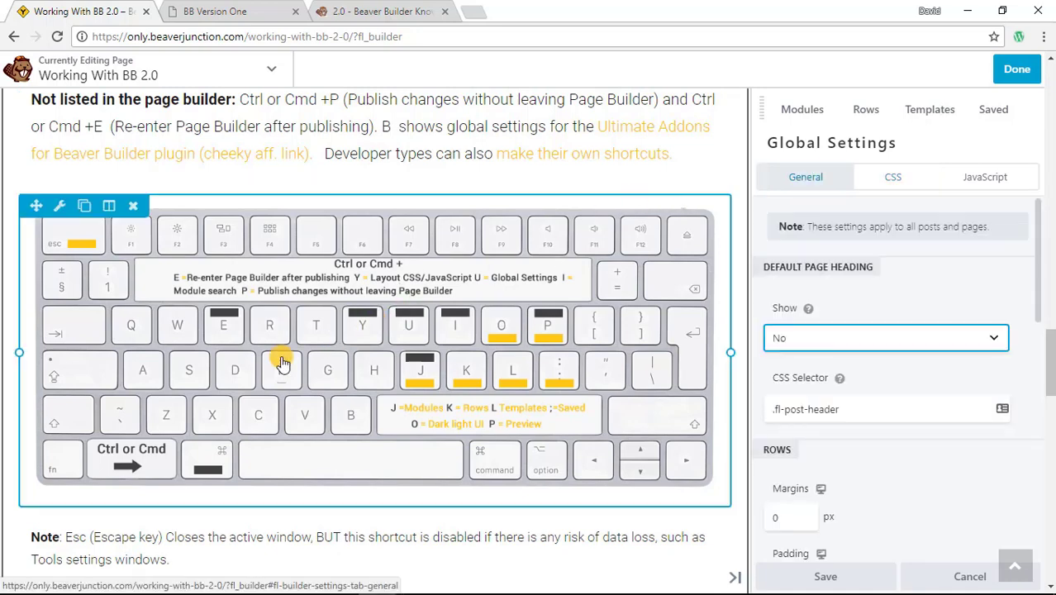
mouse_move(407, 357)
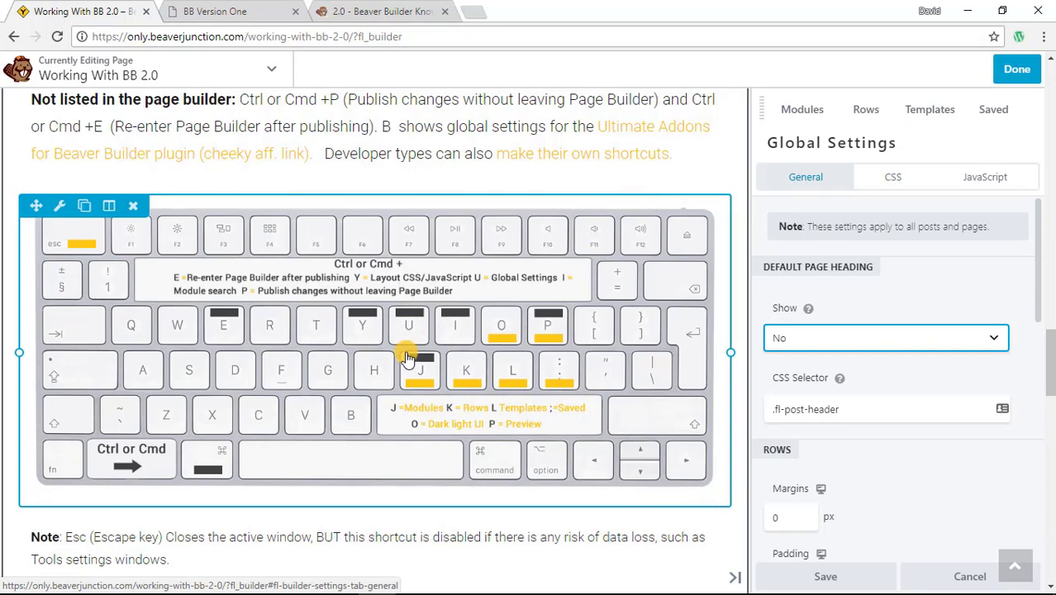
mouse_move(410, 324)
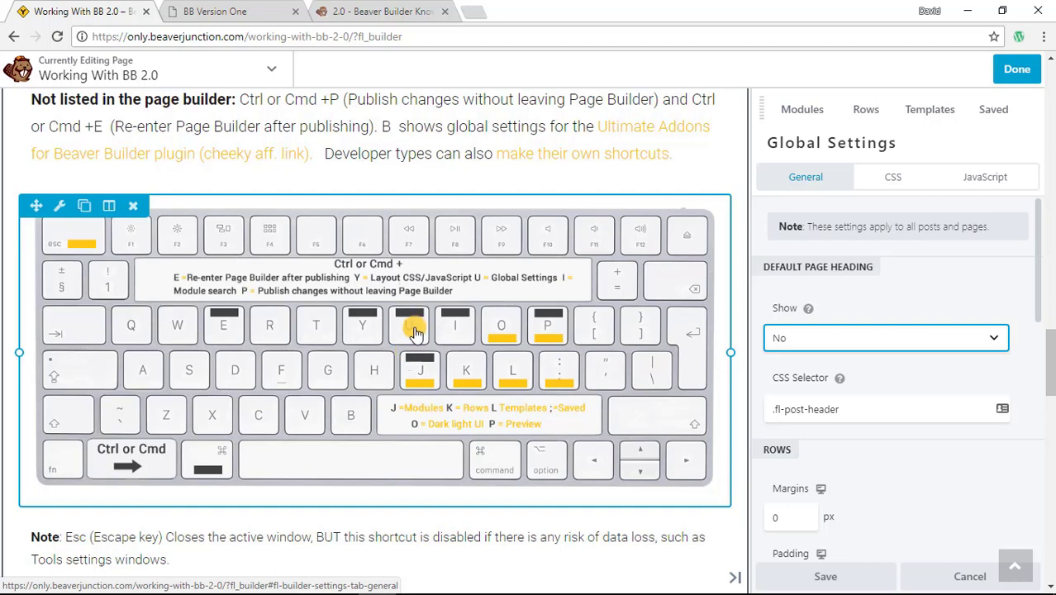
click(993, 109)
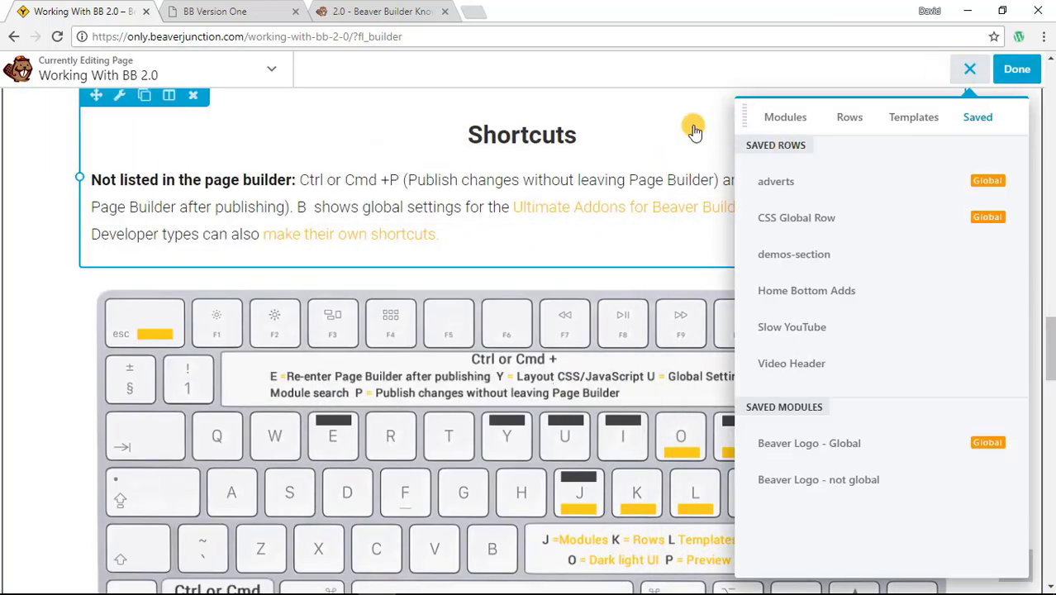
Step: Show the standard modules, toggle the content panel closed, open and closed, then switch to the version-one site
click(783, 116)
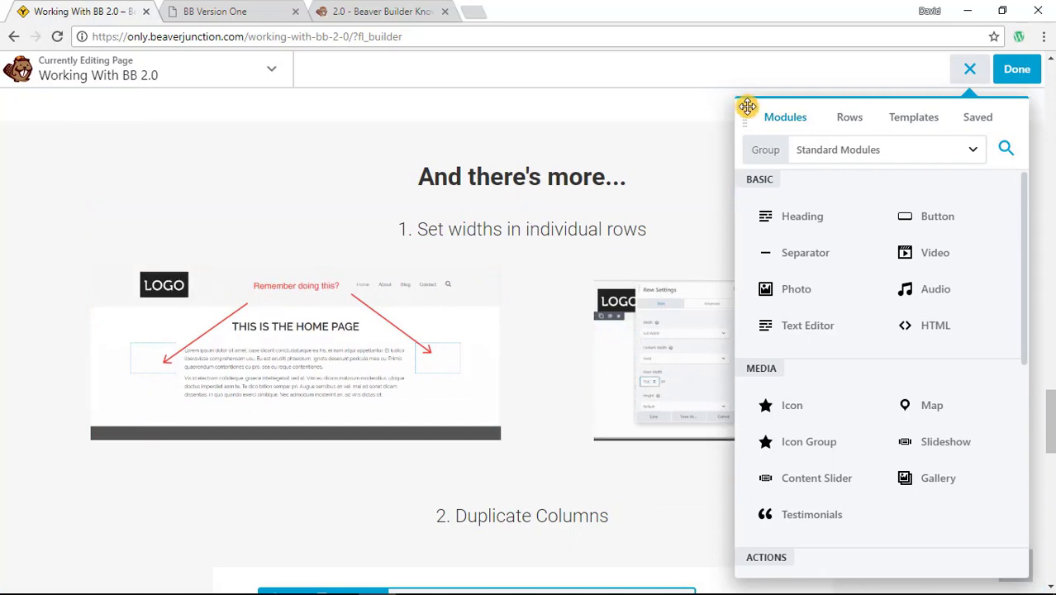
mouse_move(922, 94)
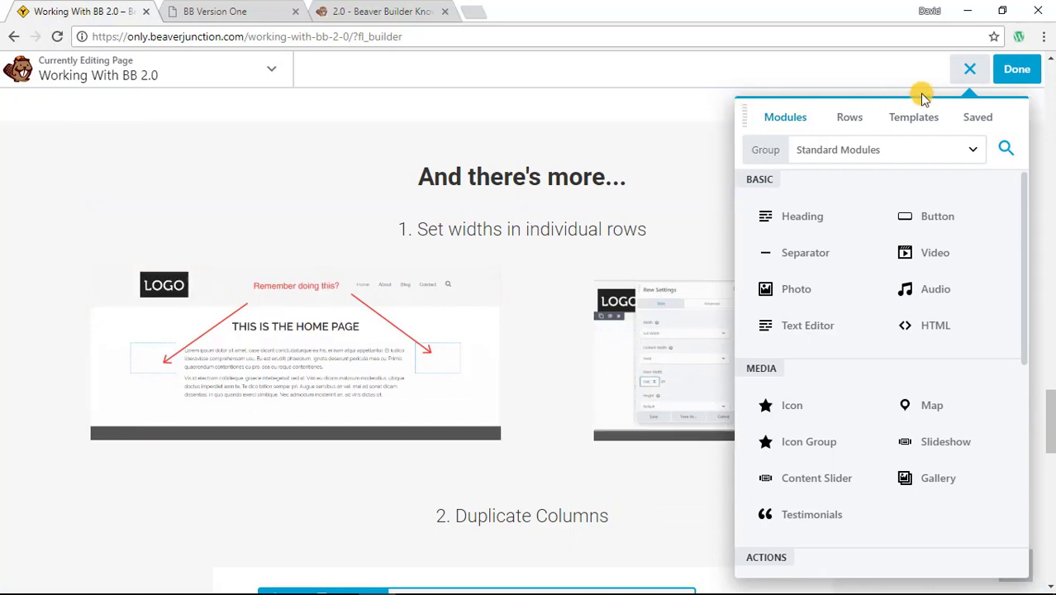
click(969, 69)
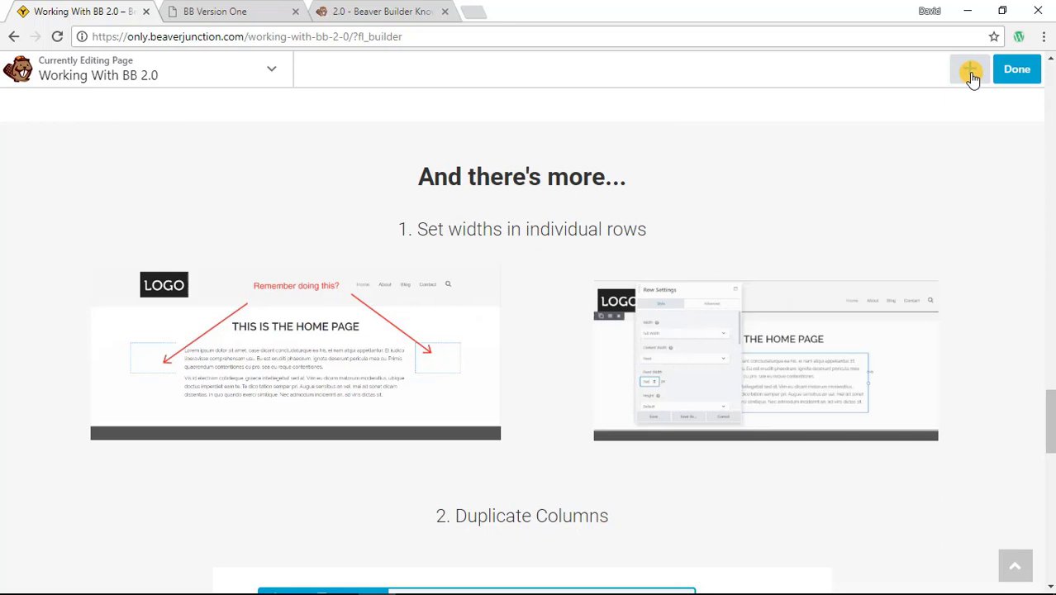
click(969, 69)
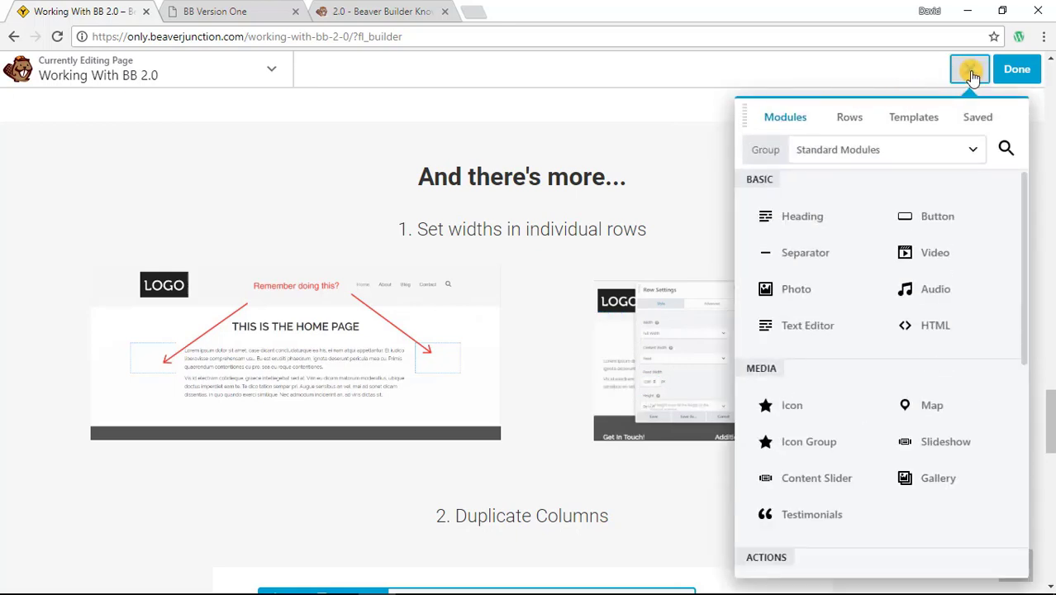
click(969, 69)
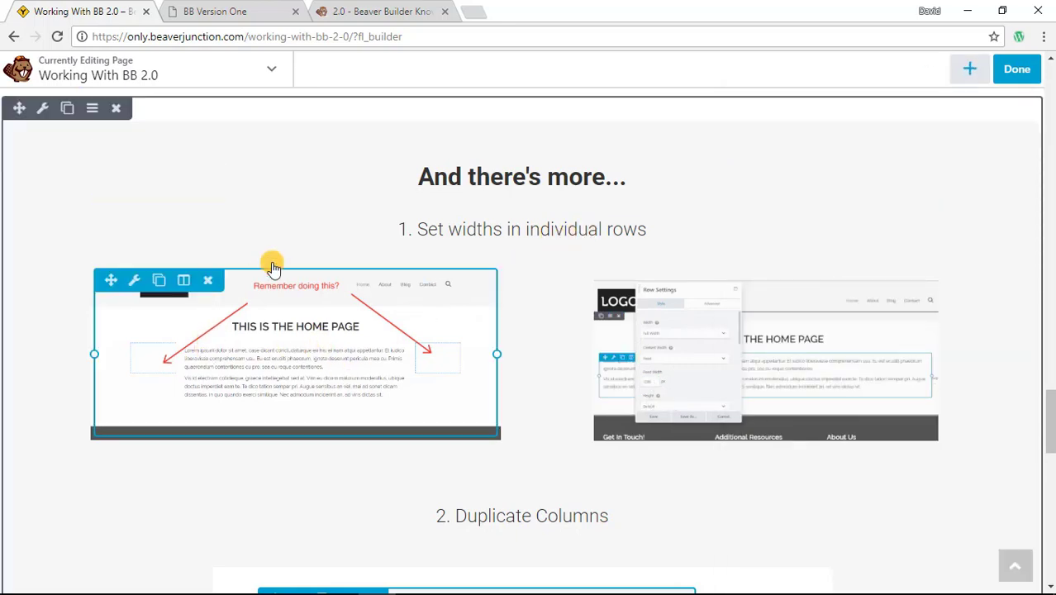
click(215, 10)
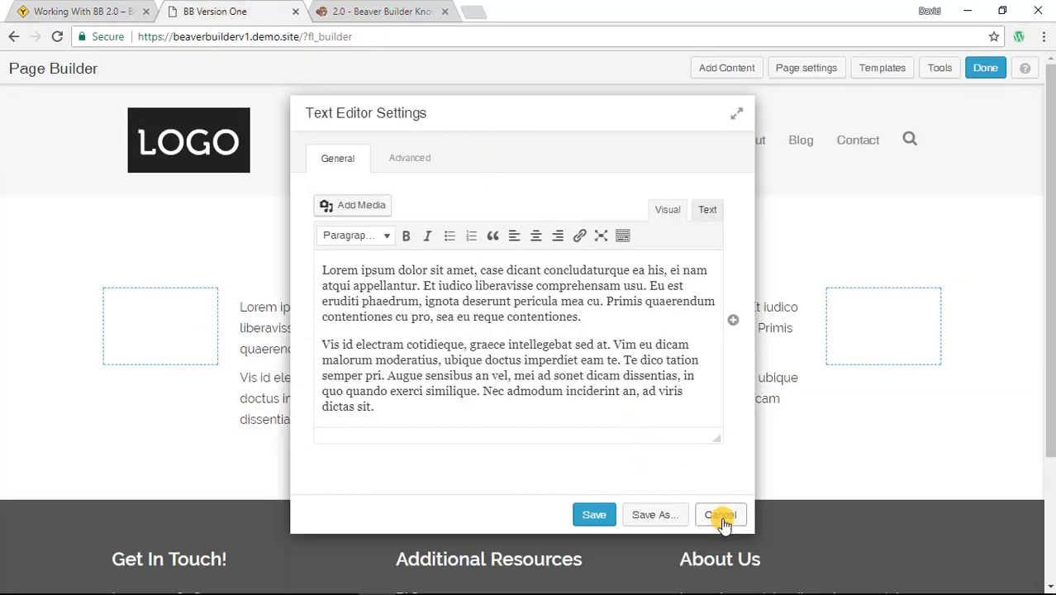
Step: Discard the text editor settings on the version-one demo, then return to the Working With BB 2.0 tab
click(720, 514)
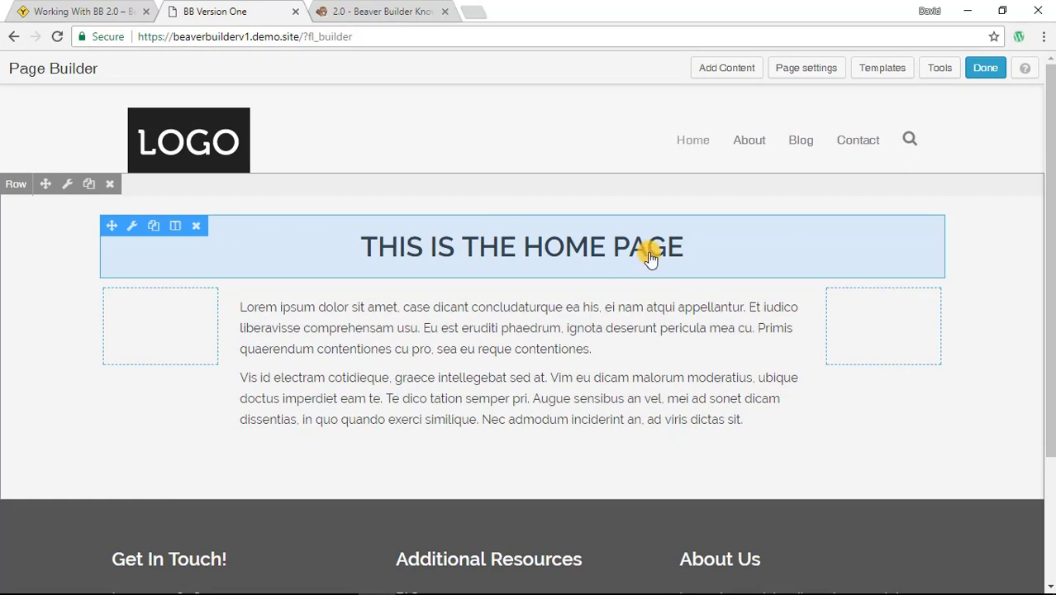
mouse_move(405, 251)
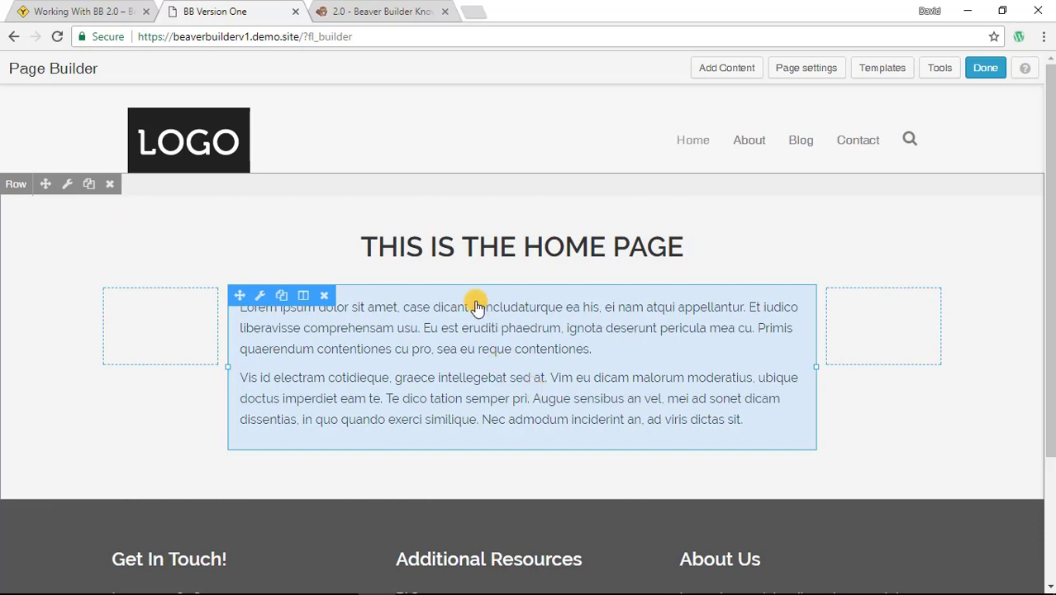
mouse_move(604, 332)
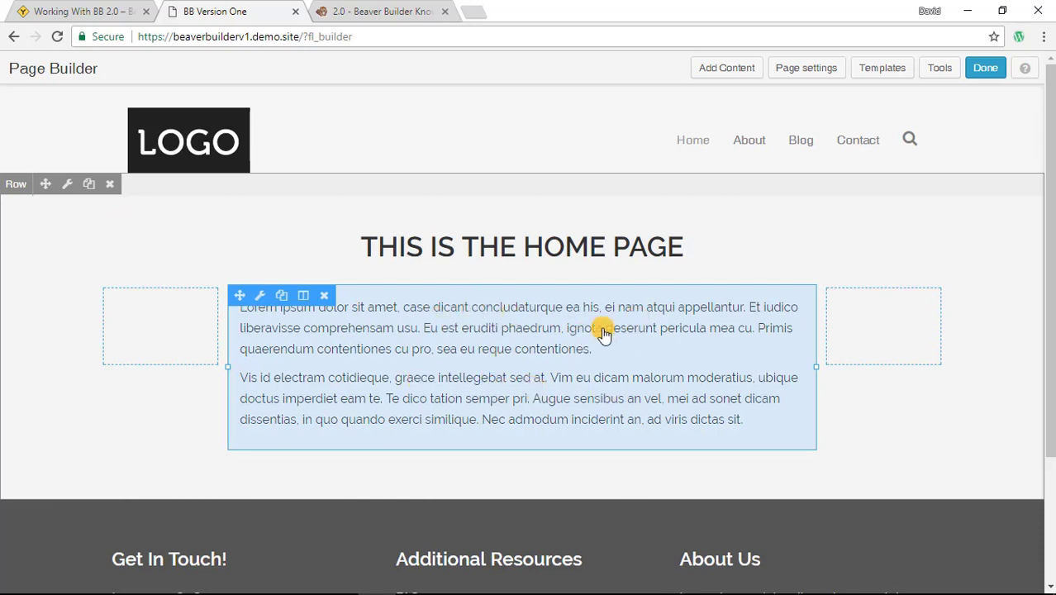
mouse_move(375, 300)
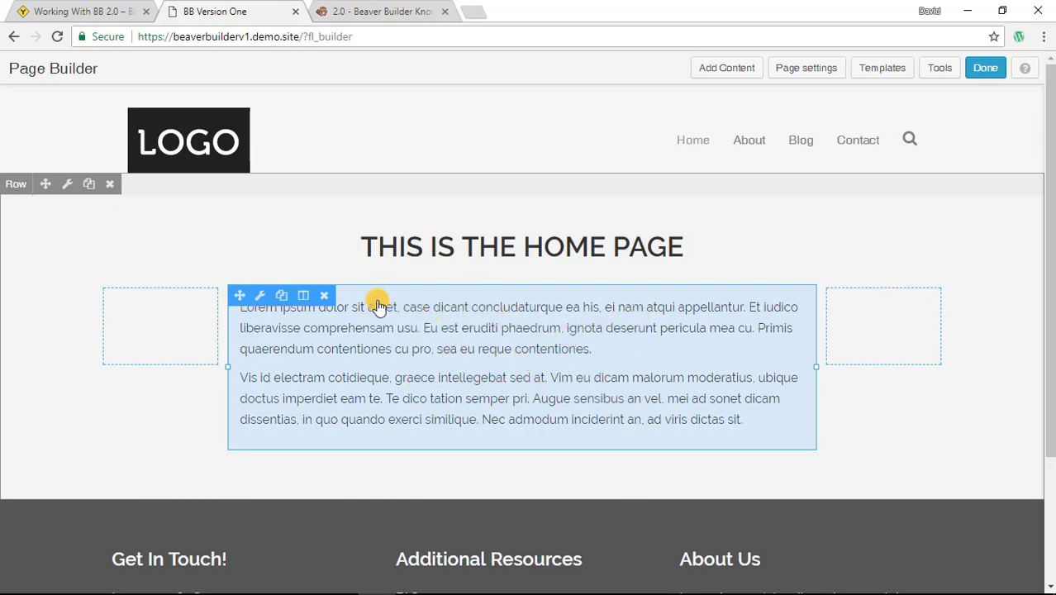
mouse_move(621, 372)
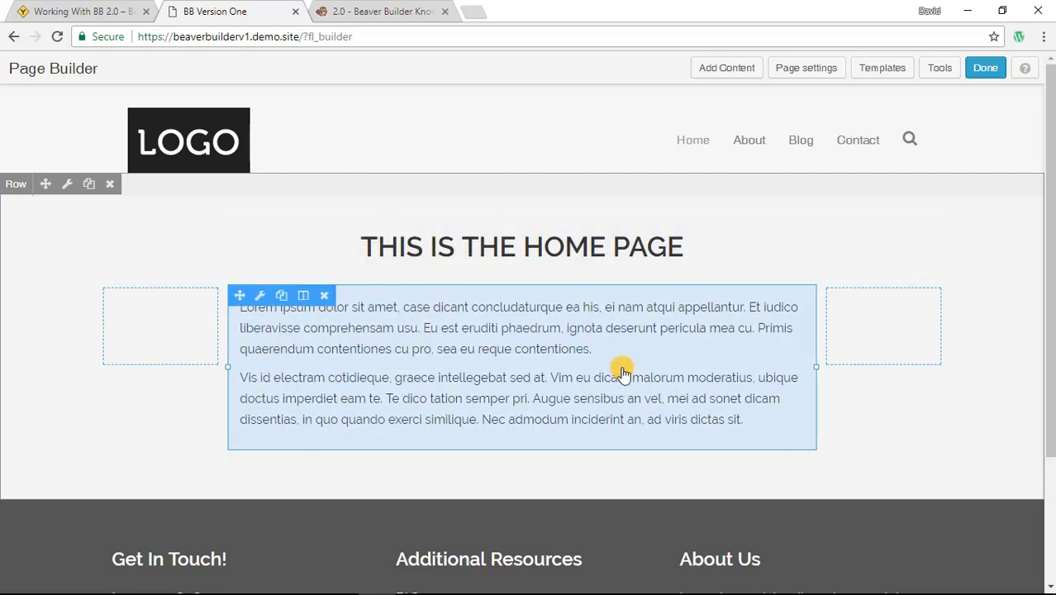
mouse_move(378, 327)
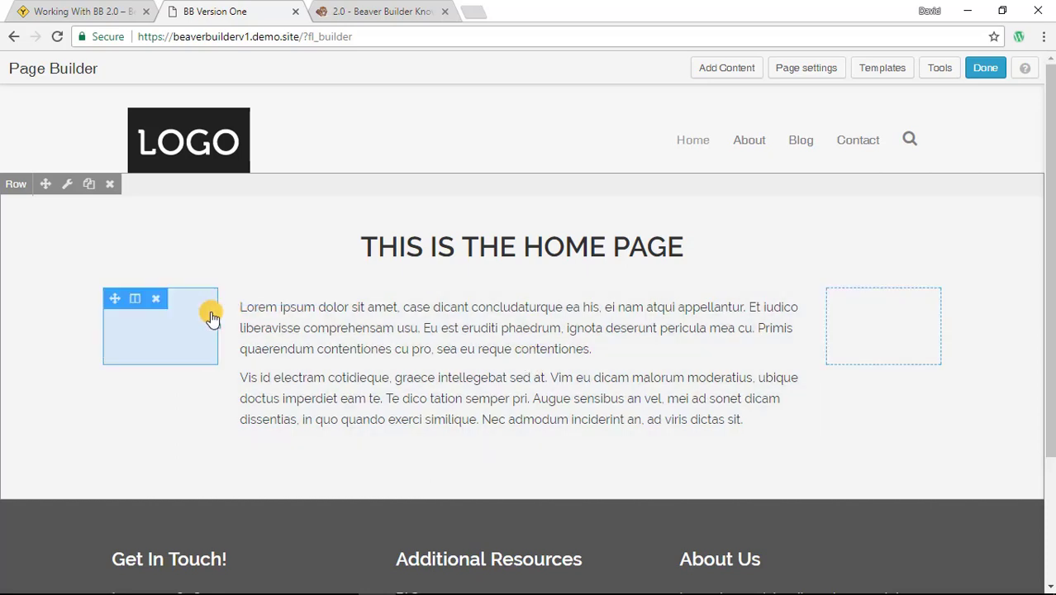
click(79, 10)
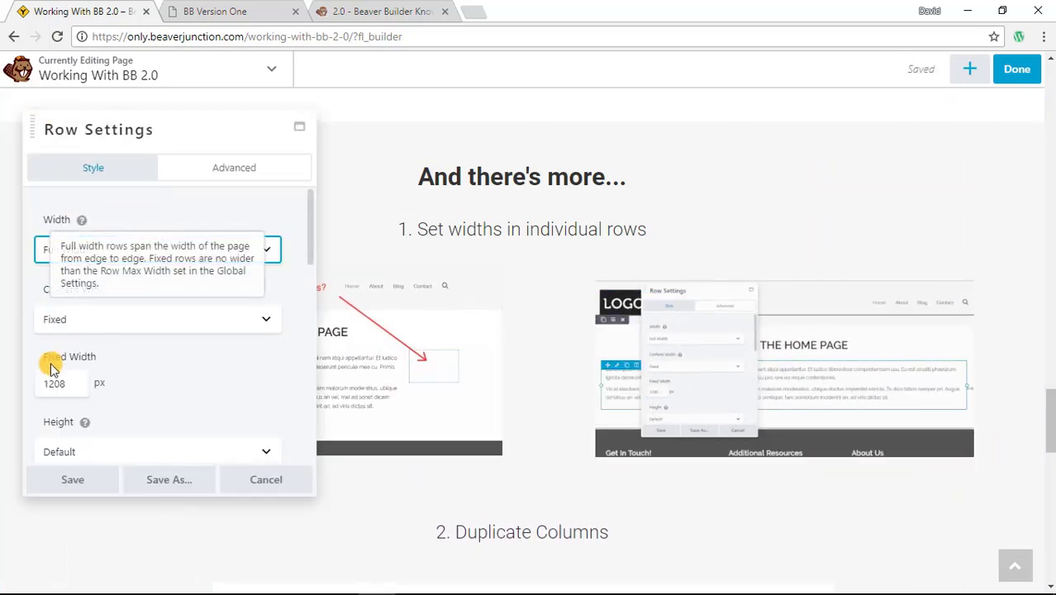
Step: Preview a different fixed row width (typing 20) and cancel so the row keeps its 1208 px width
click(157, 248)
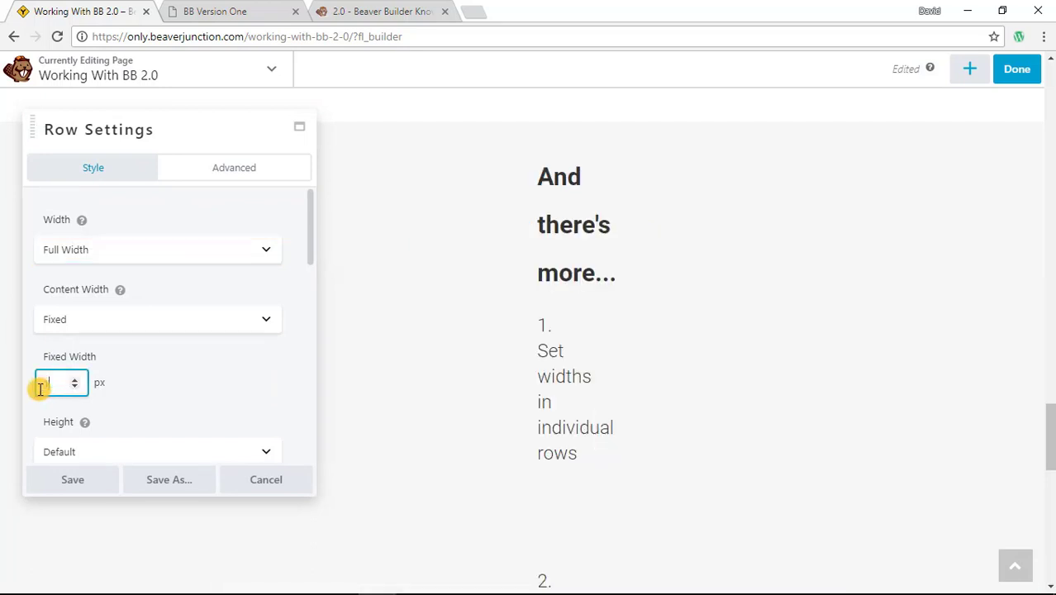
text(200)
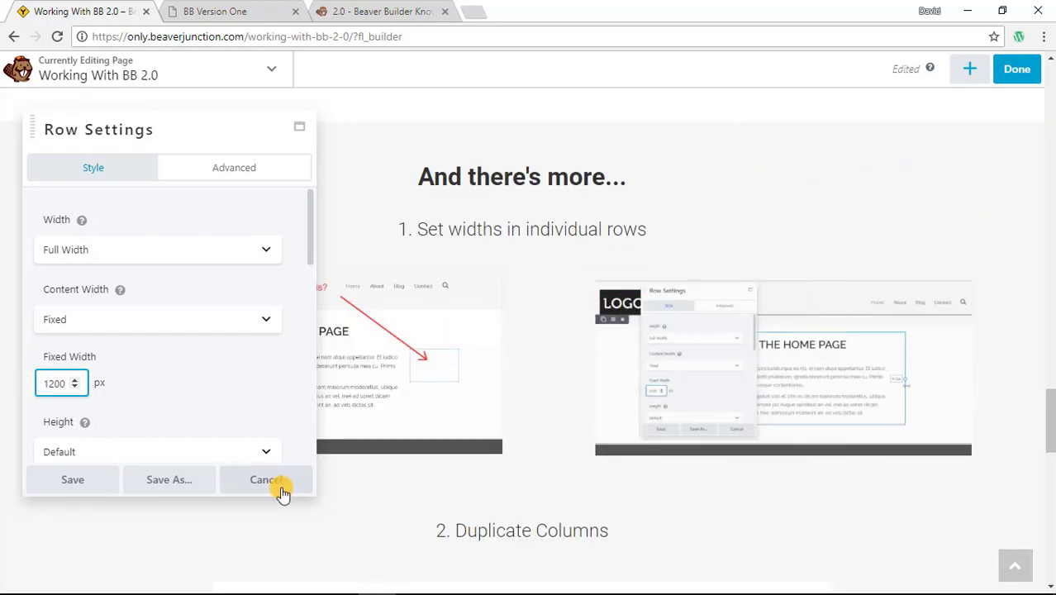
click(266, 480)
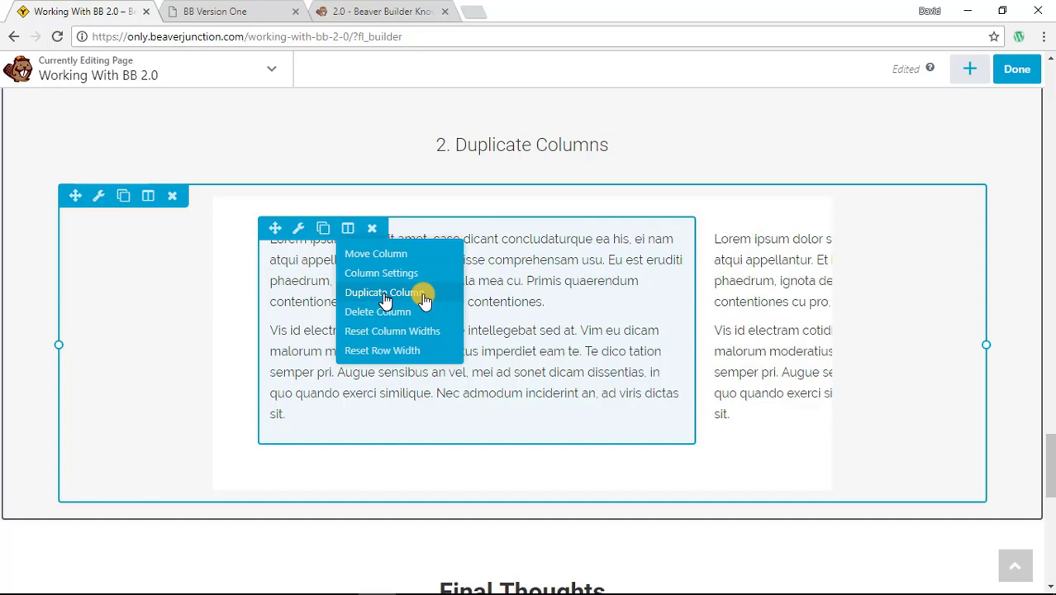
mouse_move(531, 274)
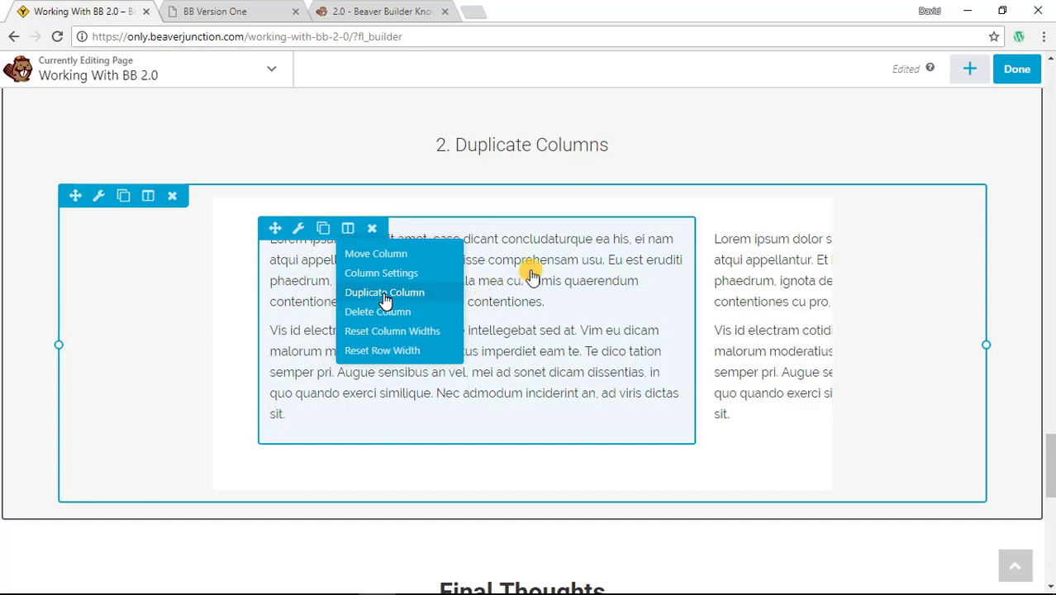
mouse_move(367, 273)
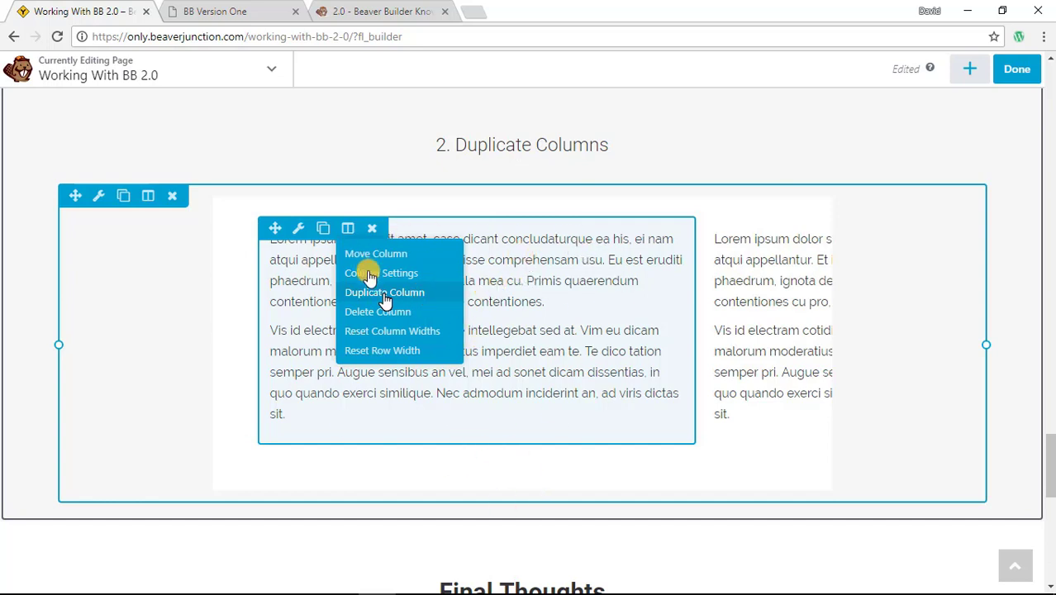
mouse_move(752, 301)
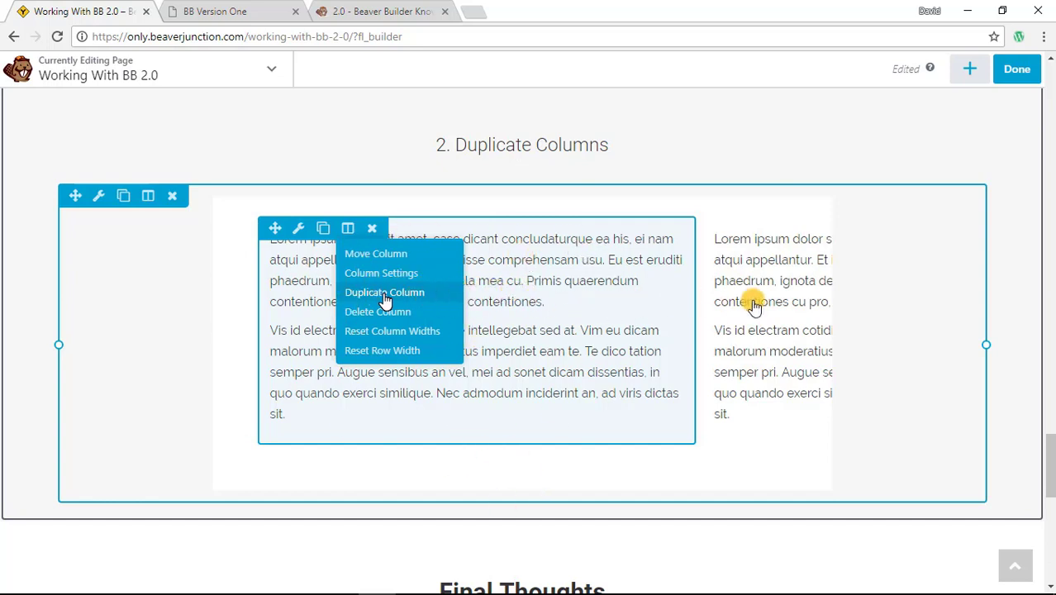
mouse_move(643, 323)
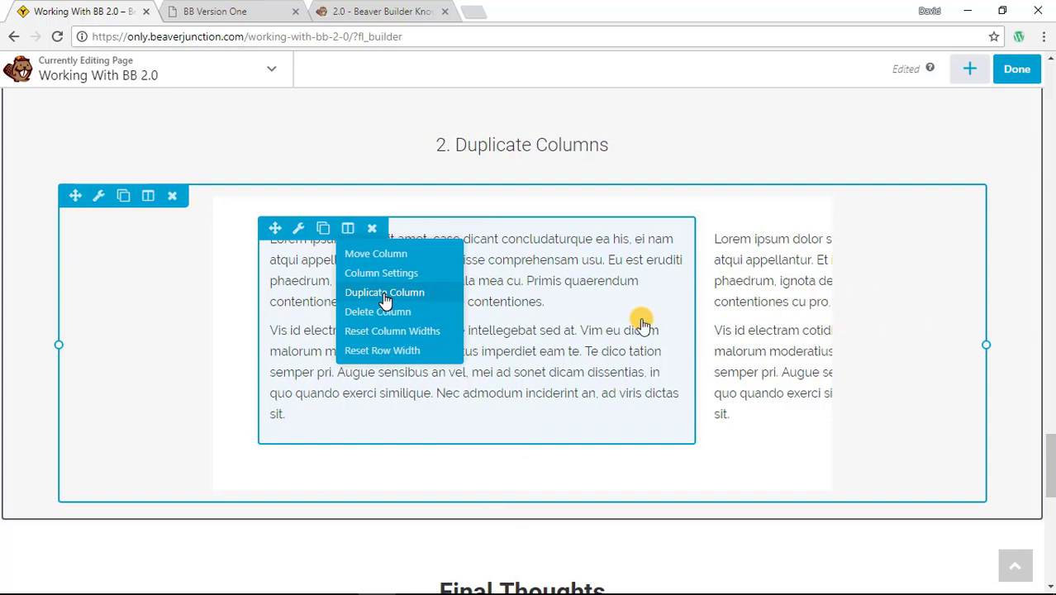
scroll(down, 3)
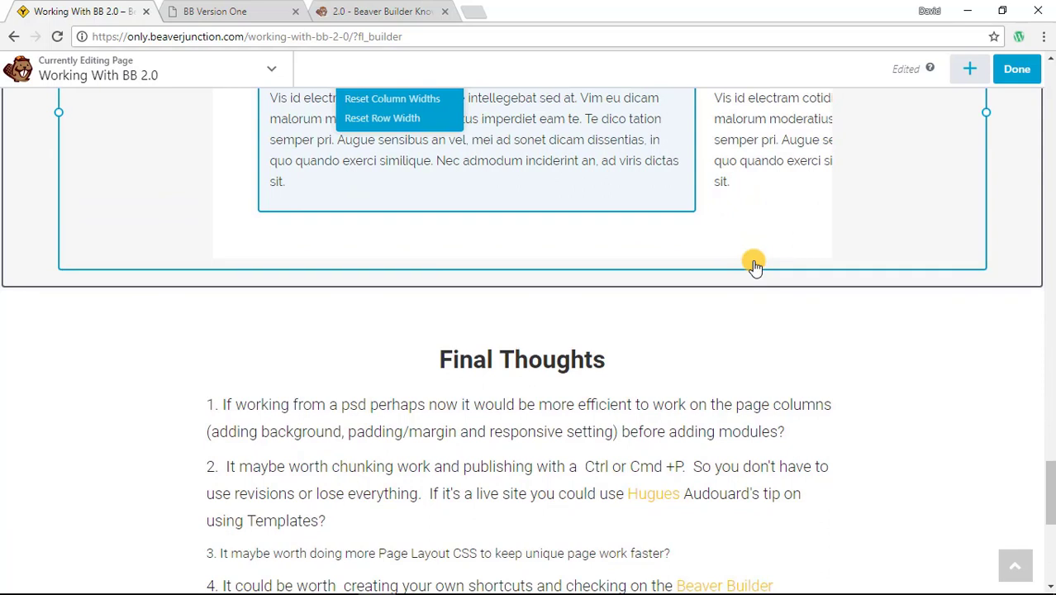
scroll(down, 3)
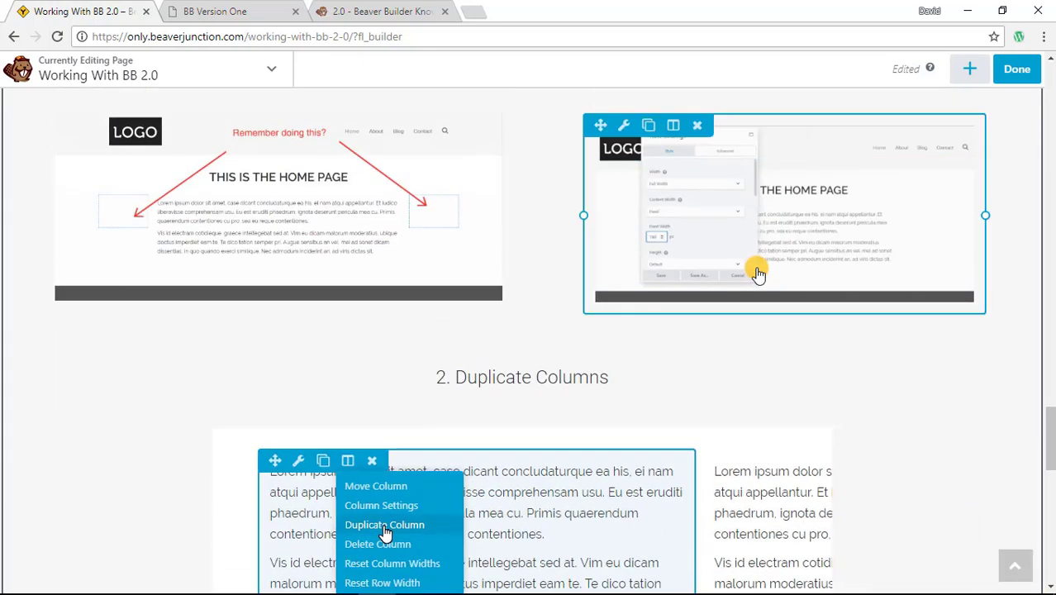
scroll(down, 3)
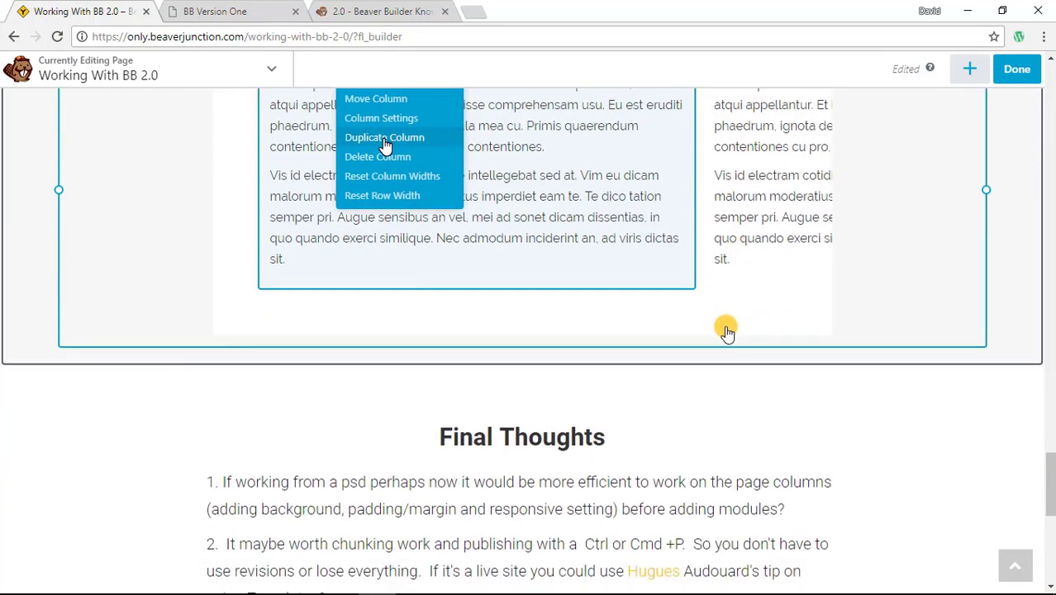
mouse_move(585, 436)
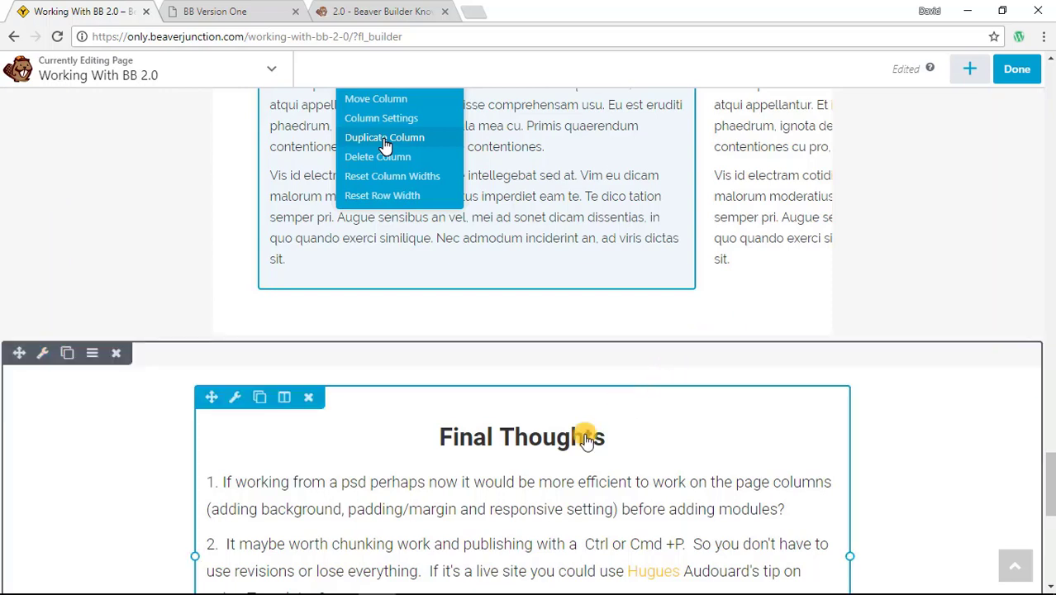
scroll(down, 3)
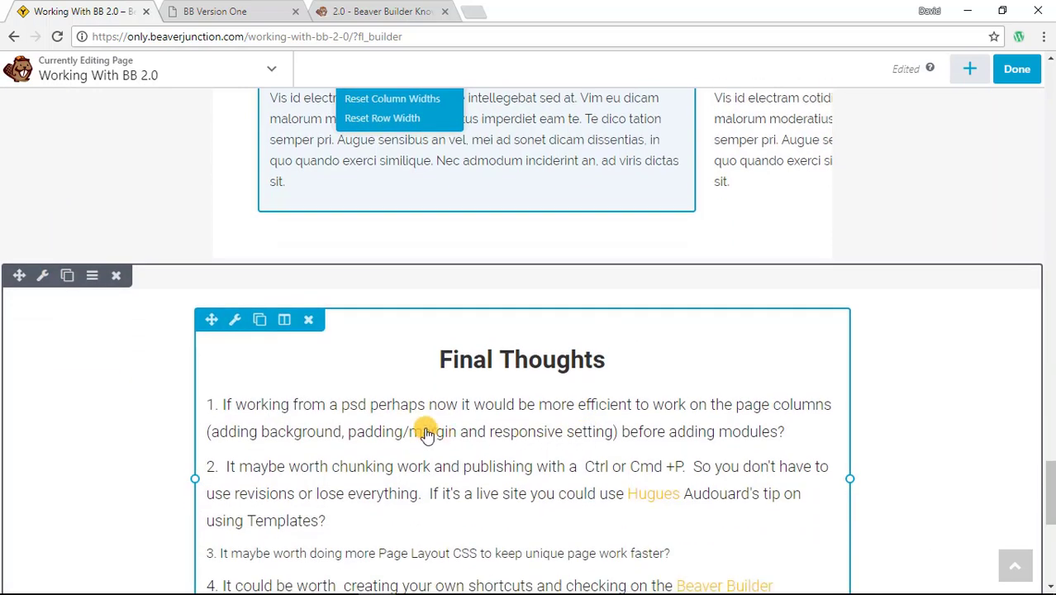
mouse_move(446, 428)
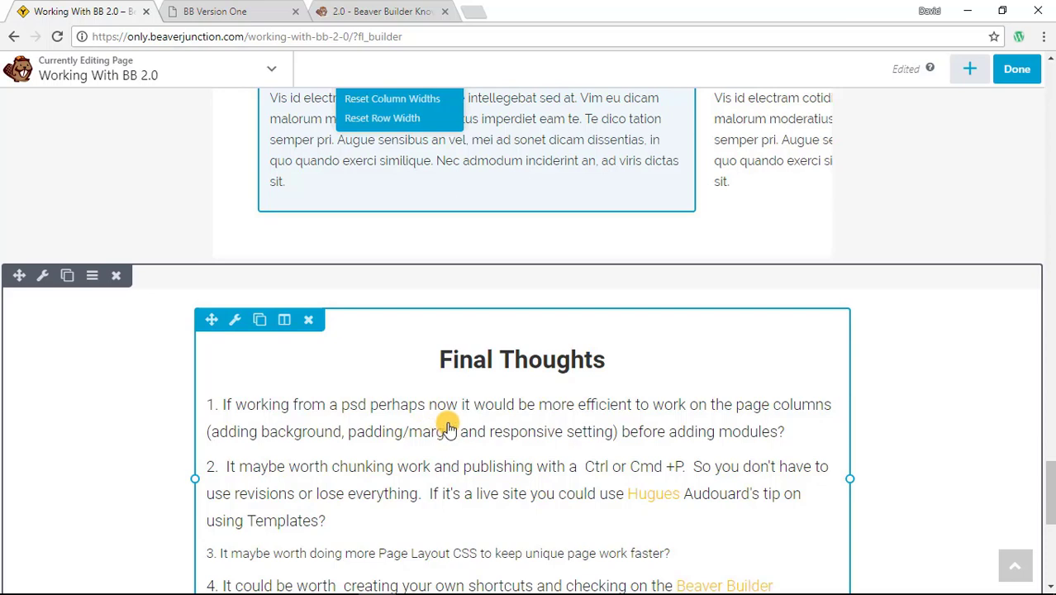
mouse_move(629, 413)
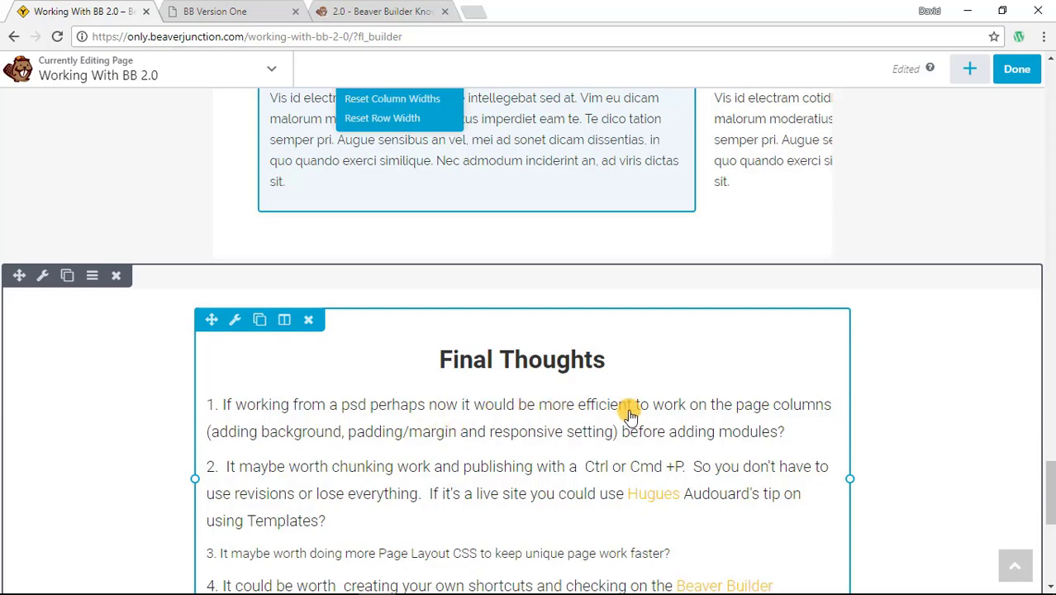
scroll(down, 3)
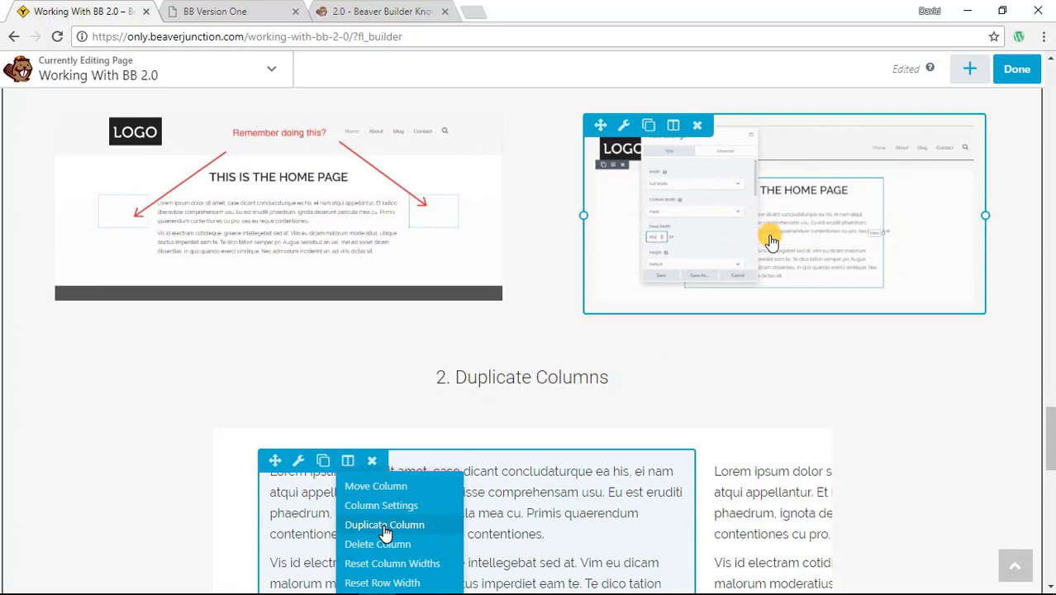
scroll(down, 3)
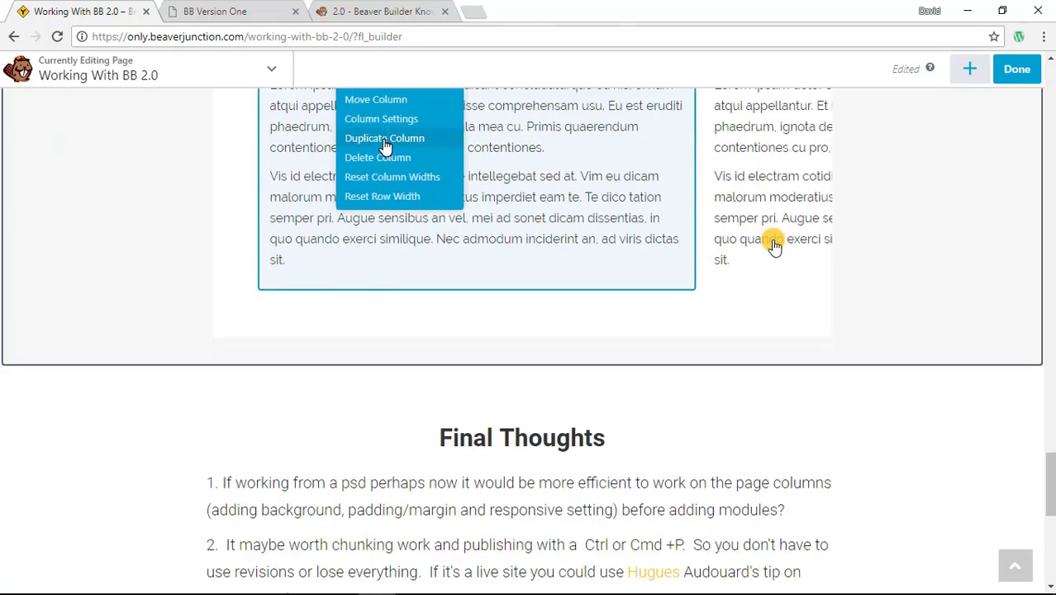
mouse_move(492, 562)
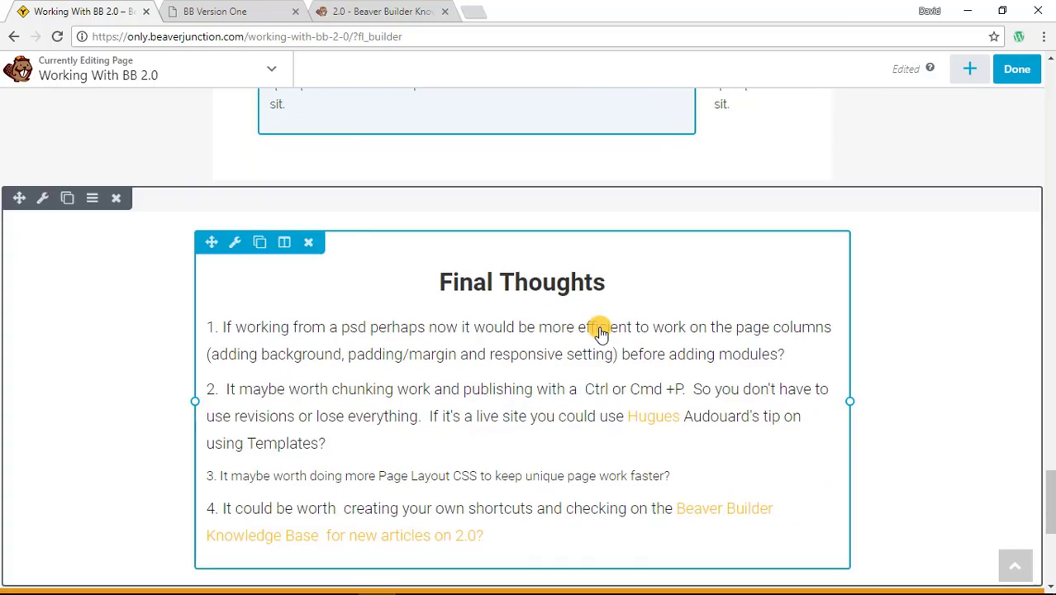
scroll(down, 3)
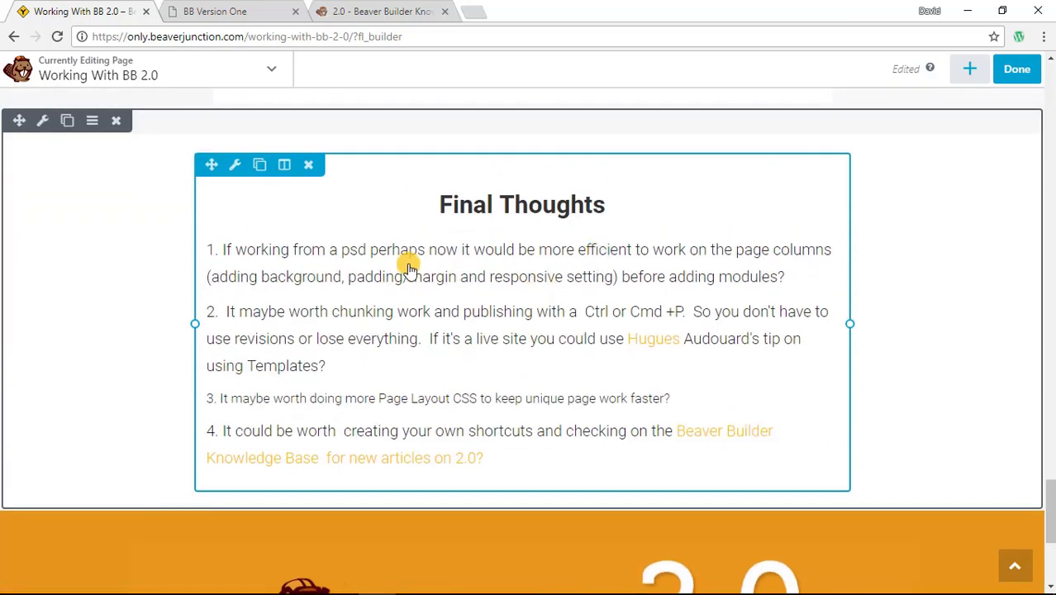
mouse_move(489, 305)
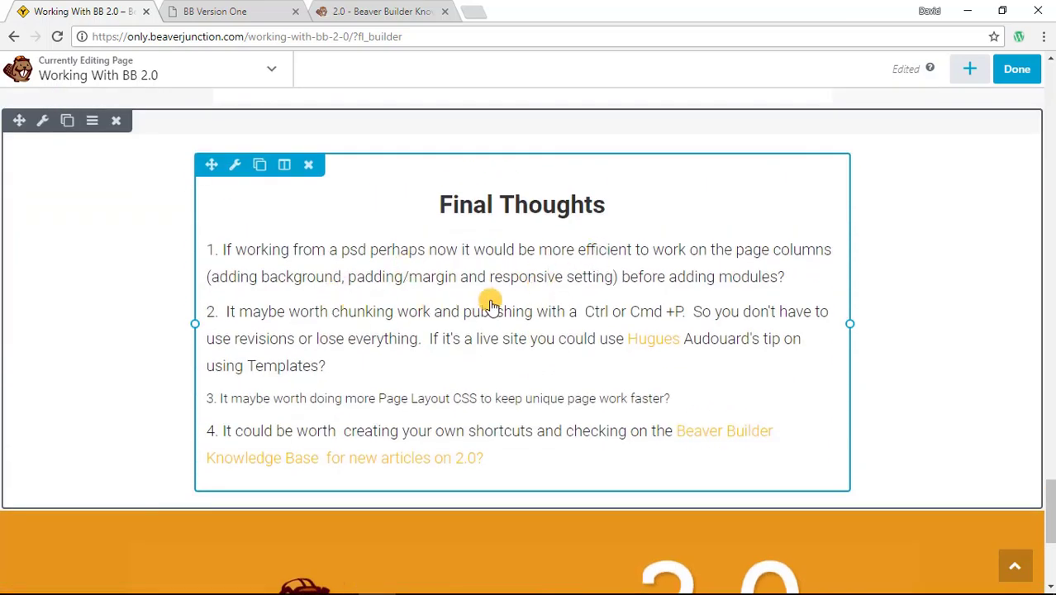
mouse_move(428, 337)
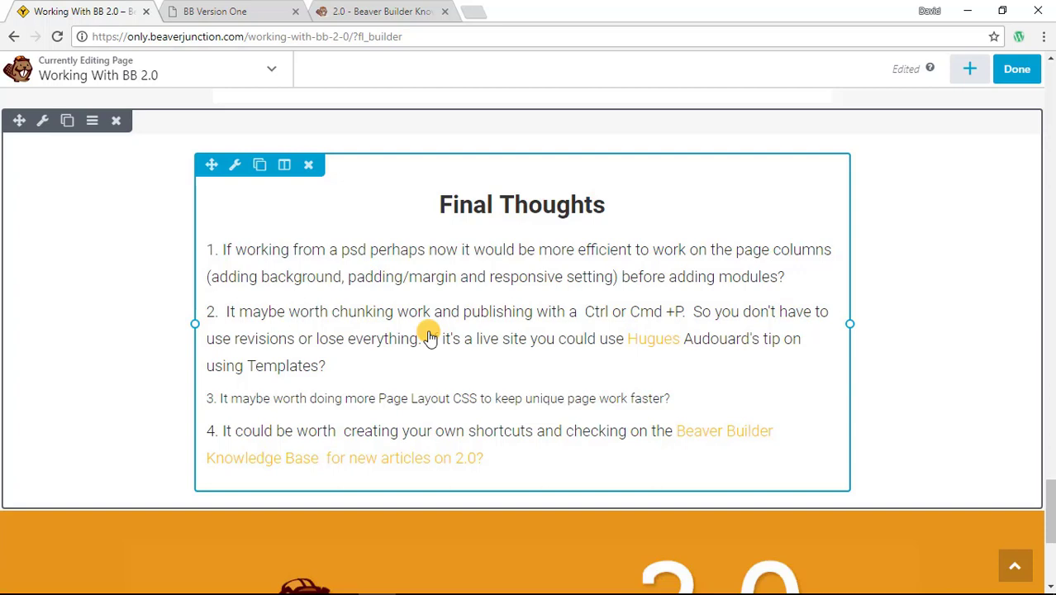
mouse_move(774, 343)
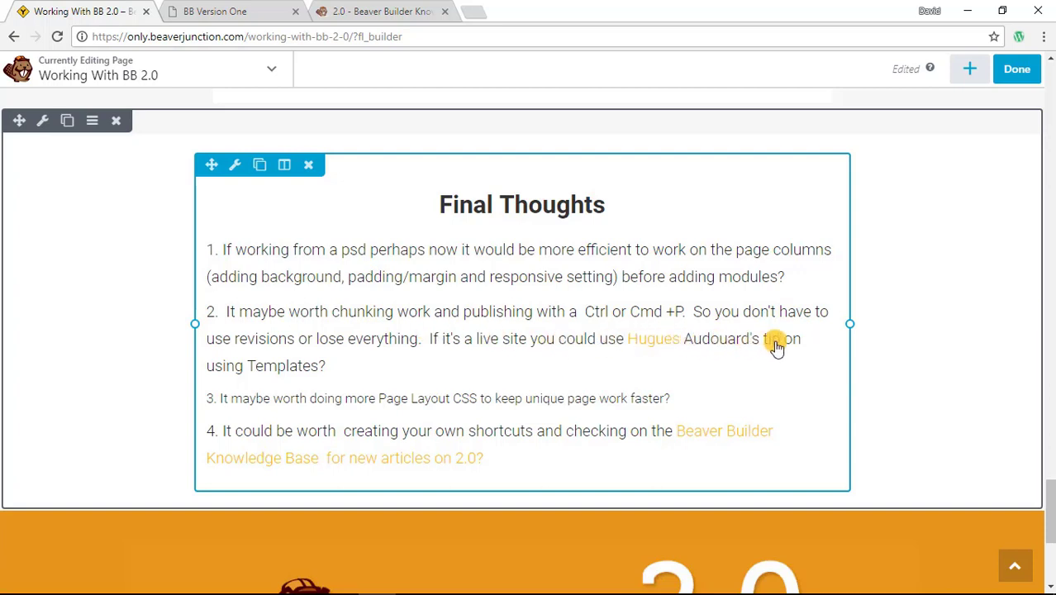
mouse_move(747, 357)
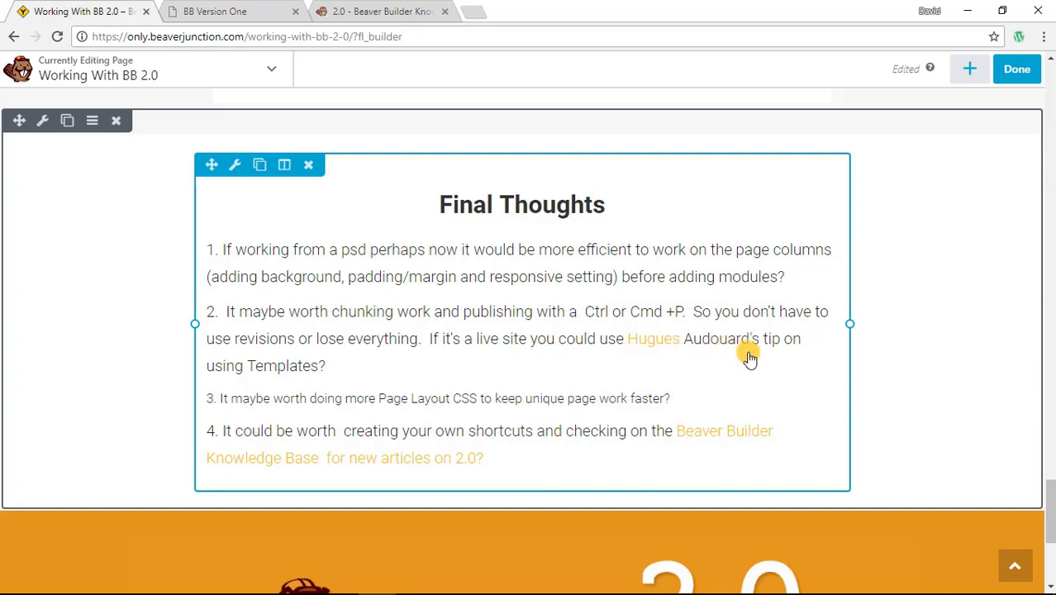
mouse_move(504, 381)
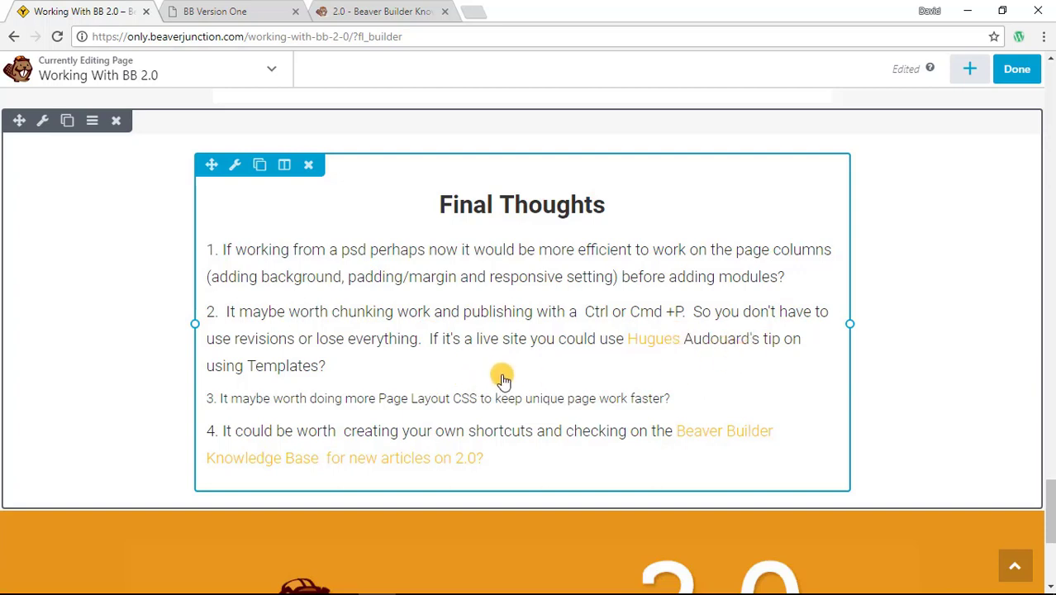
mouse_move(372, 364)
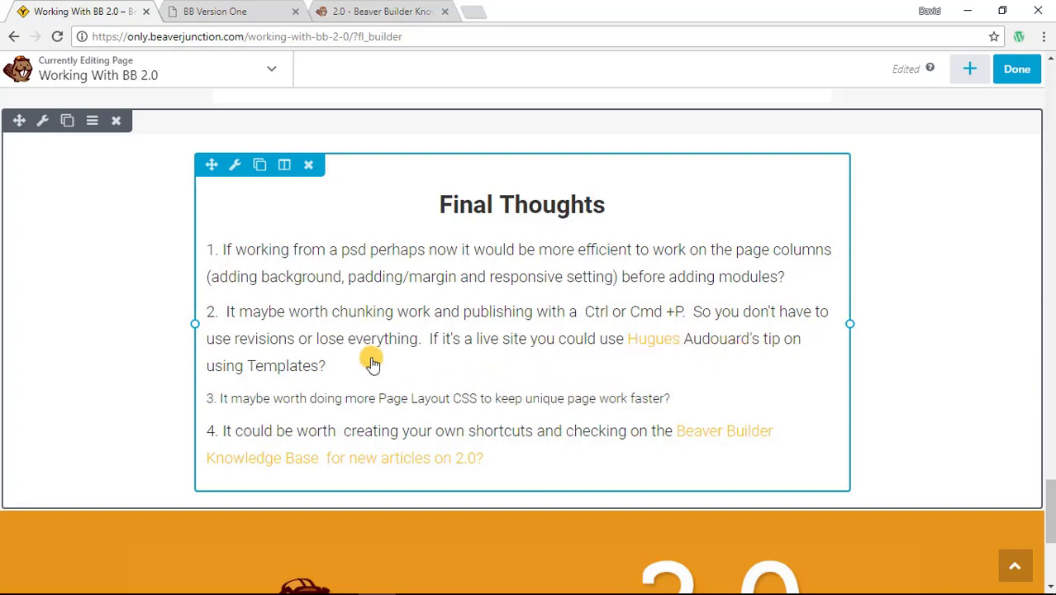
mouse_move(444, 374)
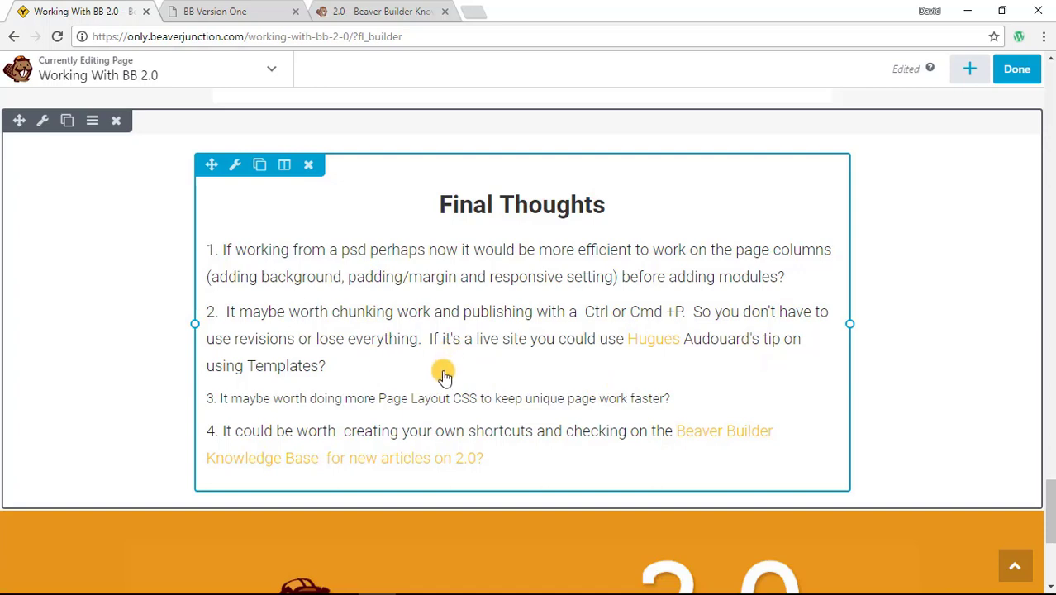
mouse_move(486, 410)
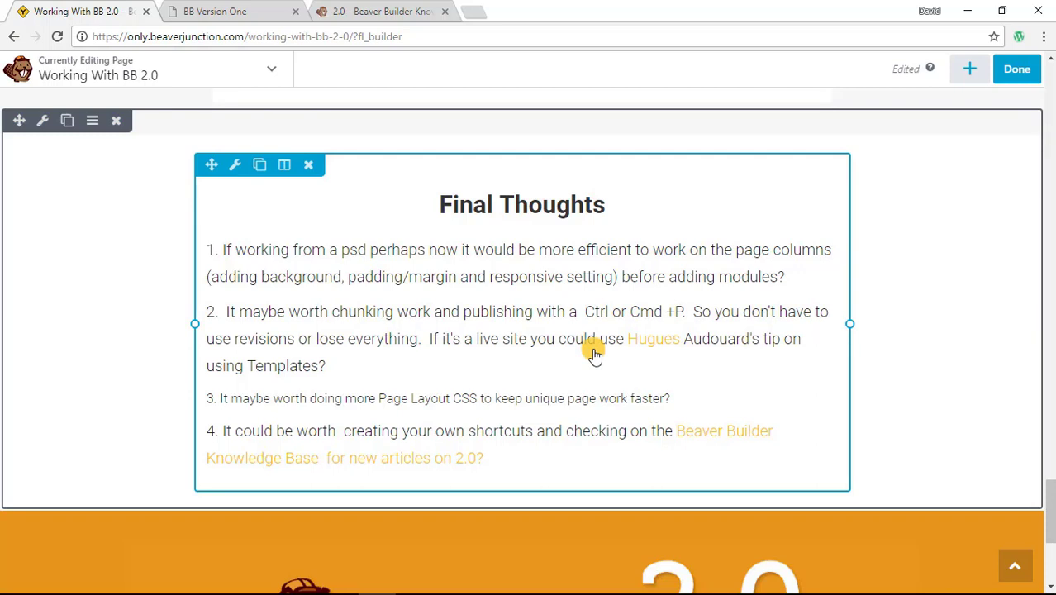
mouse_move(509, 389)
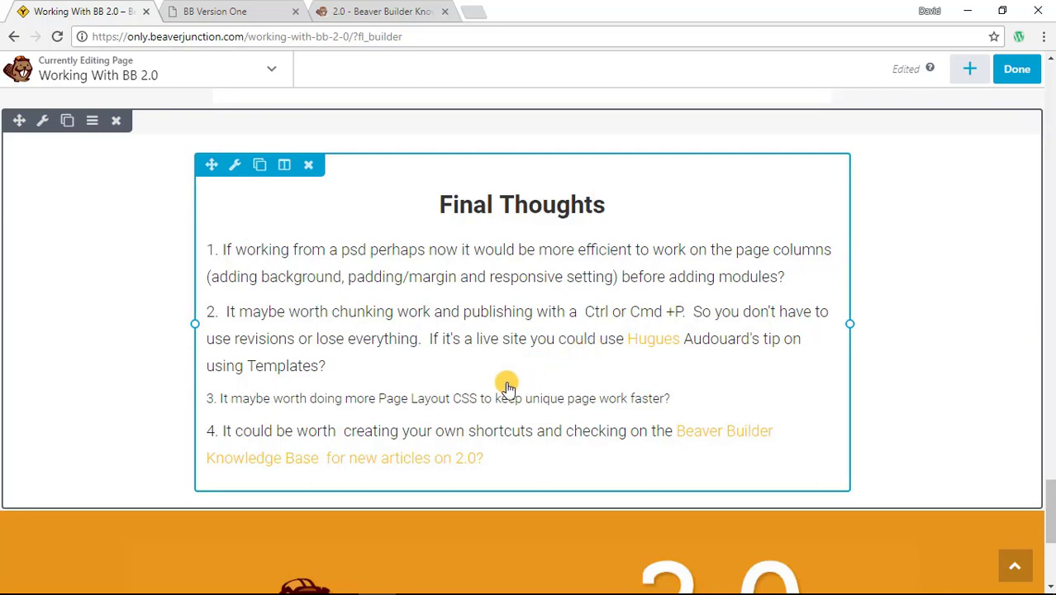
mouse_move(393, 436)
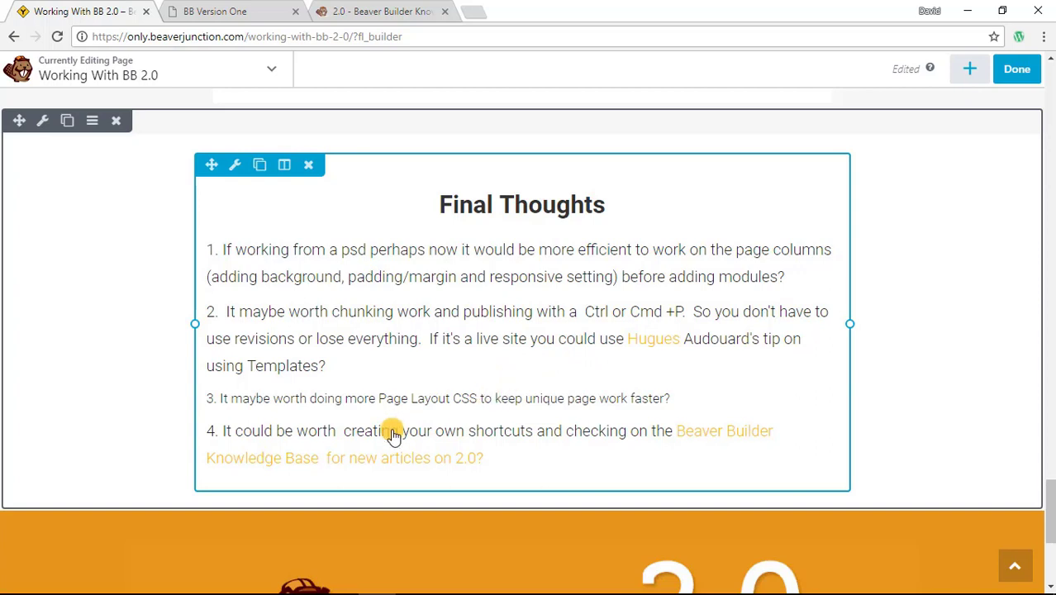
mouse_move(438, 433)
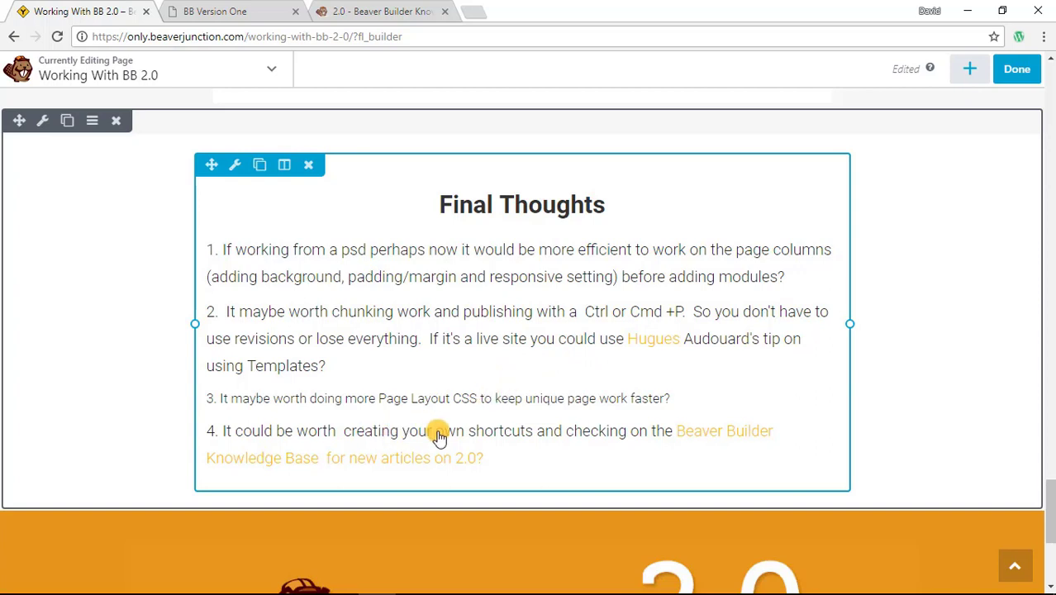
mouse_move(486, 433)
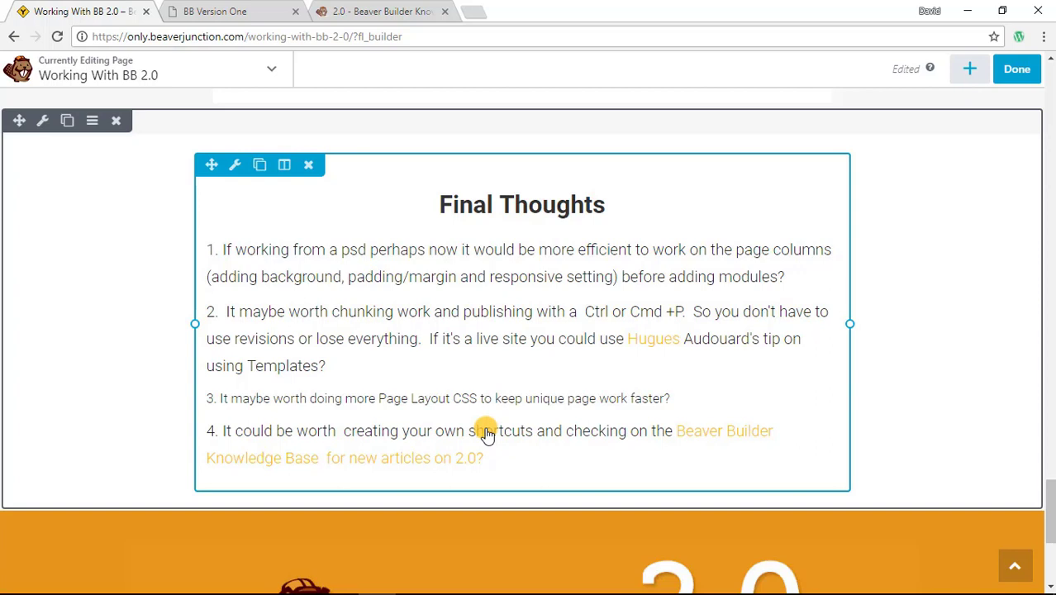
mouse_move(593, 433)
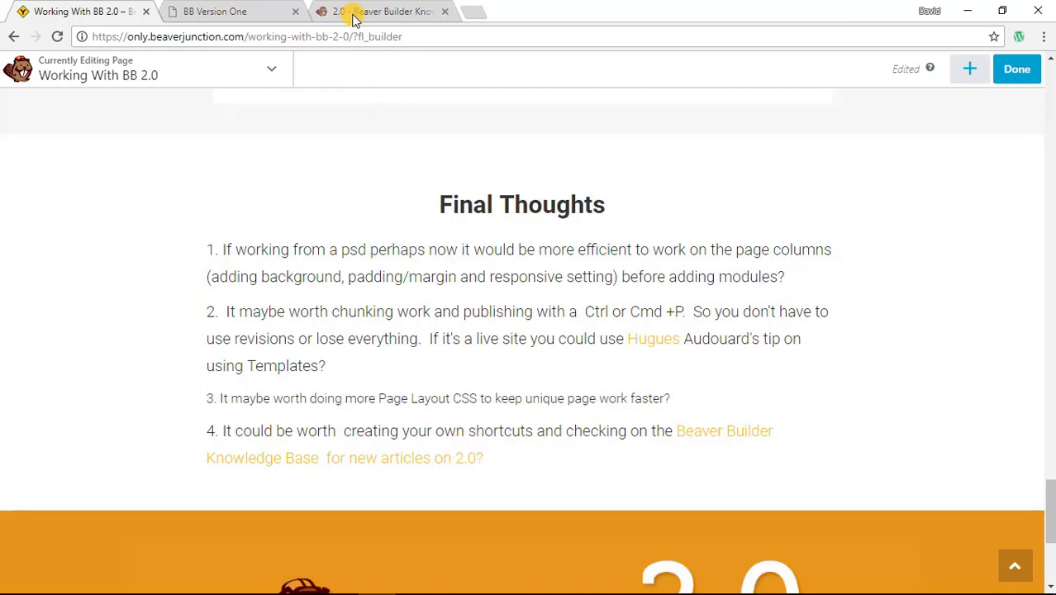
Step: View the Knowledge Base 2.0 category articles, then return to the demo page editor
click(380, 10)
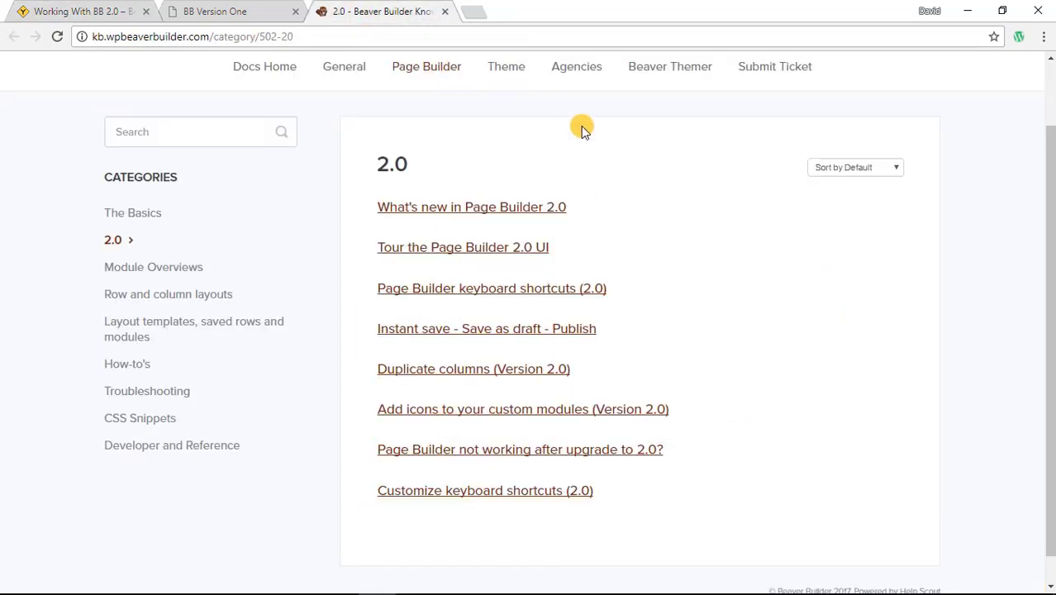
mouse_move(624, 219)
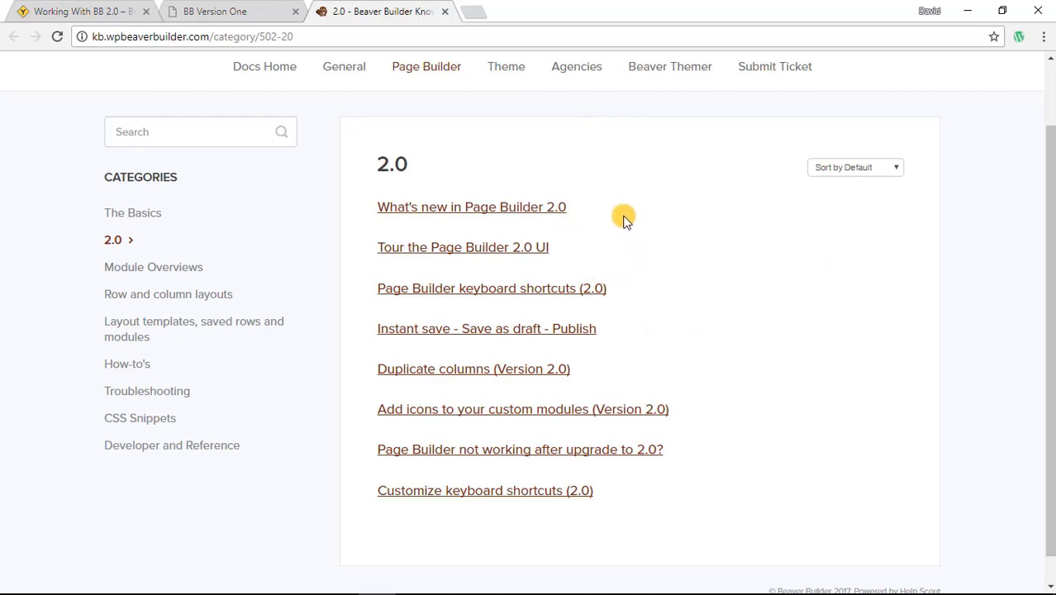
mouse_move(669, 244)
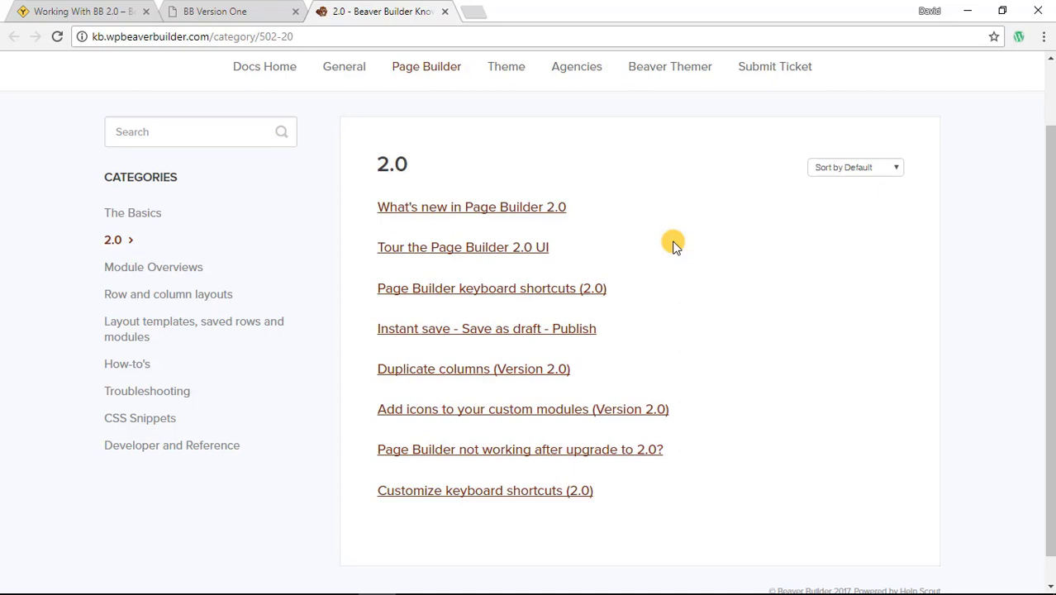
mouse_move(729, 273)
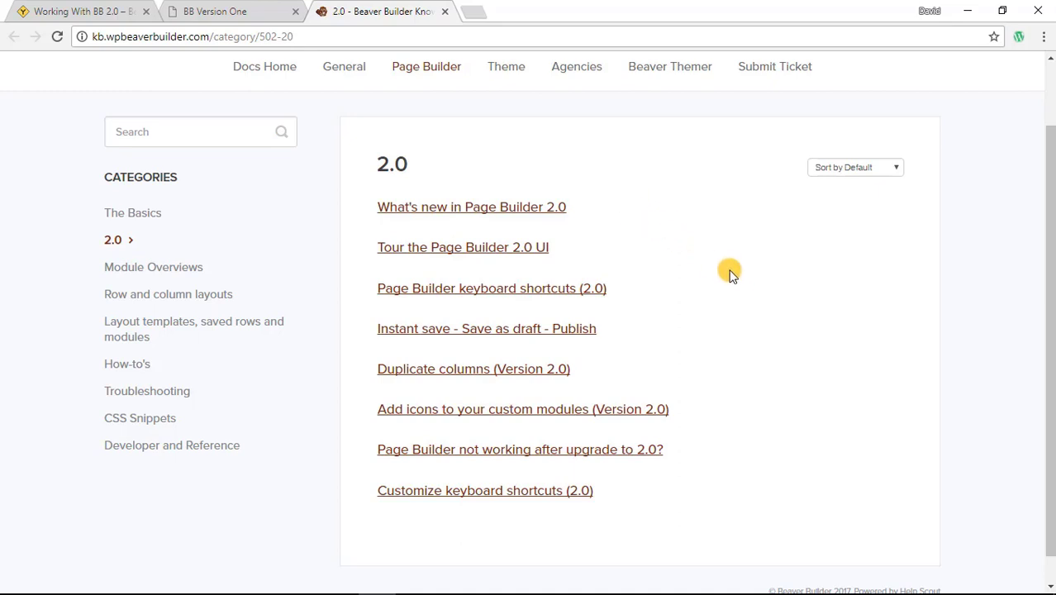
mouse_move(234, 66)
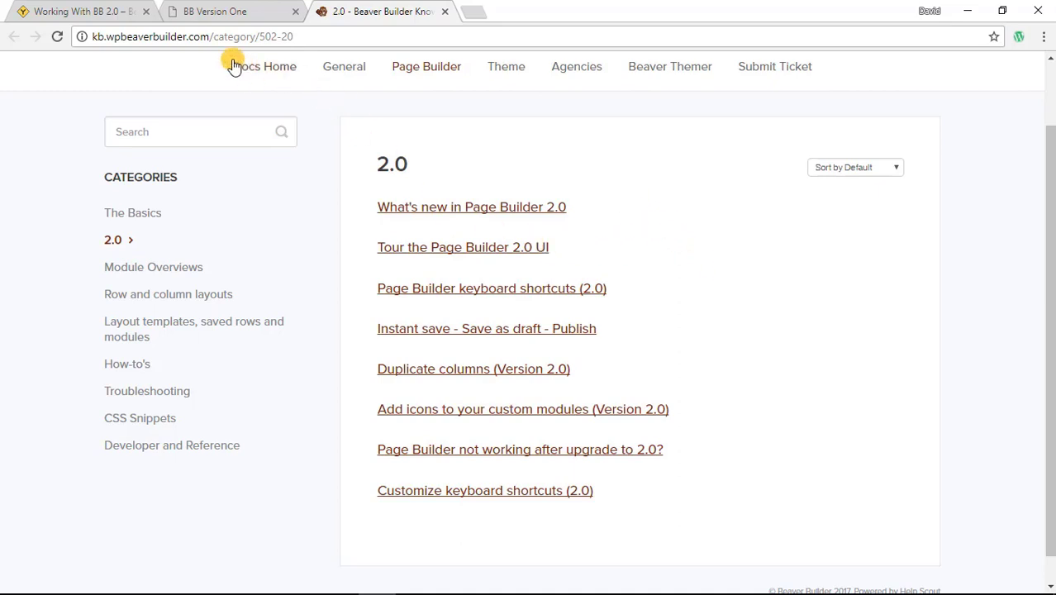
click(79, 10)
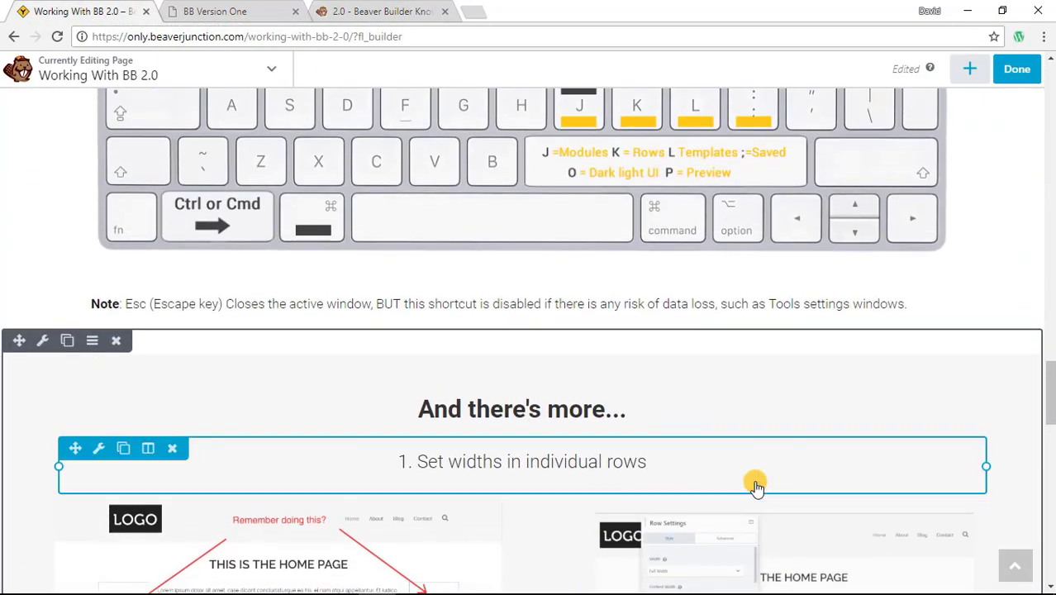
Step: Scroll back to the top of the Working Faster with Beaver Builder 2.0 page
scroll(up, 3)
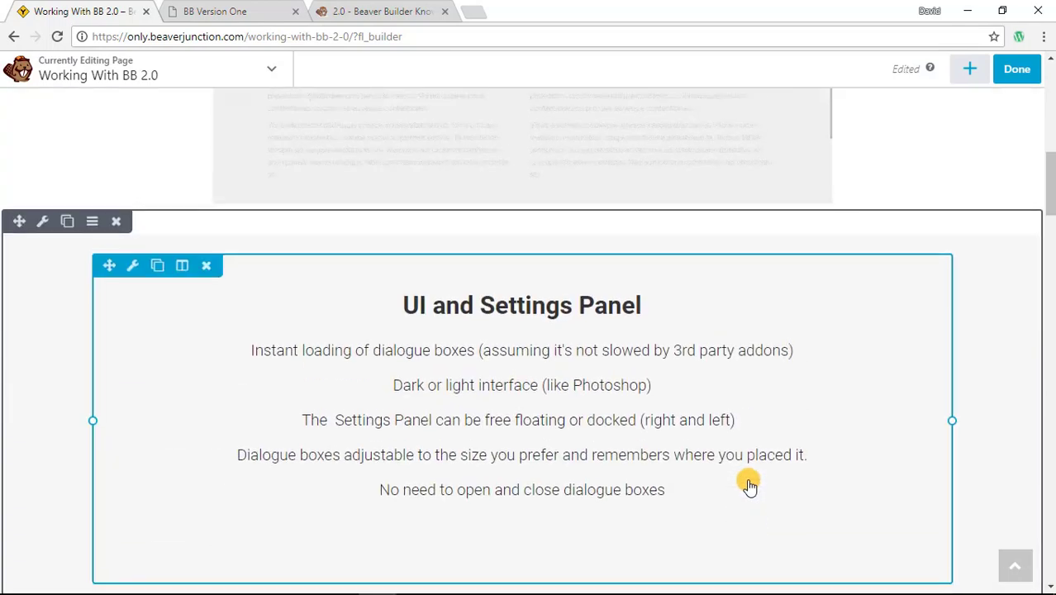
scroll(up, 3)
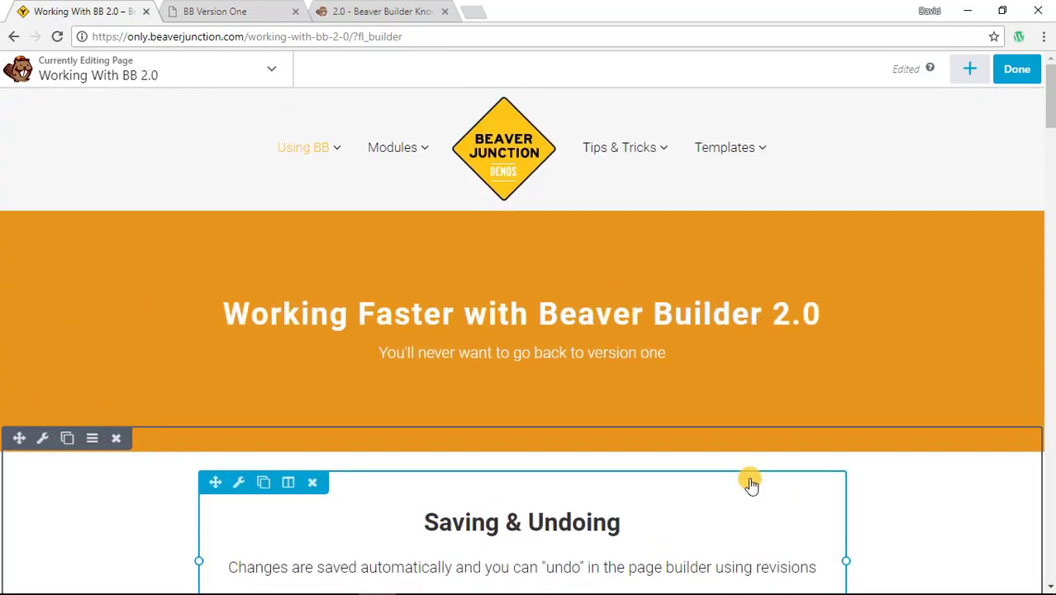